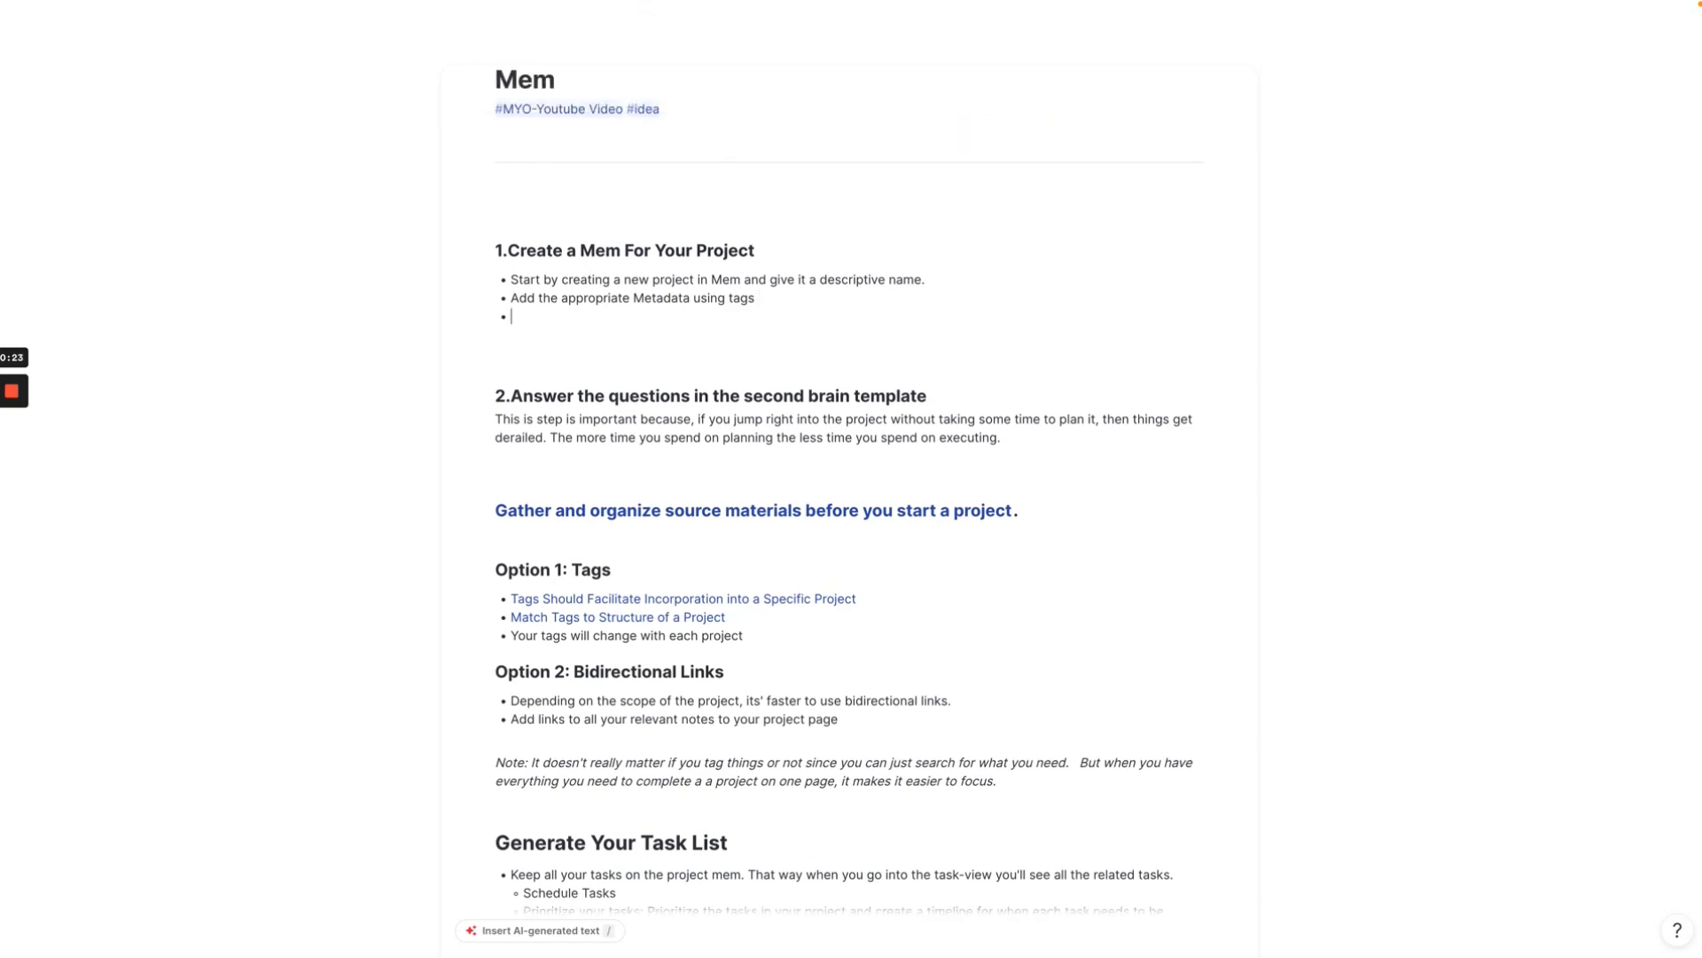
Insert an @-mention linking the 'Example for Project Planning Video' mem on the empty bullet
{"action": "type", "text": "@exampl"}
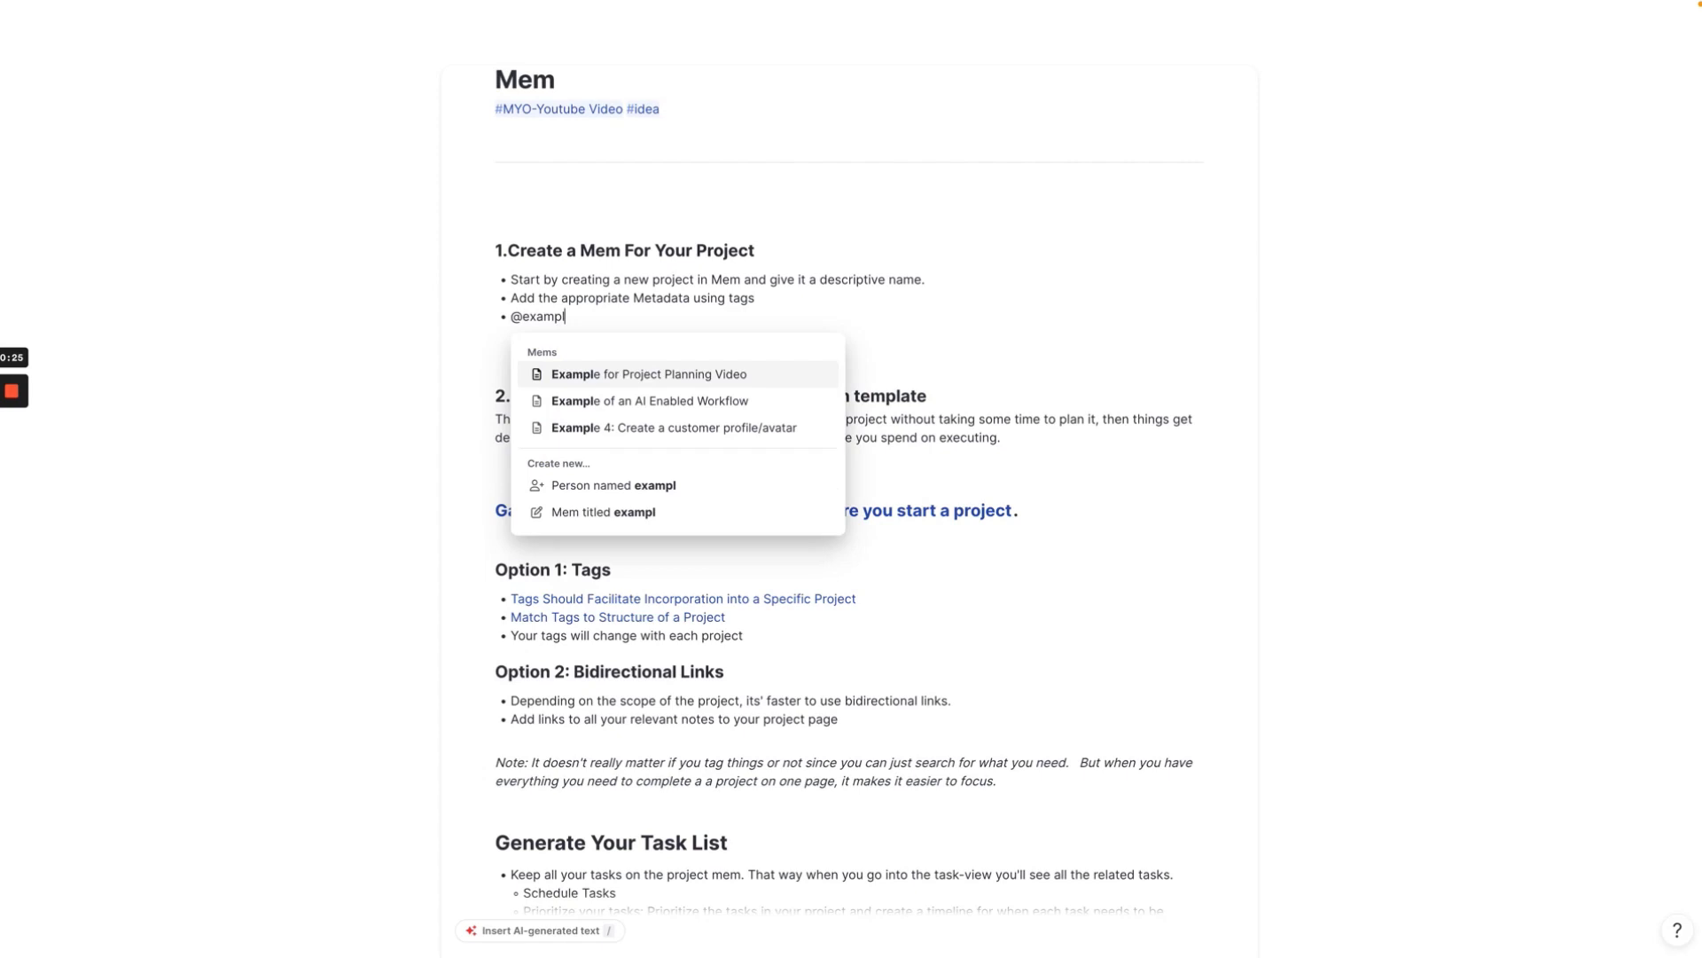
{"action": "left_click", "coordinate": [649, 374]}
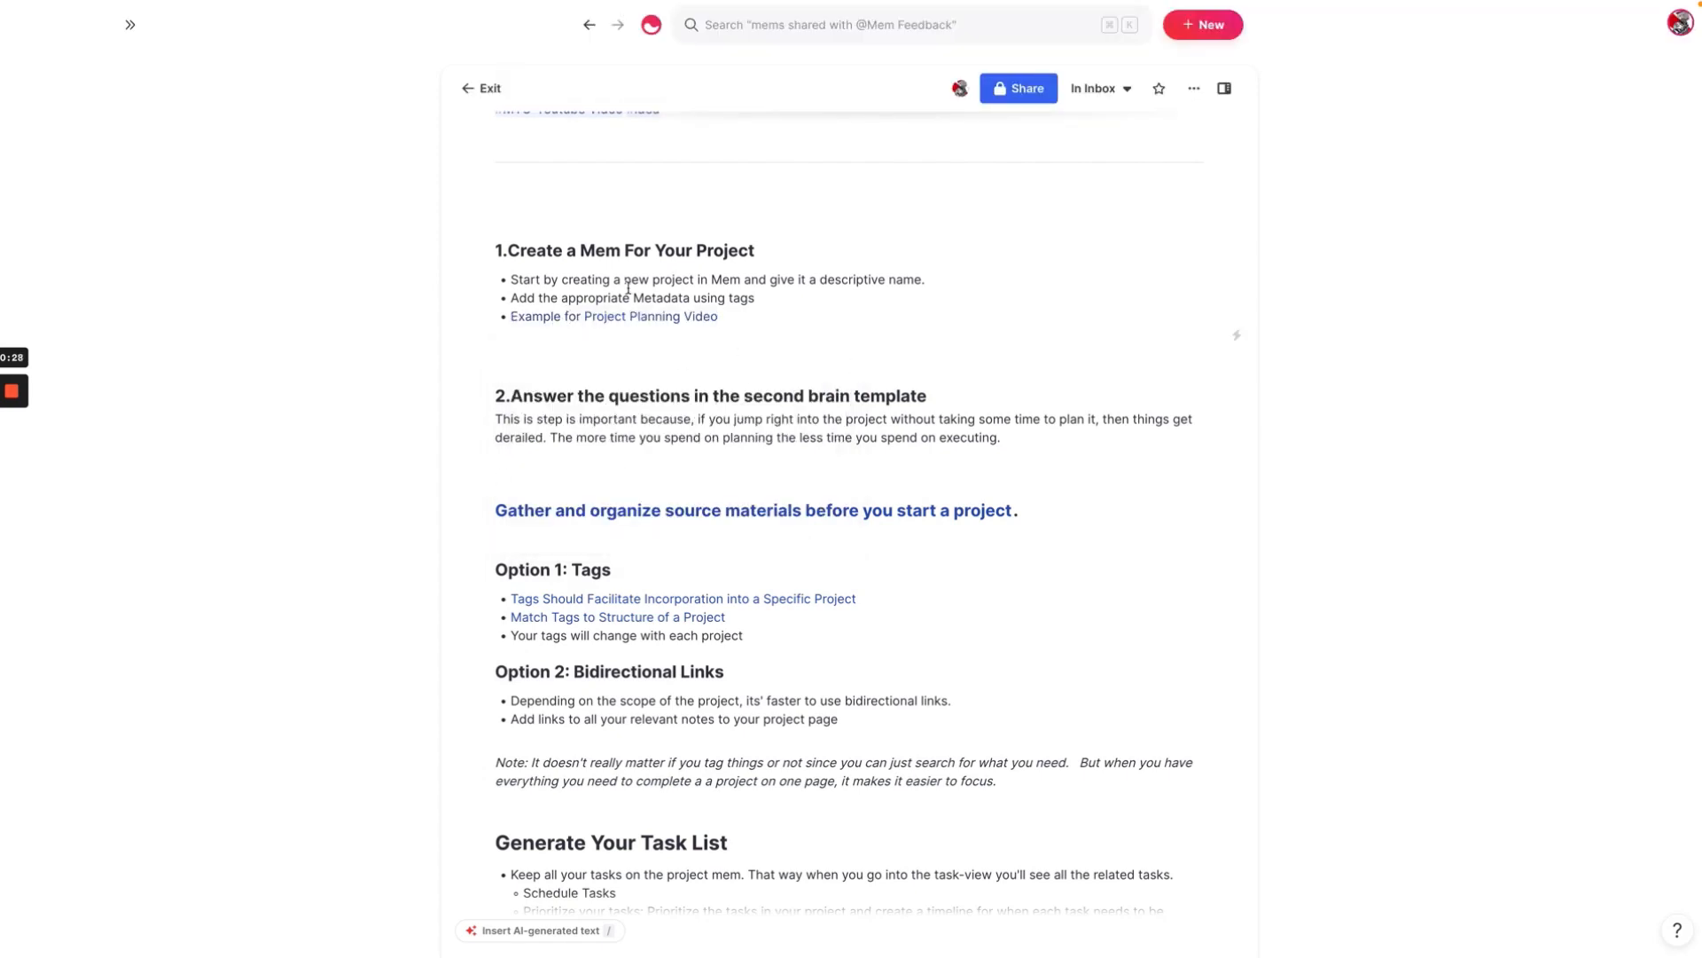
Open the linked 'Example for Project Planning Video' mem in a split pane and place the cursor below its title
{"action": "left_click", "coordinate": [614, 316]}
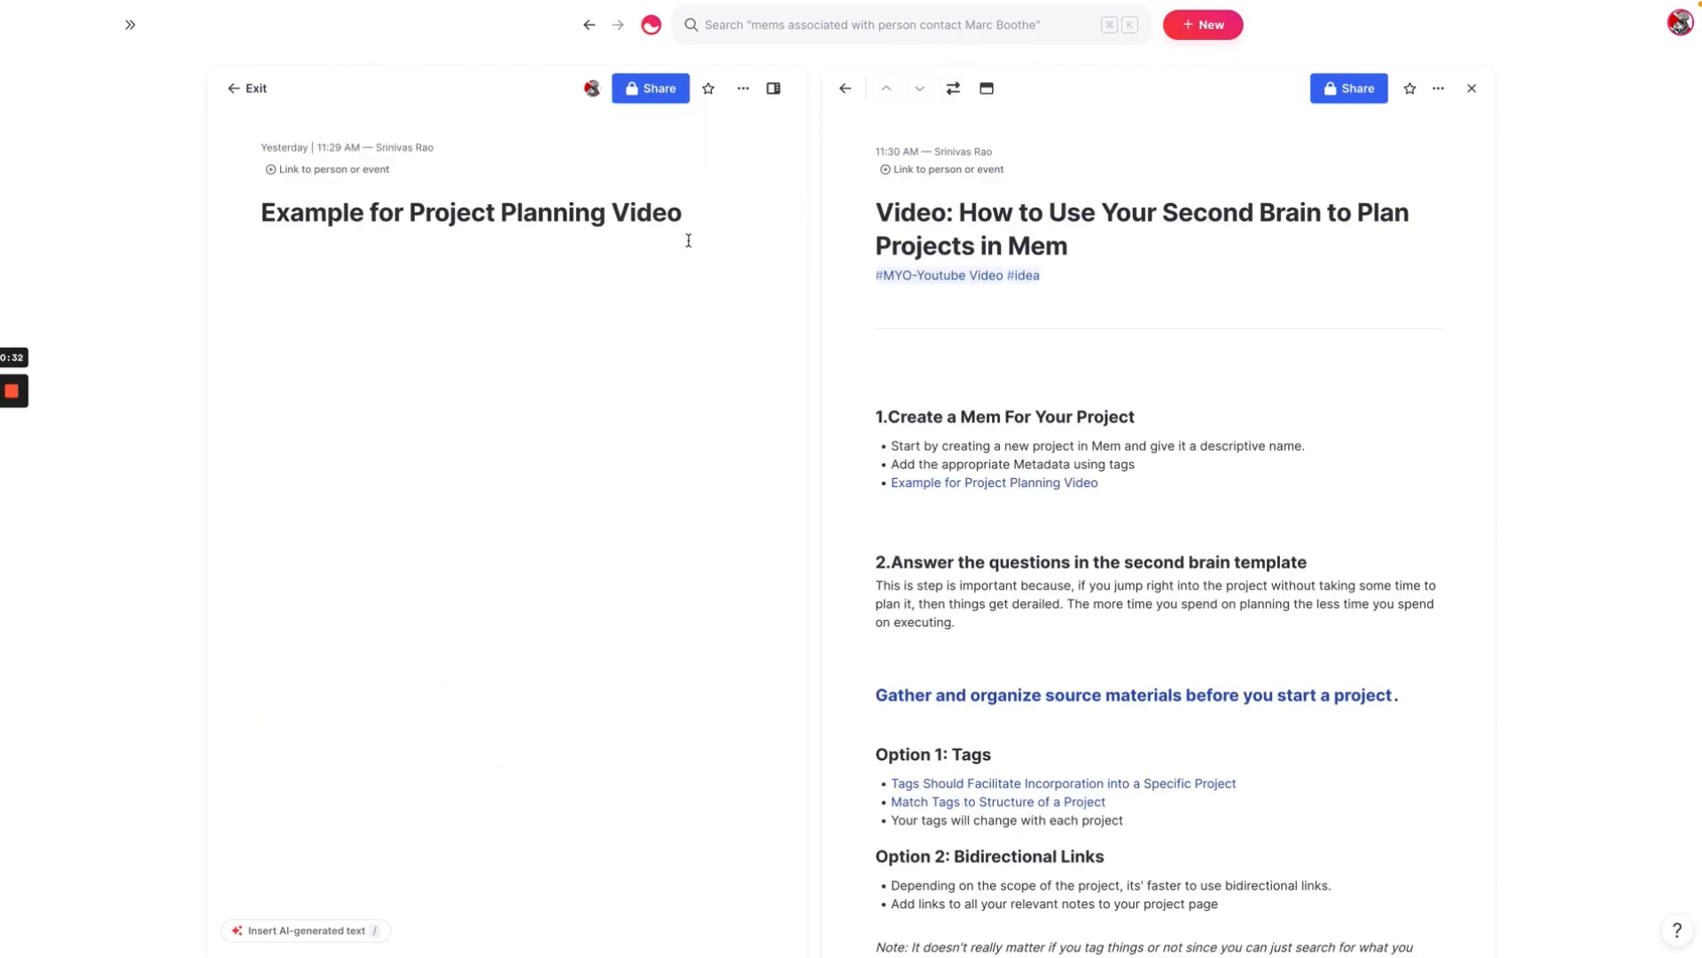
{"action": "left_click", "coordinate": [434, 264]}
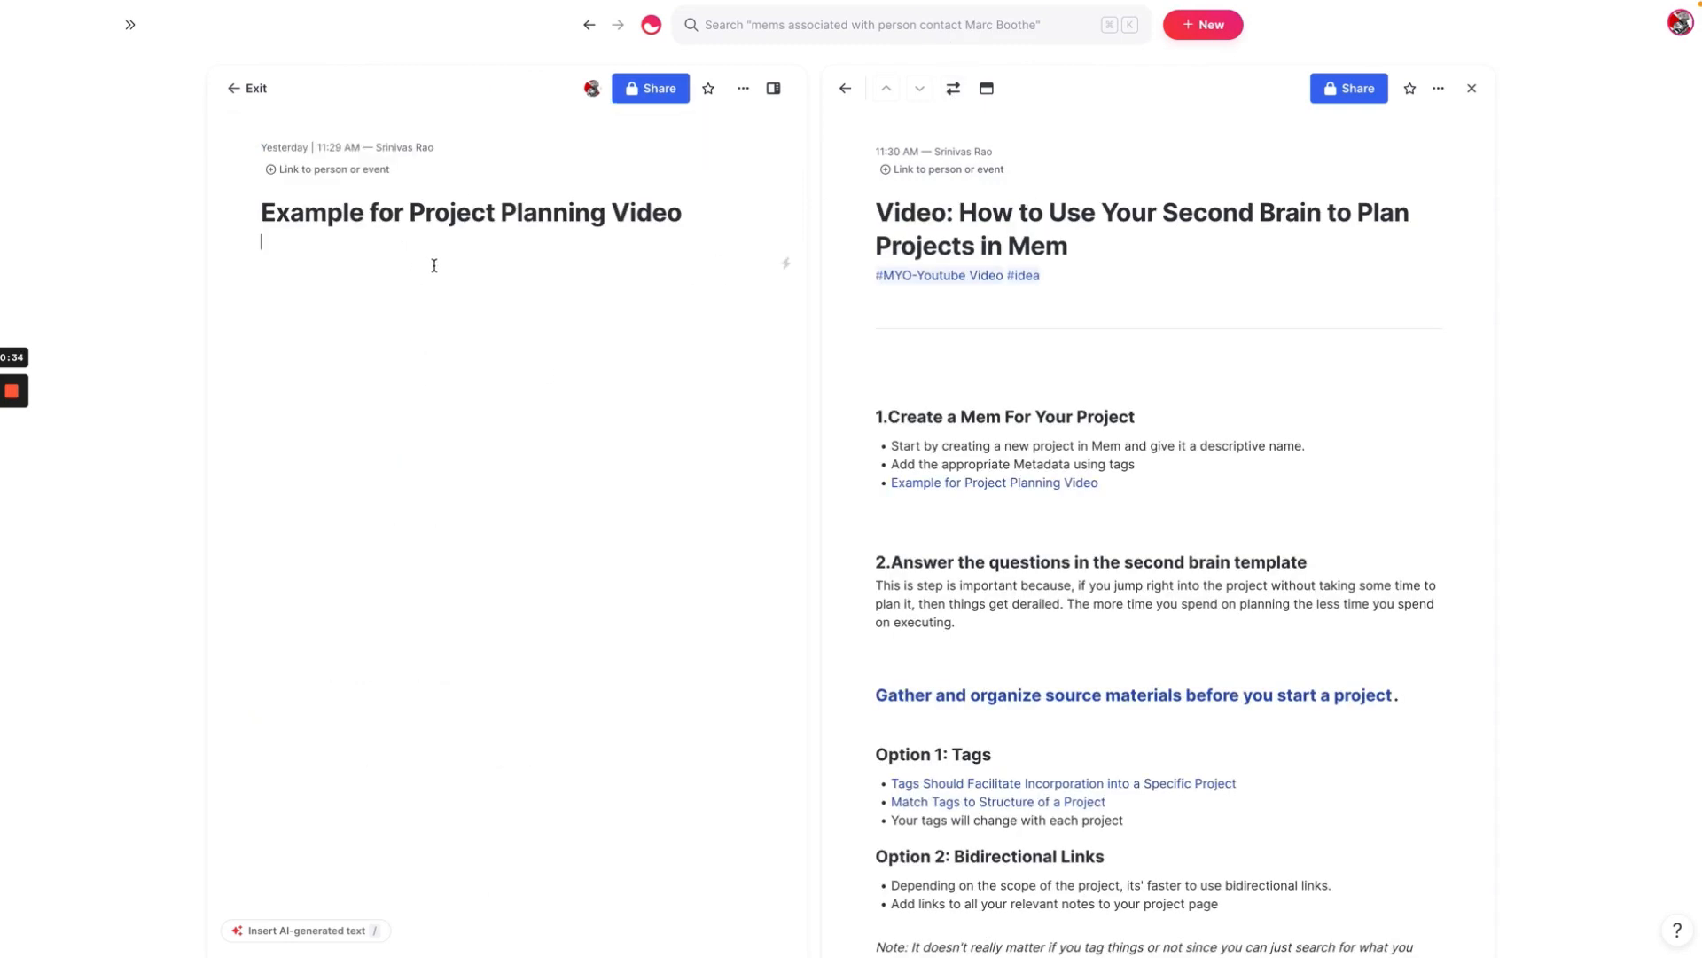
{"action": "mouse_move", "coordinate": [536, 488]}
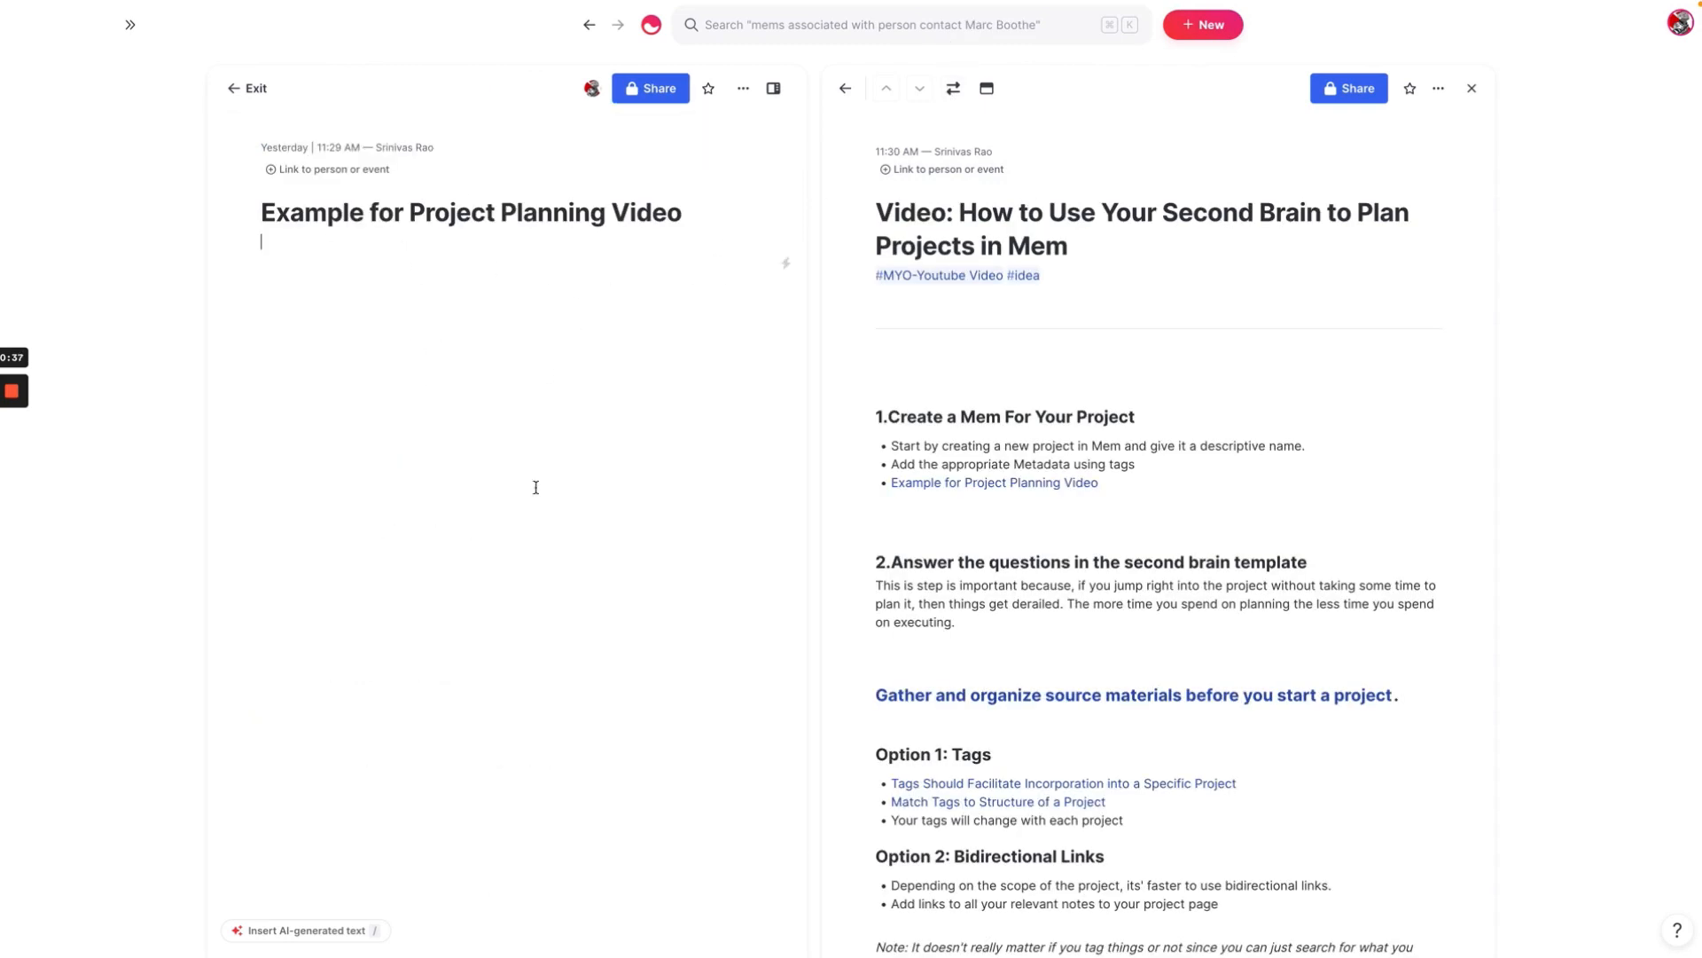
{"action": "mouse_move", "coordinate": [362, 356]}
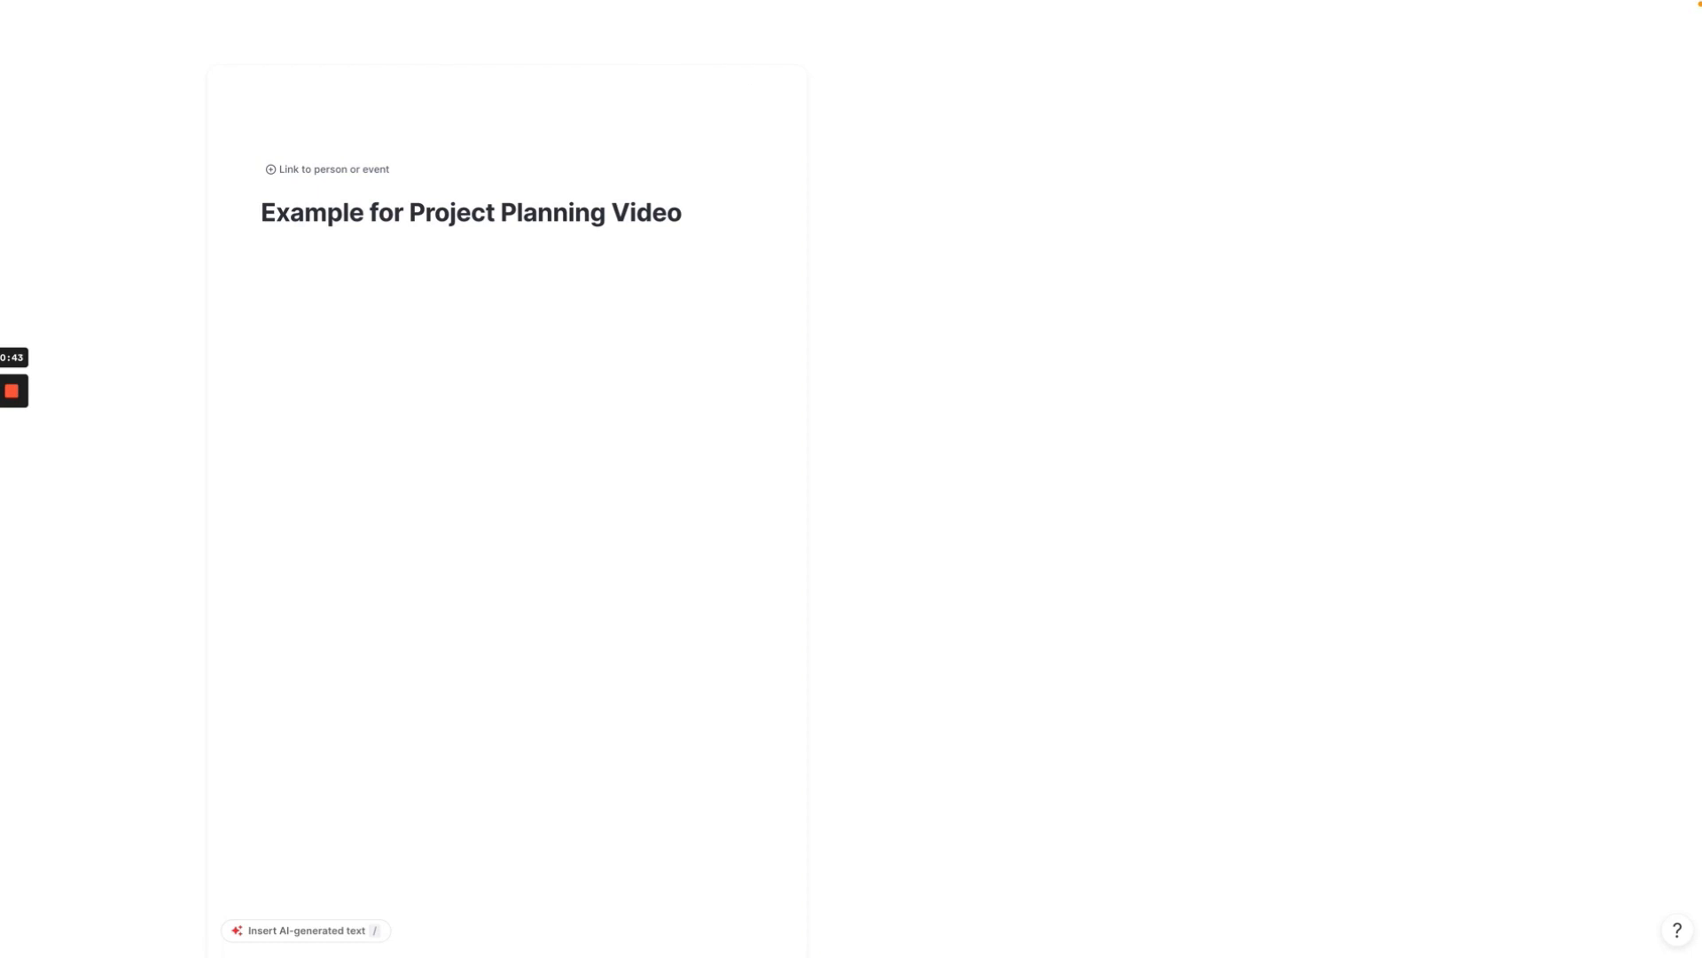
Insert the project planning template via /proj, giving Overview, Kick Off, Plan and Resources sections
{"action": "type", "text": "/"}
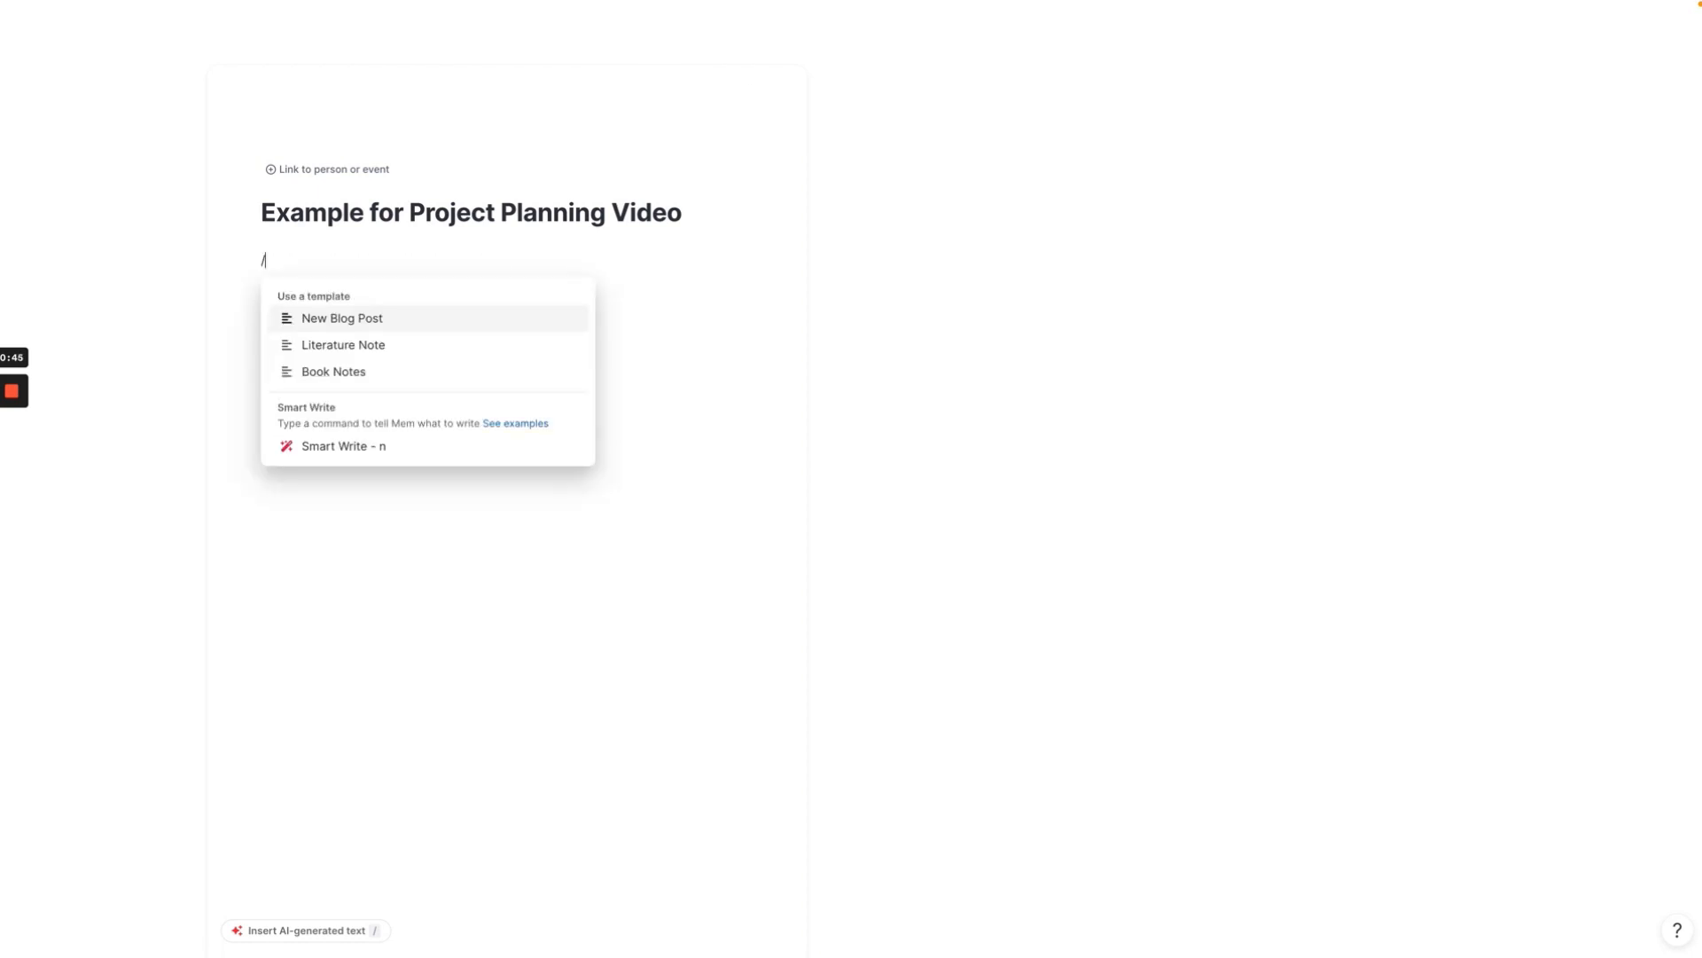
{"action": "type", "text": "proj"}
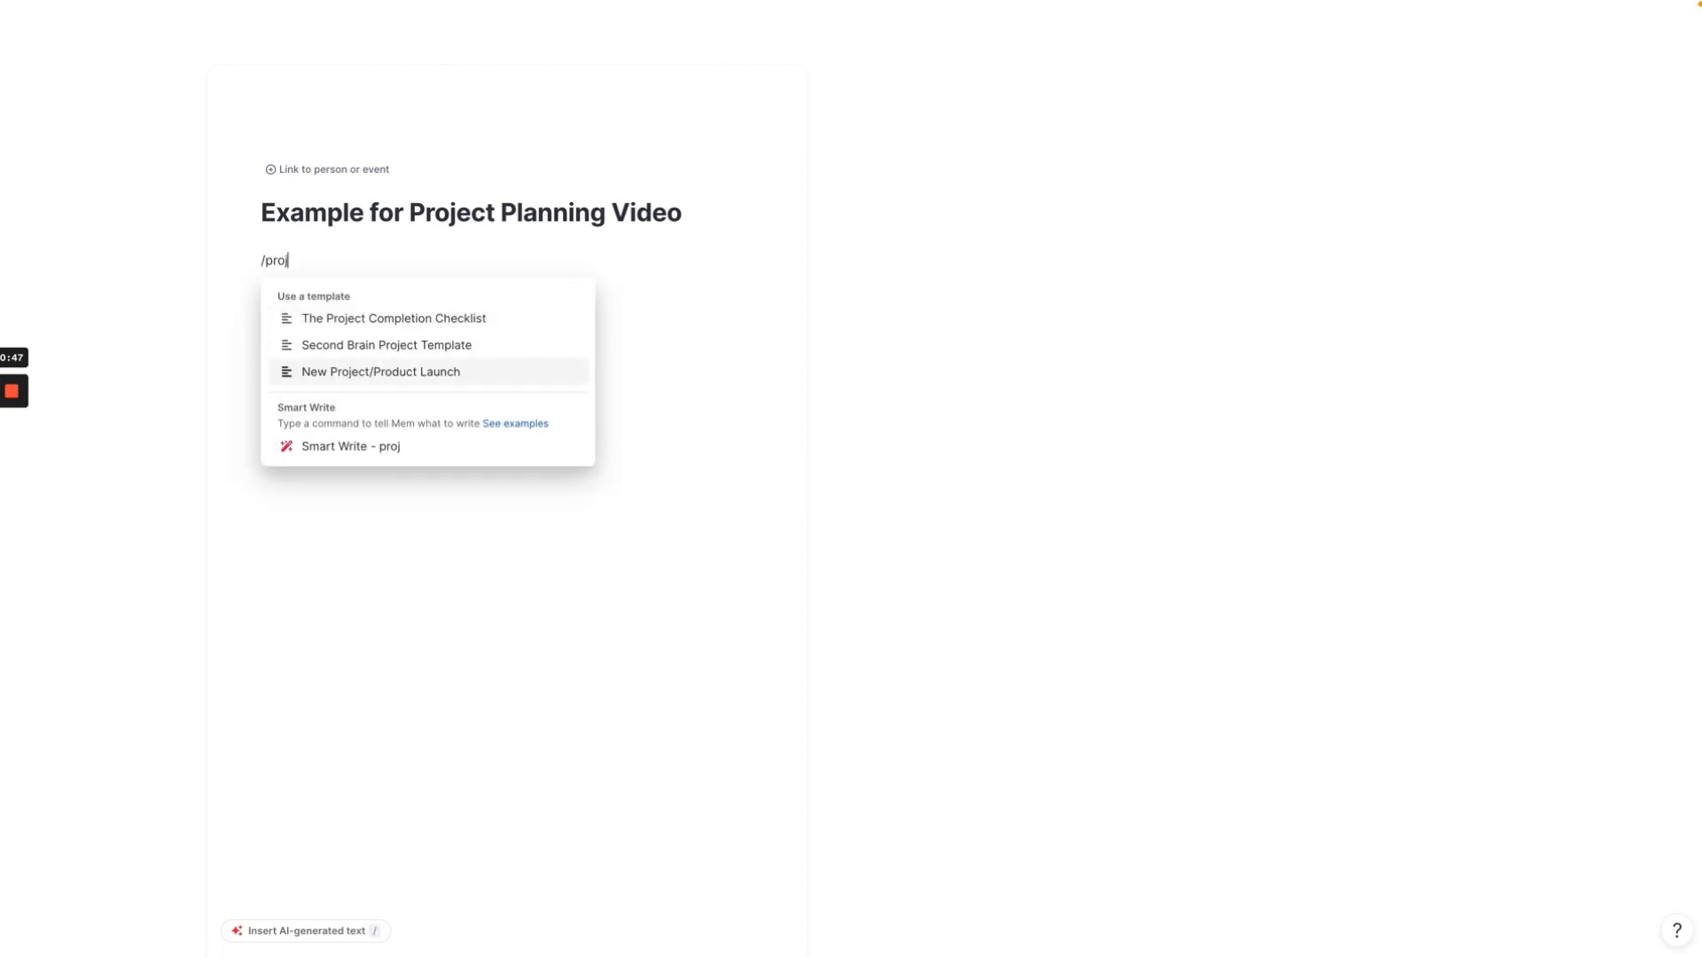
{"action": "left_click", "coordinate": [381, 371]}
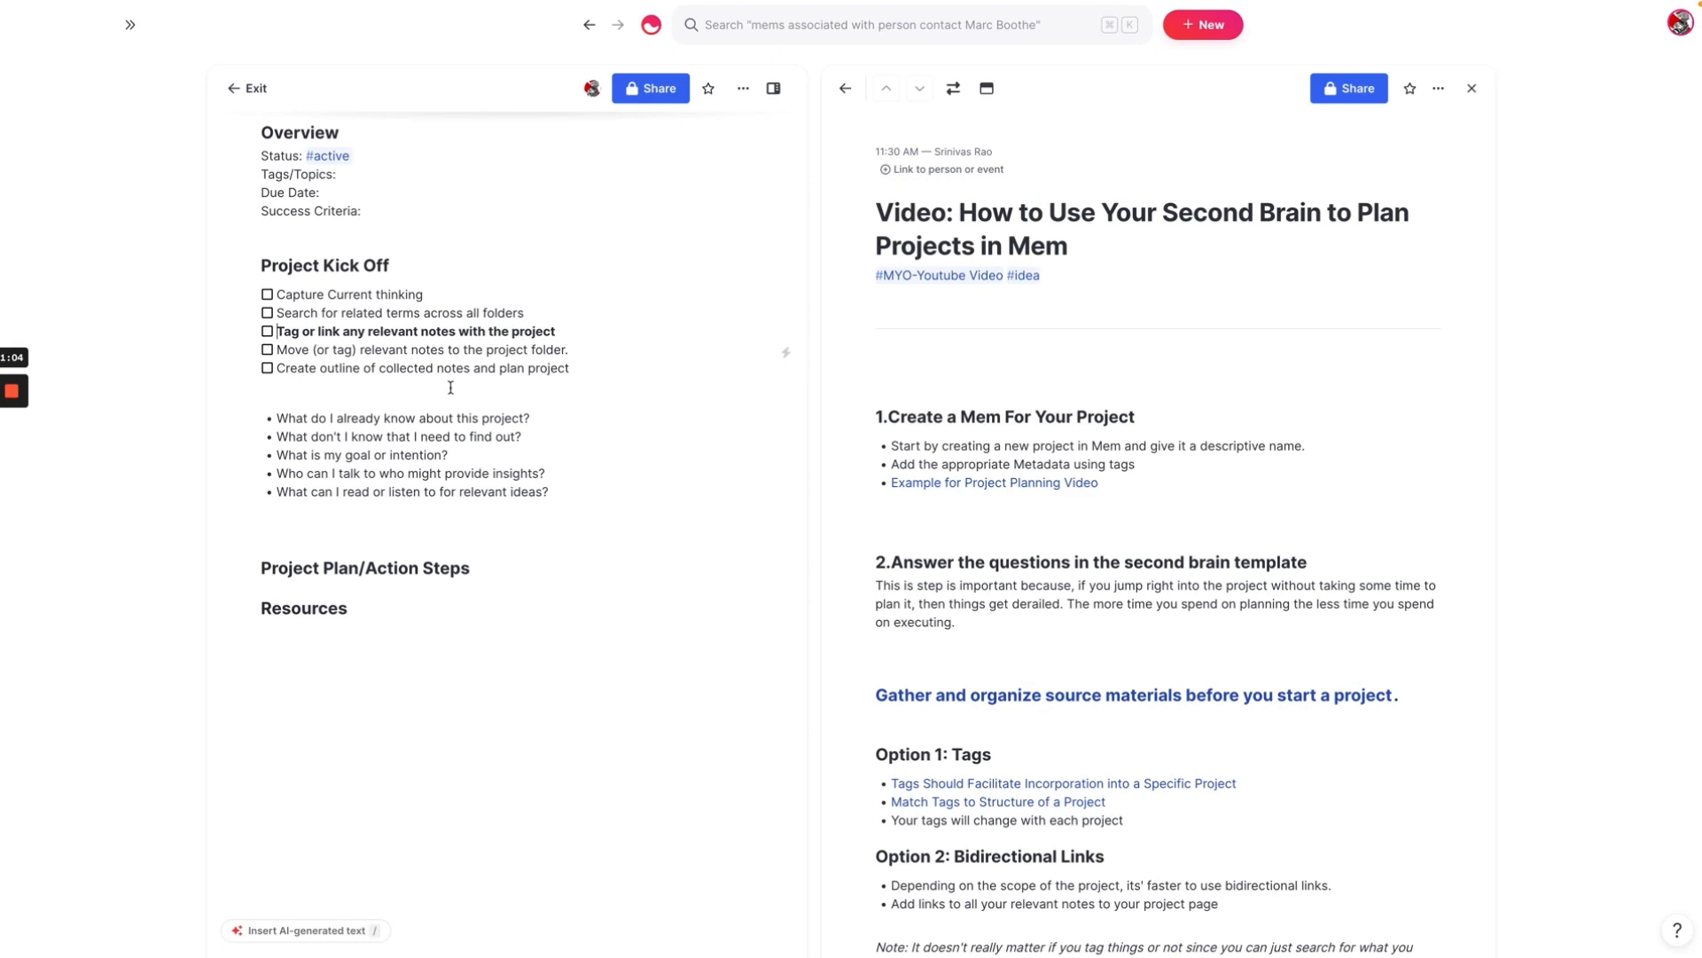
{"action": "mouse_move", "coordinate": [509, 475]}
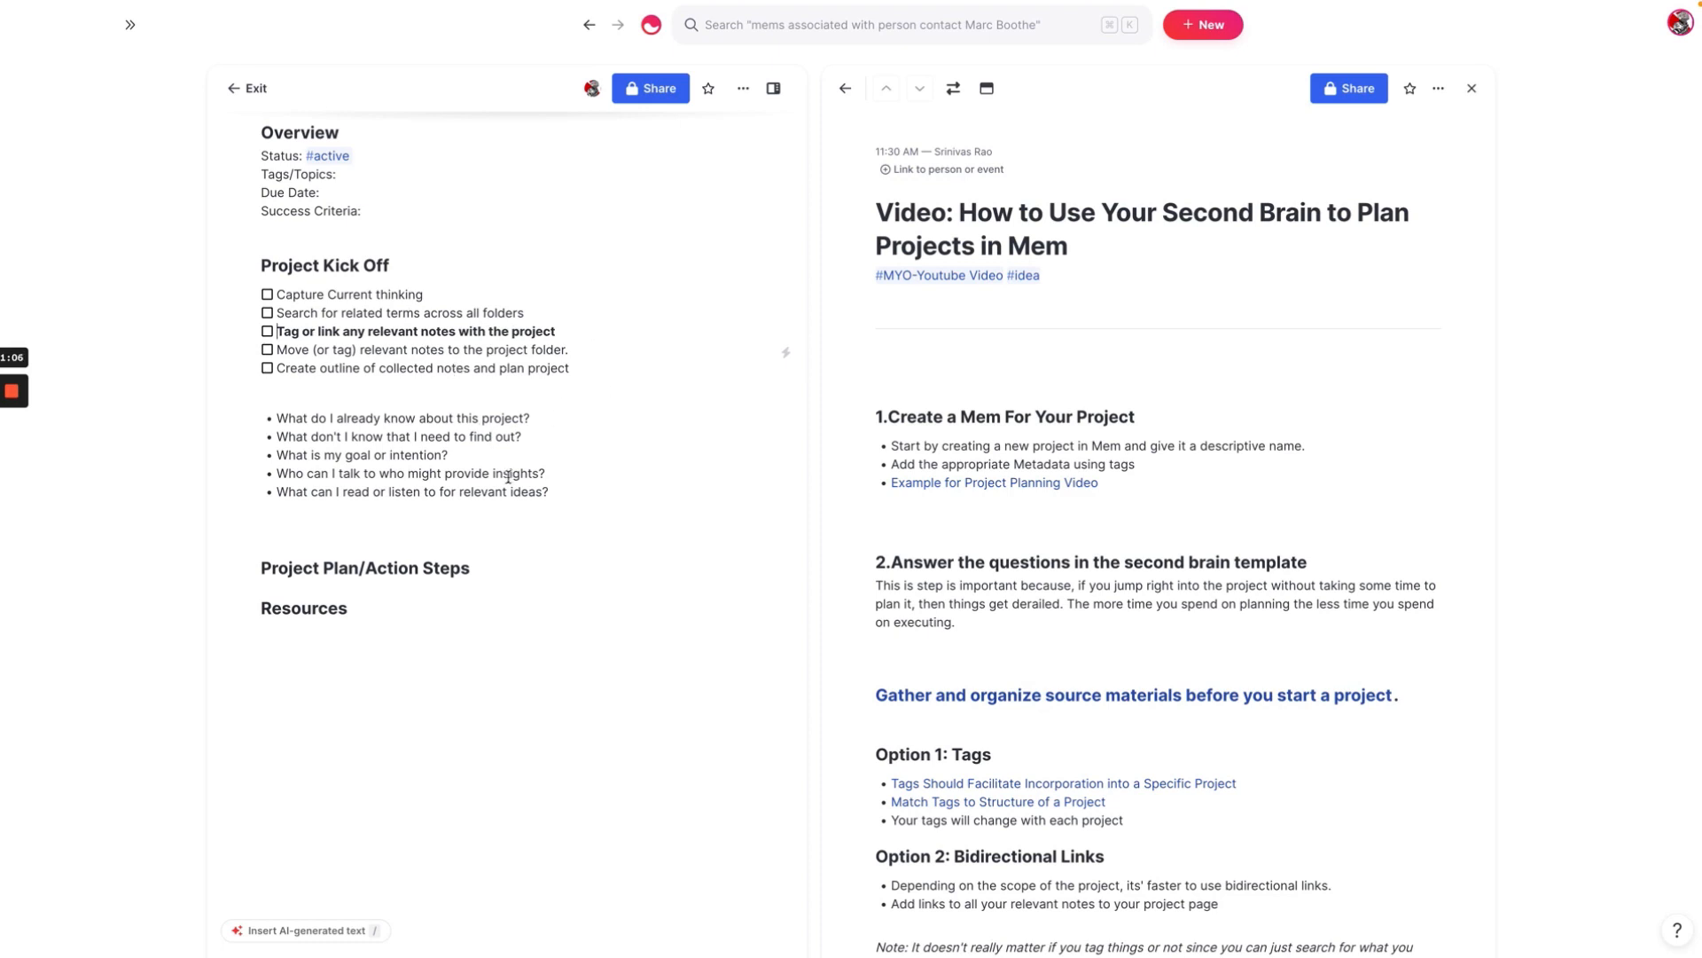
{"action": "mouse_move", "coordinate": [482, 459]}
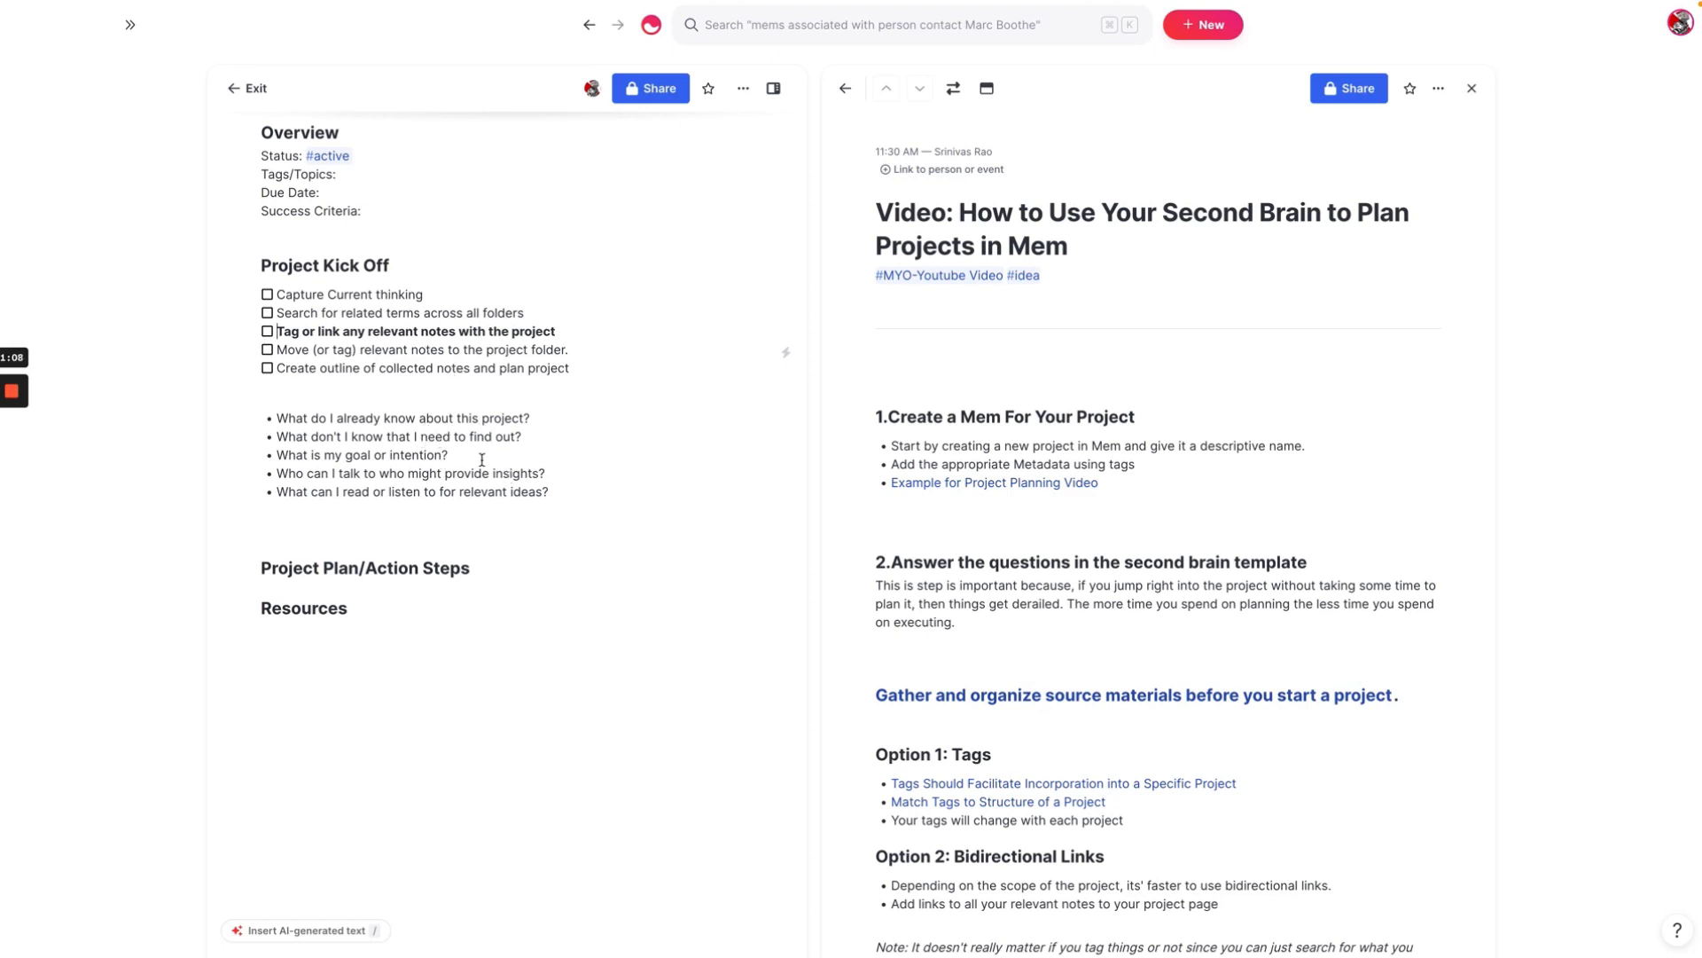
{"action": "mouse_move", "coordinate": [415, 383]}
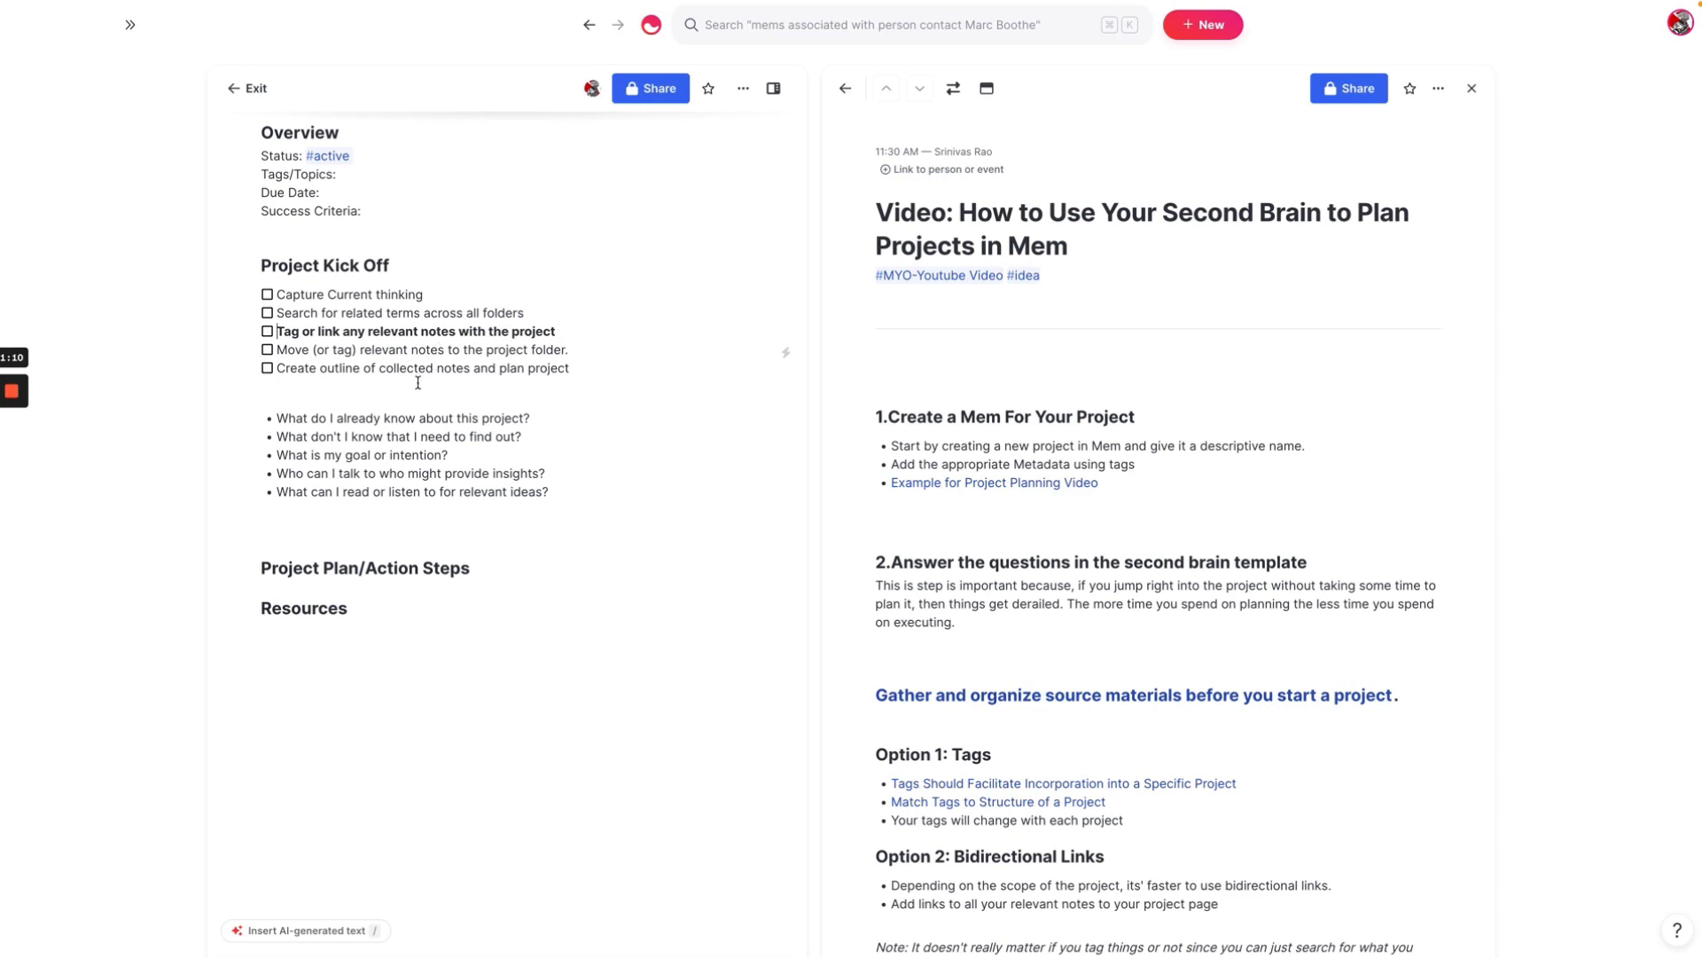
Show related mems, reopen the video notes mem that mentions this one, and place the cursor after Resources
{"action": "left_click", "coordinate": [1472, 88]}
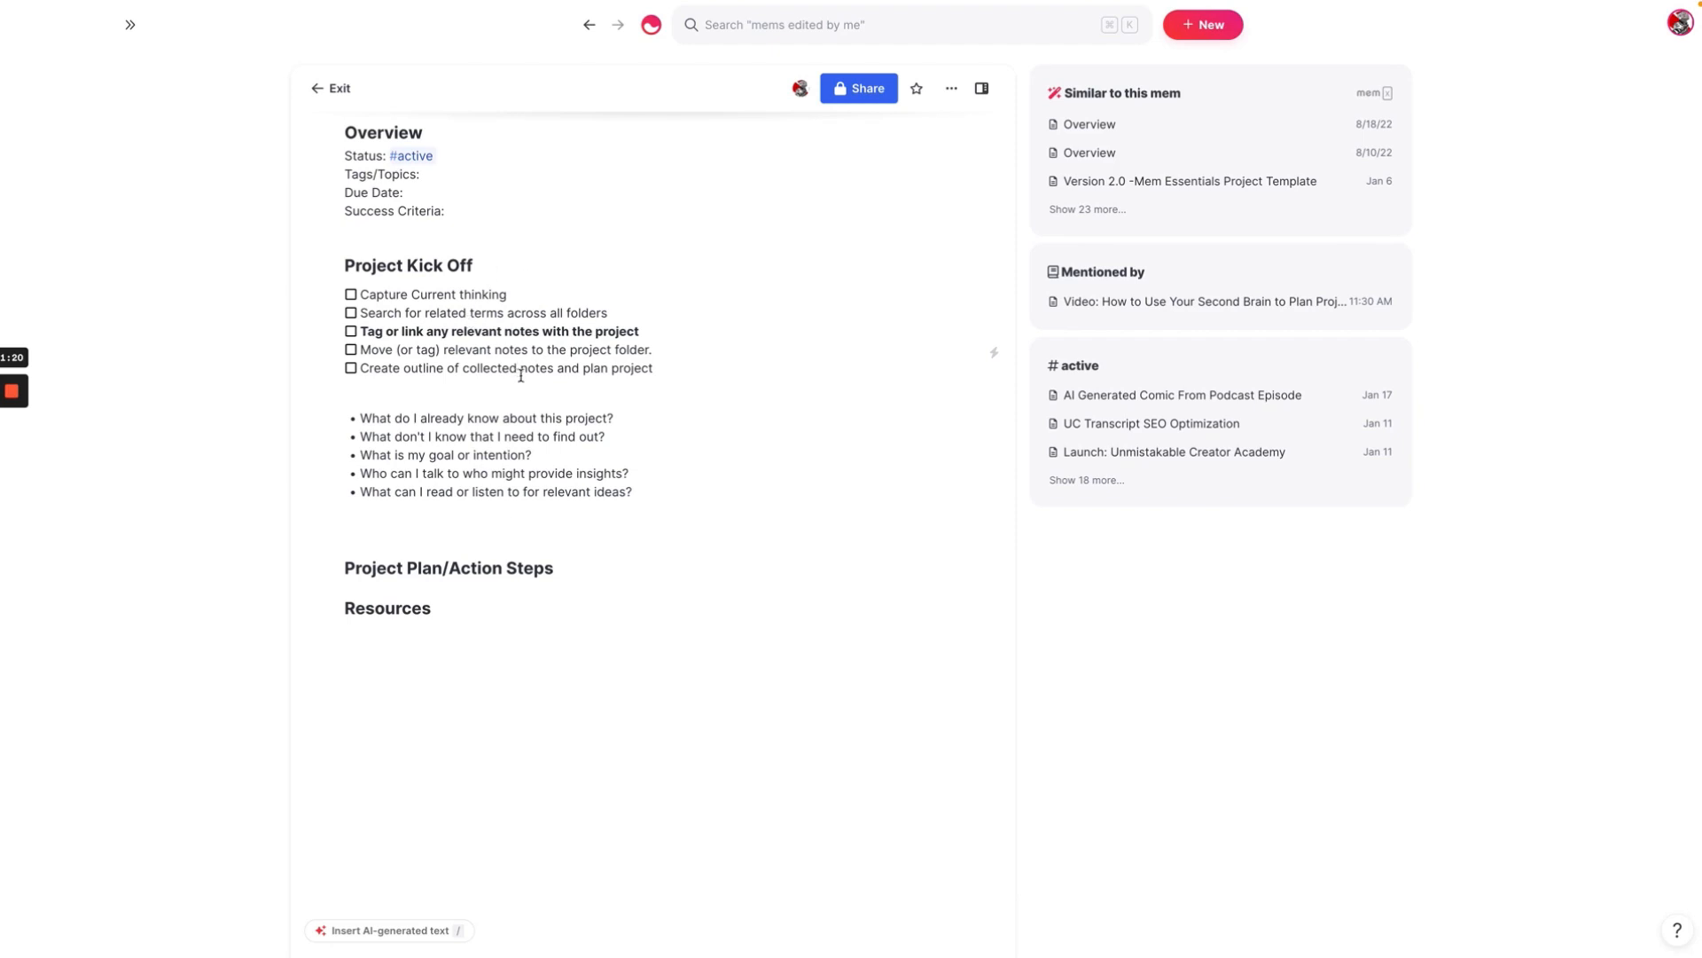
{"action": "mouse_move", "coordinate": [805, 467]}
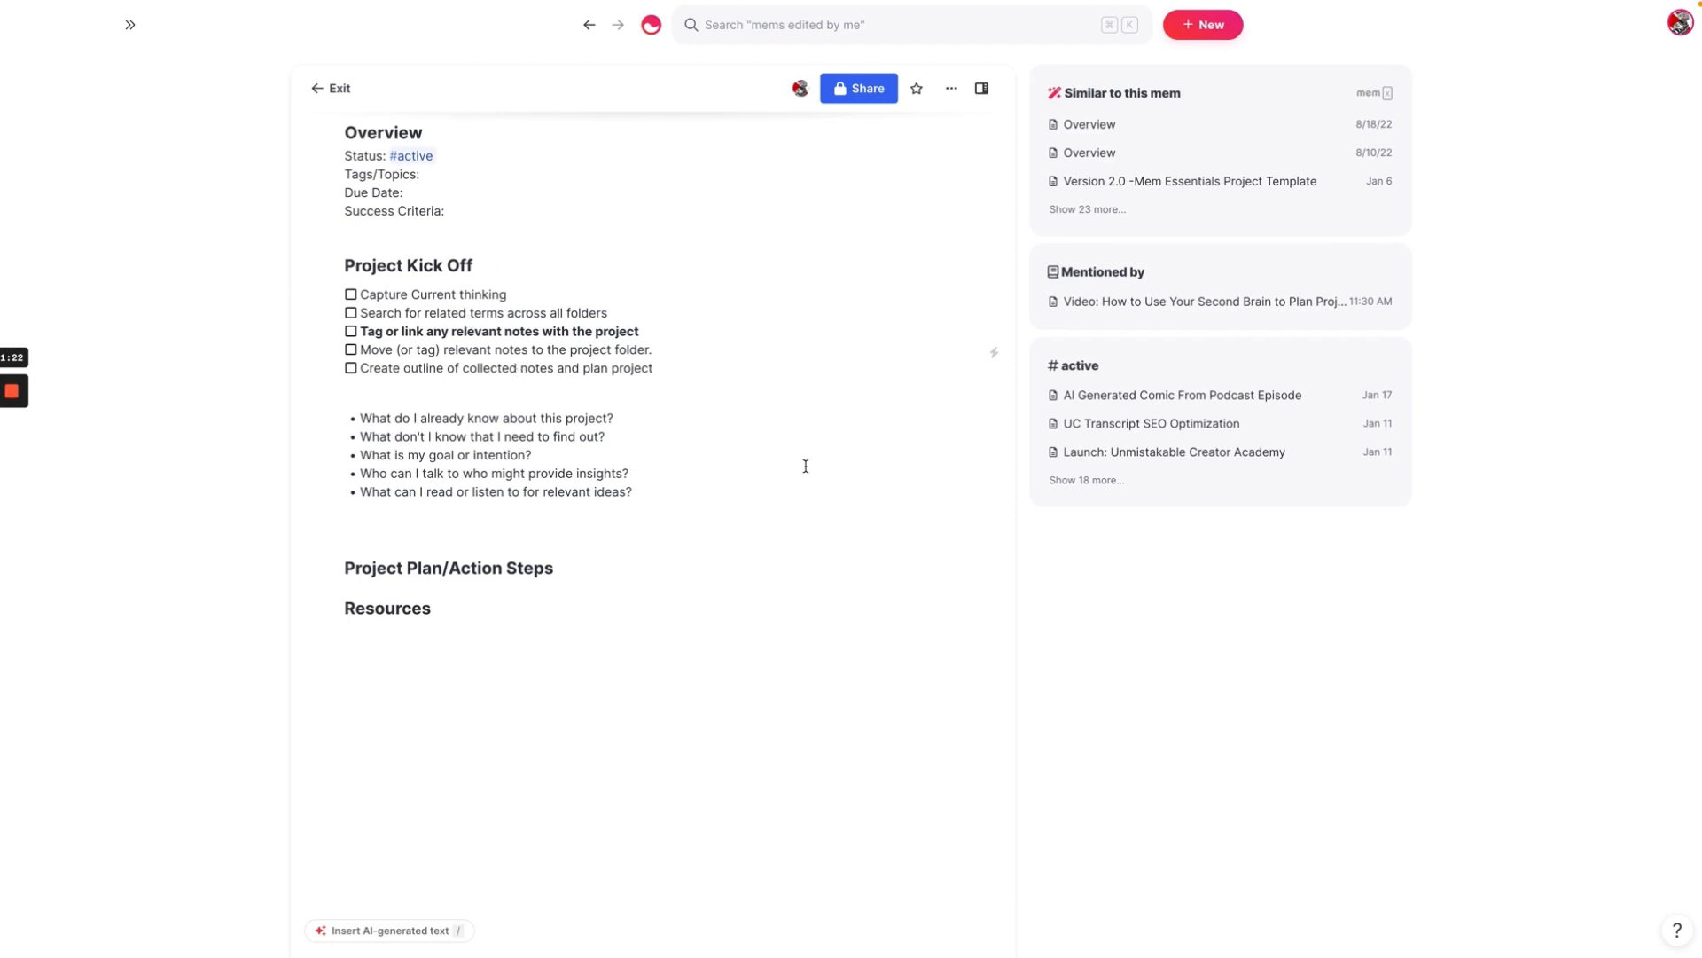
{"action": "scroll", "scroll_direction": "up", "scroll_amount": 3}
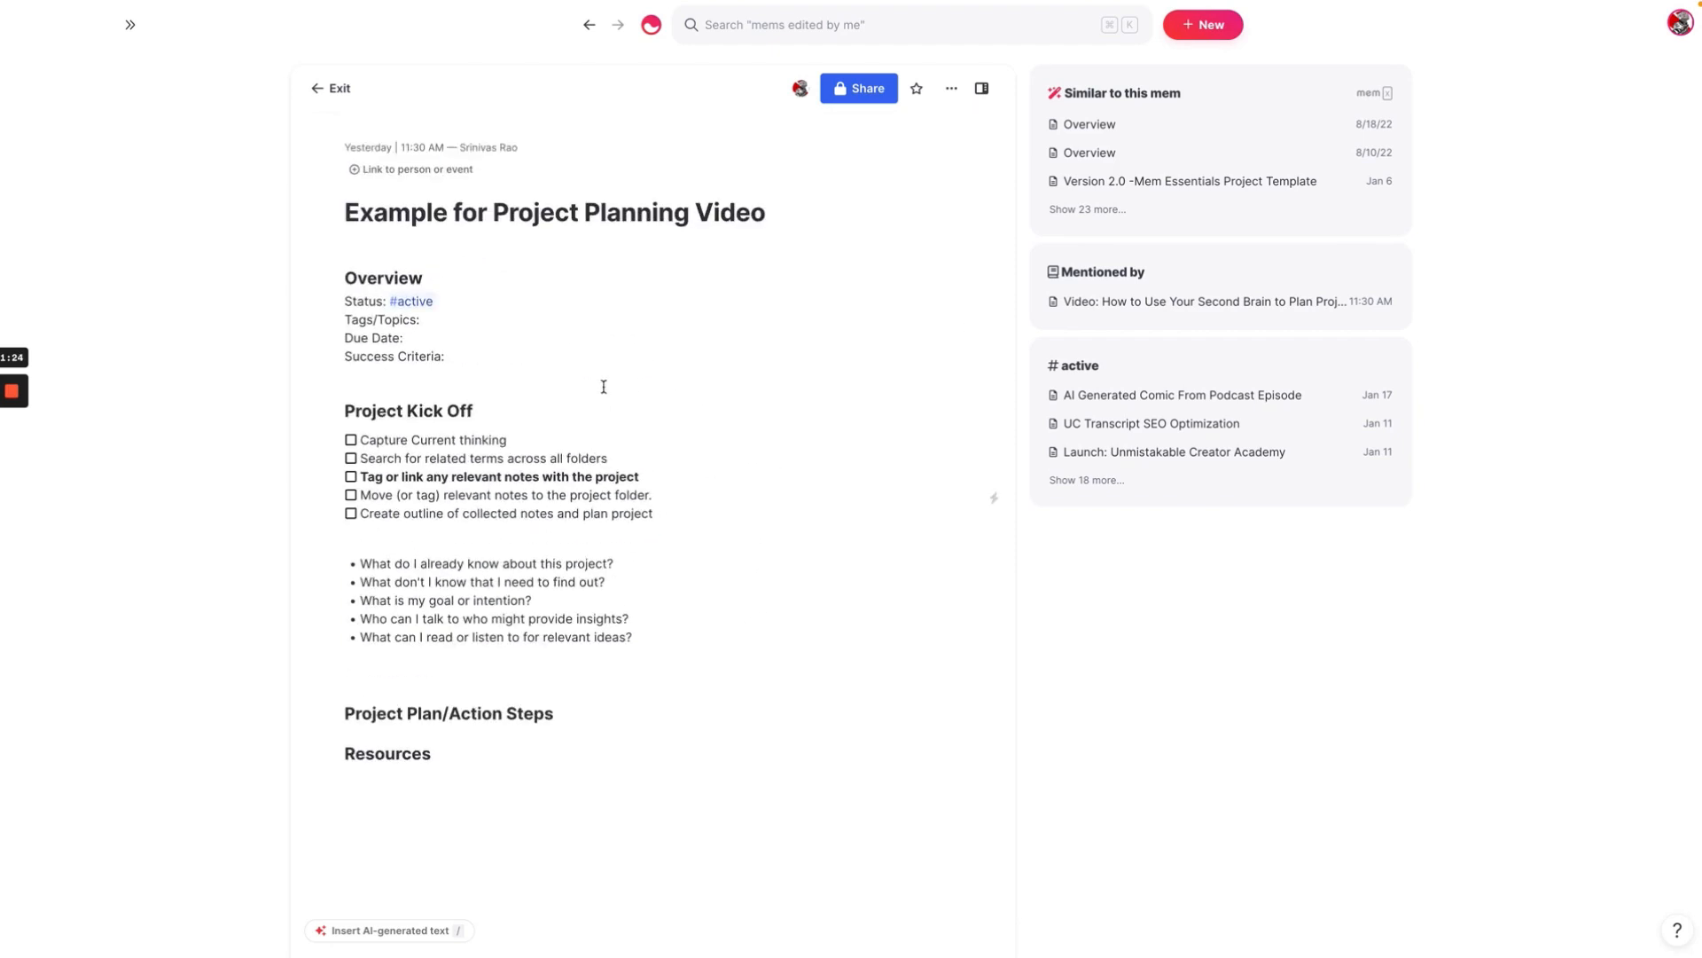
{"action": "scroll", "scroll_direction": "down", "scroll_amount": 3}
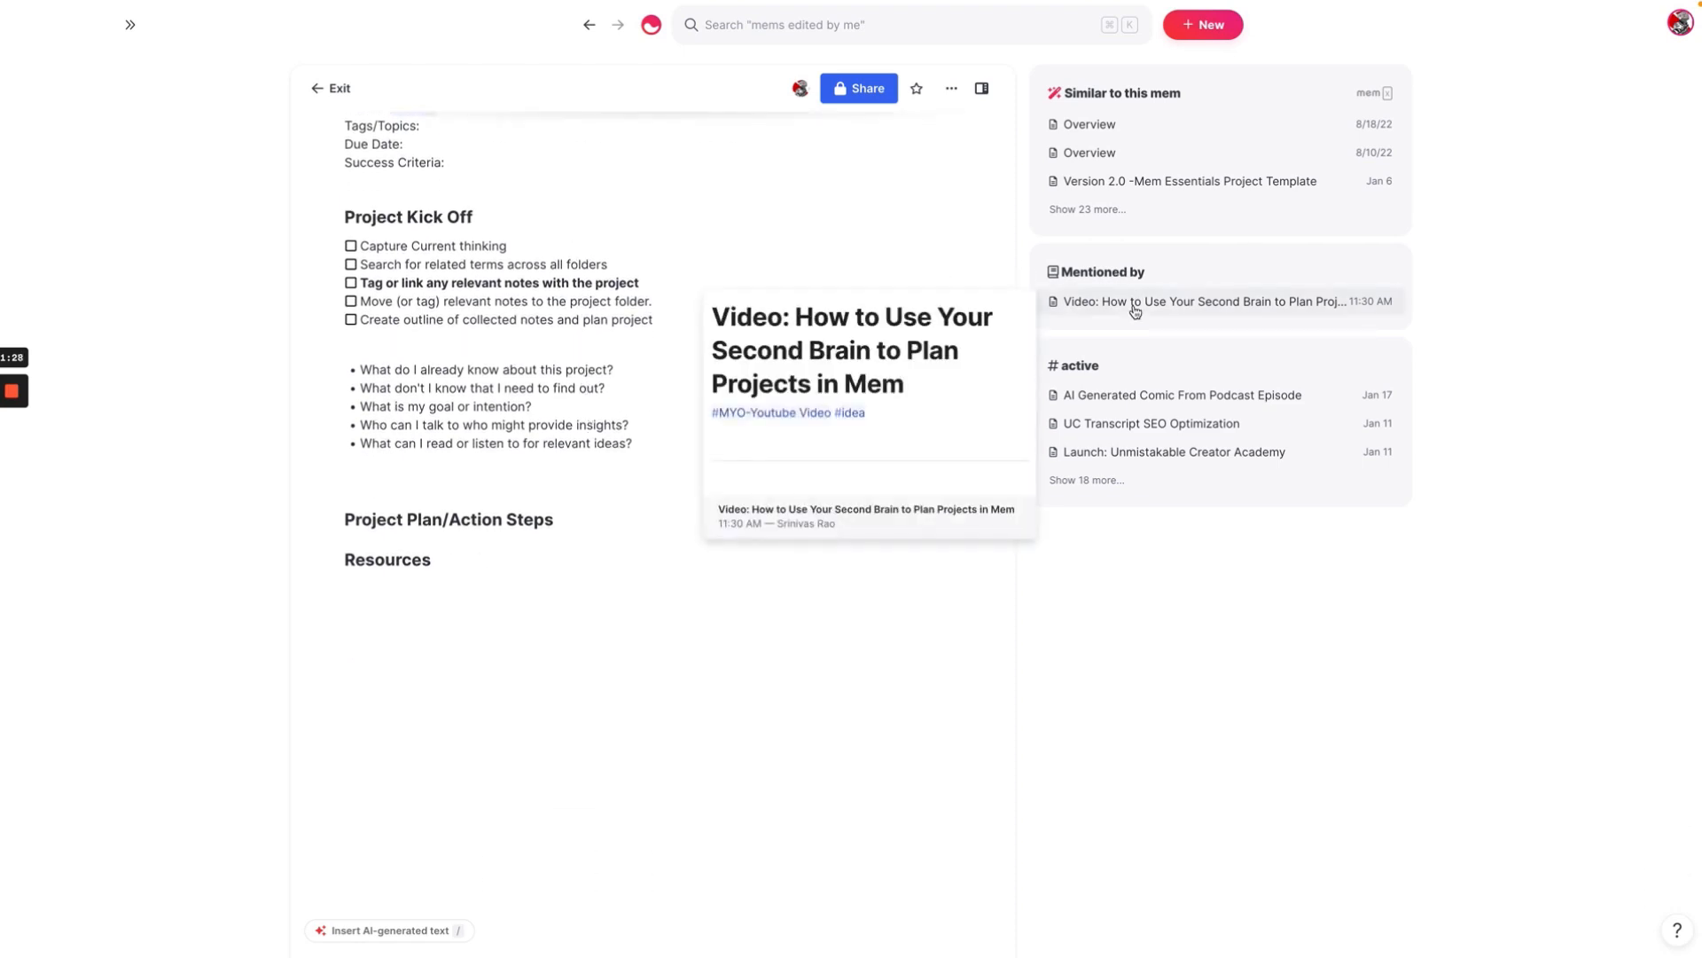
{"action": "left_click", "coordinate": [1227, 301]}
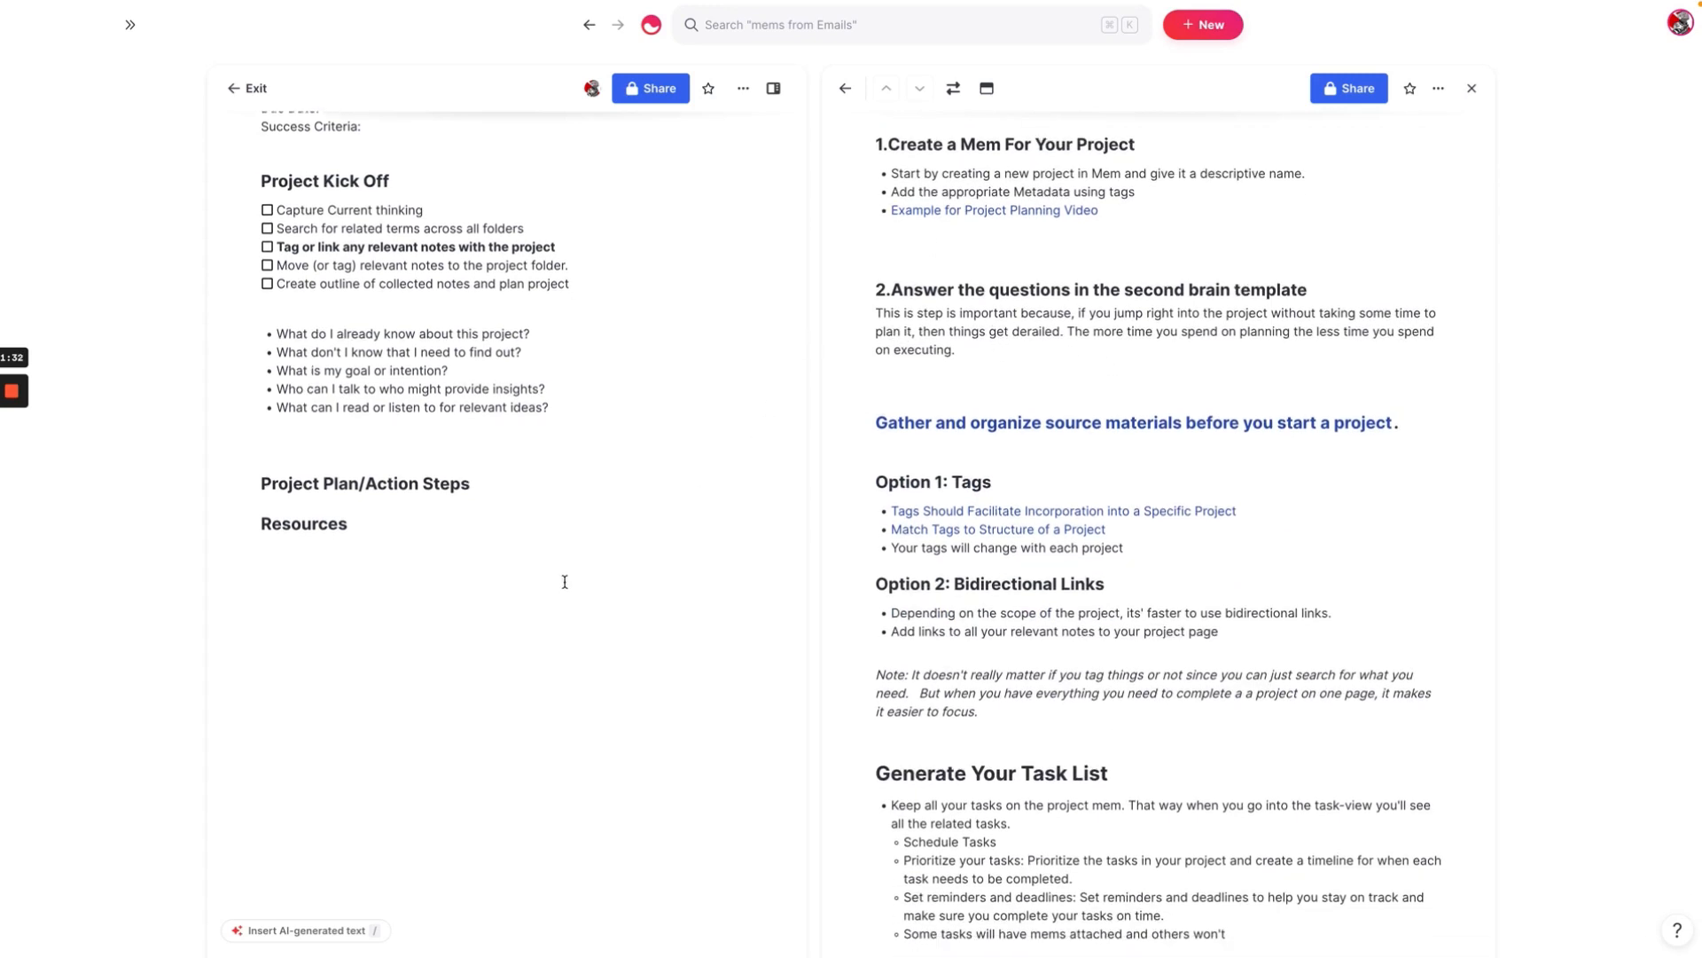
{"action": "scroll", "scroll_direction": "down", "scroll_amount": 3}
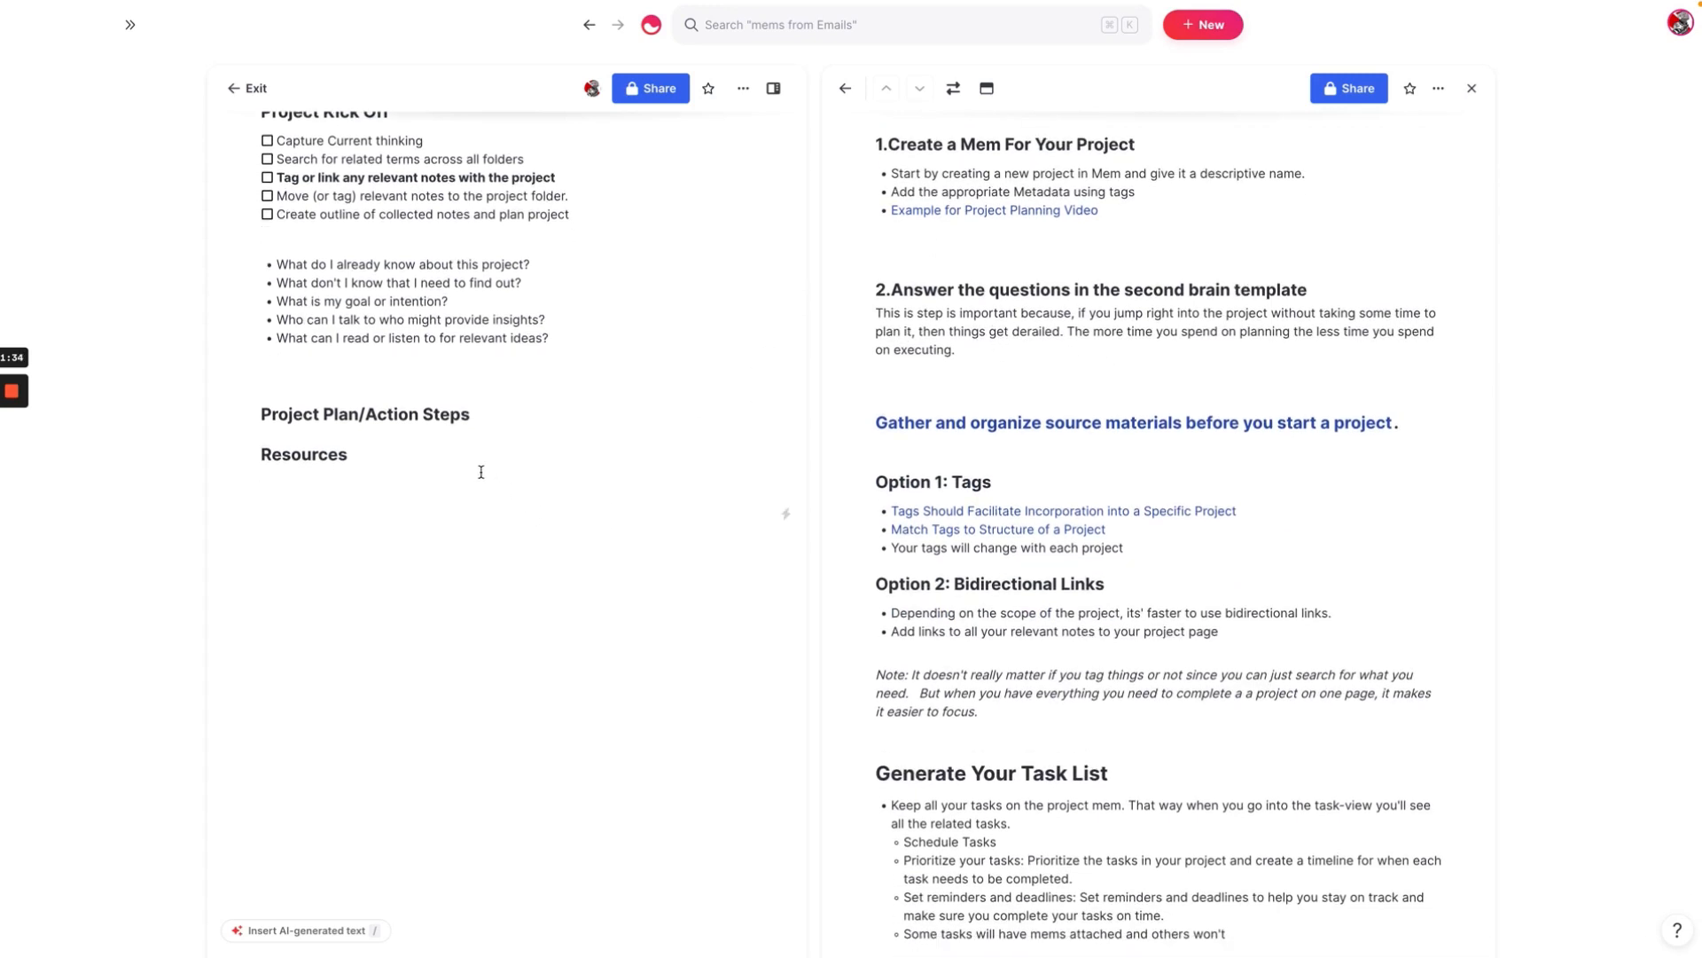
{"action": "left_click", "coordinate": [350, 454]}
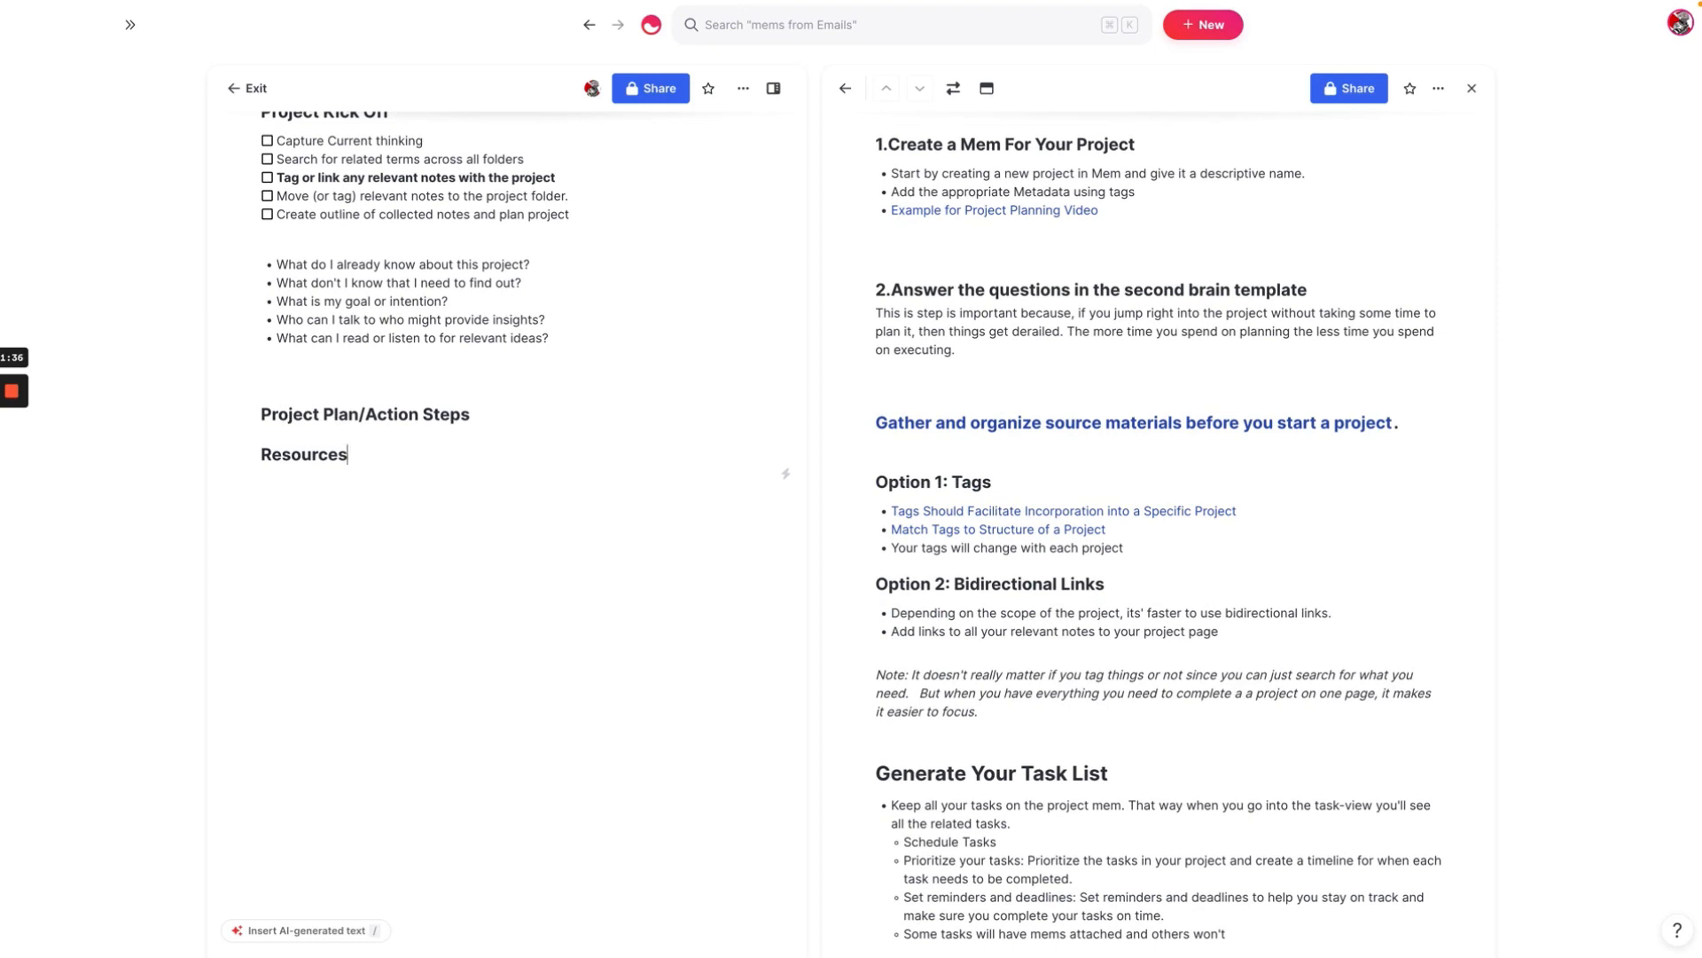
Add an #artificial intelligence tag under Resources and open the list of mems carrying that tag
{"action": "left_click", "coordinate": [1472, 89]}
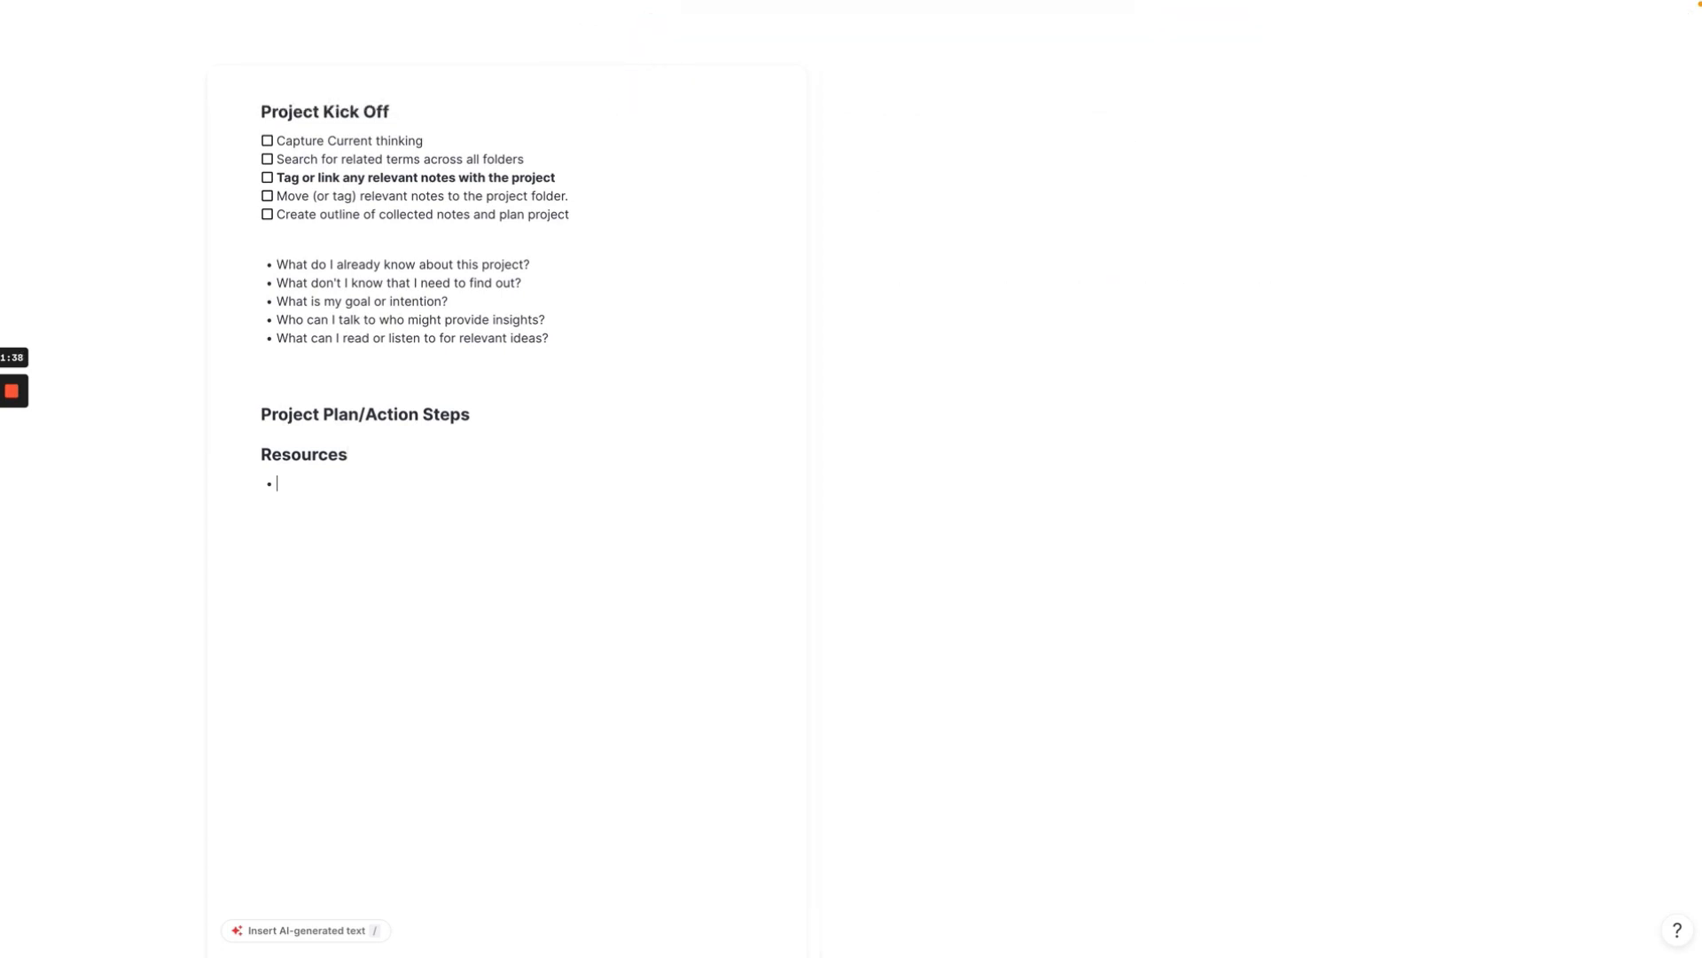
{"action": "key", "text": "backspace"}
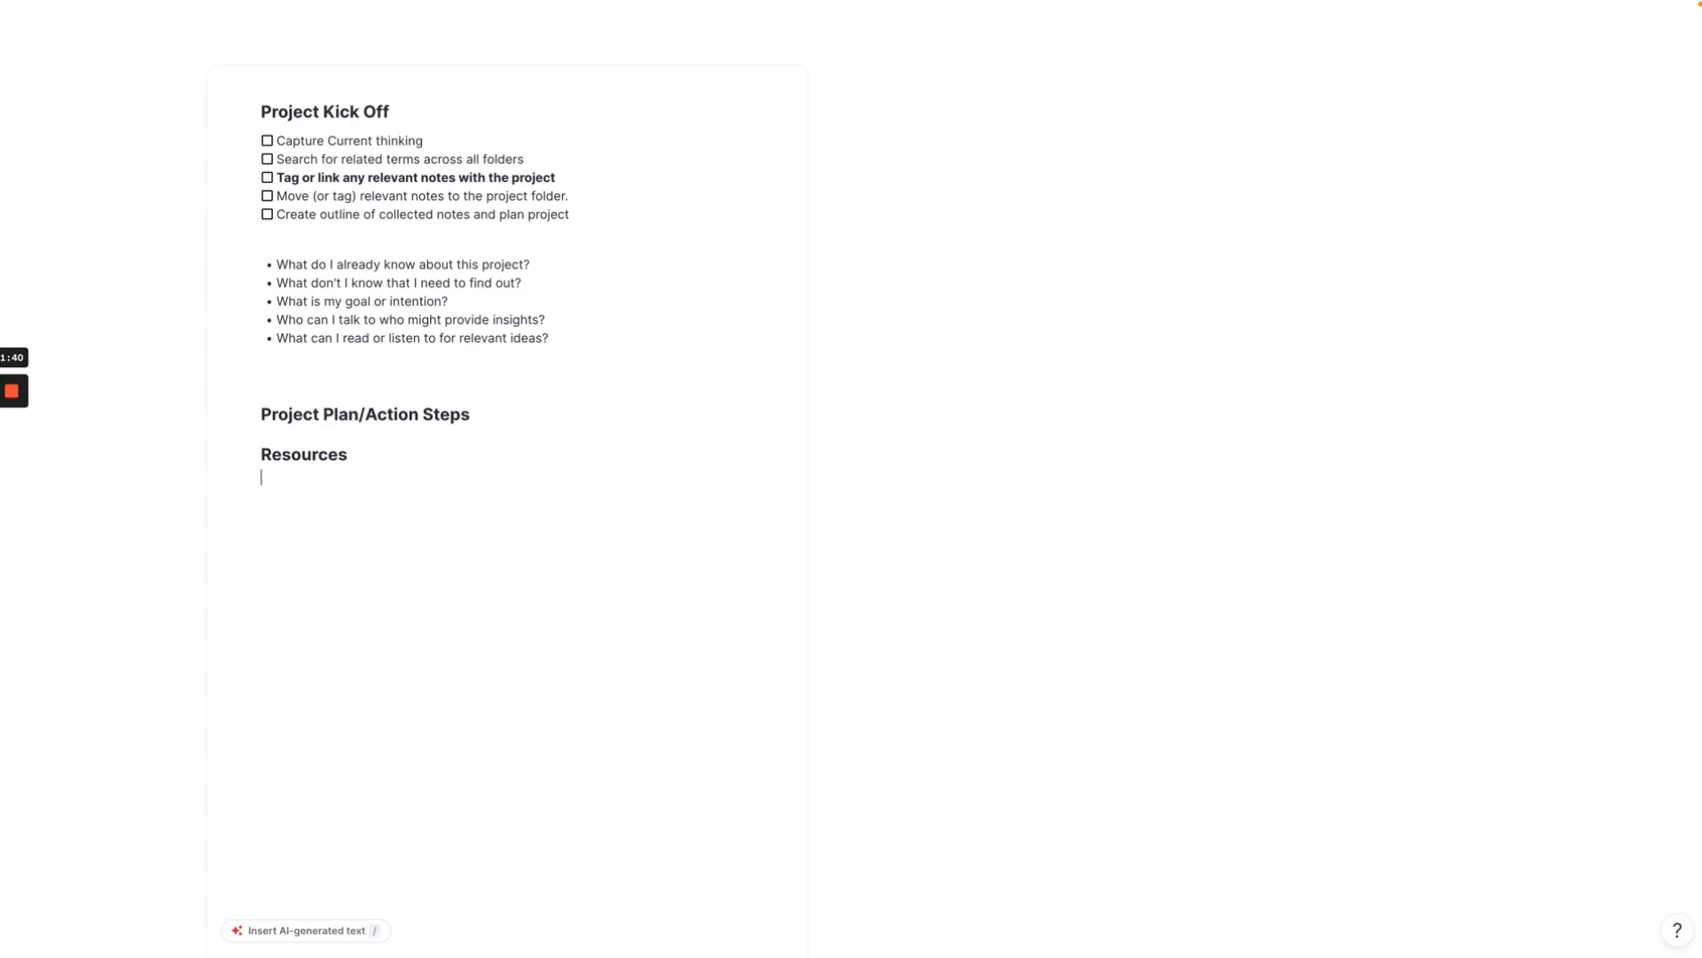
{"action": "type", "text": "#artificial intelligence"}
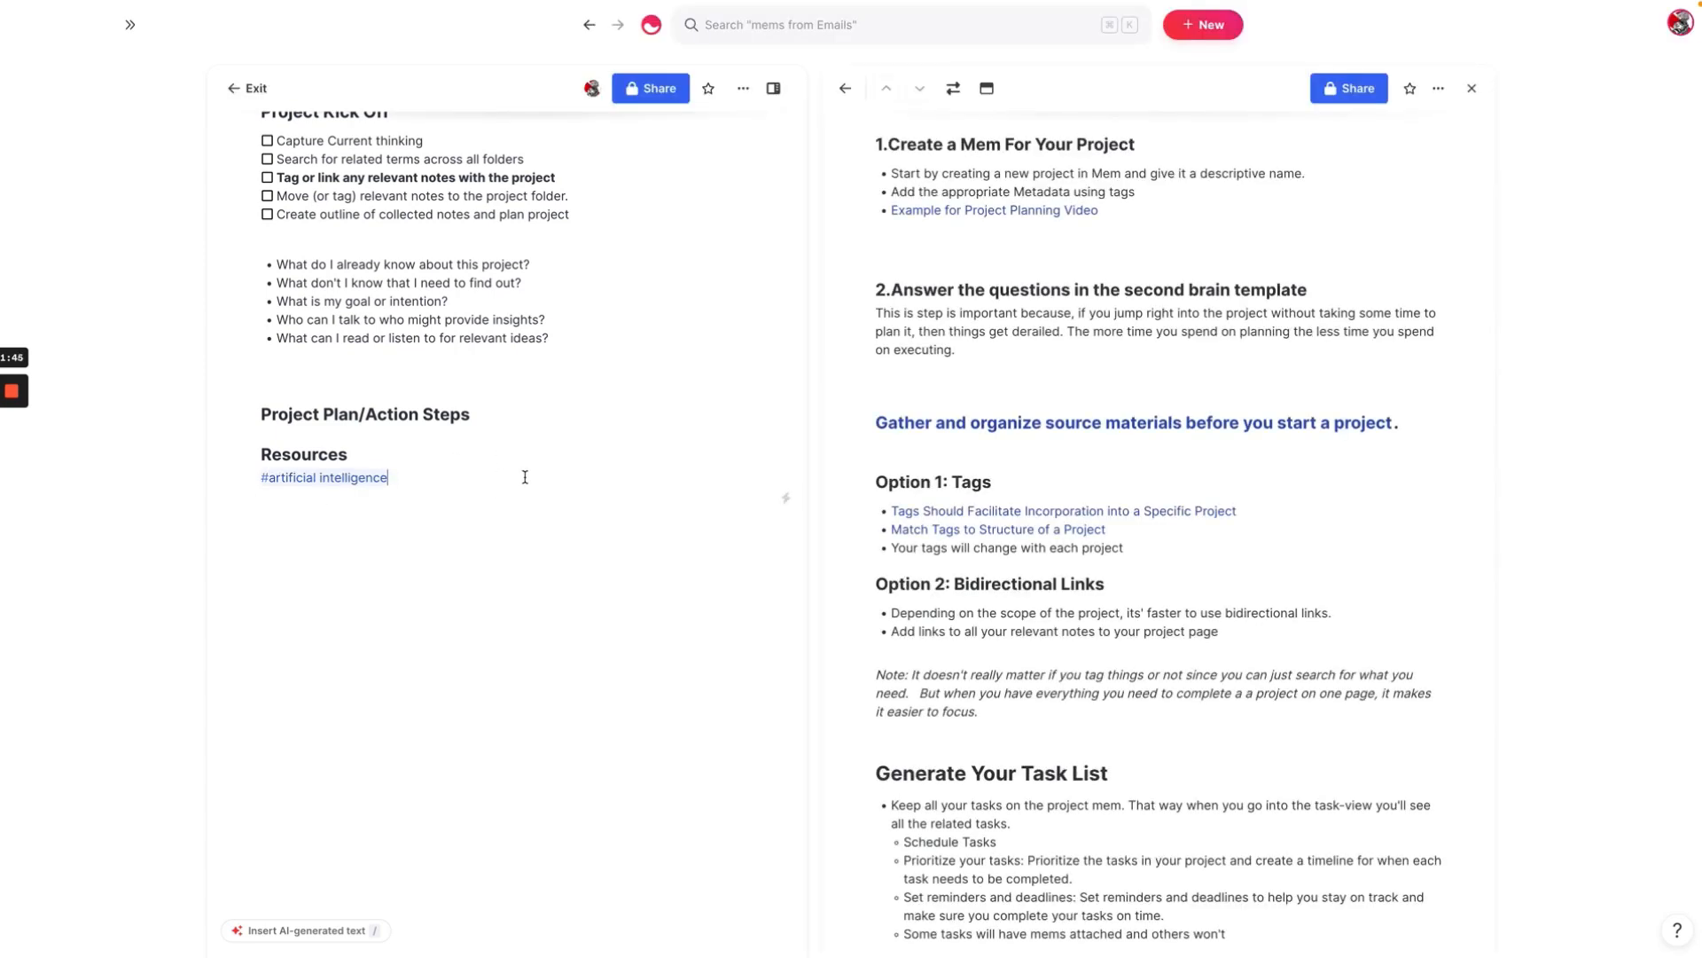
{"action": "left_click", "coordinate": [1472, 89]}
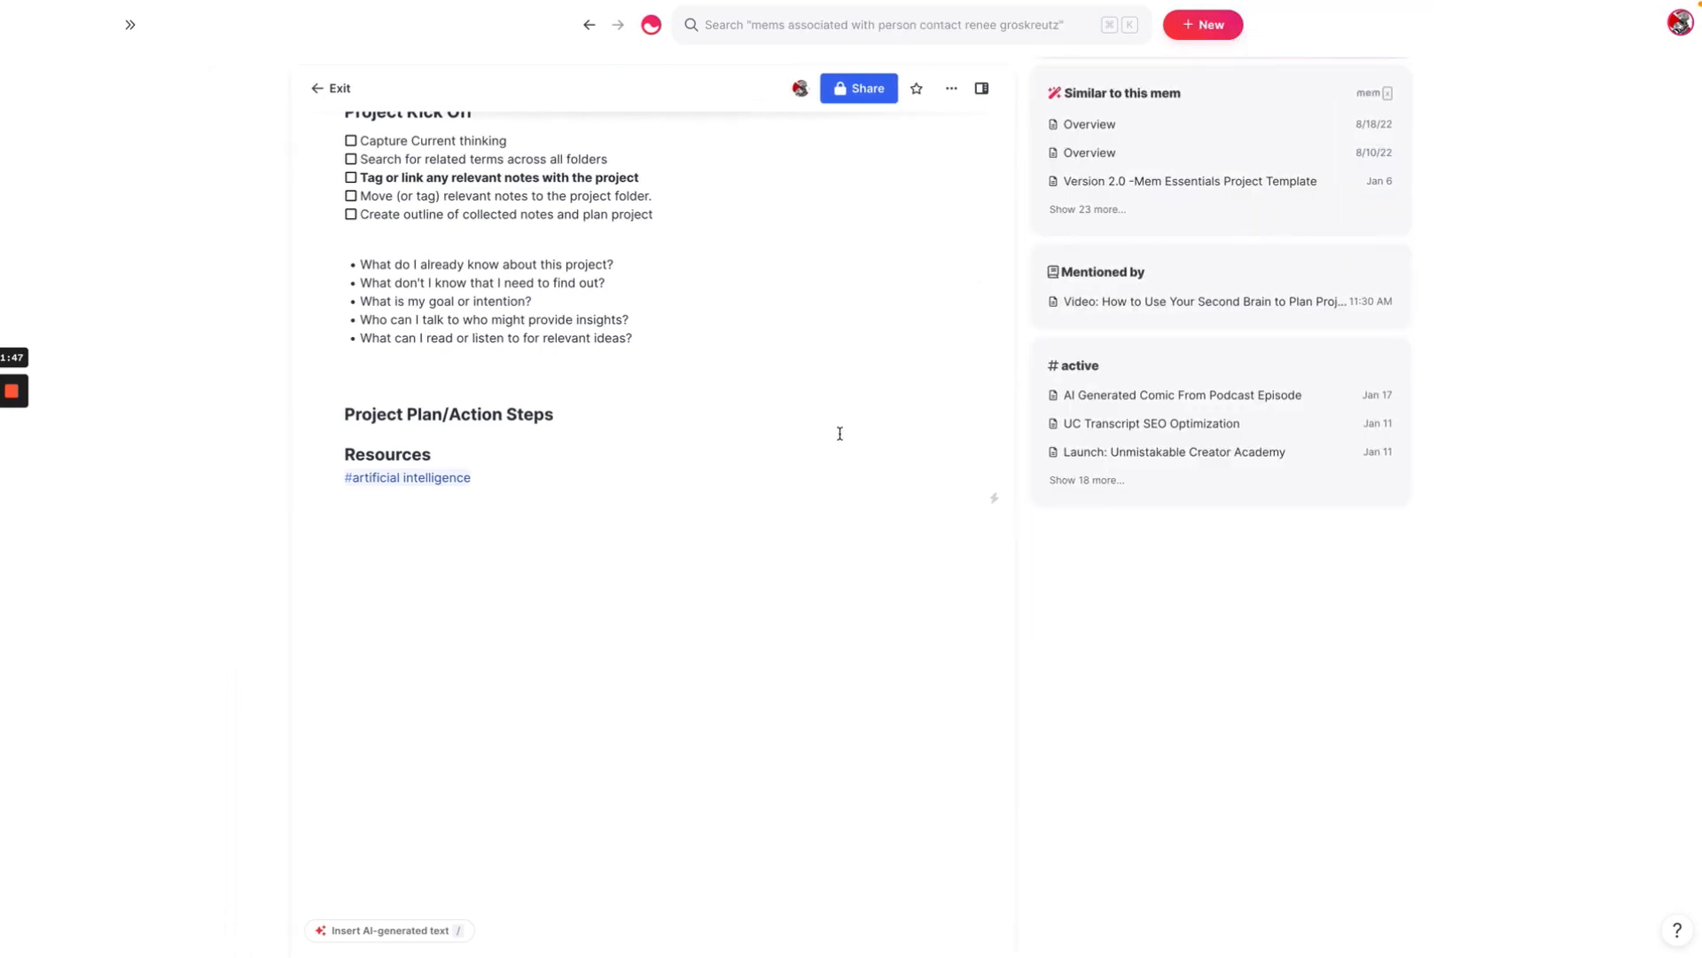
{"action": "left_click", "coordinate": [408, 477]}
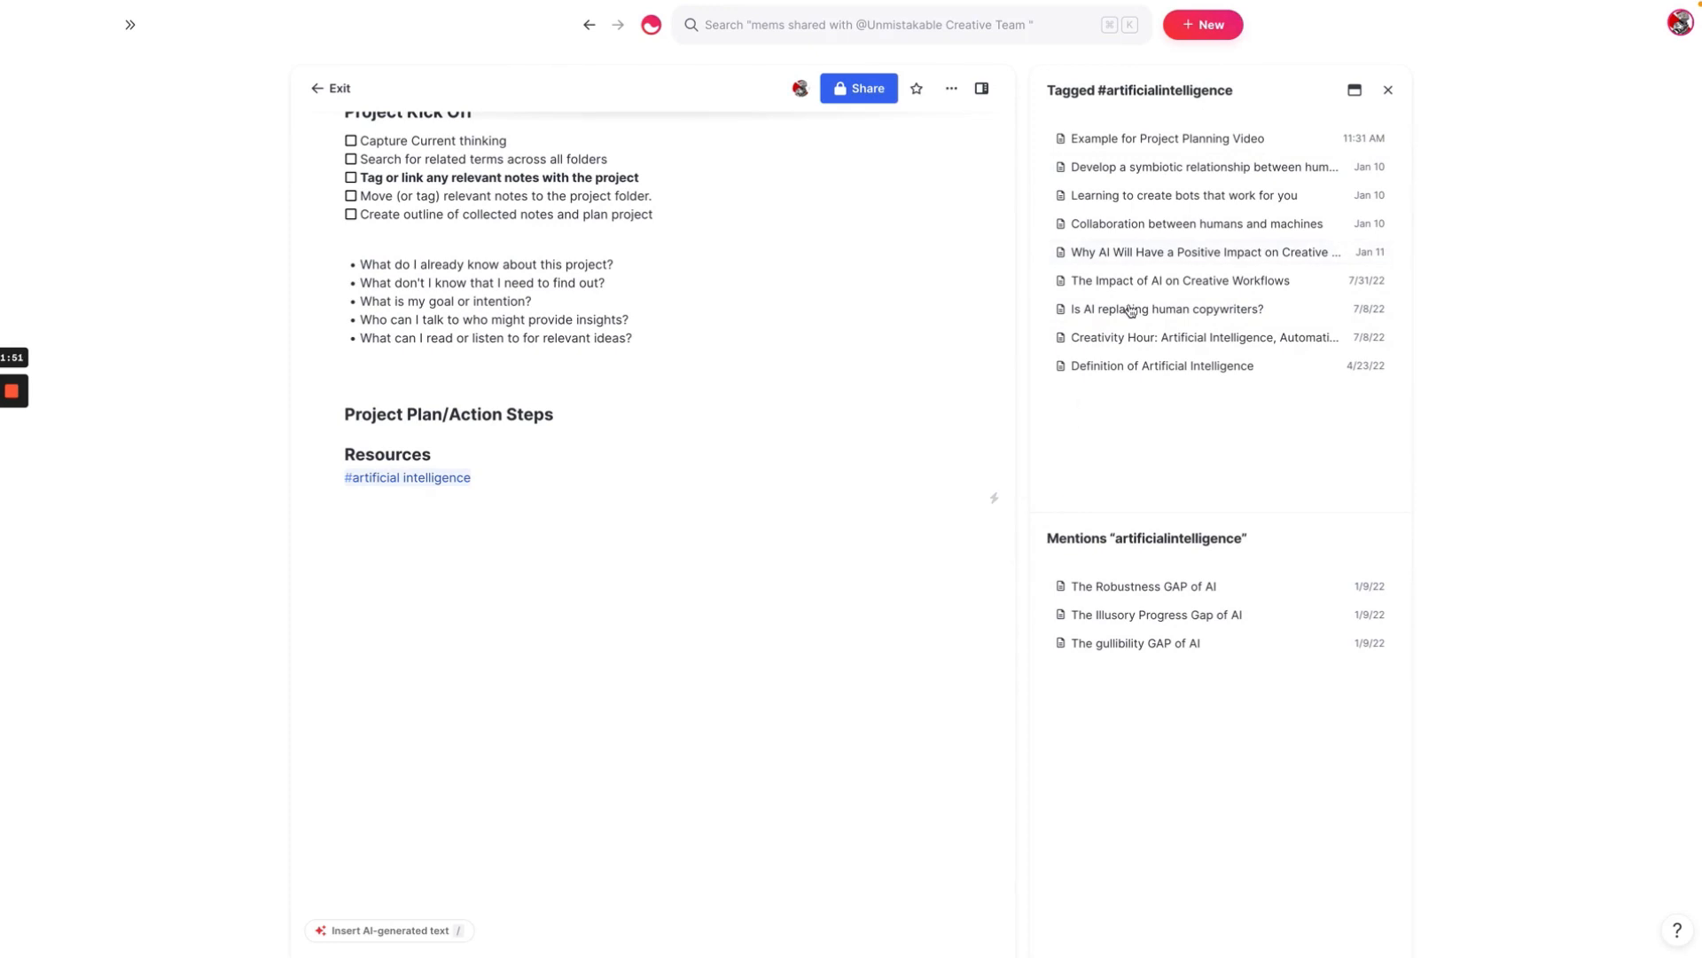
{"action": "mouse_move", "coordinate": [1096, 438]}
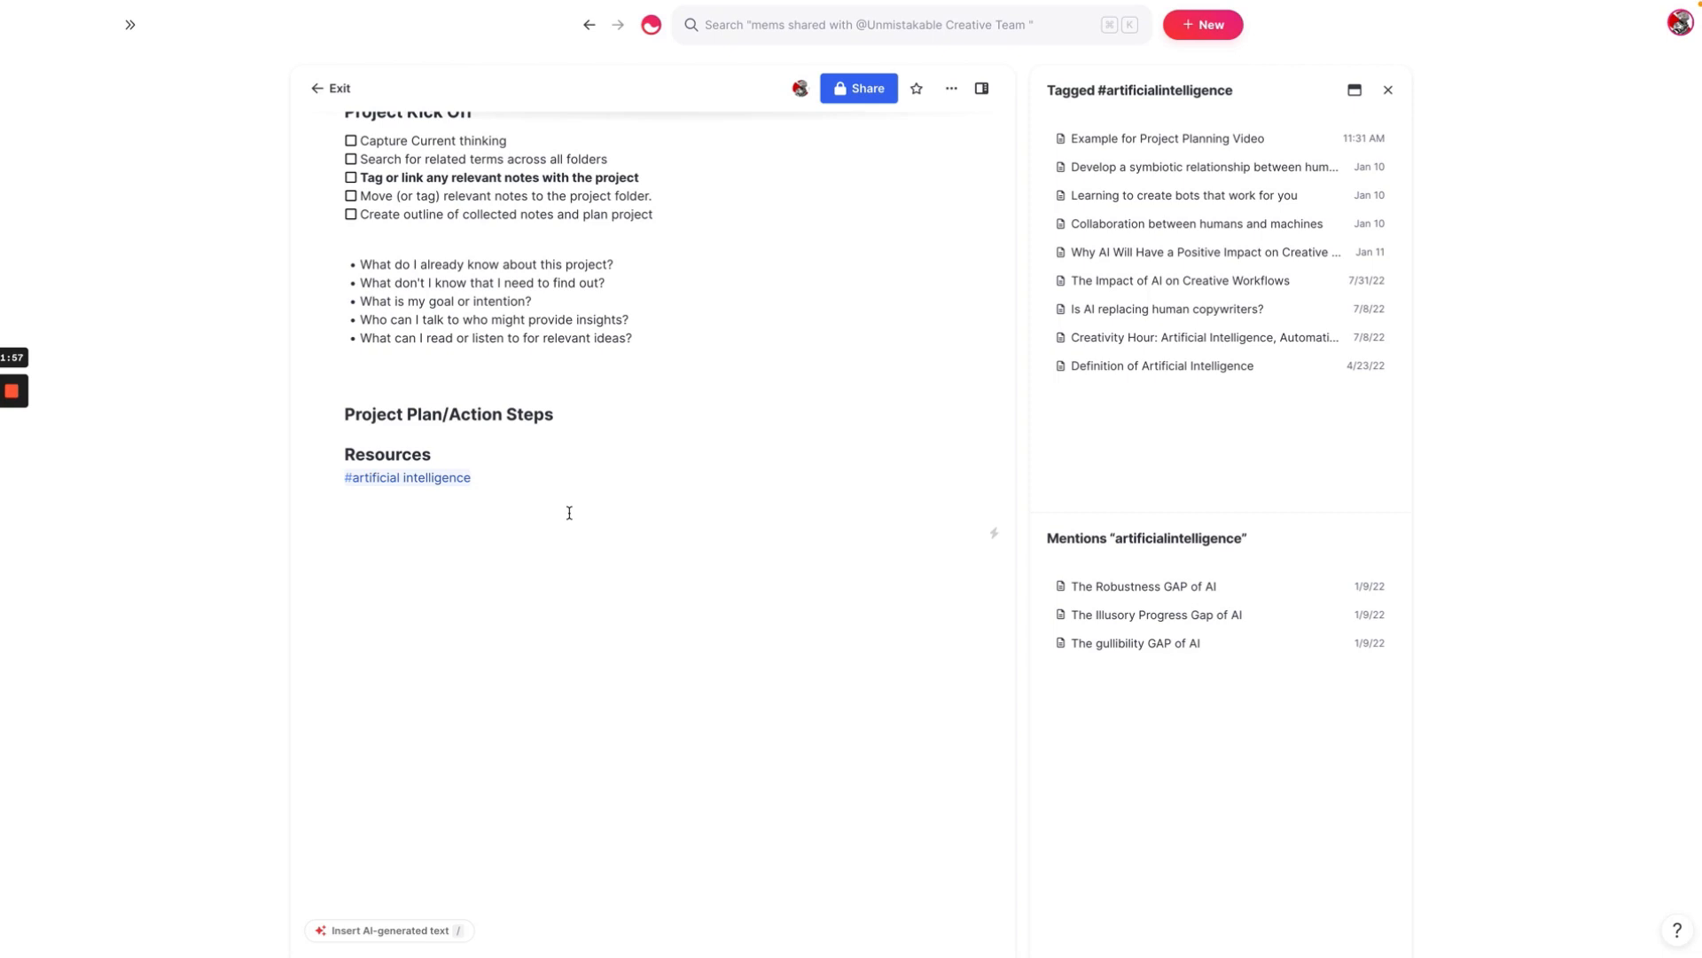
Link The Robustness GAP of AI, The Illusion note and Definition of Machine Learning under Resources
{"action": "type", "text": "@th"}
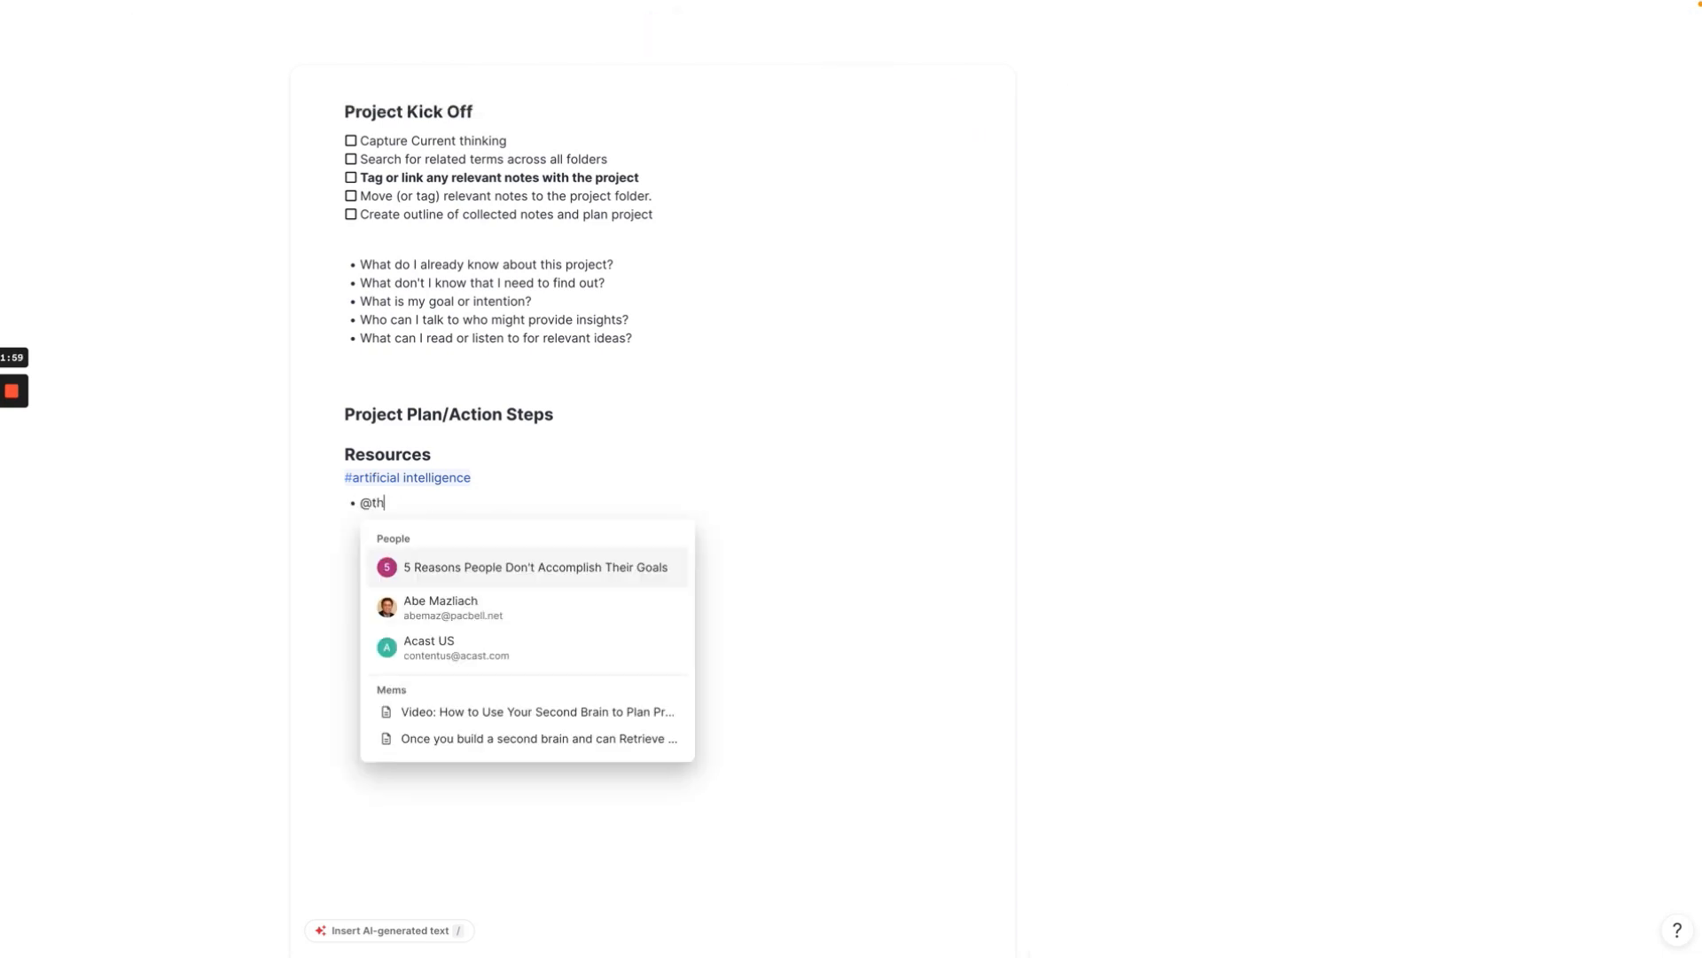
{"action": "type", "text": "robut"}
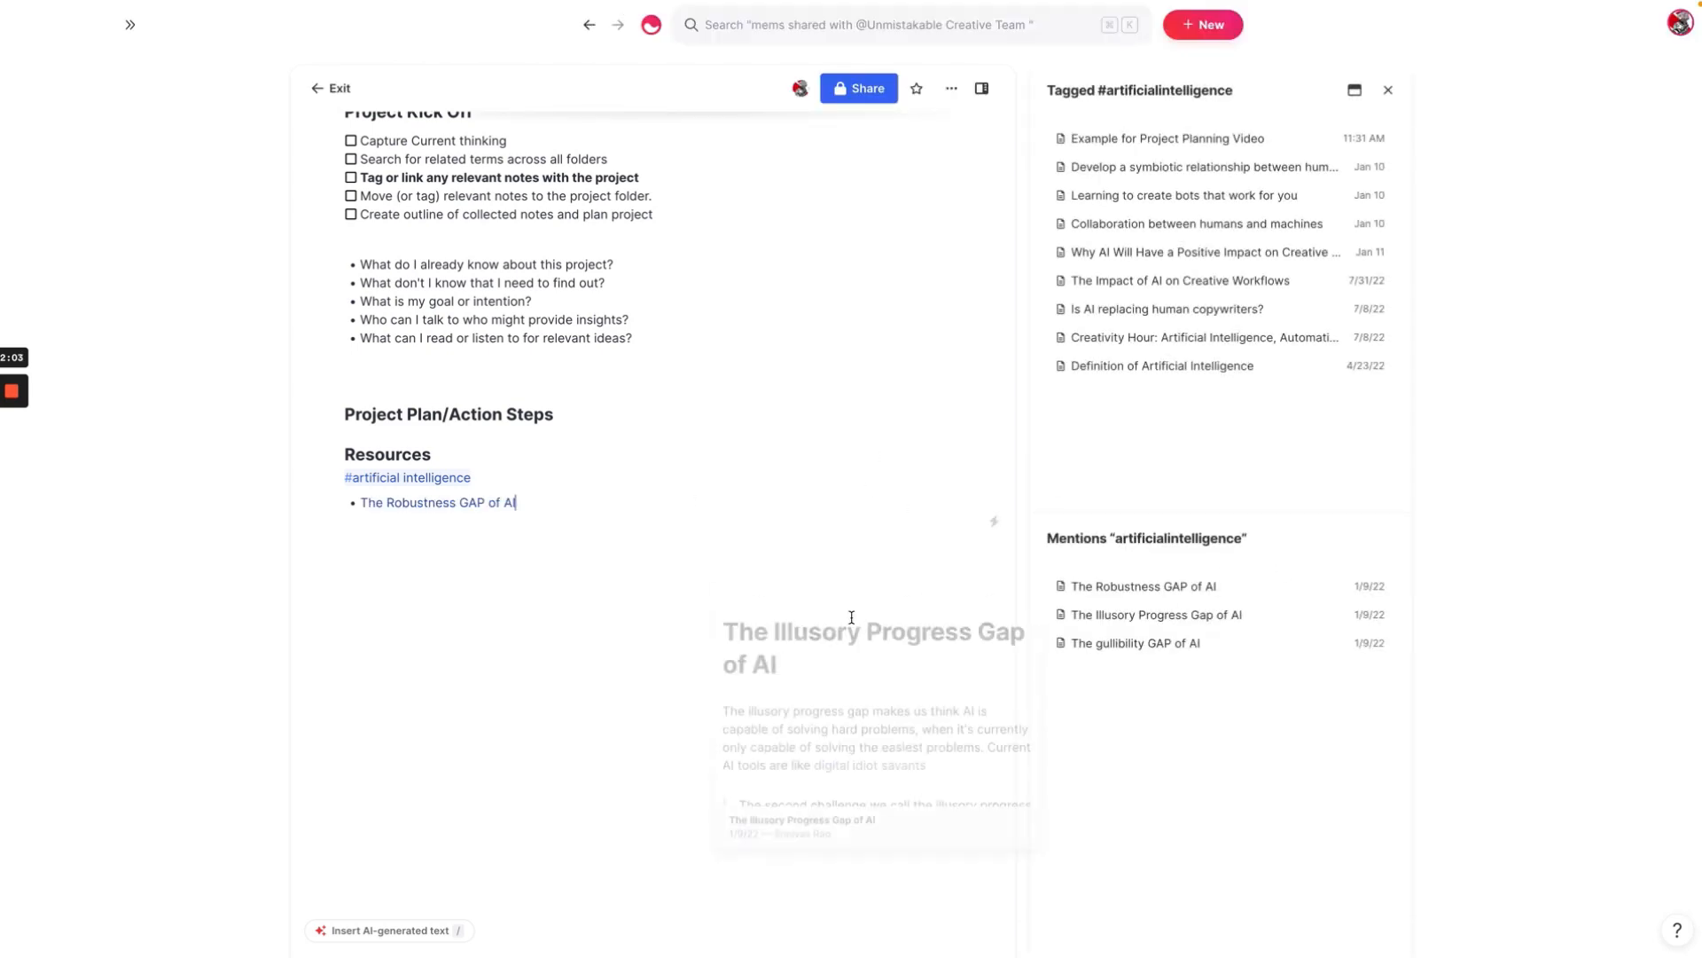
{"action": "mouse_move", "coordinate": [548, 500]}
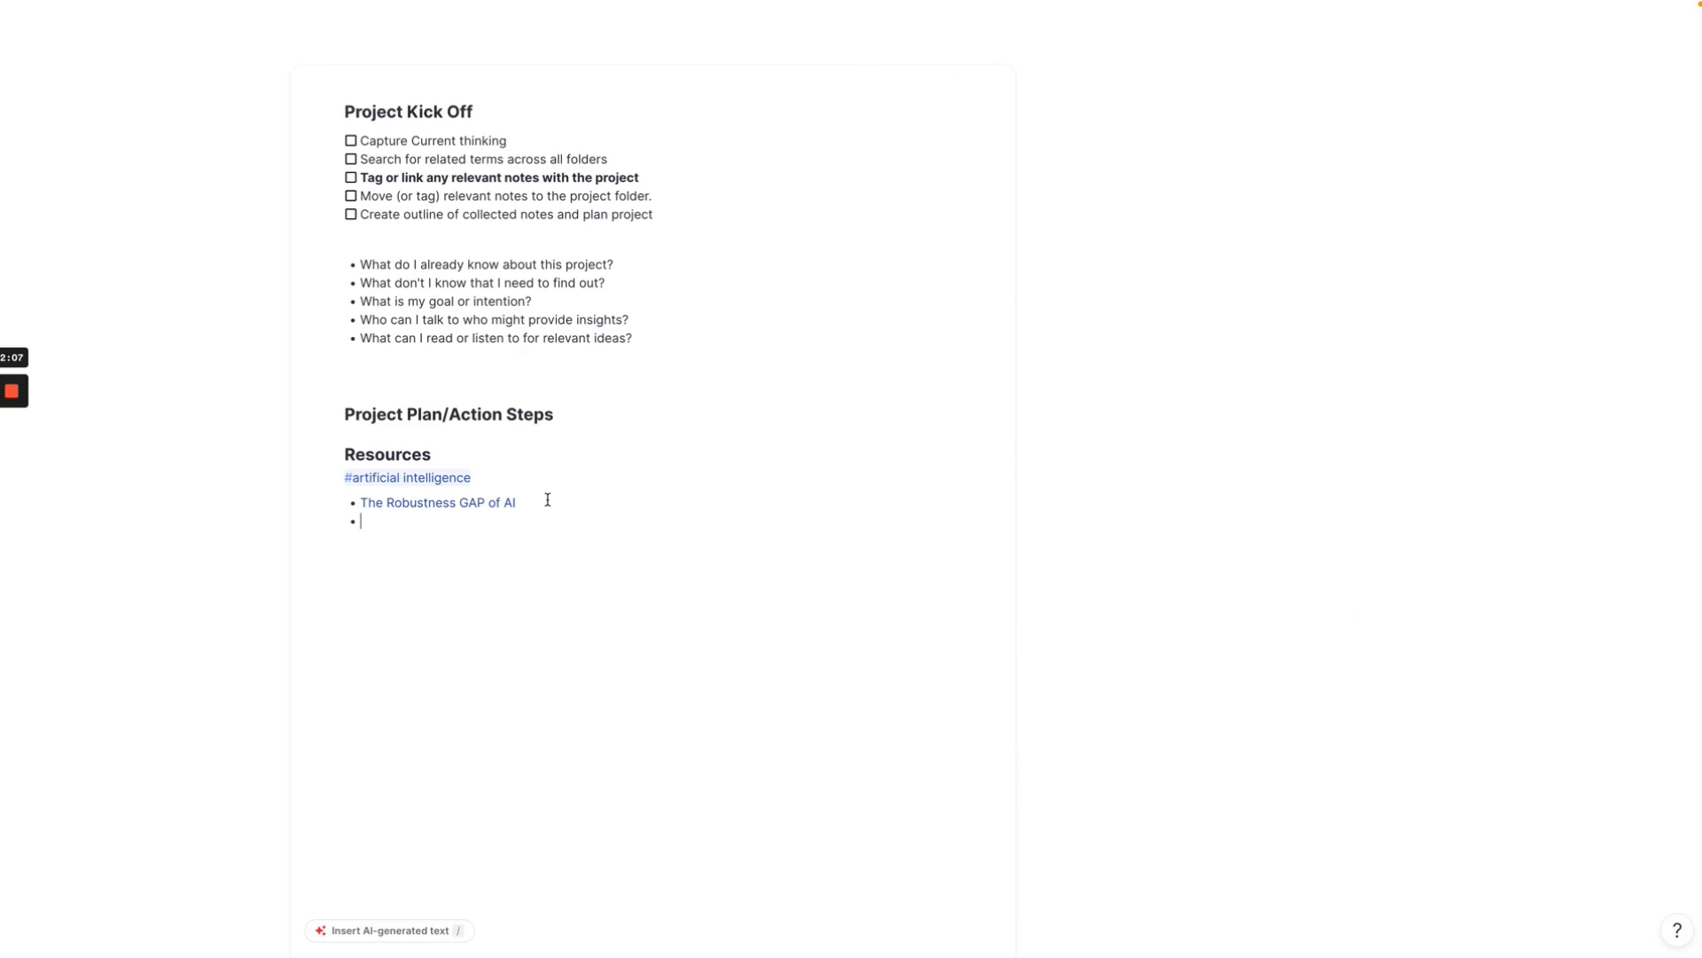
{"action": "type", "text": "@the illus"}
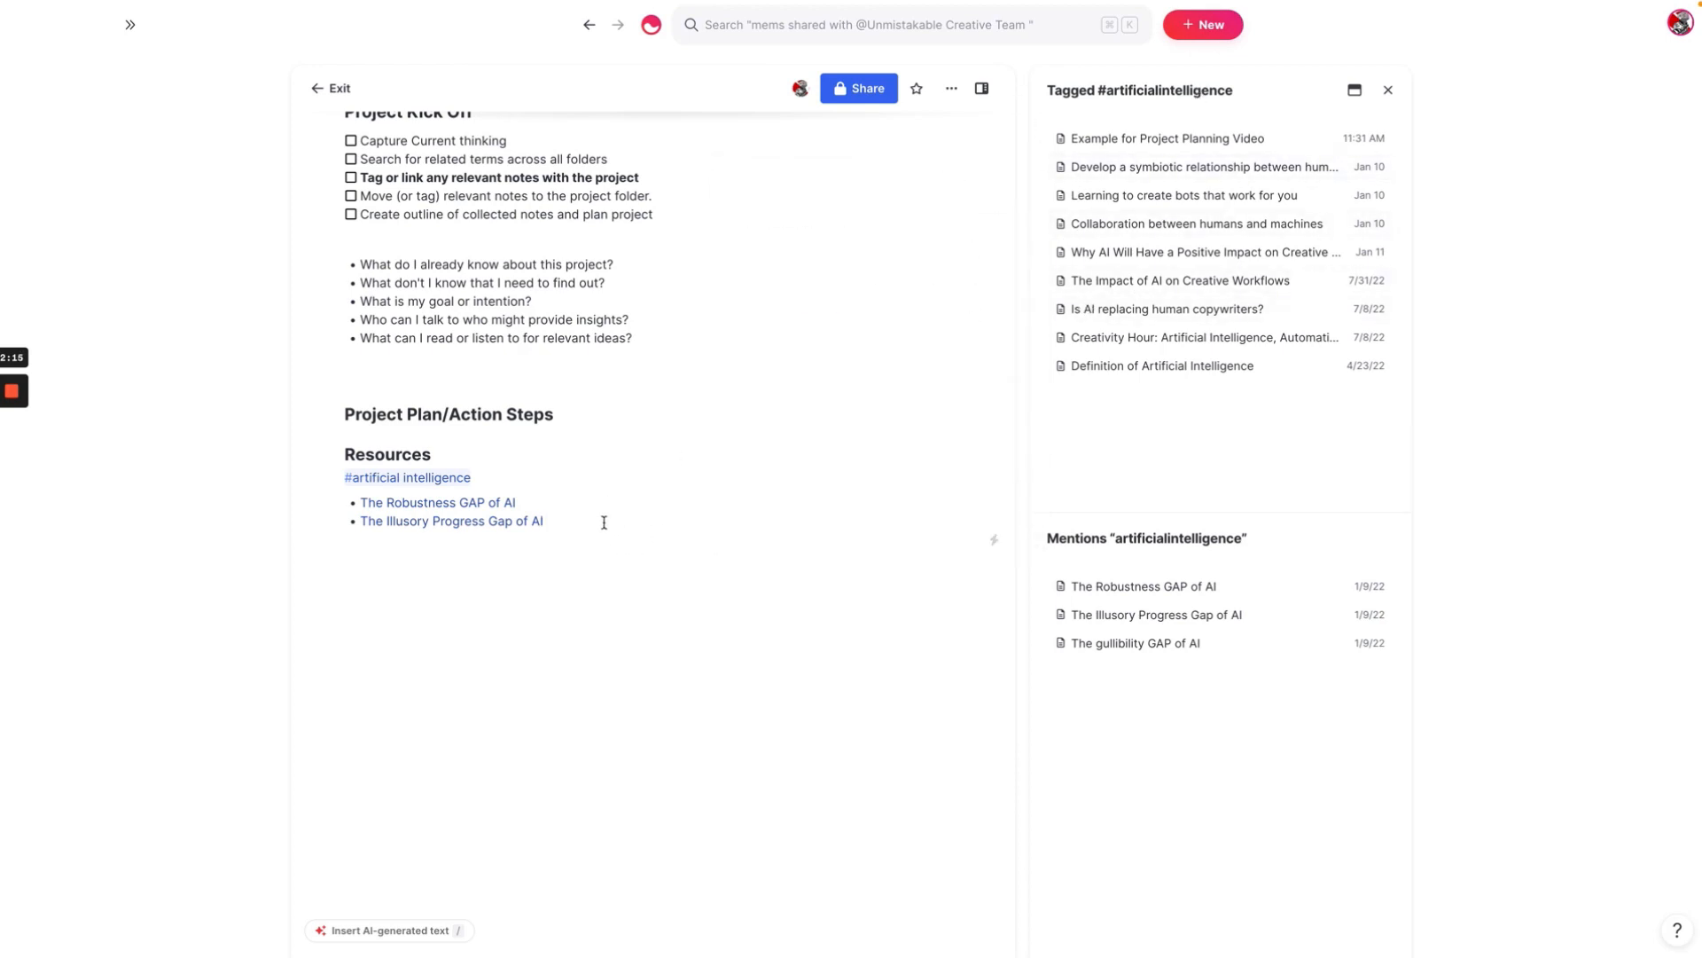
{"action": "type", "text": "@dfini"}
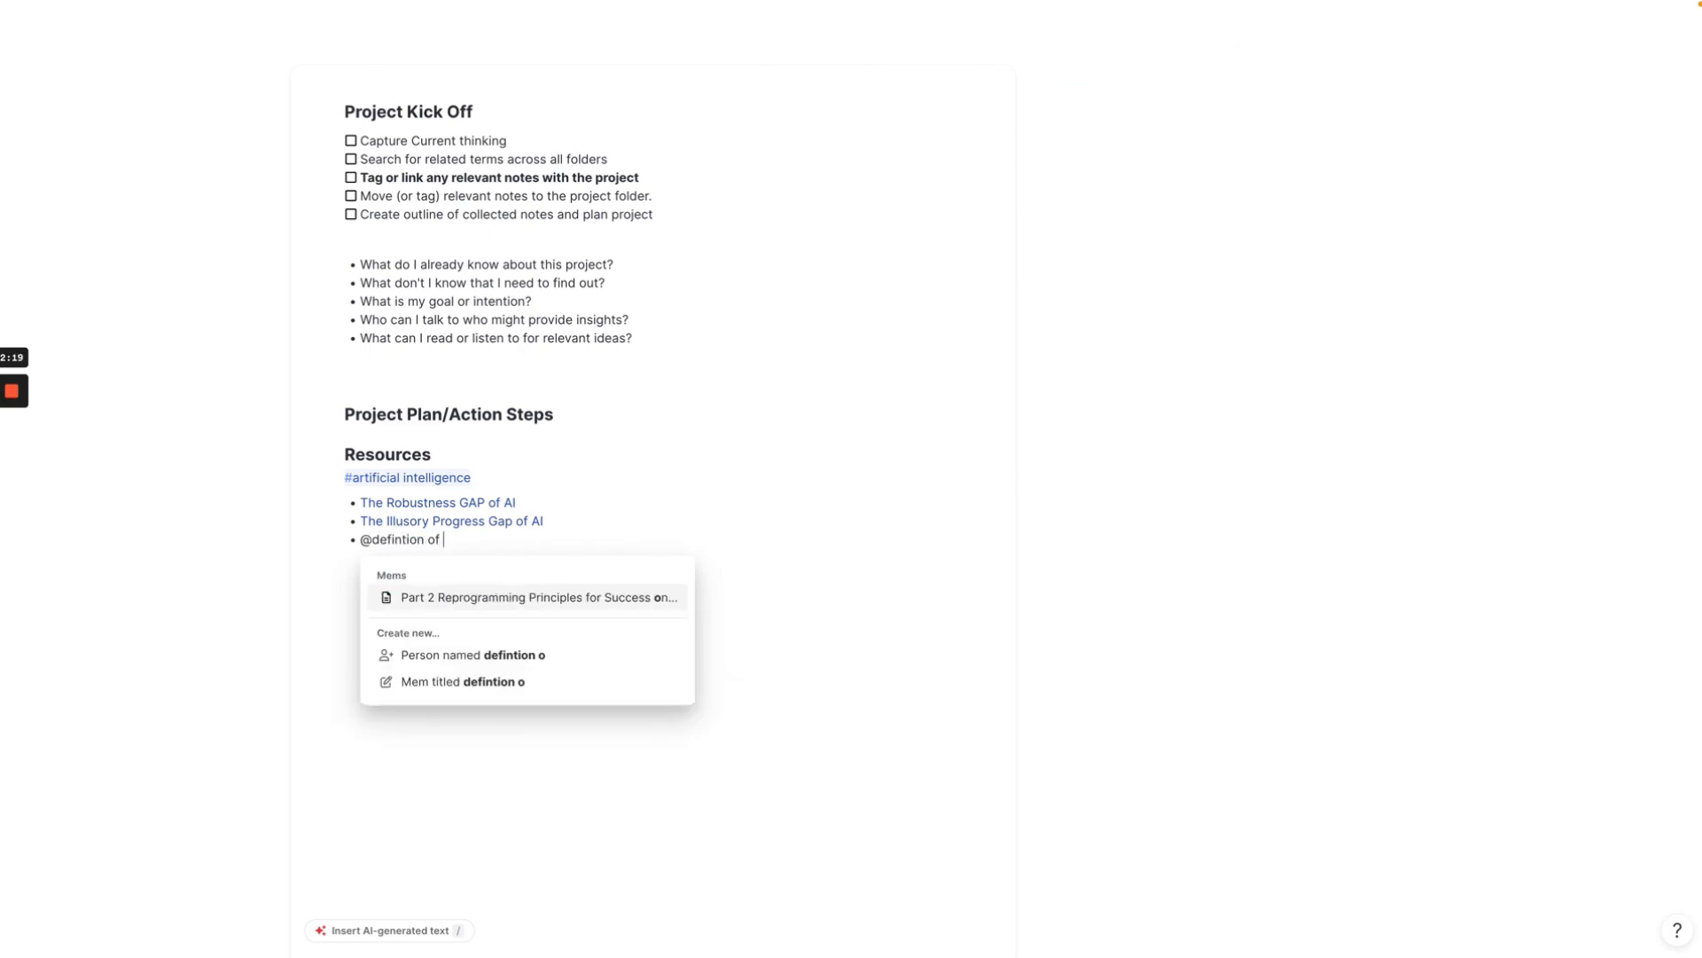
{"action": "key", "text": "backspace"}
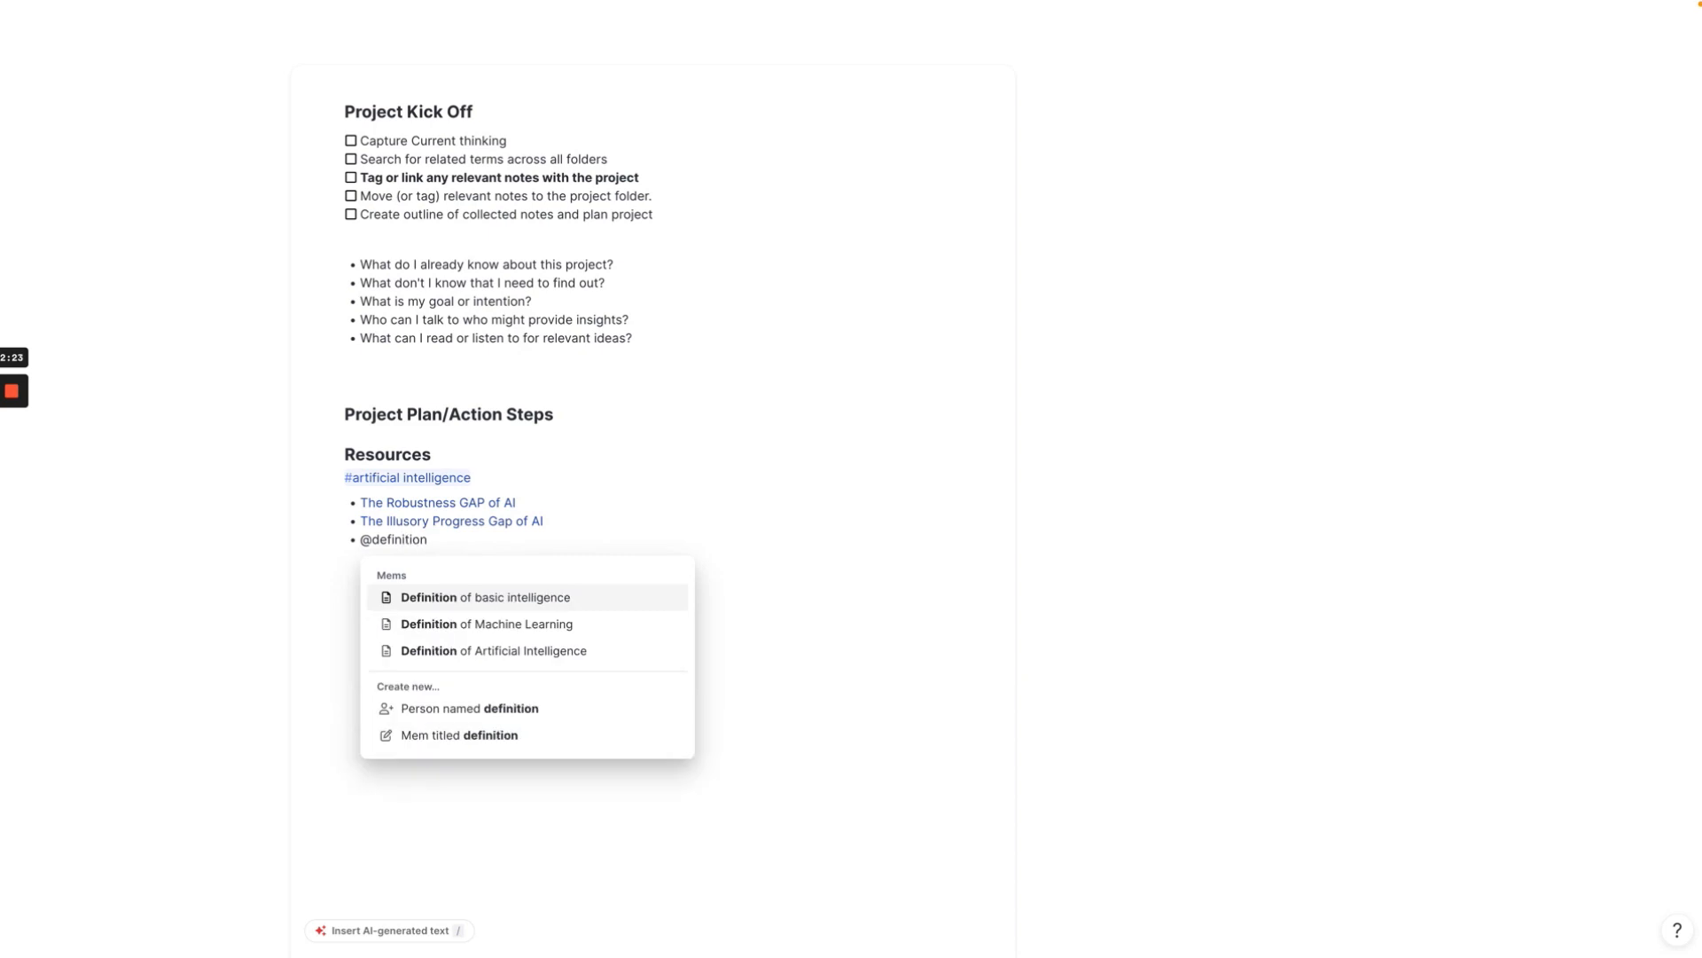
{"action": "left_click", "coordinate": [486, 623]}
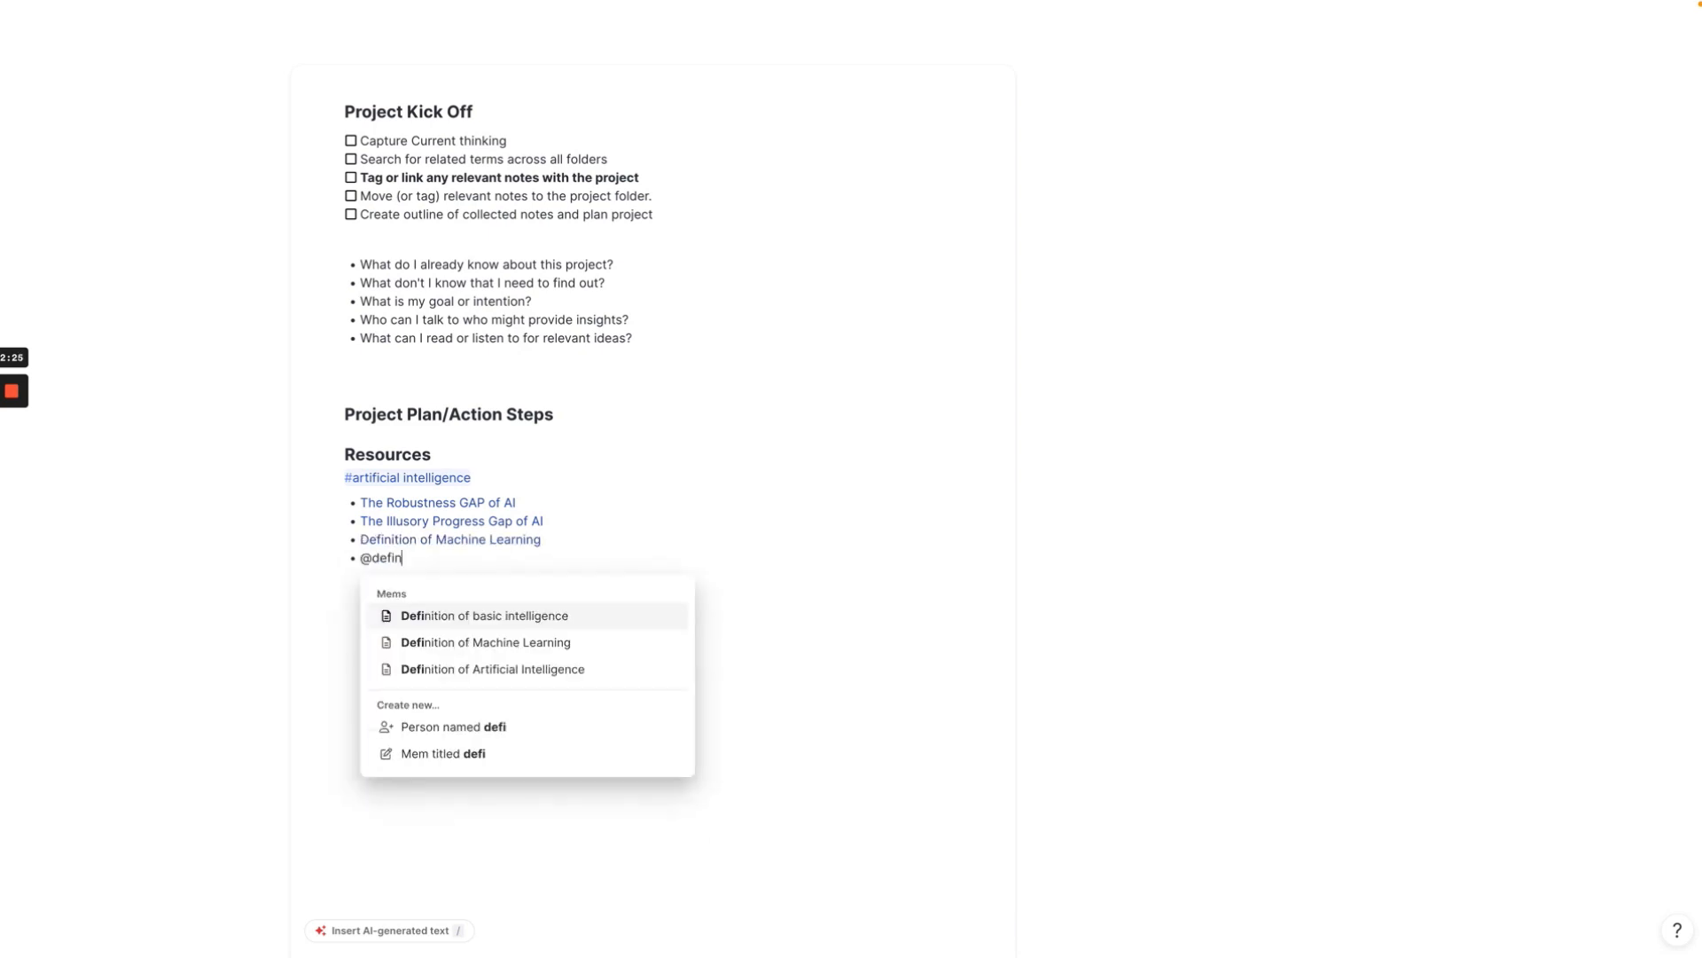
{"action": "type", "text": "tion of Artificial Intelligence"}
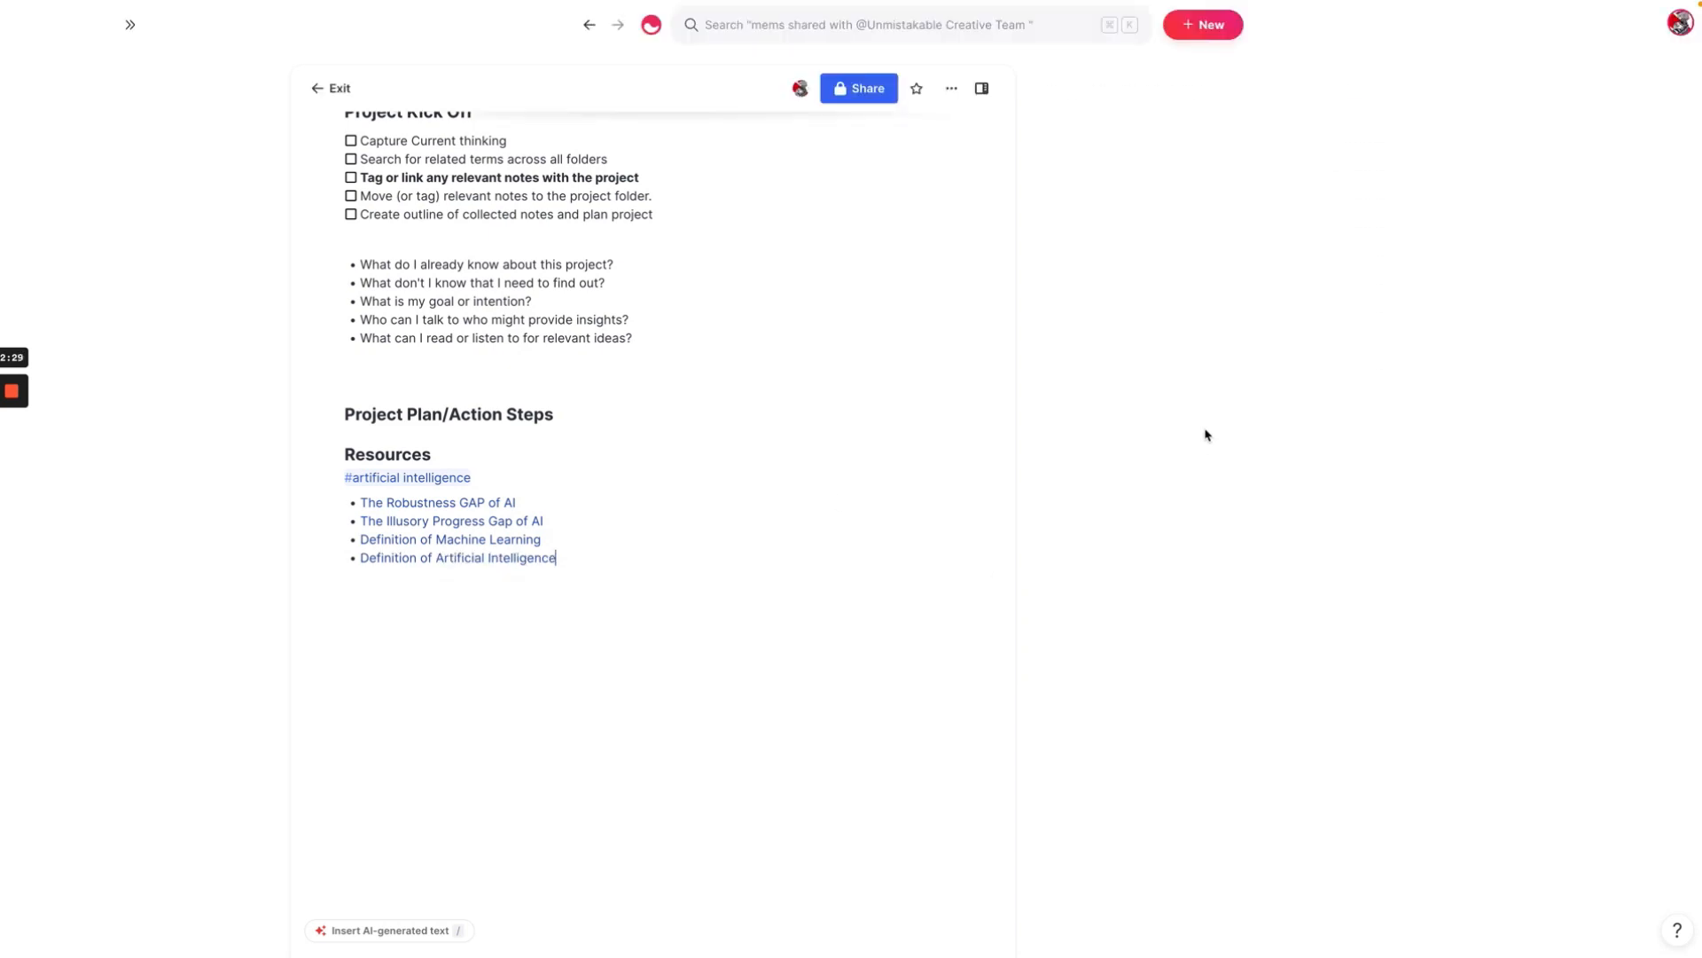
Link Collaboration between humans and machines, then open The Robustness GAP of AI beside the project
{"action": "left_click", "coordinate": [406, 477]}
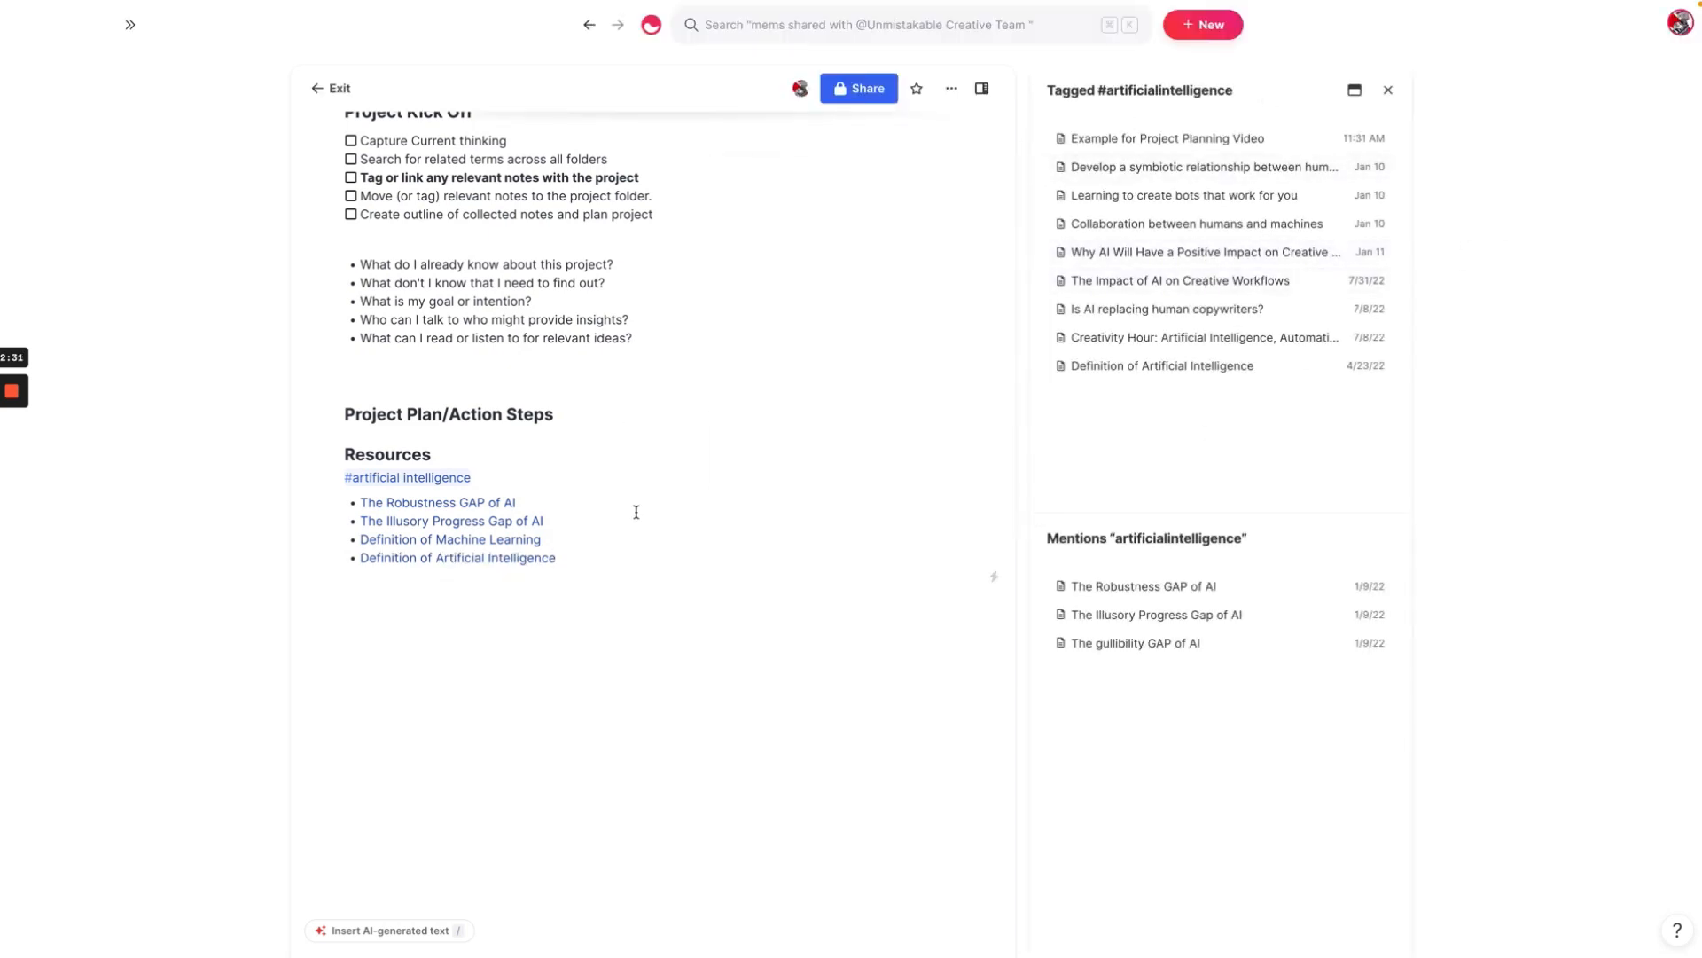
{"action": "type", "text": "@cl"}
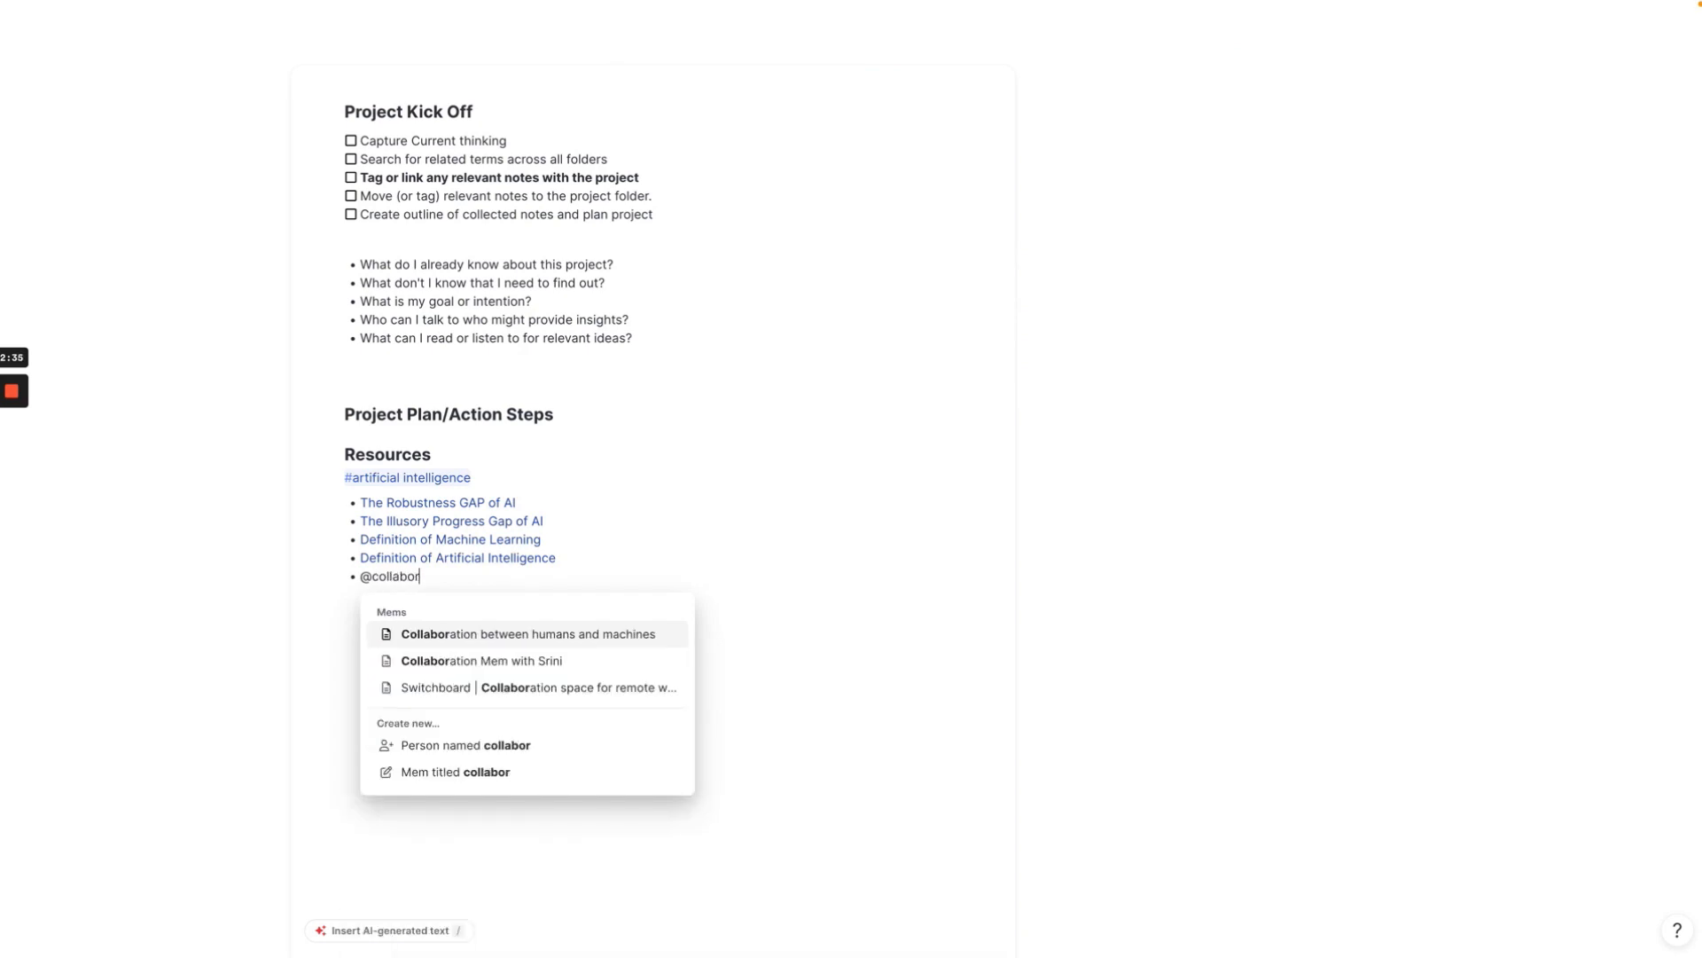
{"action": "left_click", "coordinate": [528, 634]}
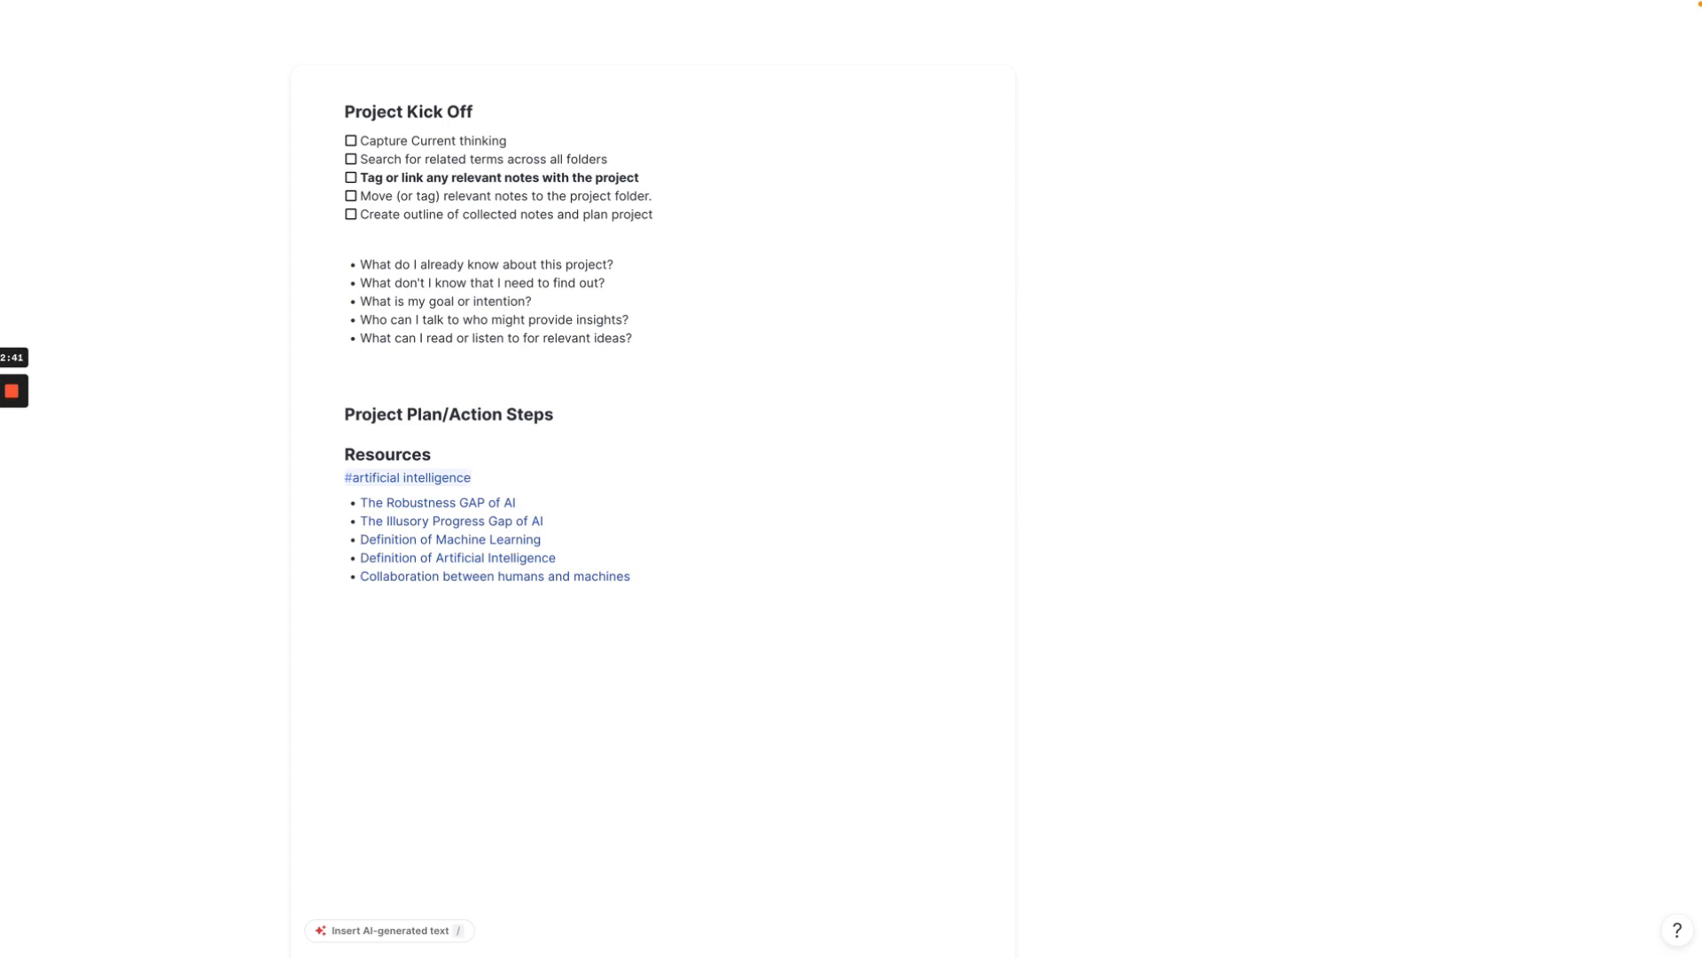
{"action": "left_click", "coordinate": [408, 477]}
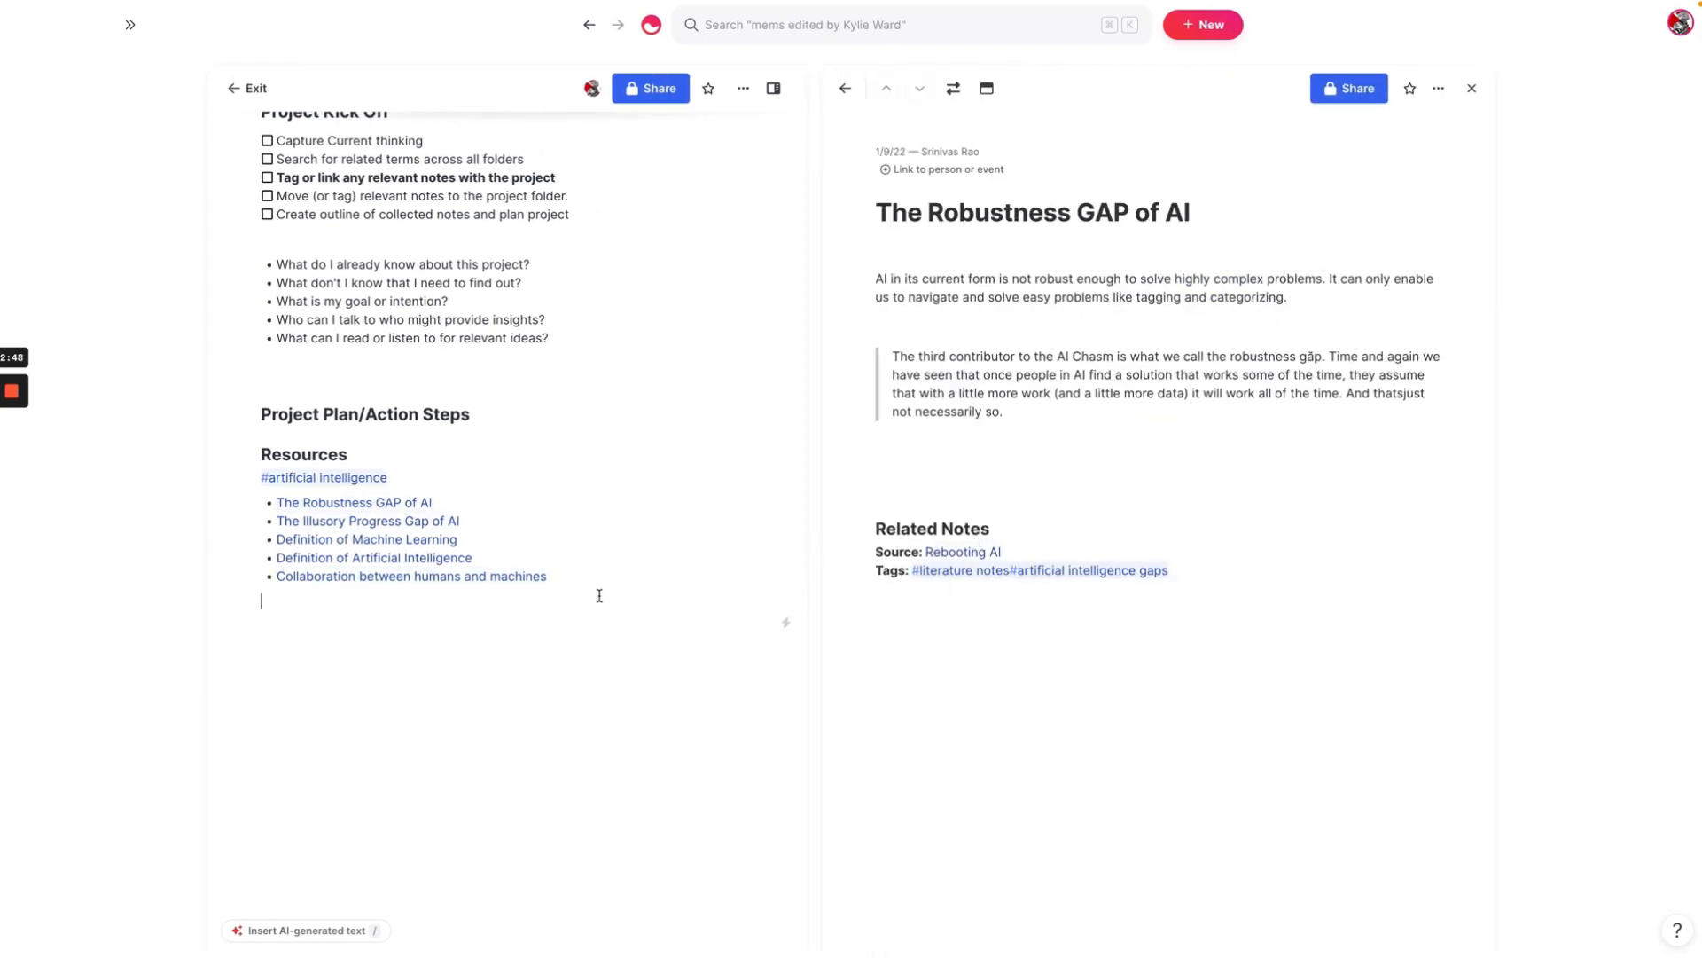
Add a Books heading with bullets linking Rebooting AI, Human Compatible and Human Plus Machine
{"action": "left_click", "coordinate": [1472, 89]}
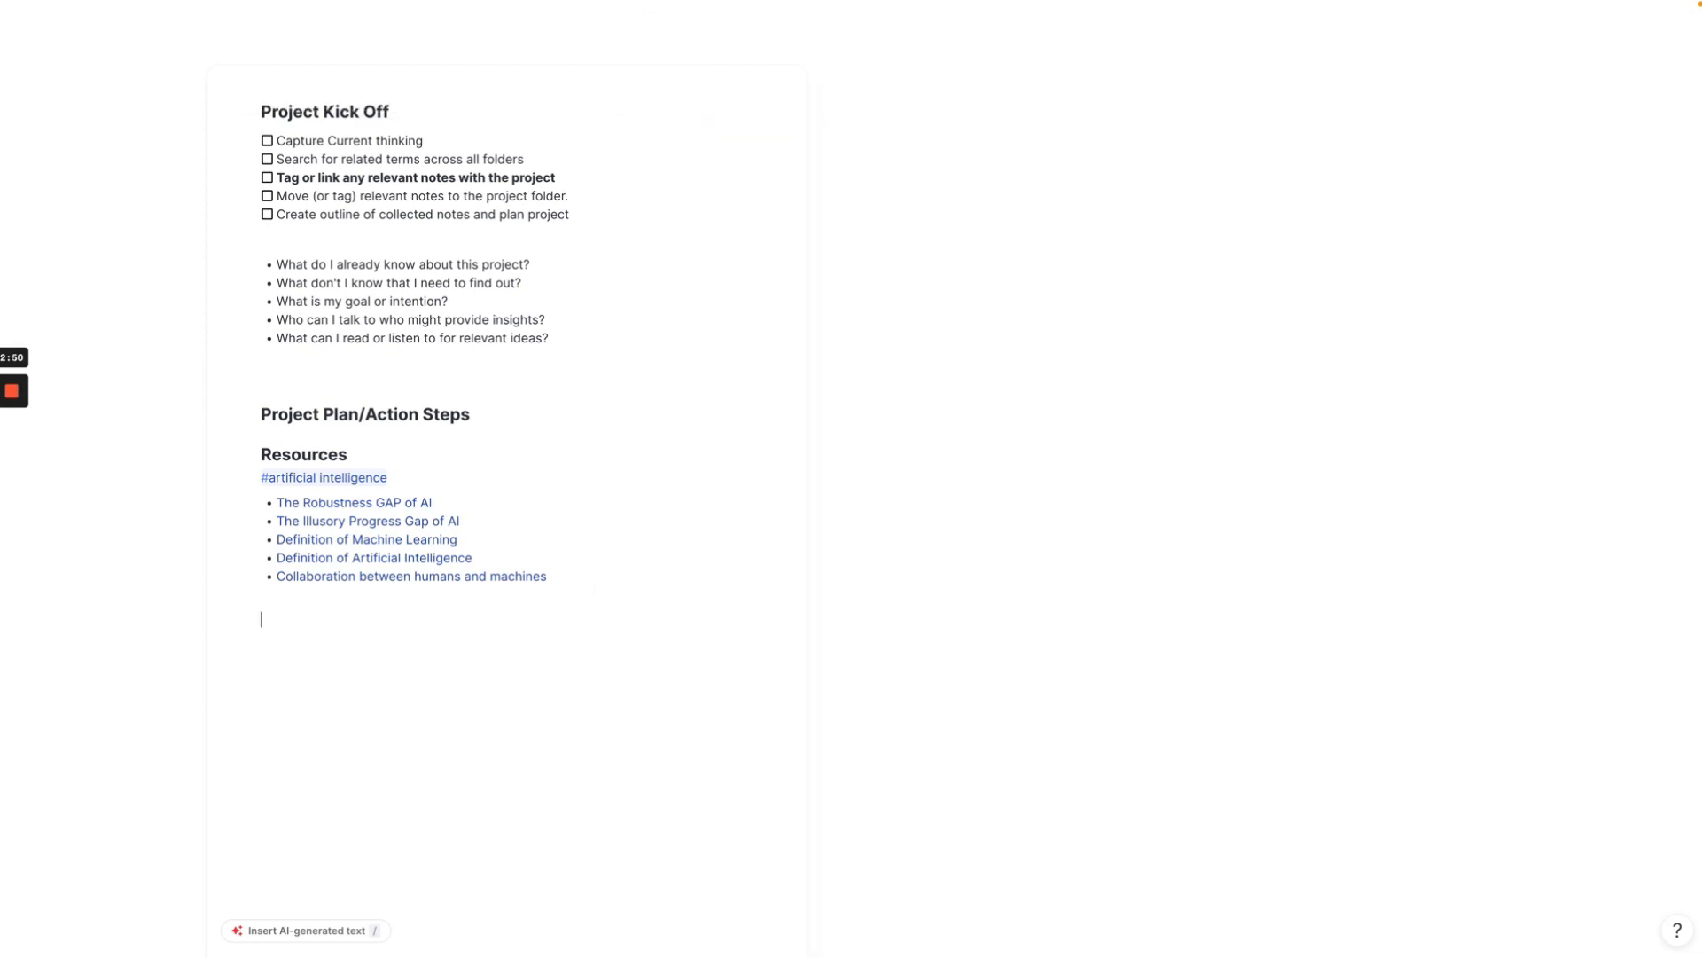
{"action": "type", "text": "Books"}
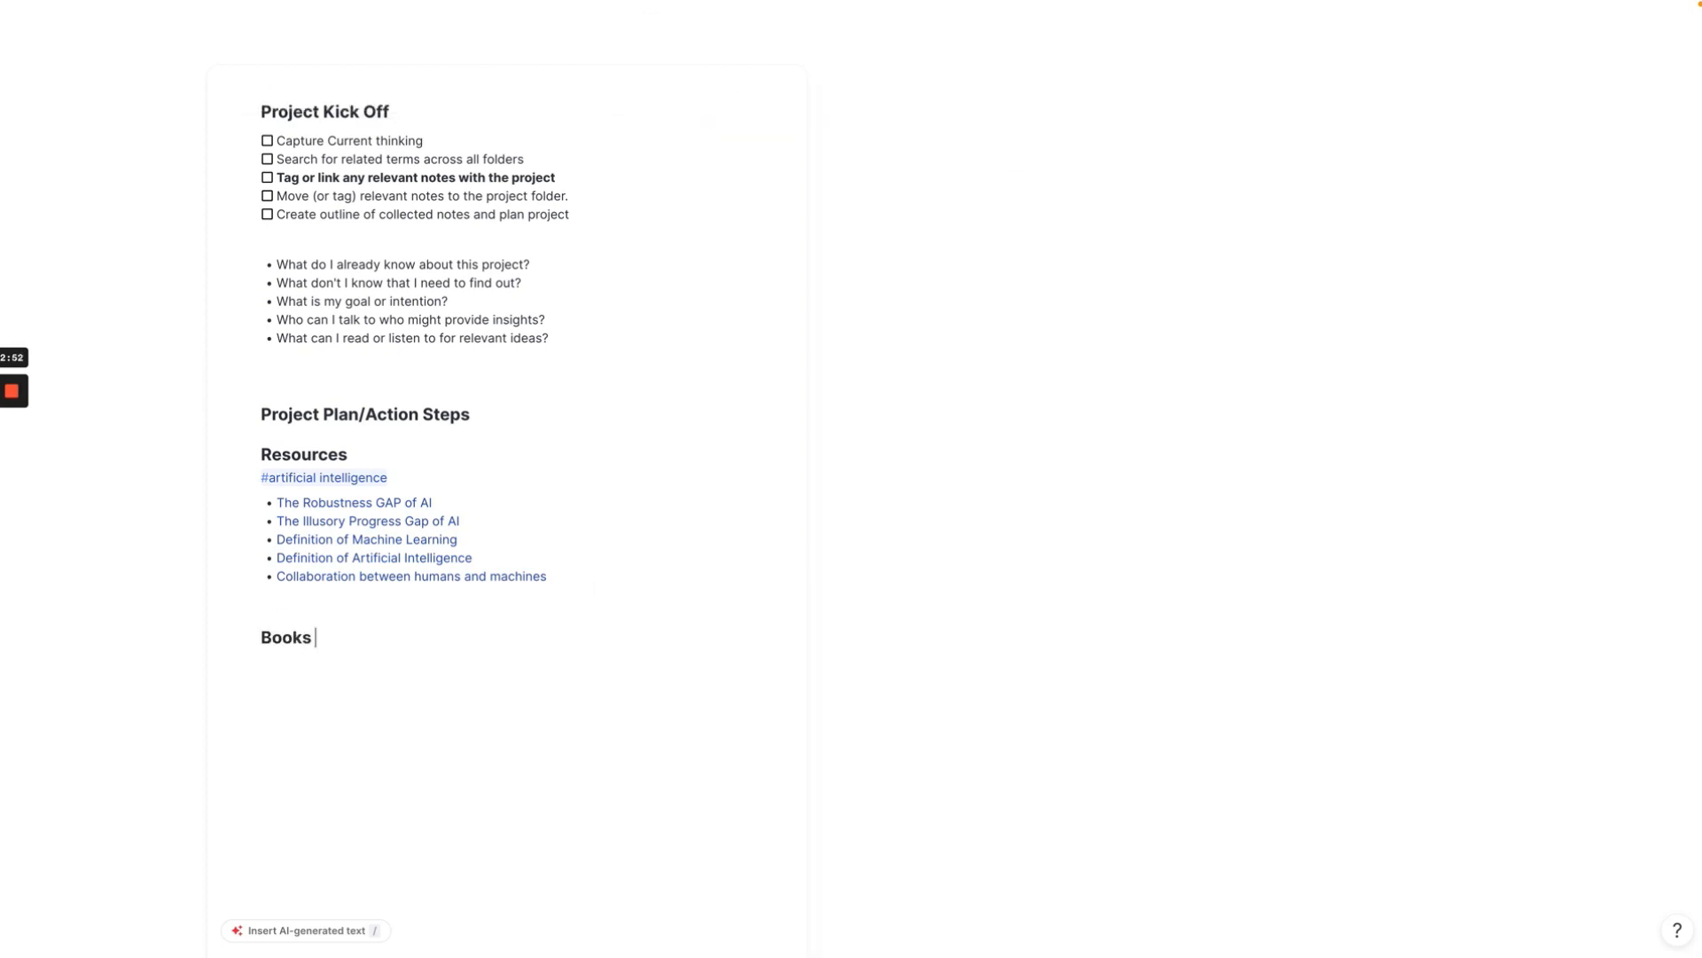
{"action": "key", "text": "enter"}
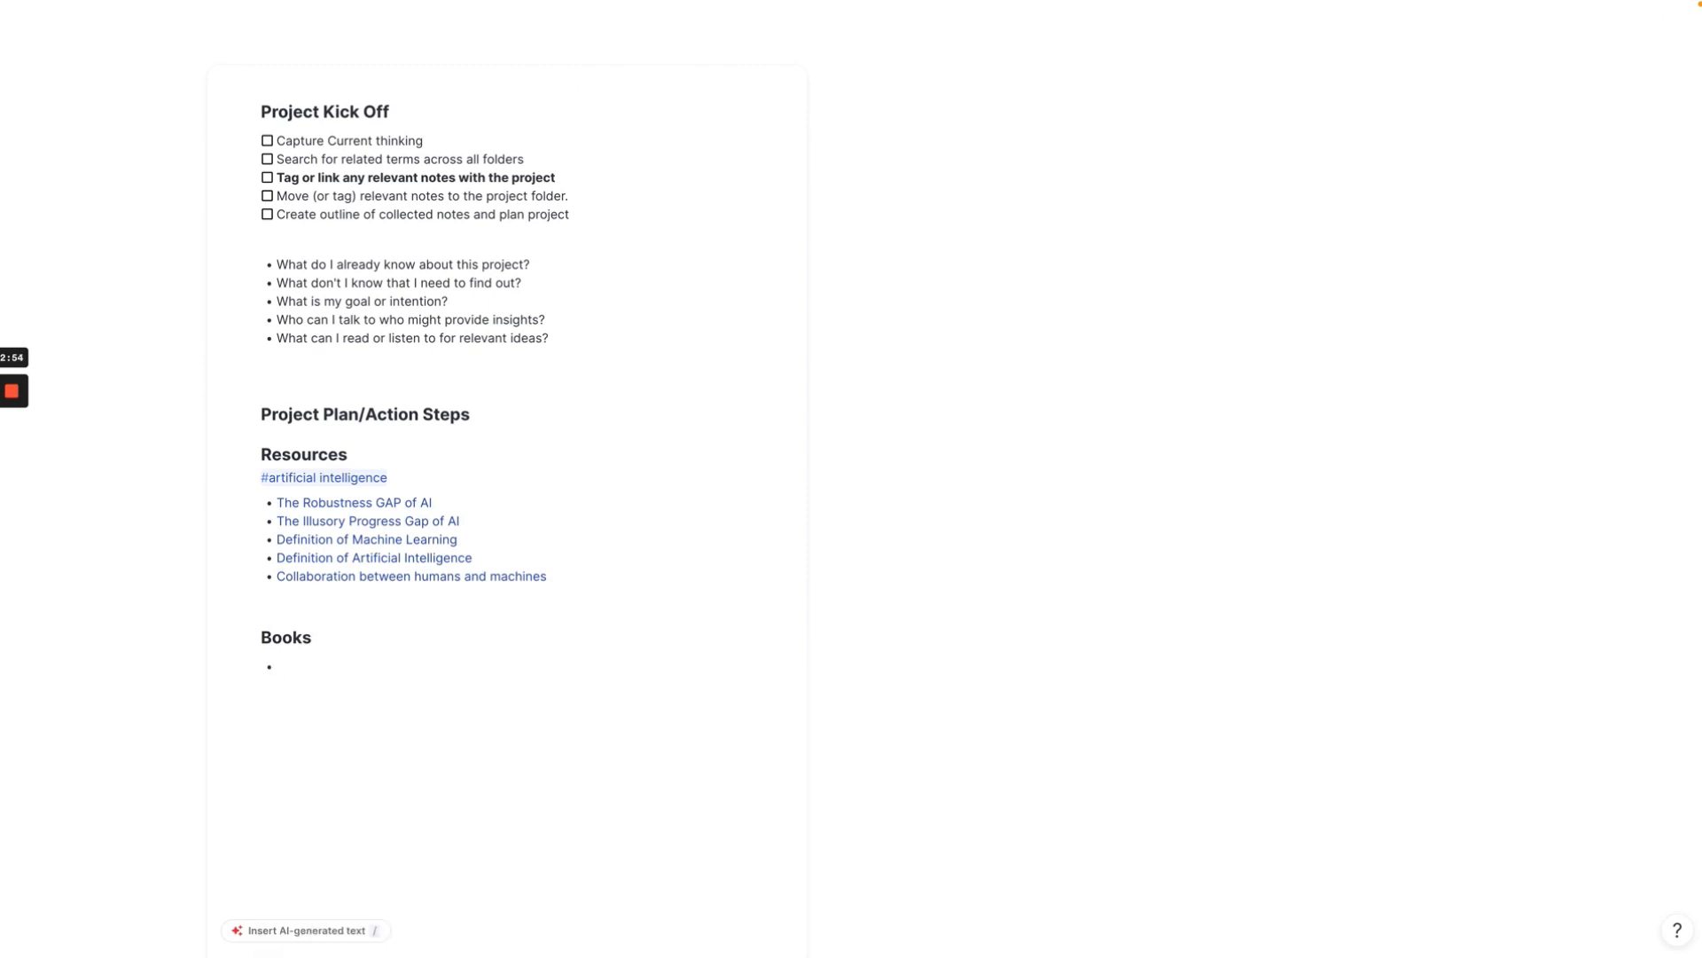
{"action": "type", "text": "@reboot"}
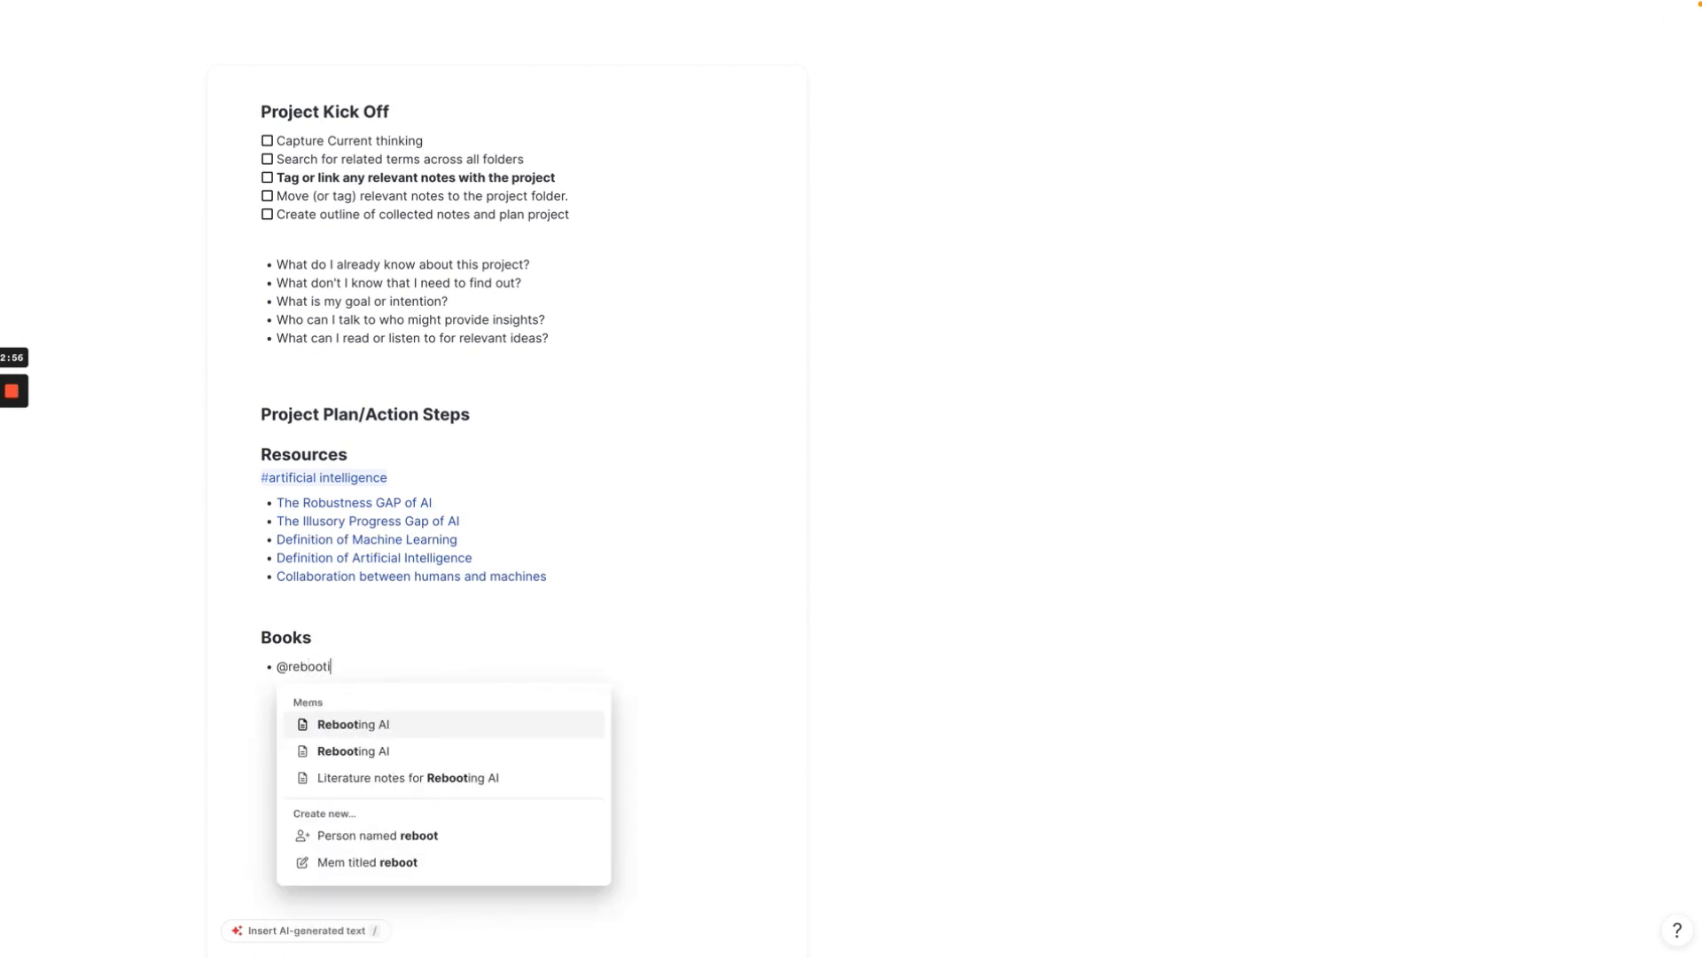
{"action": "left_click", "coordinate": [353, 724]}
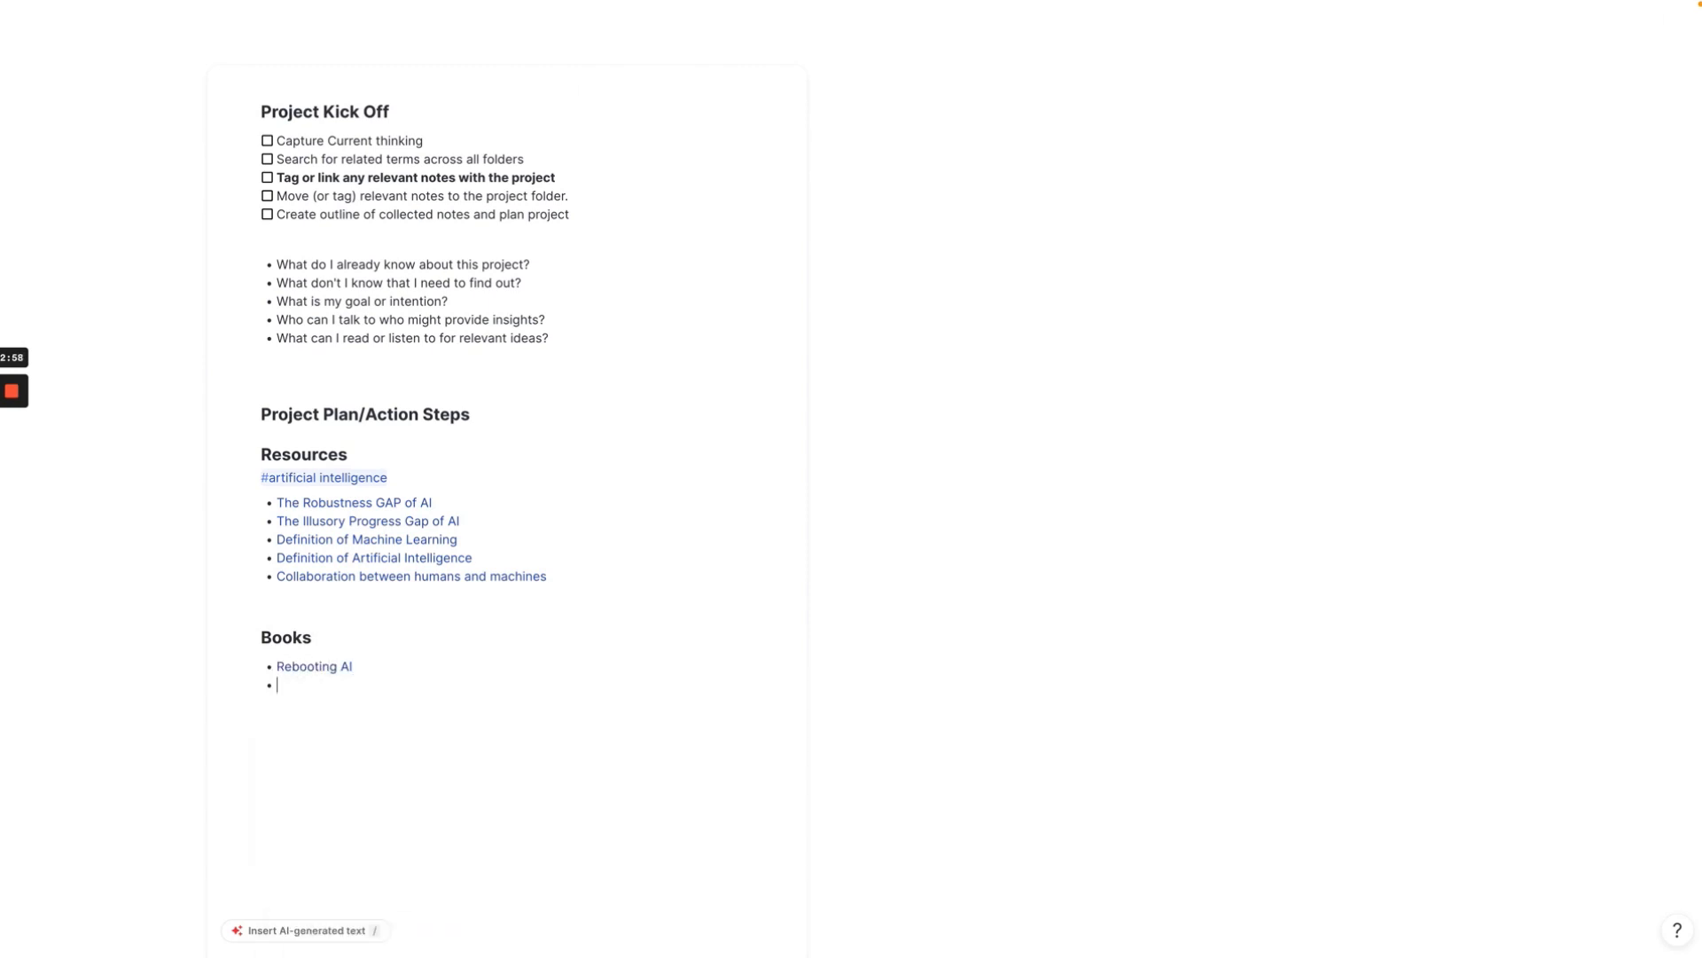
{"action": "type", "text": "@human compa"}
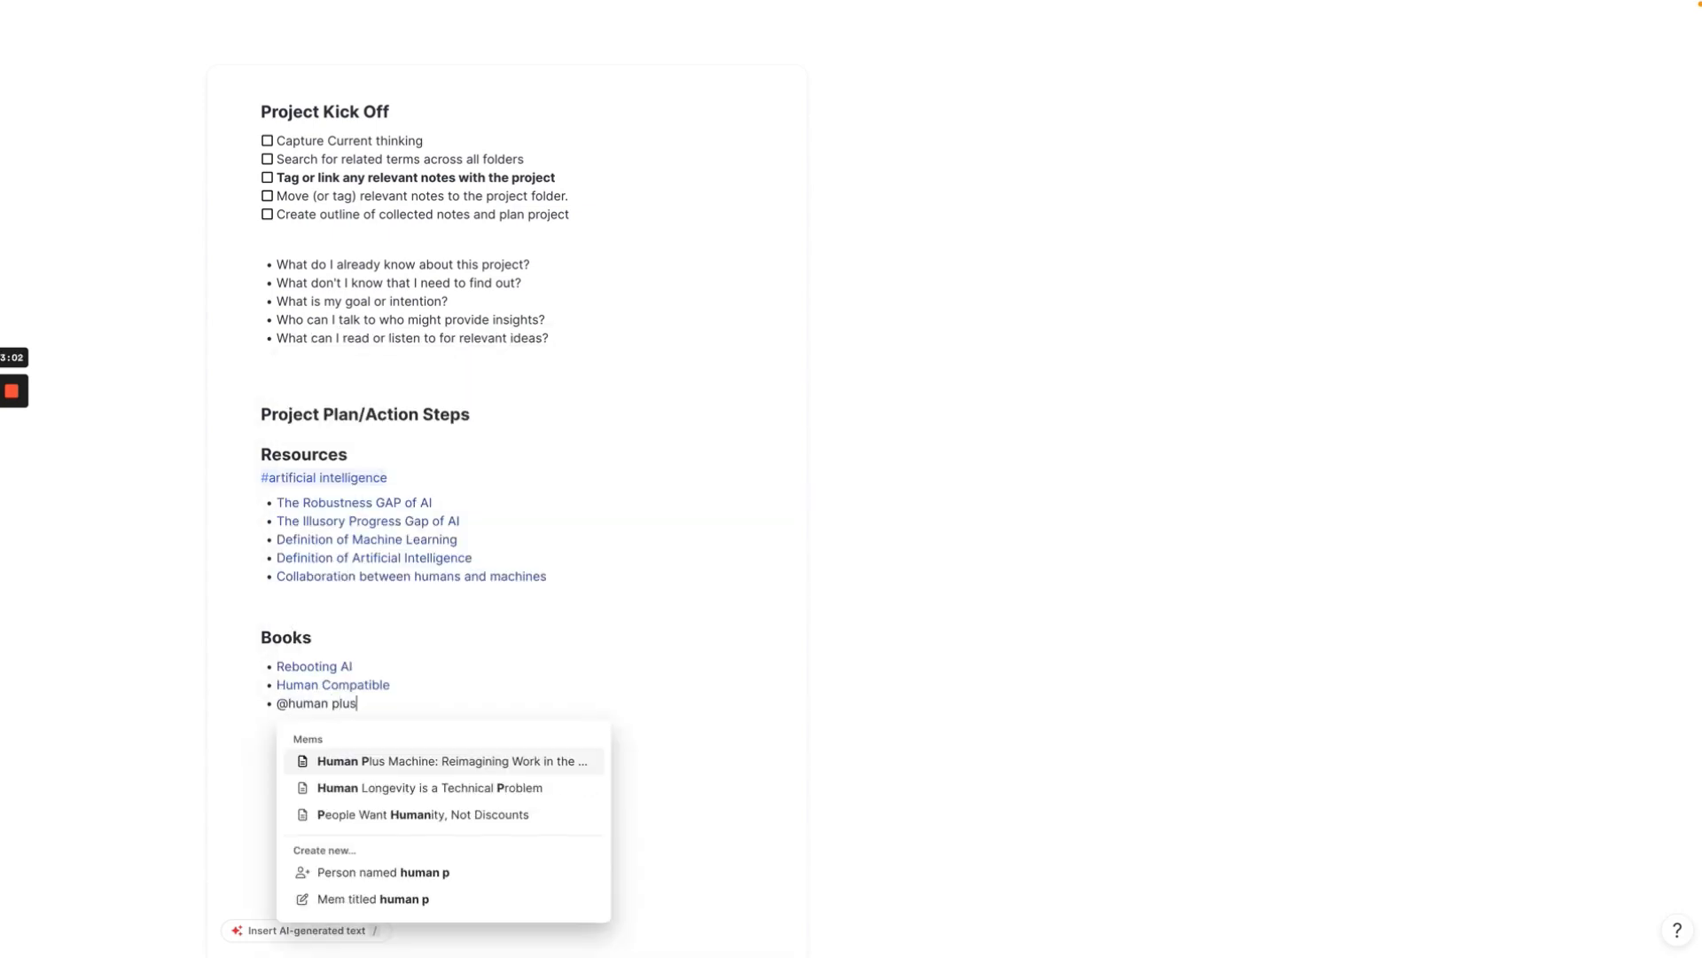
{"action": "left_click", "coordinate": [450, 761]}
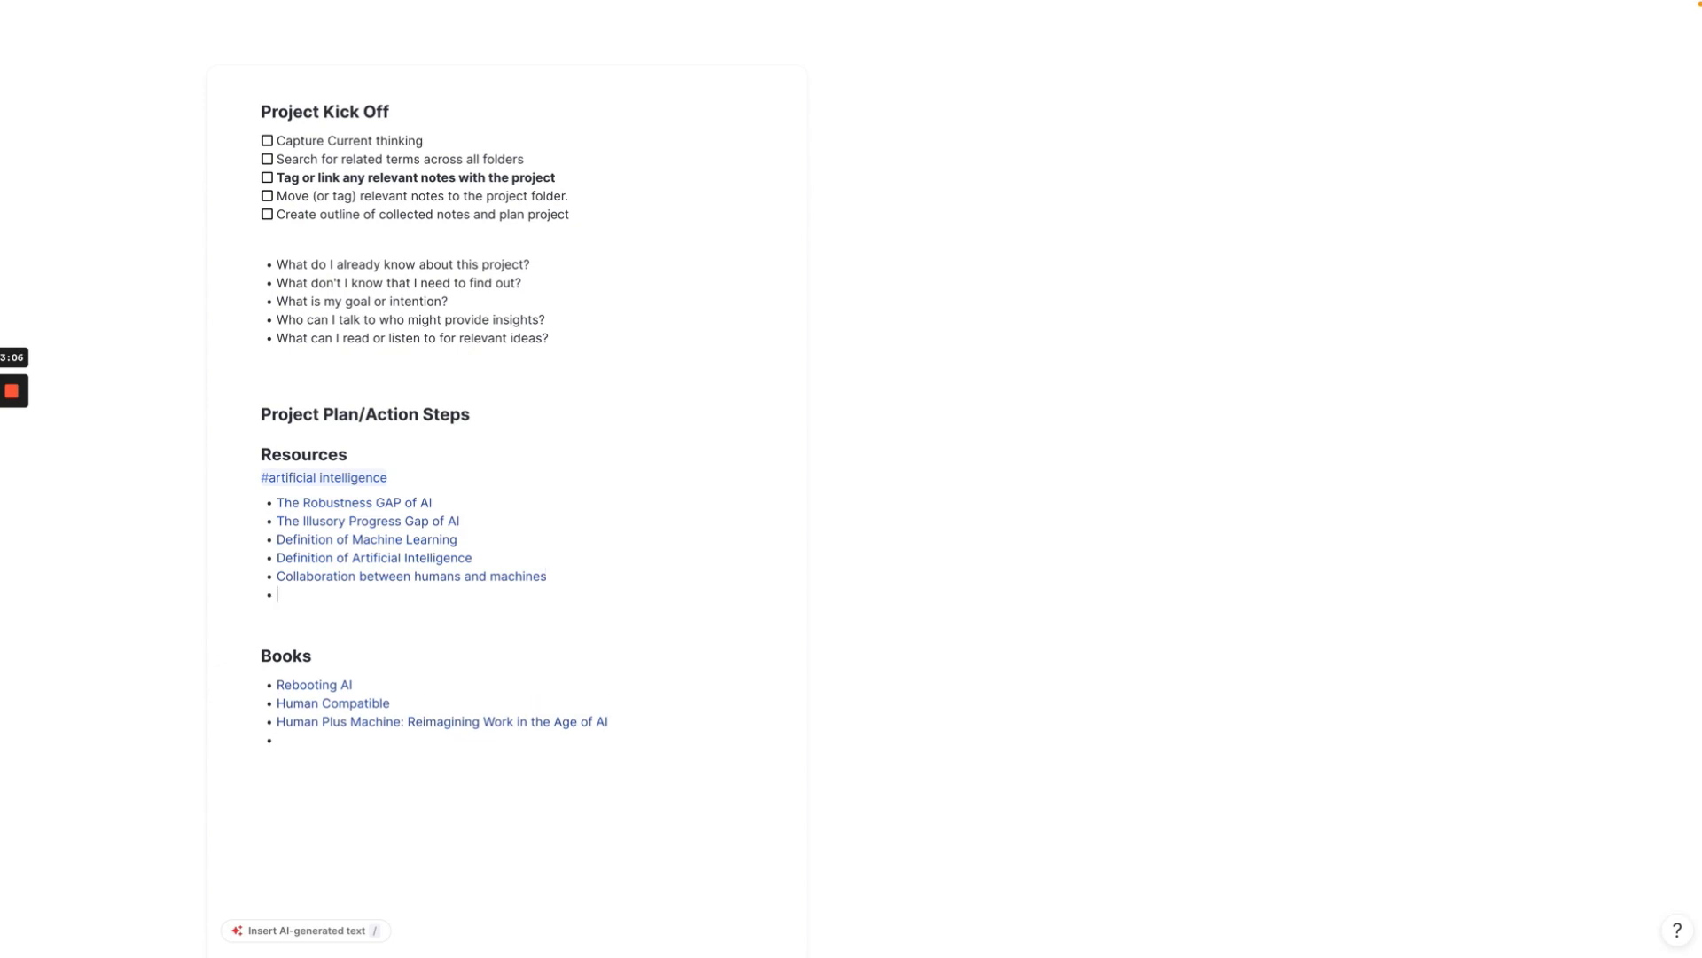
Link the Technology Augments human abilities note under Resources
{"action": "type", "text": "@techn"}
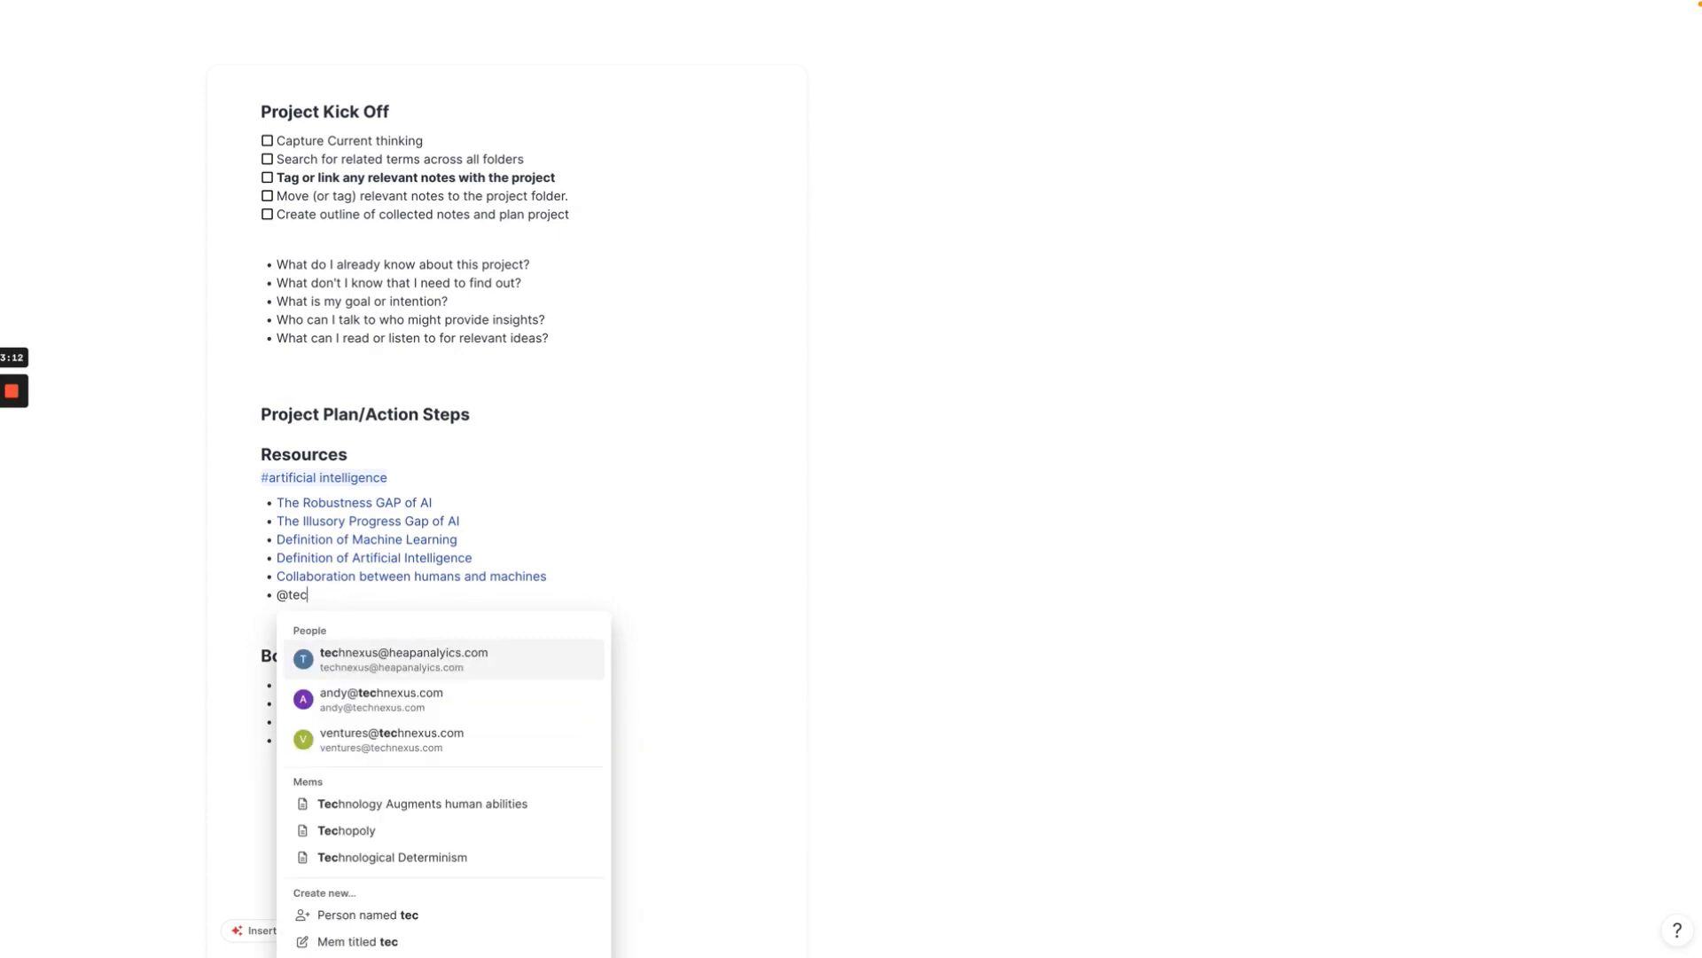
{"action": "type", "text": "hnology"}
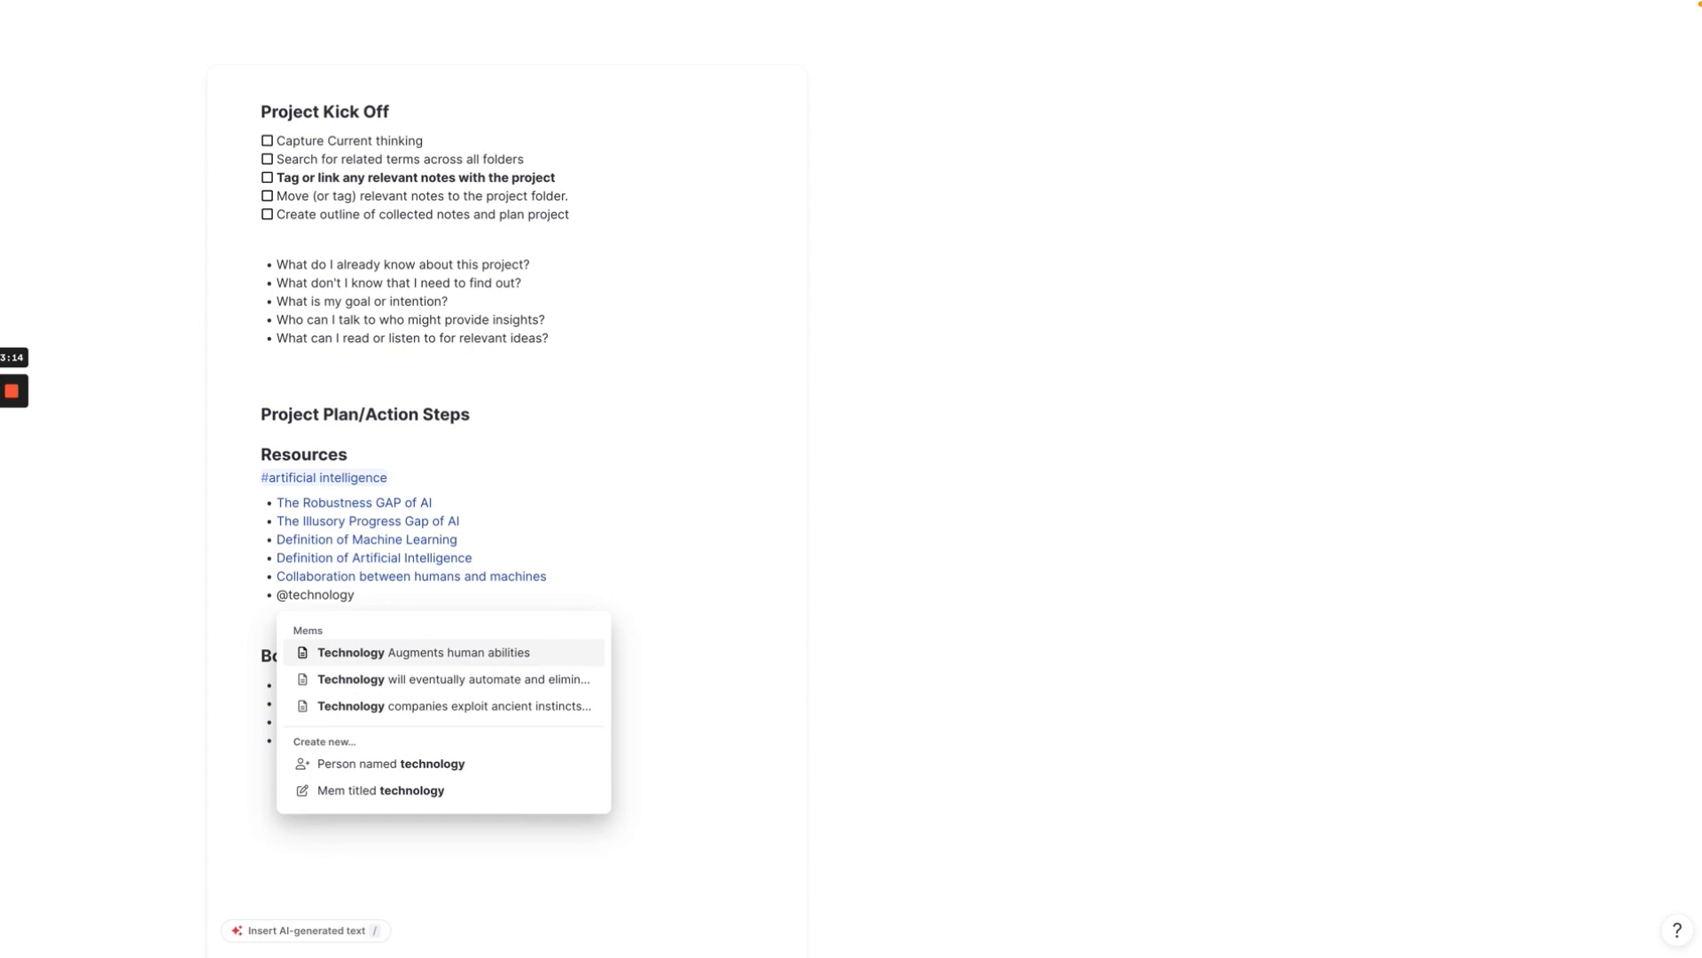
{"action": "left_click", "coordinate": [424, 653]}
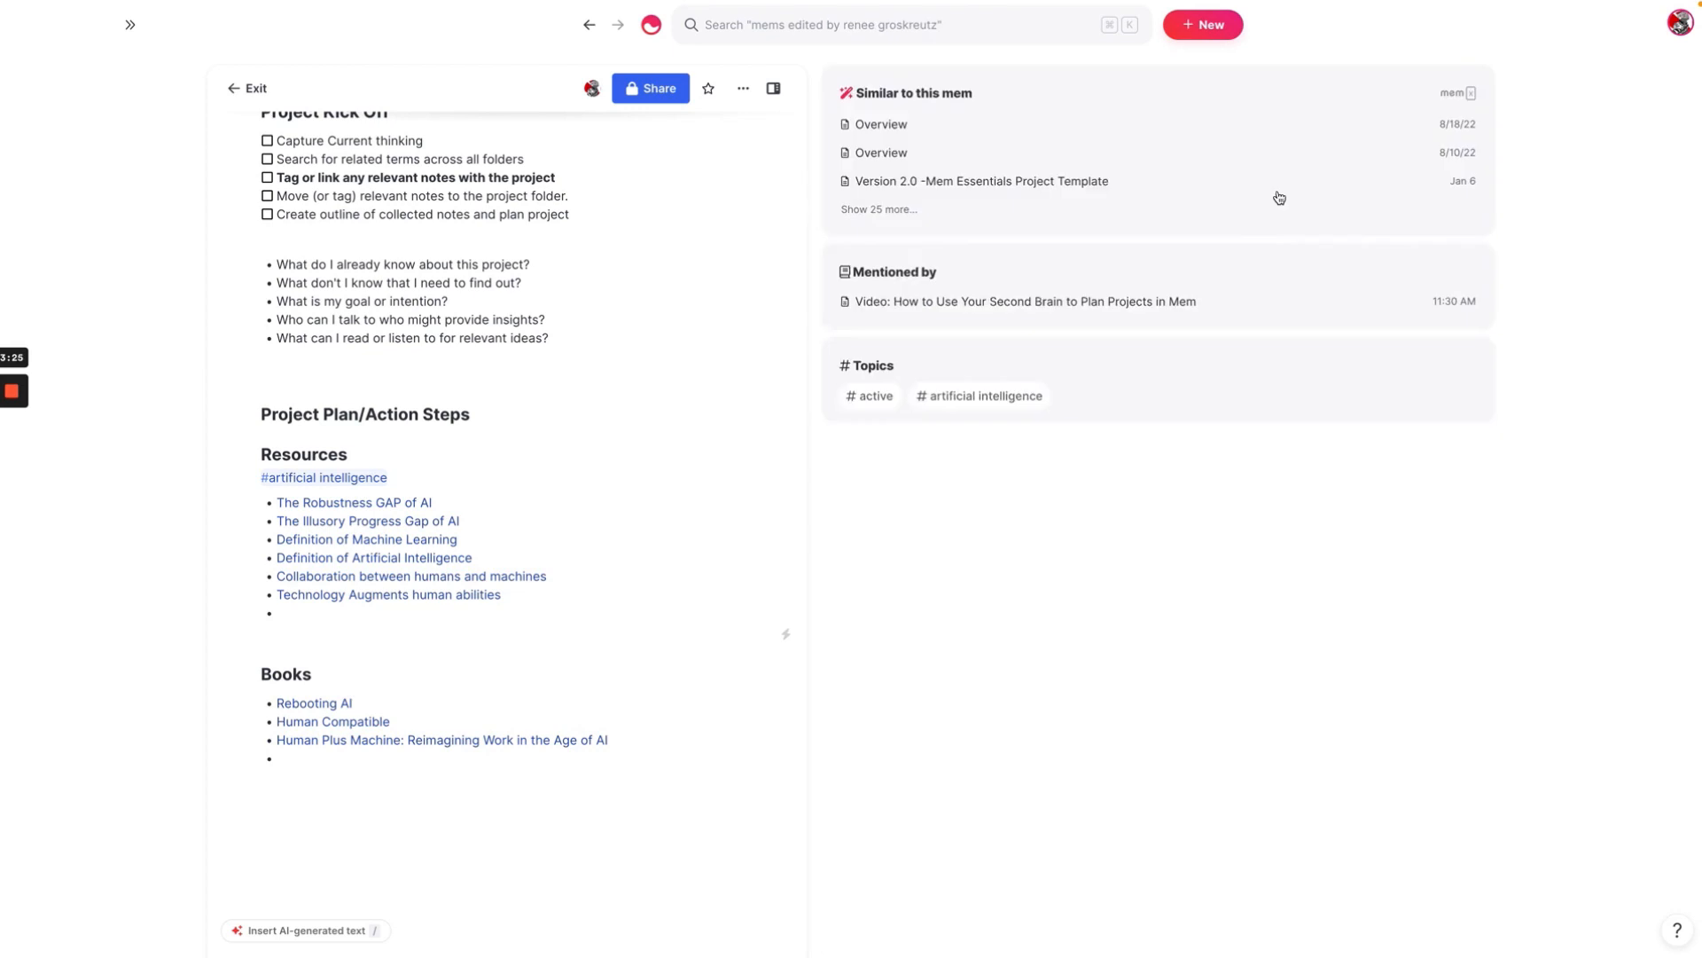
Open the mentioning video note in the side panel and search the top bar for 'artificial intelligence'
{"action": "left_click", "coordinate": [1025, 302]}
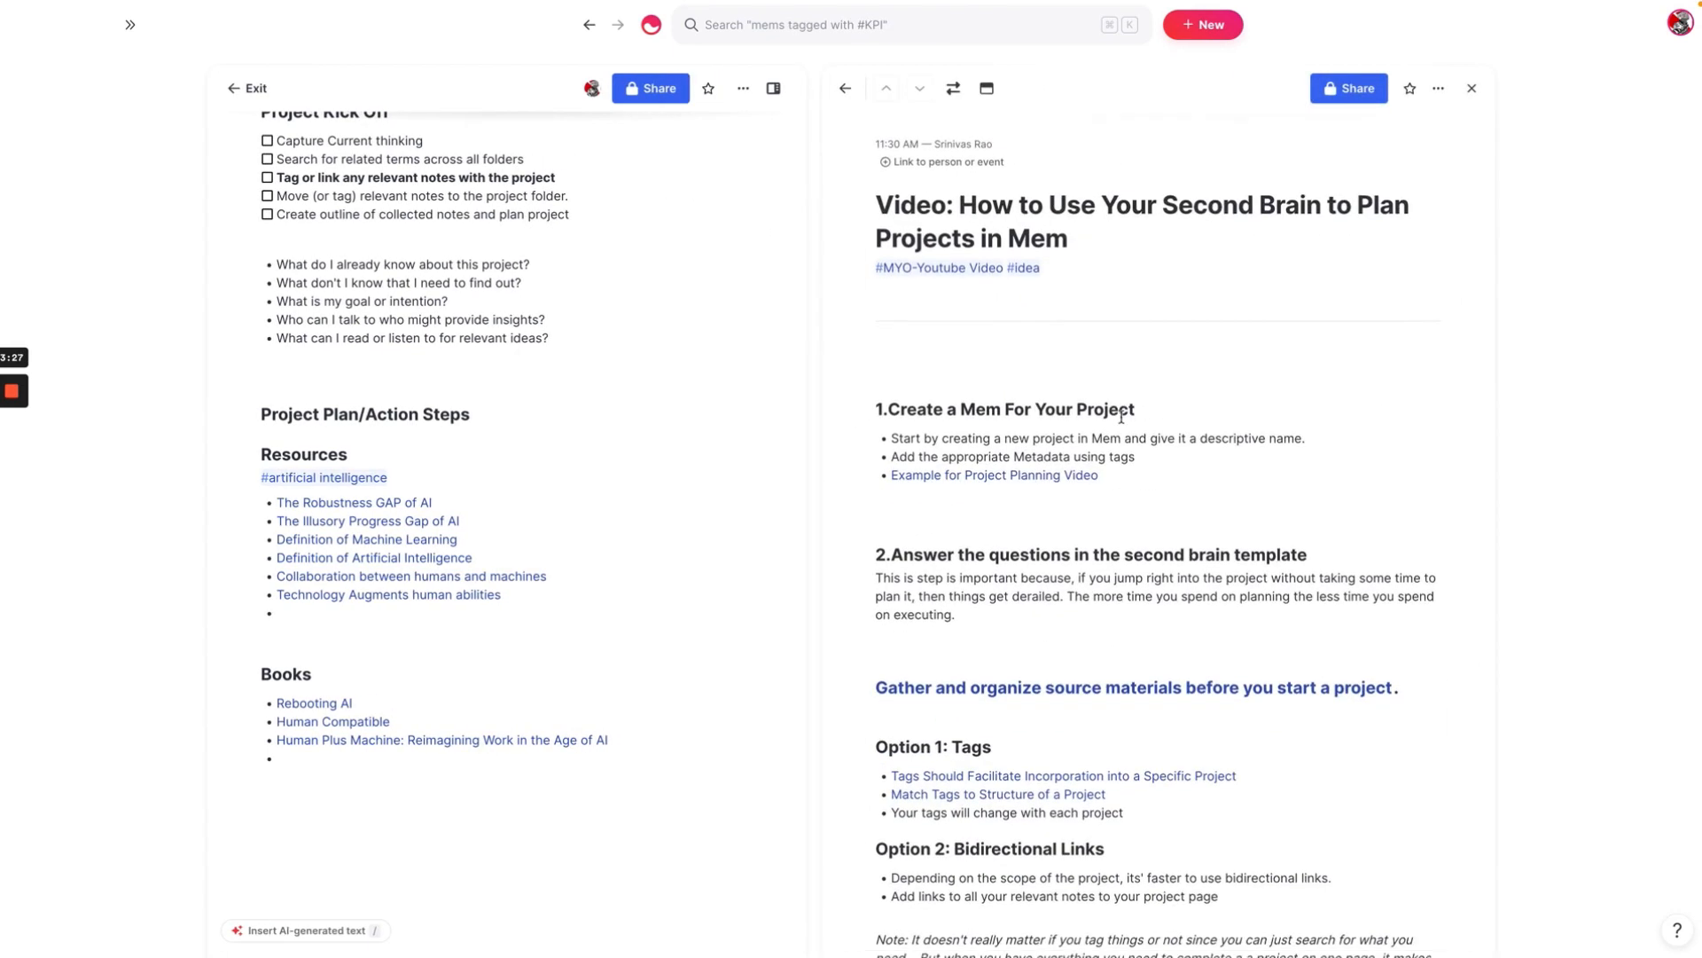
{"action": "scroll", "scroll_direction": "down", "scroll_amount": 3}
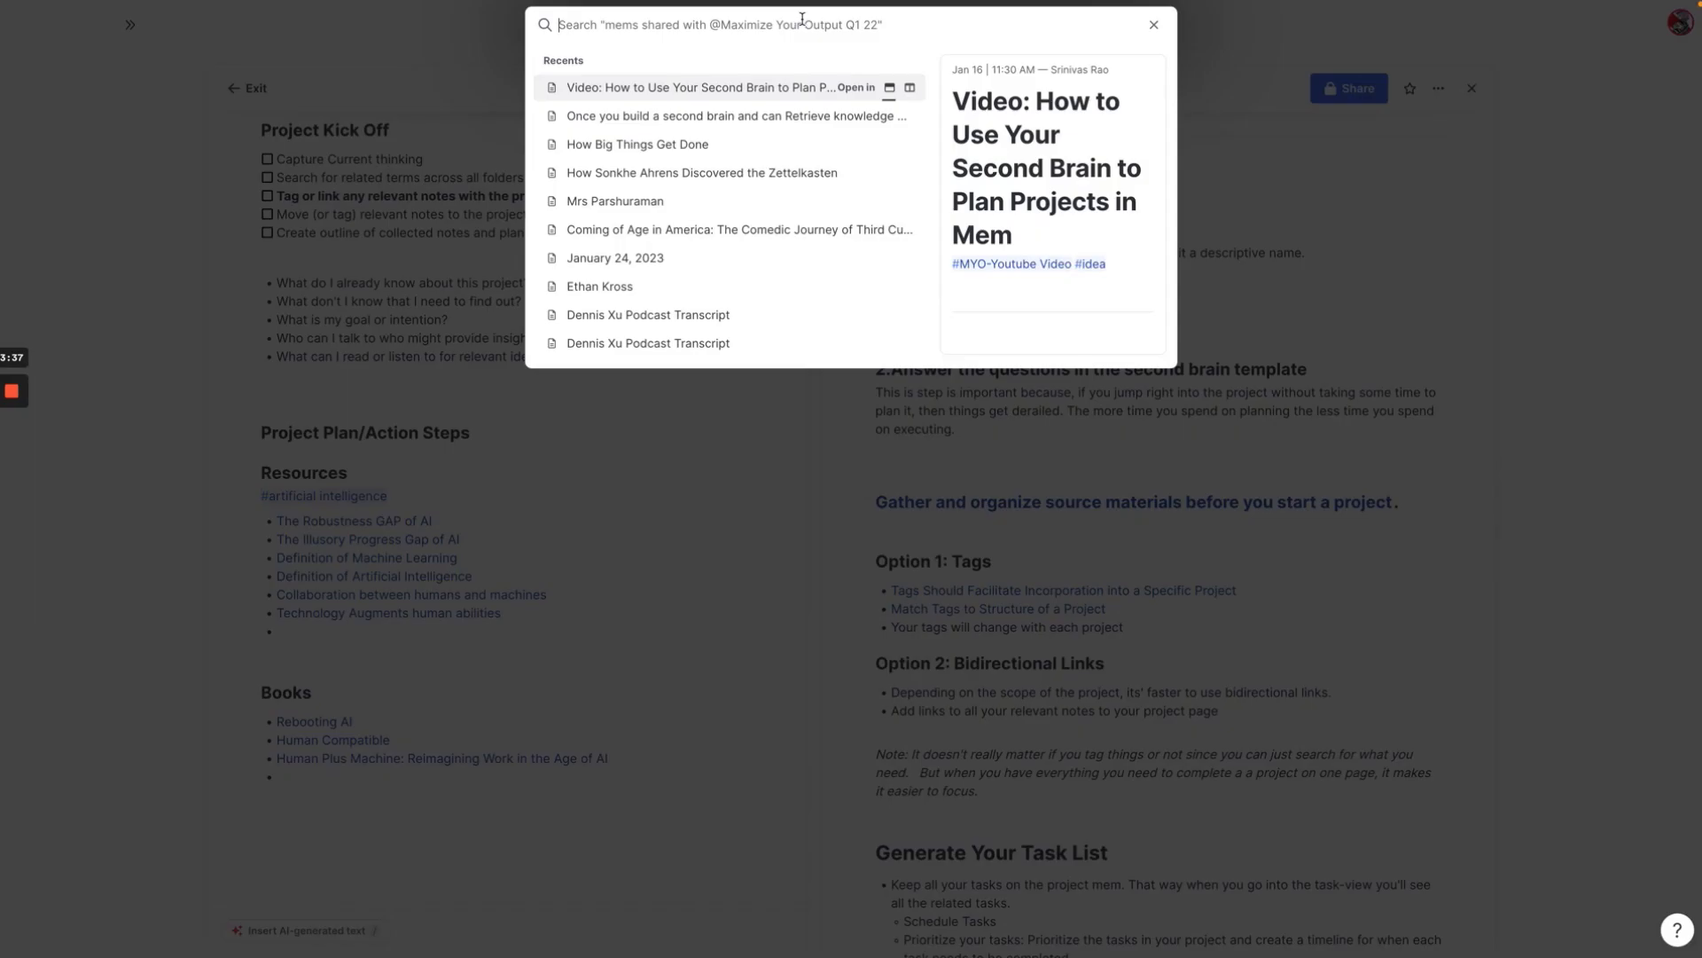
{"action": "type", "text": "artificial"}
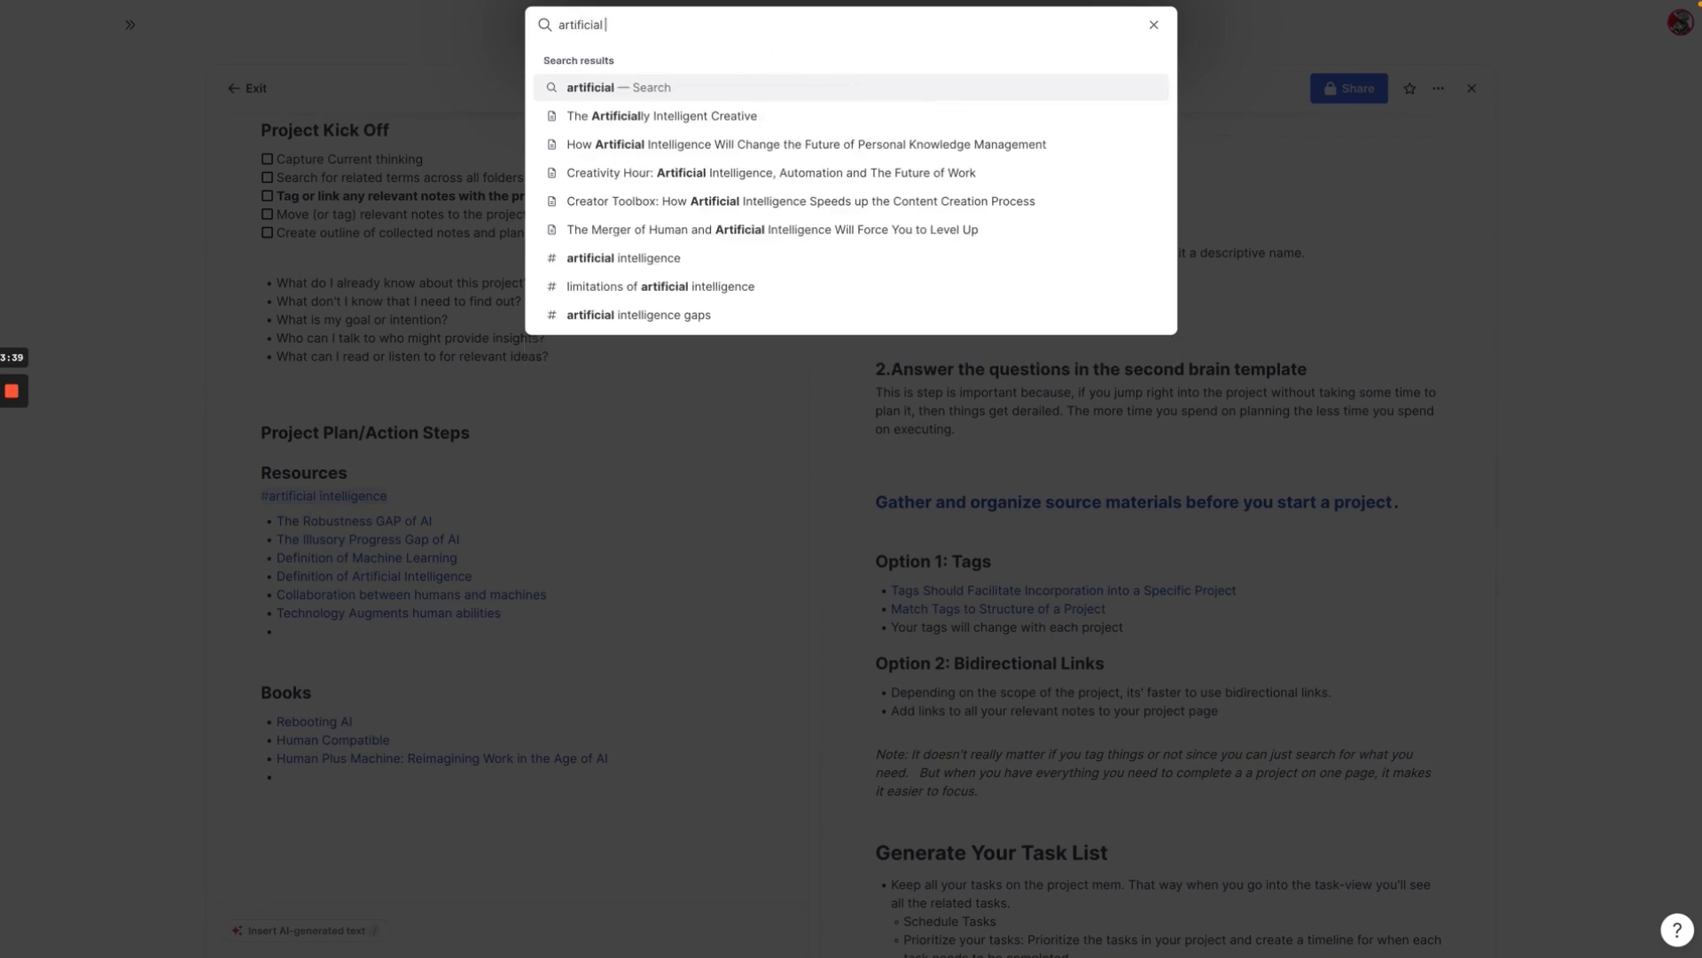
{"action": "type", "text": "io"}
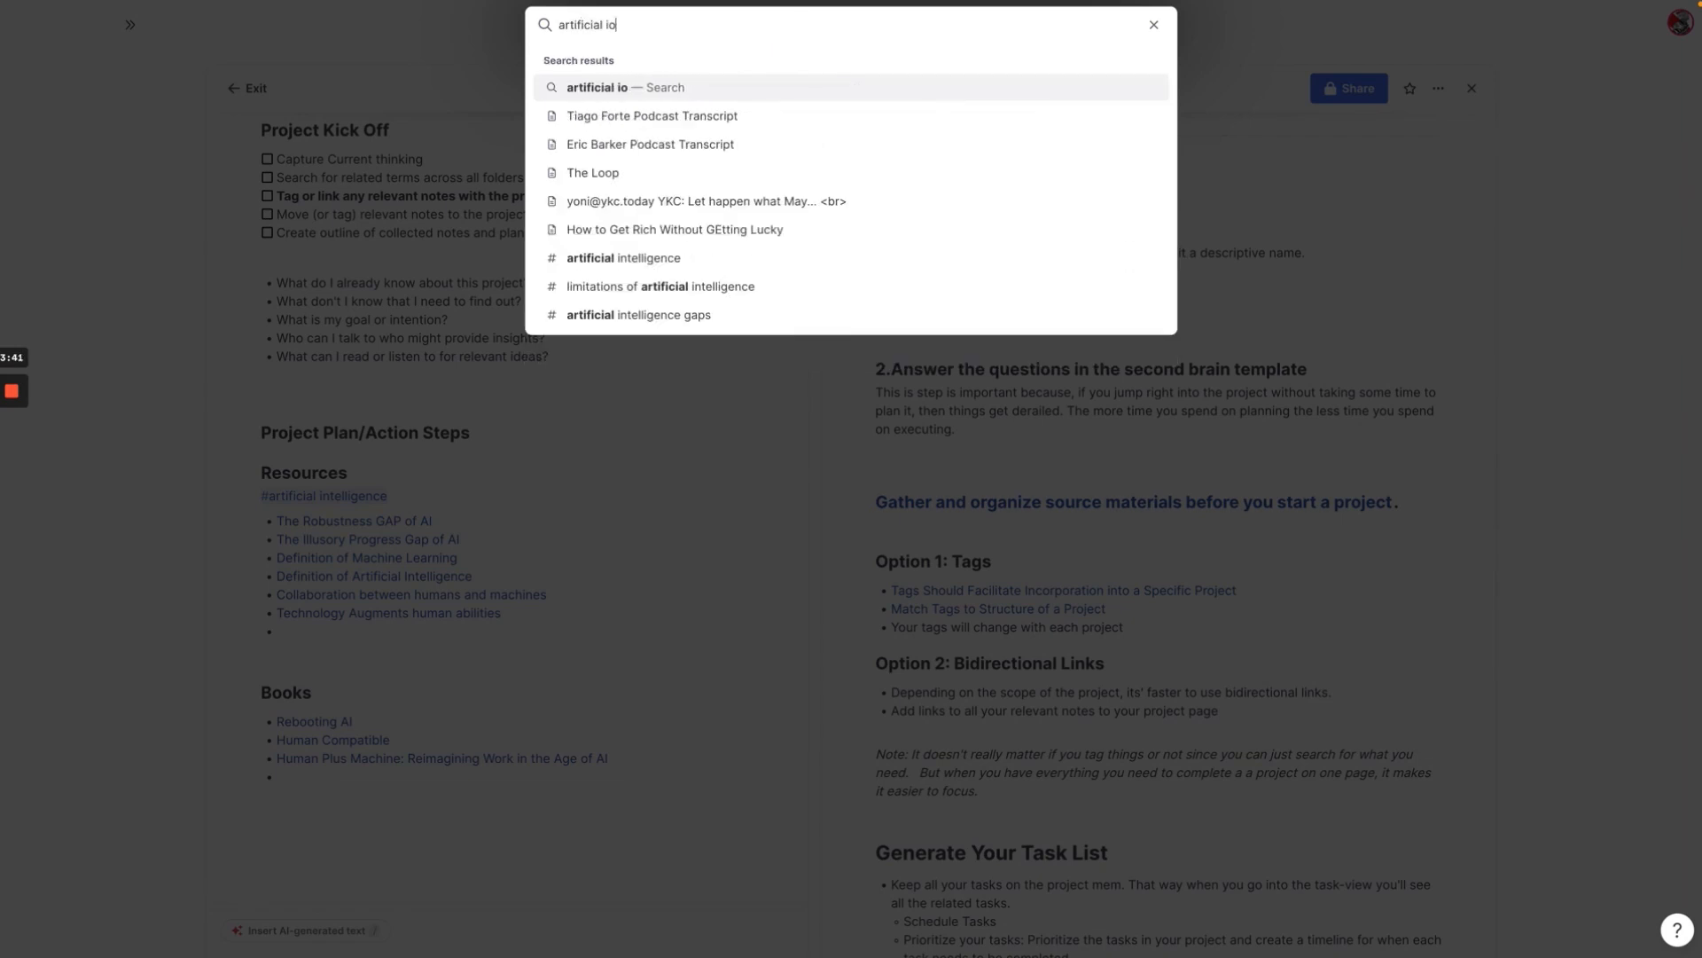
{"action": "type", "text": "intellig"}
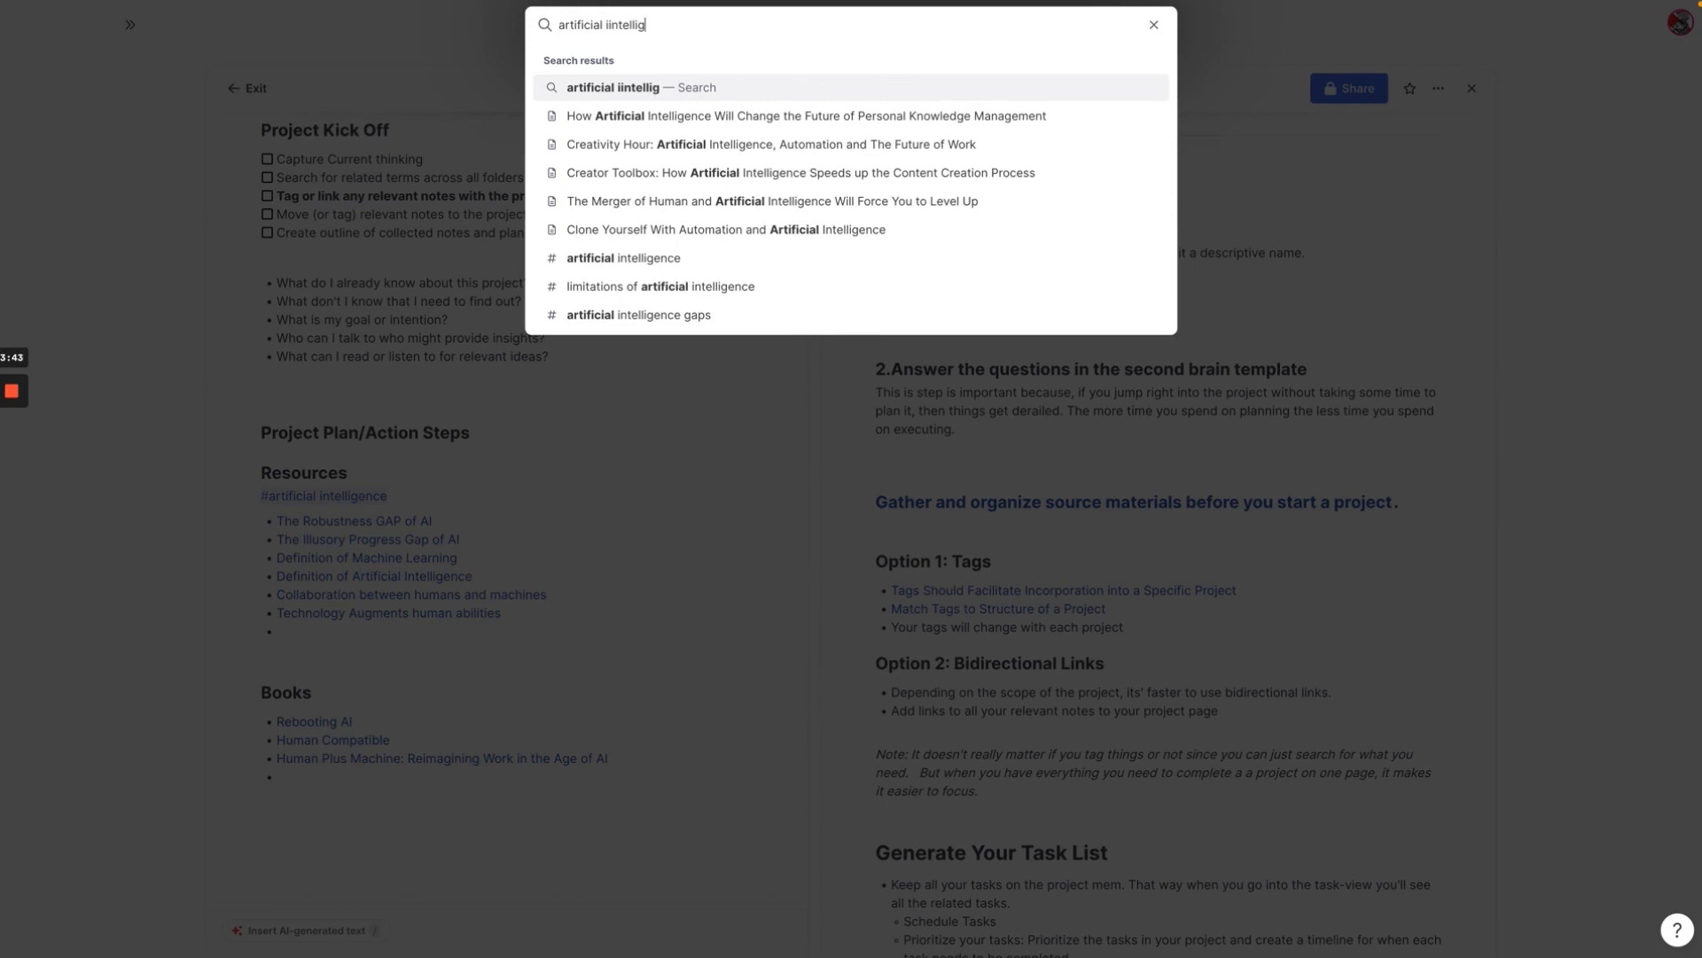
Show all artificial intelligence search results and expand the list to reveal more AI-related mems
{"action": "left_click", "coordinate": [642, 87]}
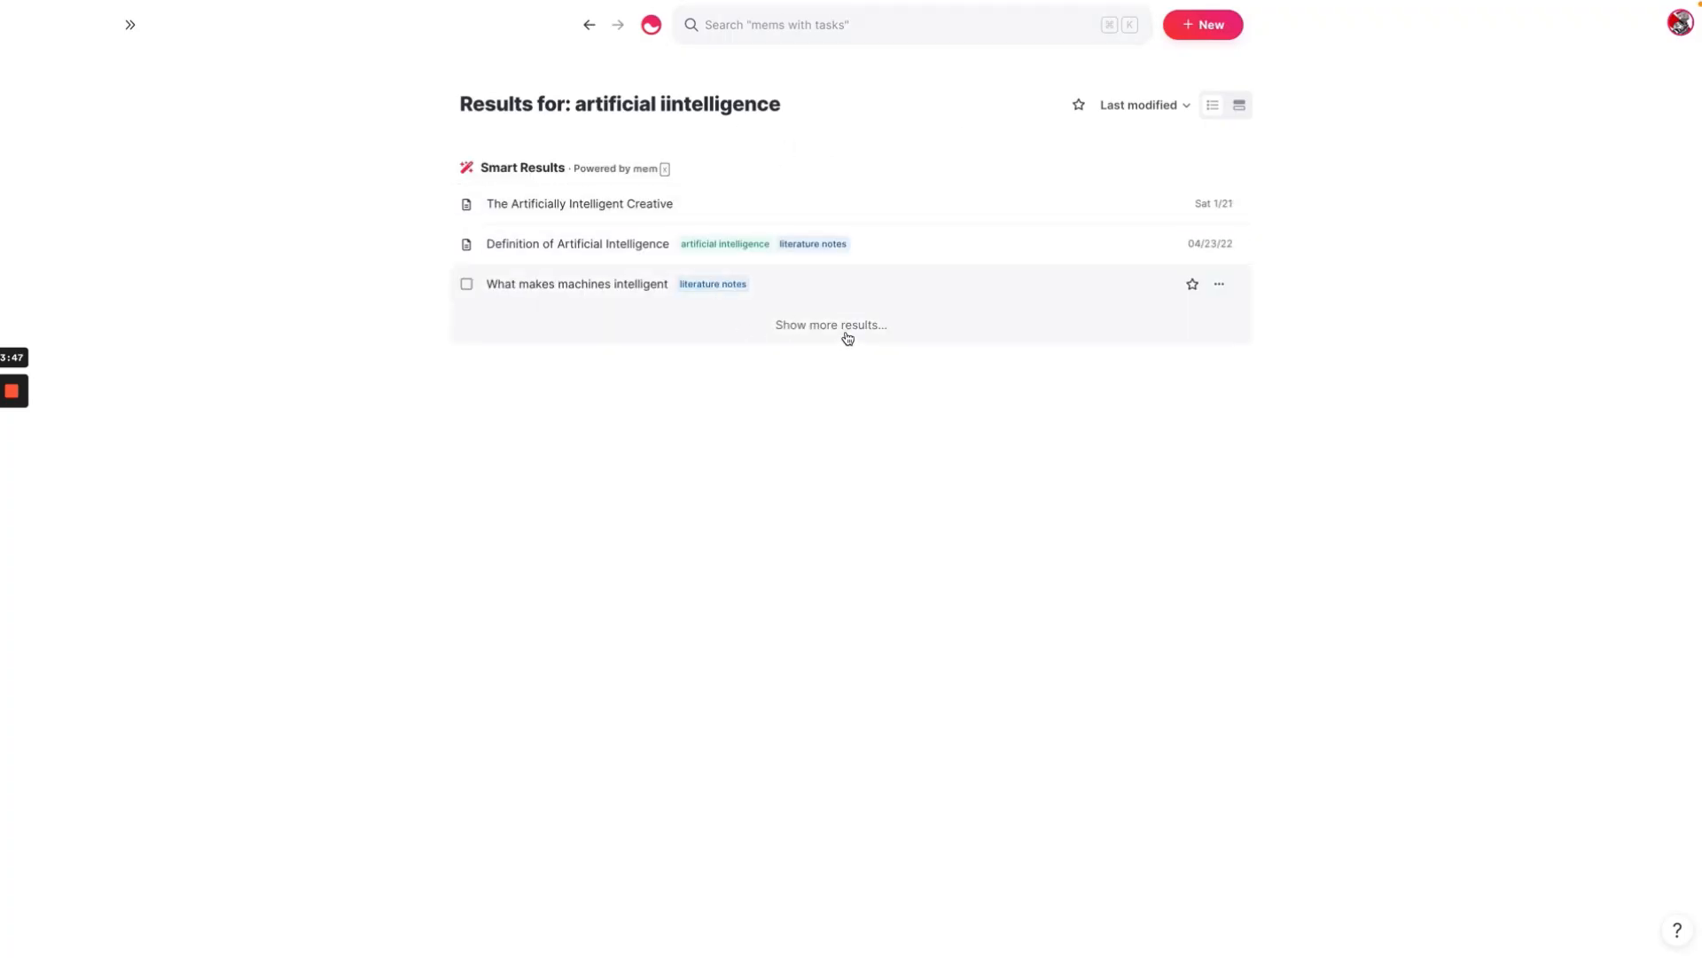
{"action": "left_click", "coordinate": [830, 323]}
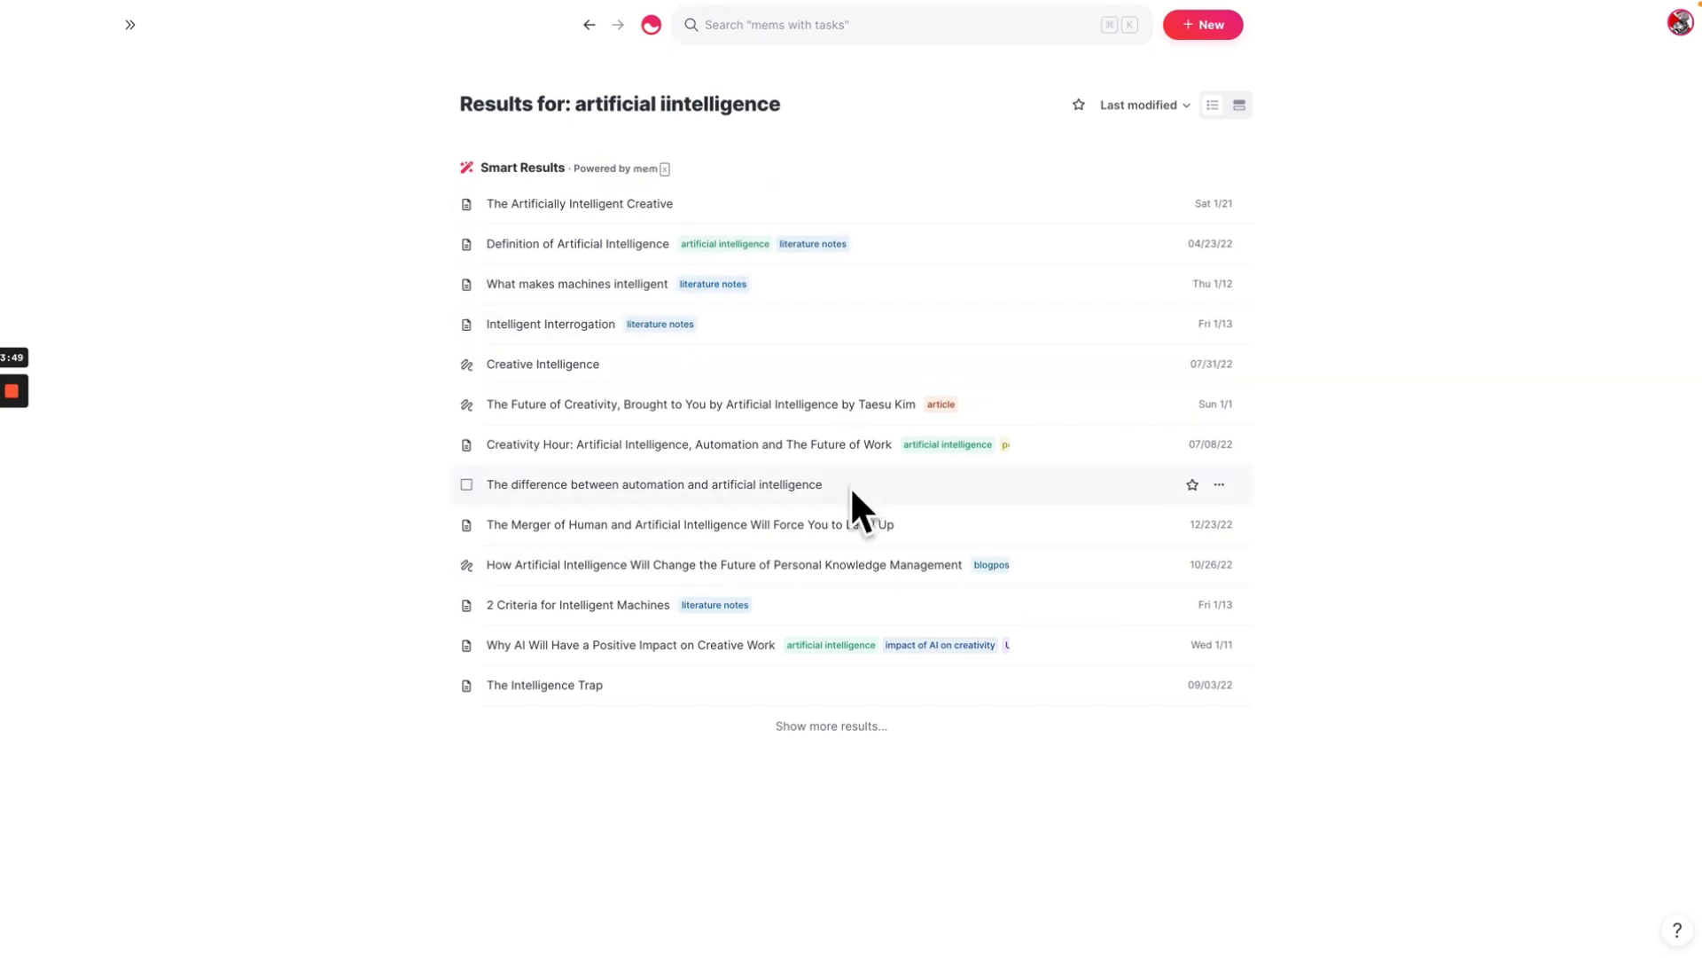
{"action": "mouse_move", "coordinate": [690, 666]}
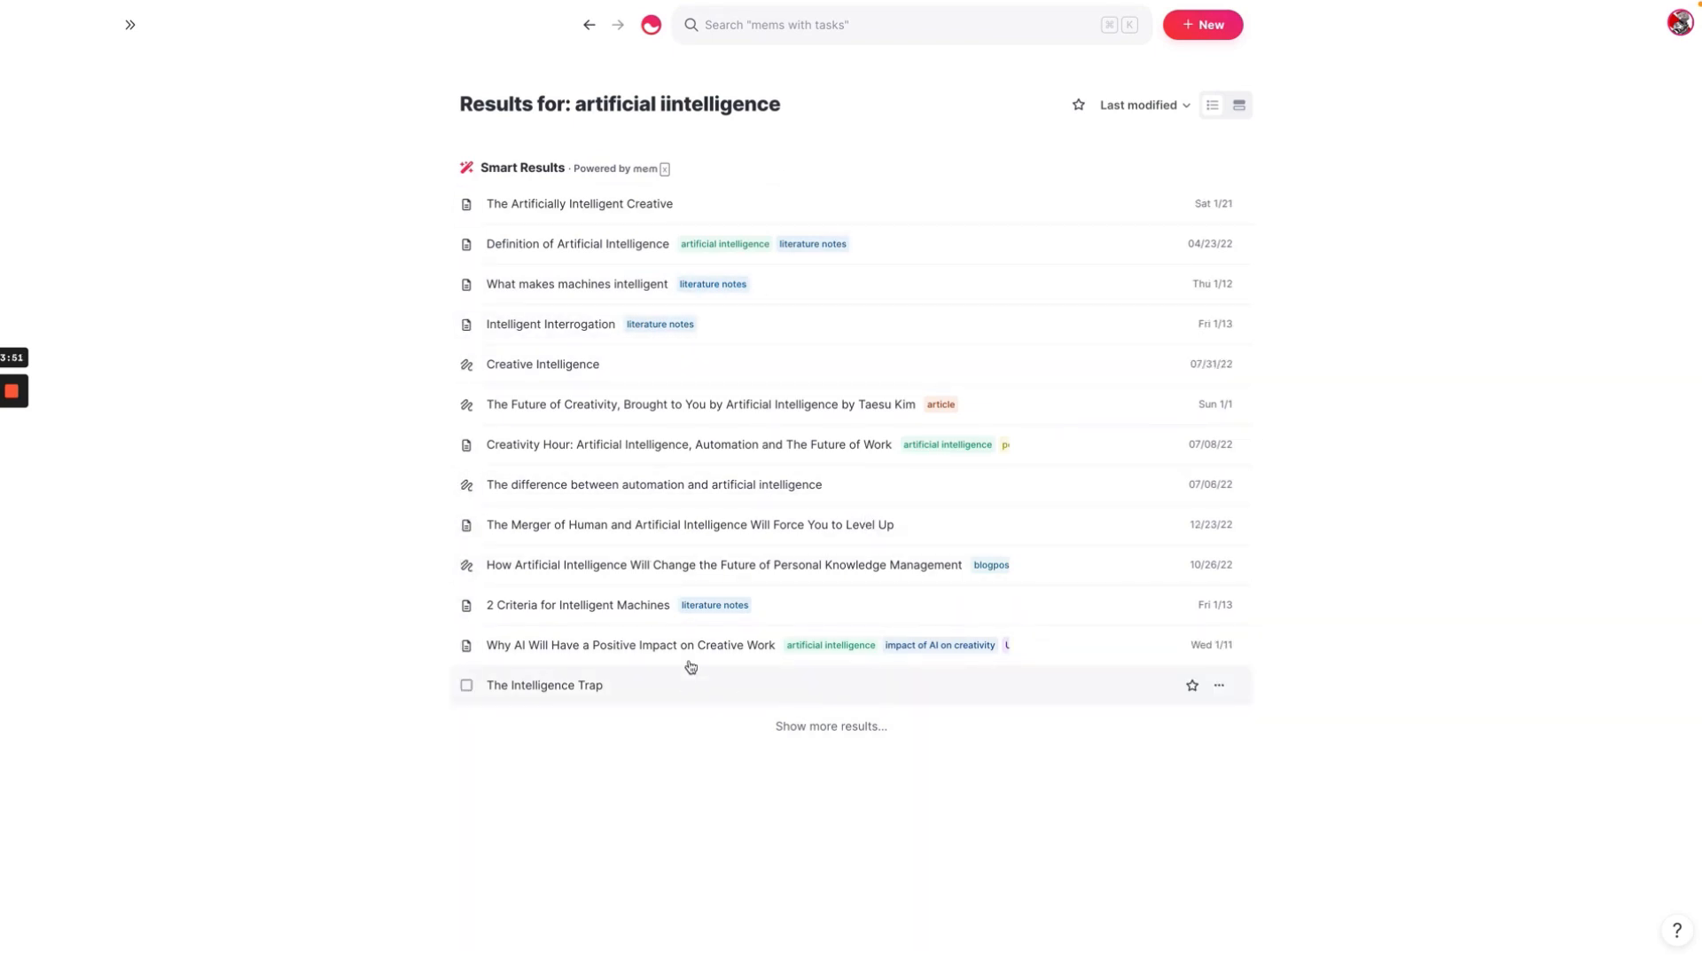
{"action": "mouse_move", "coordinate": [809, 323]}
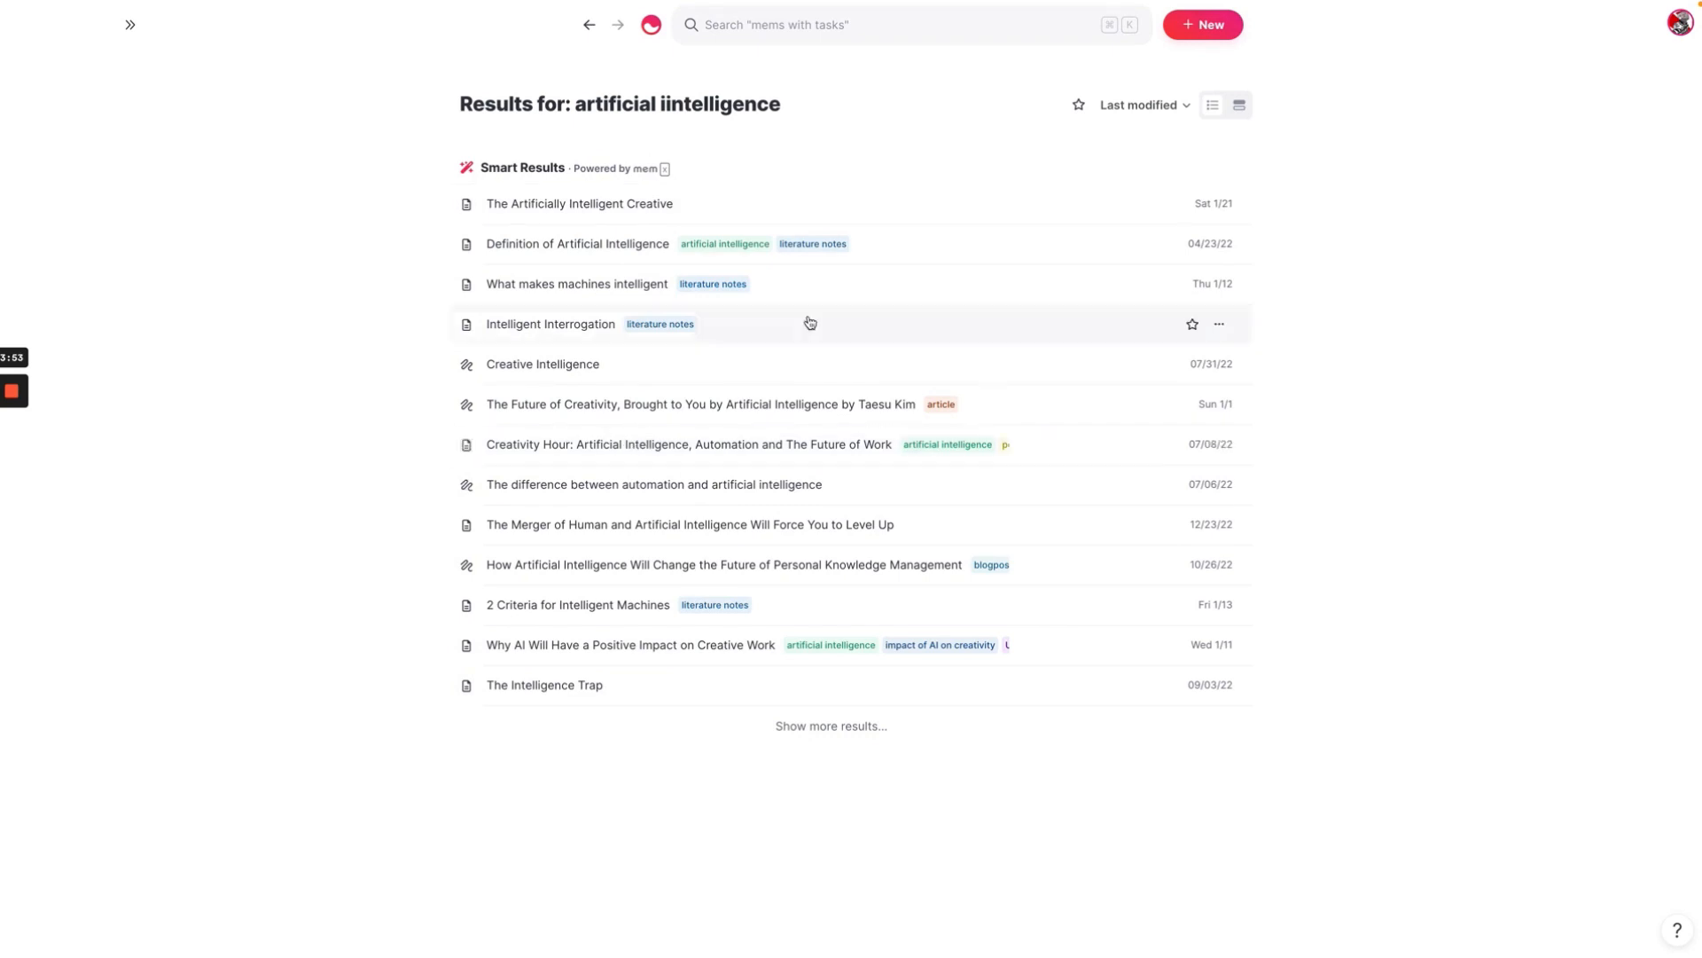
{"action": "left_click", "coordinate": [830, 725]}
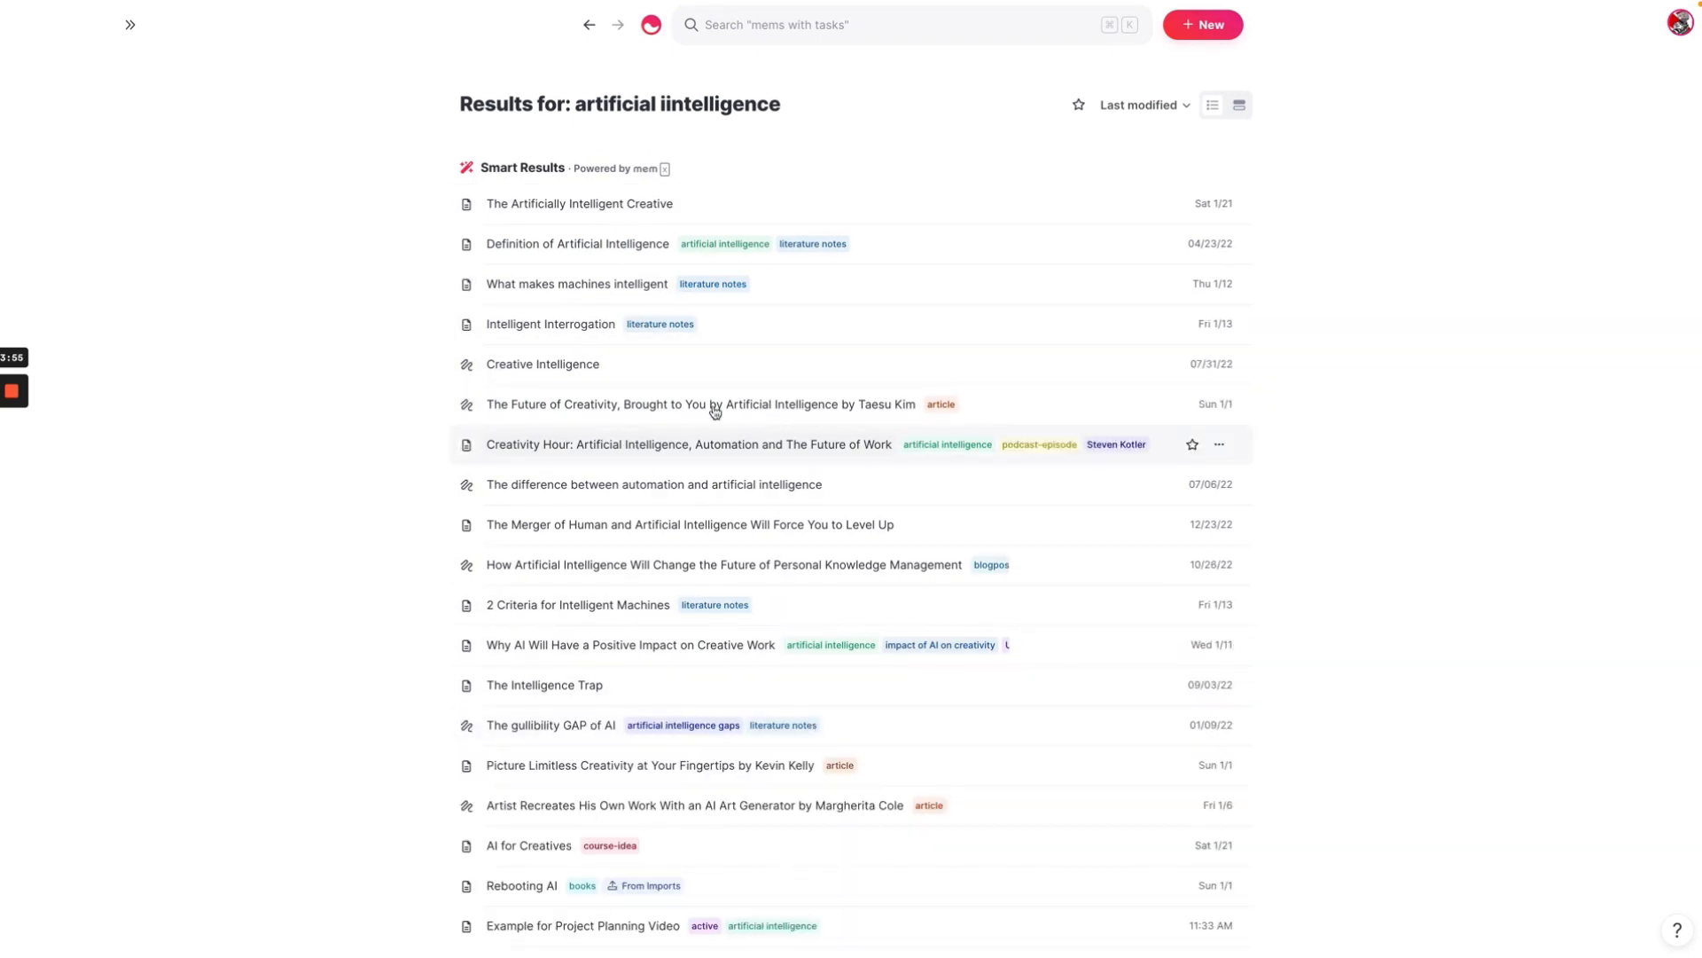
{"action": "scroll", "scroll_direction": "down", "scroll_amount": 3}
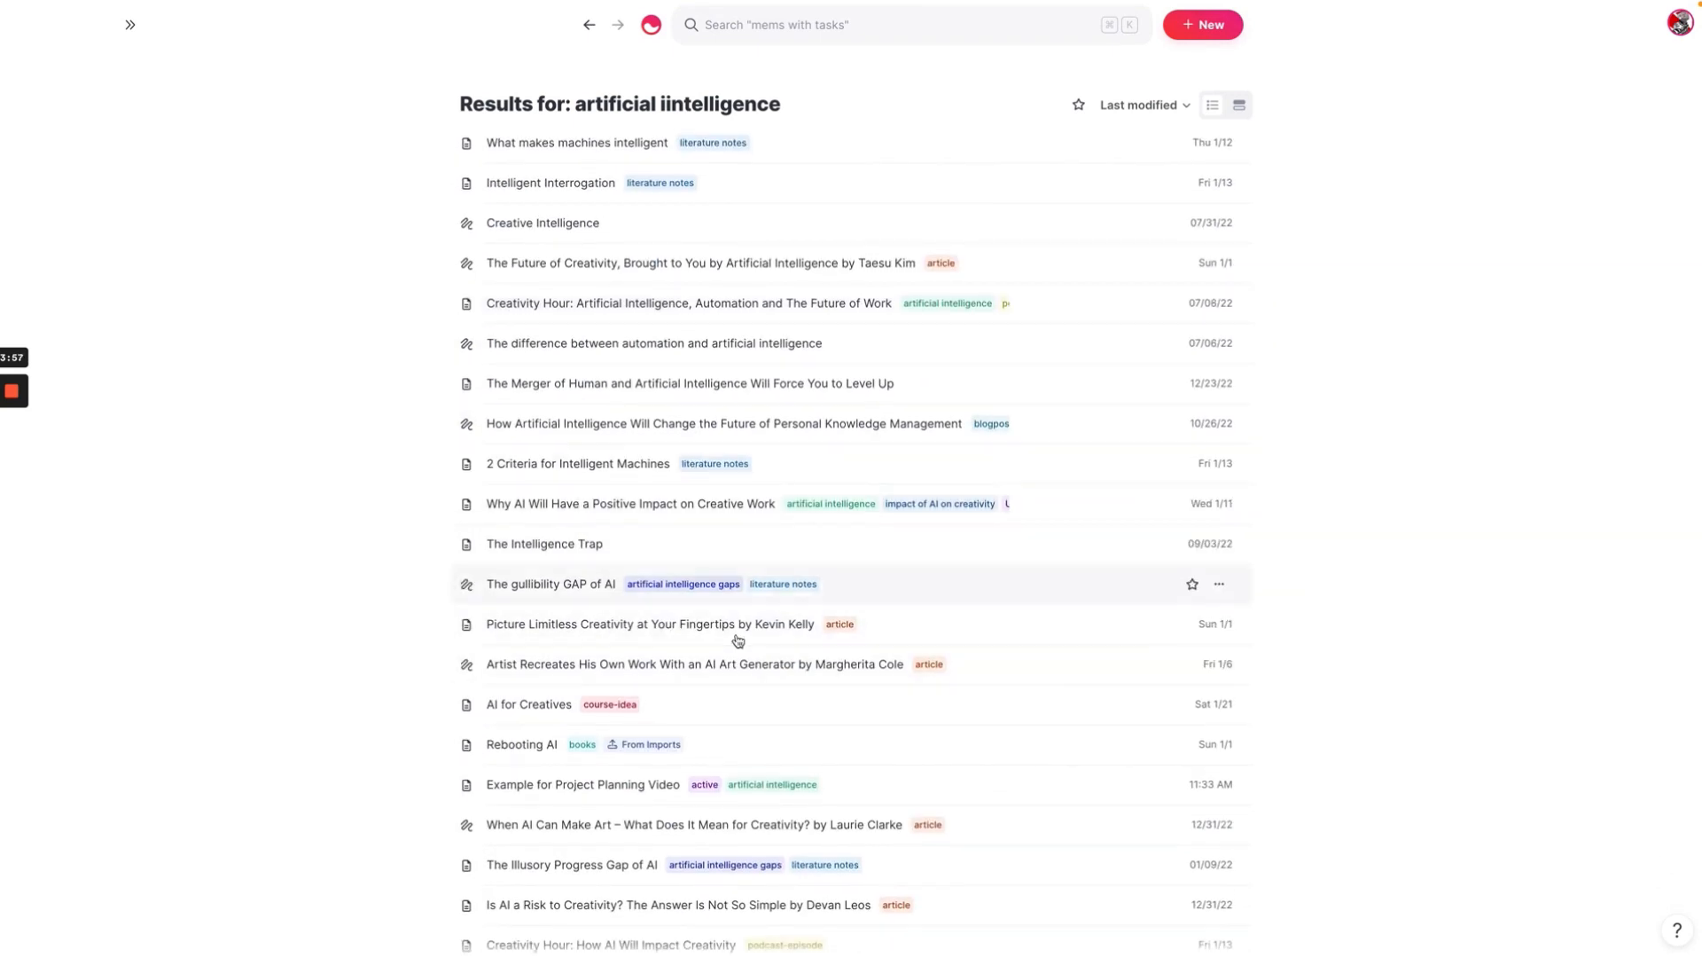
{"action": "scroll", "scroll_direction": "down", "scroll_amount": 3}
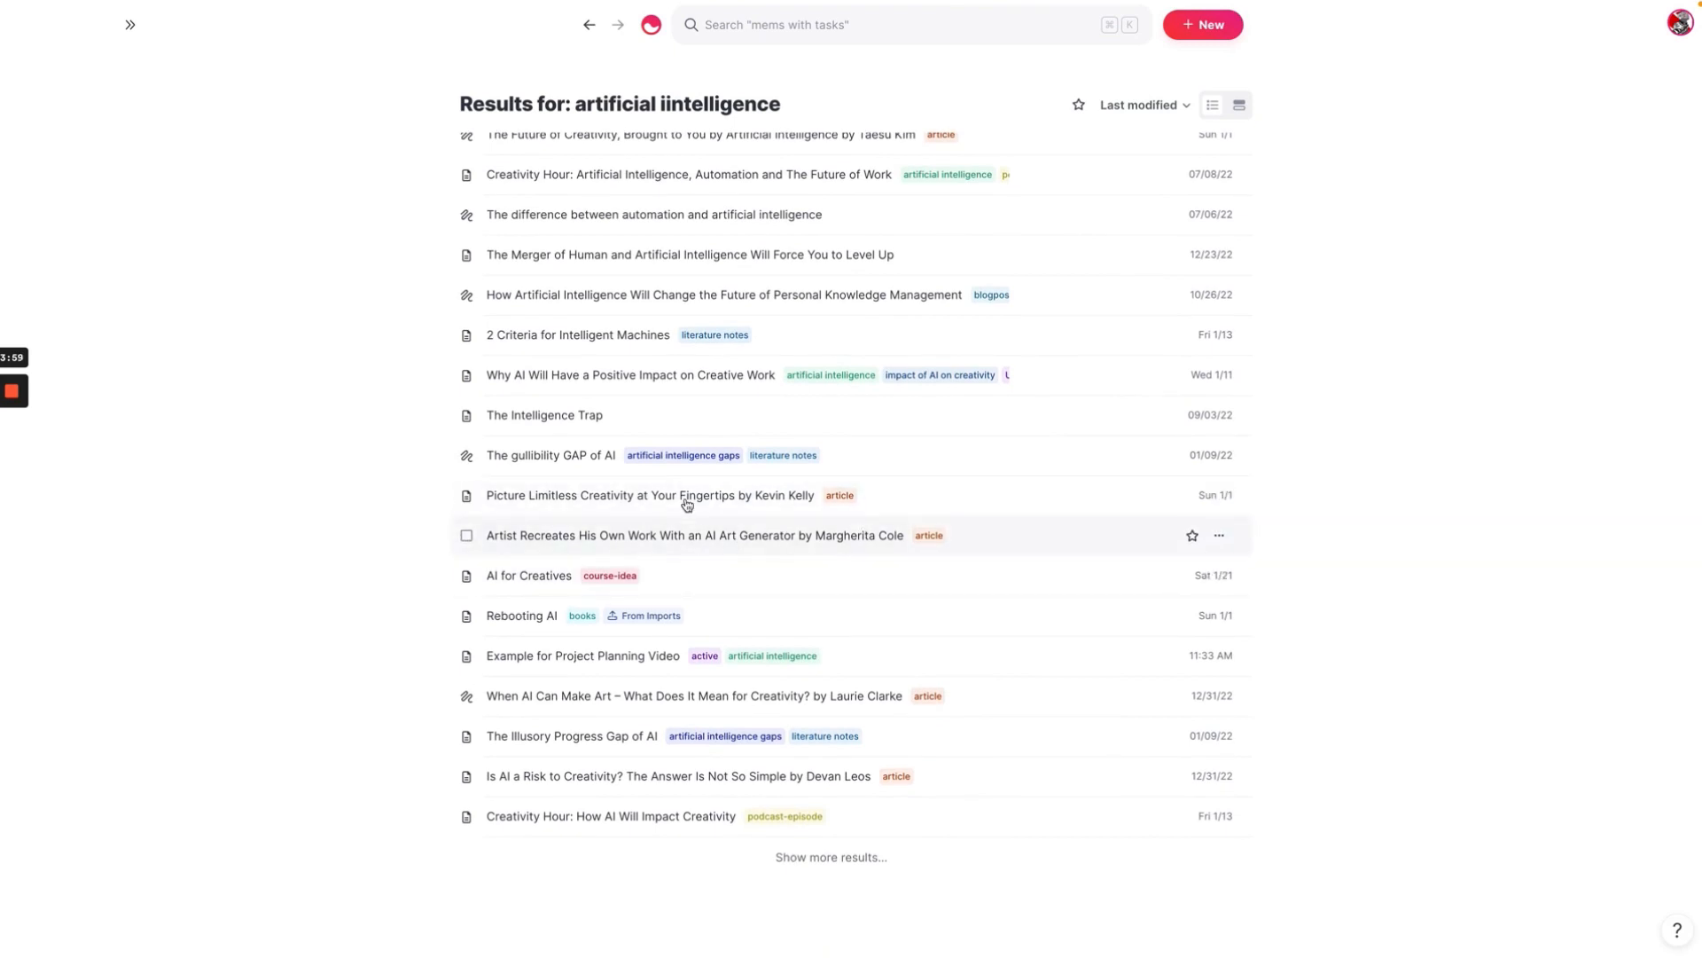
{"action": "mouse_move", "coordinate": [660, 504]}
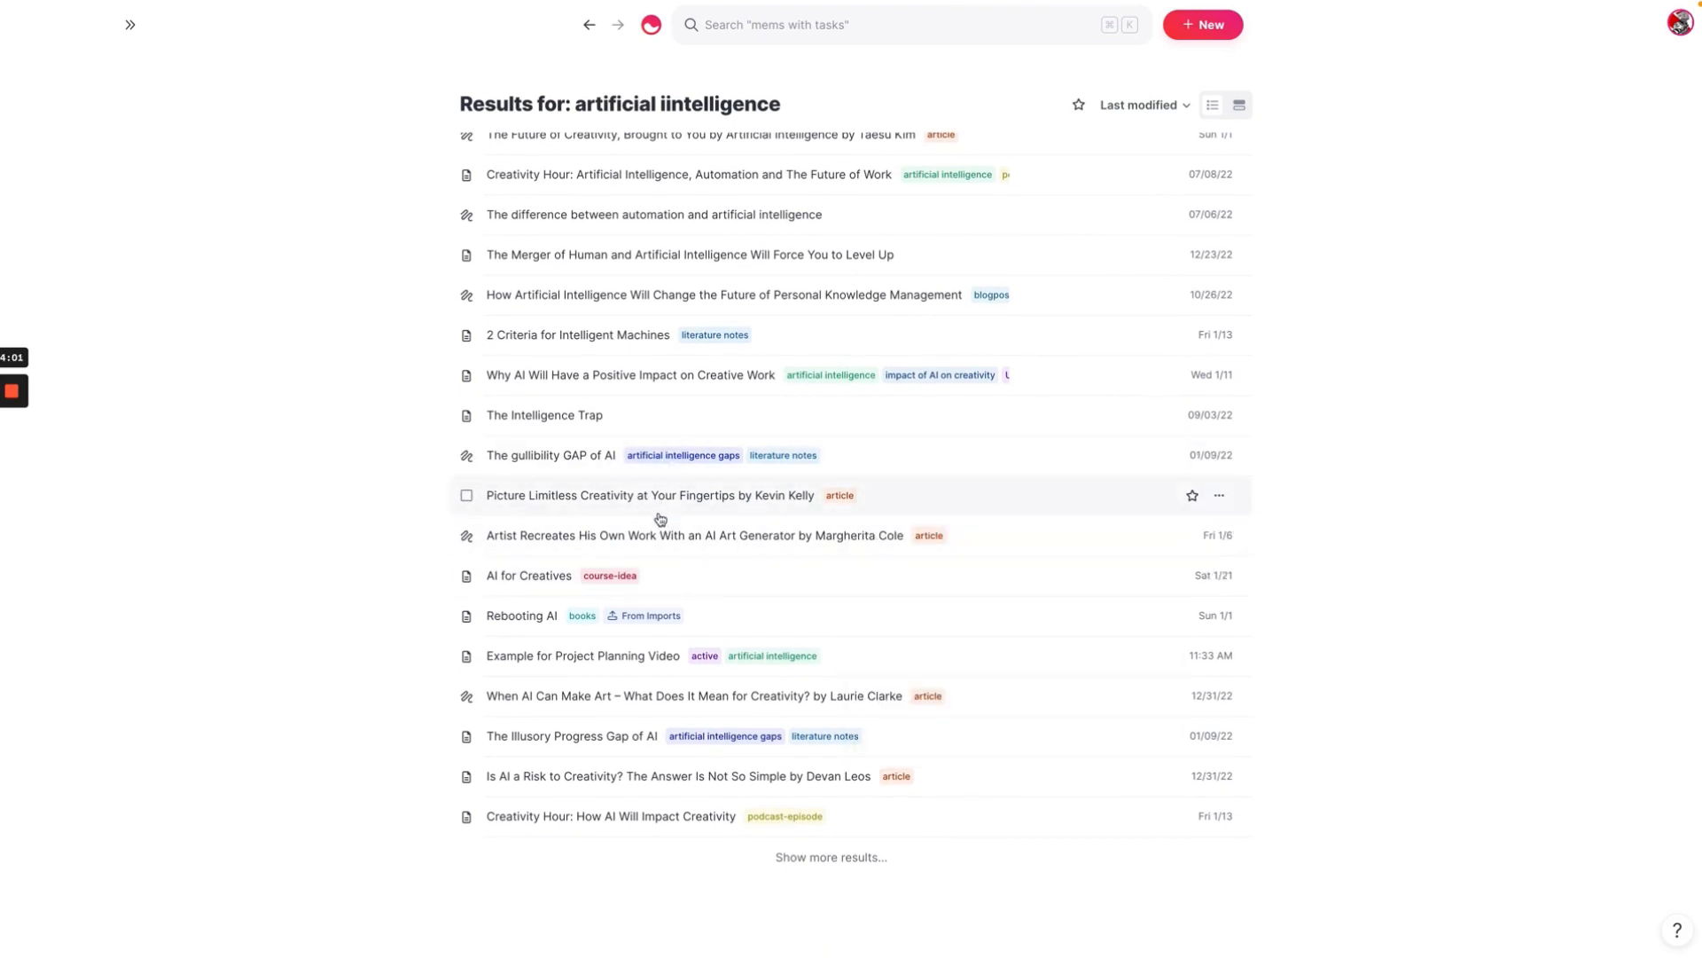
{"action": "mouse_move", "coordinate": [589, 23]}
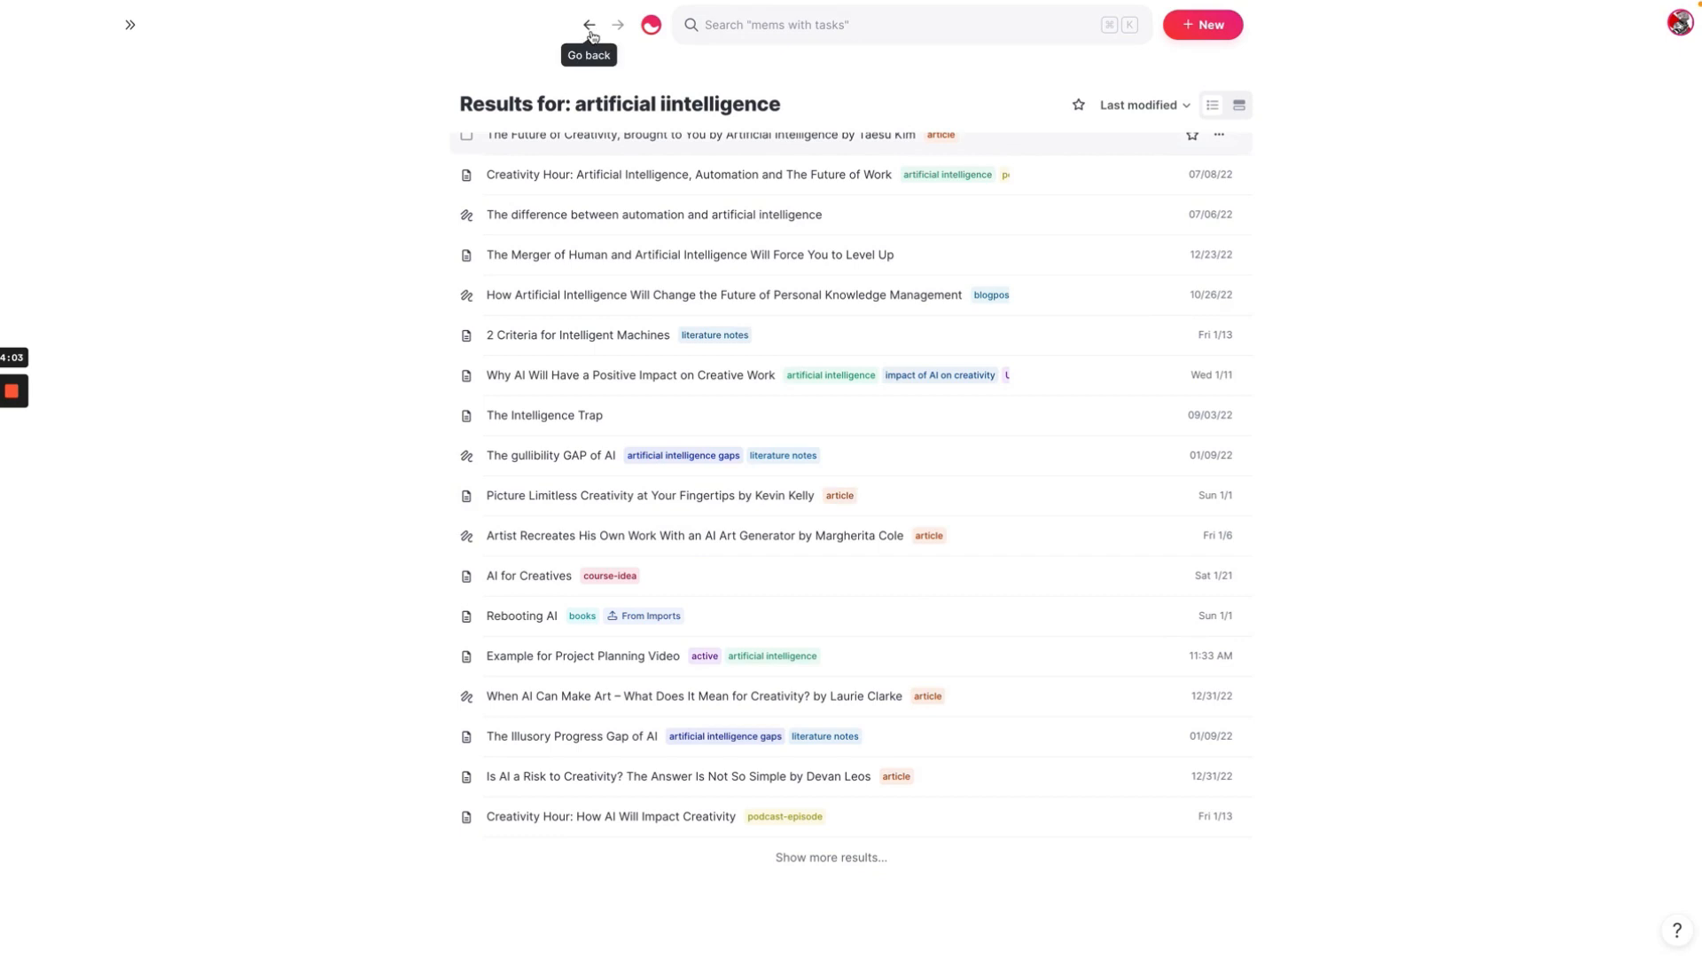
{"action": "mouse_move", "coordinate": [573, 495]}
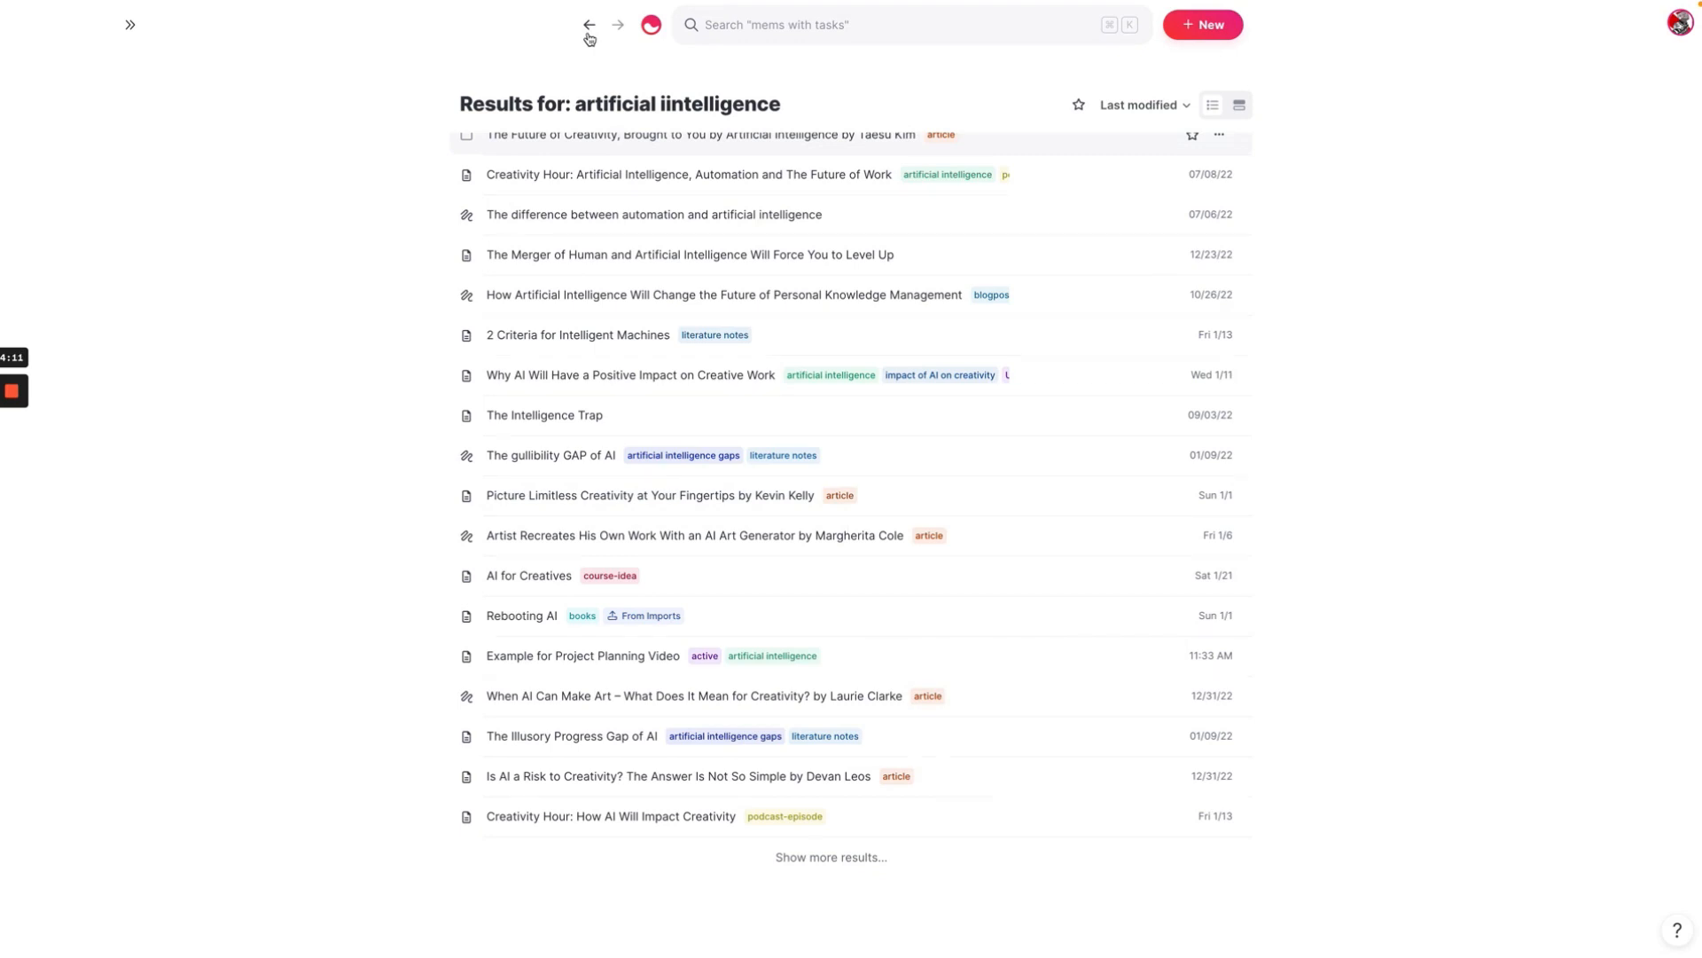
Return to the project mem and add an Articles heading below the Books list
{"action": "left_click", "coordinate": [582, 655]}
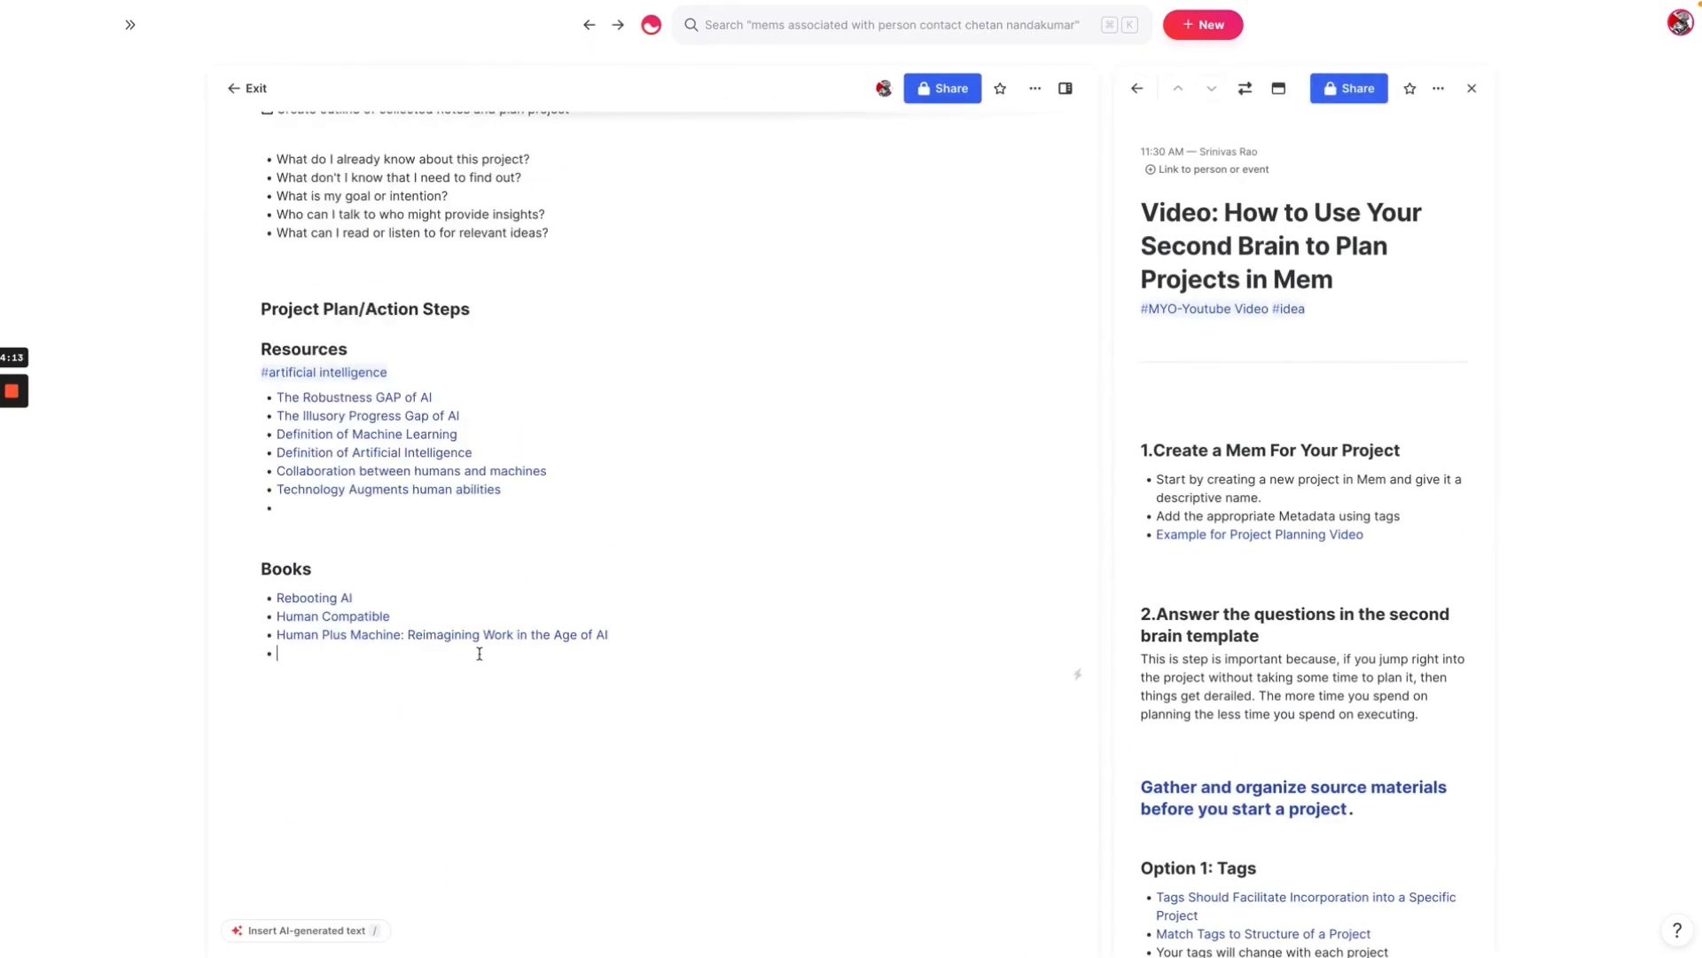
{"action": "left_click", "coordinate": [1472, 88]}
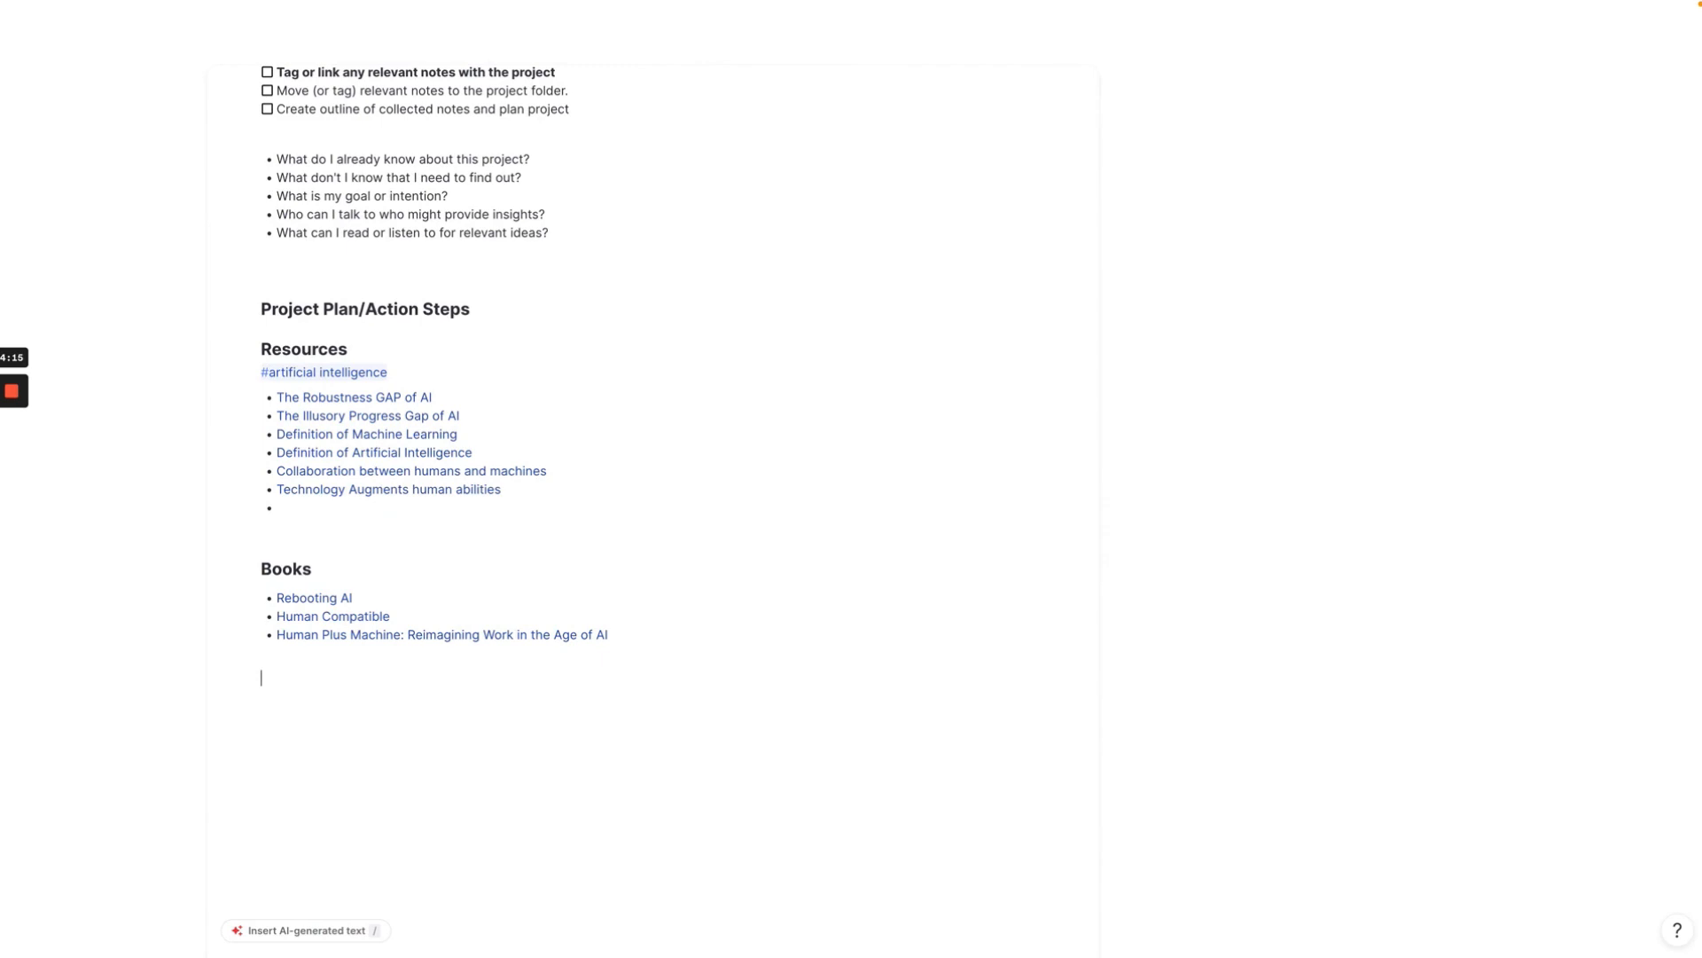
{"action": "type", "text": "Arti"}
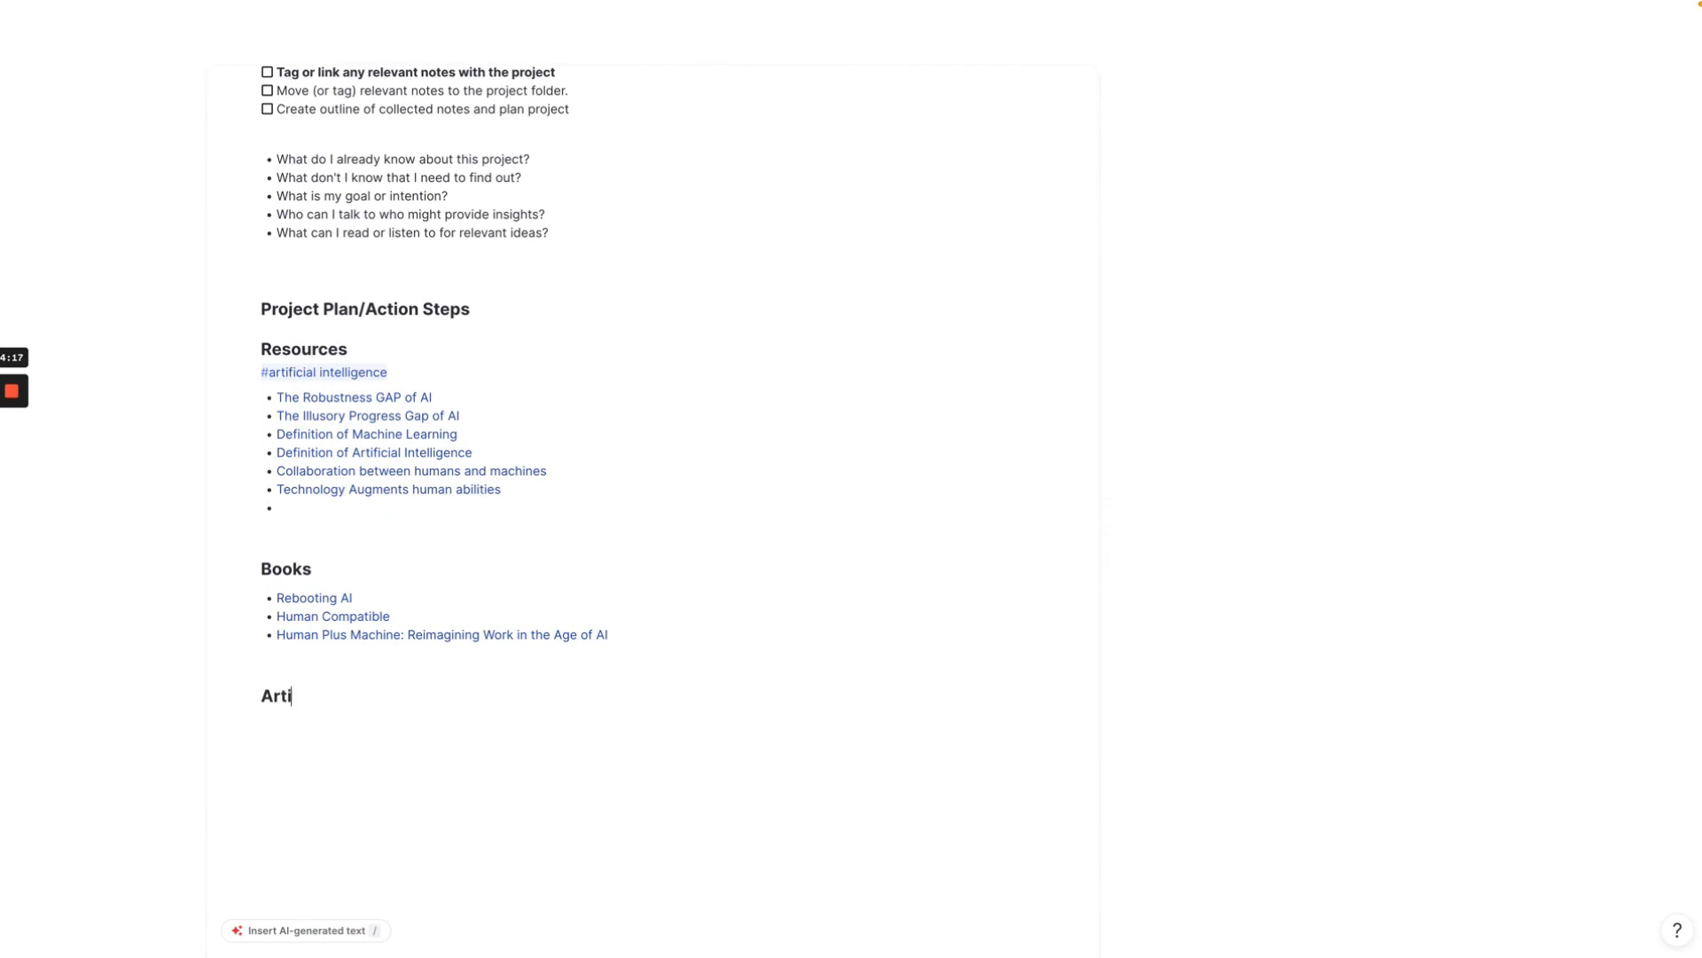
{"action": "type", "text": "cles"}
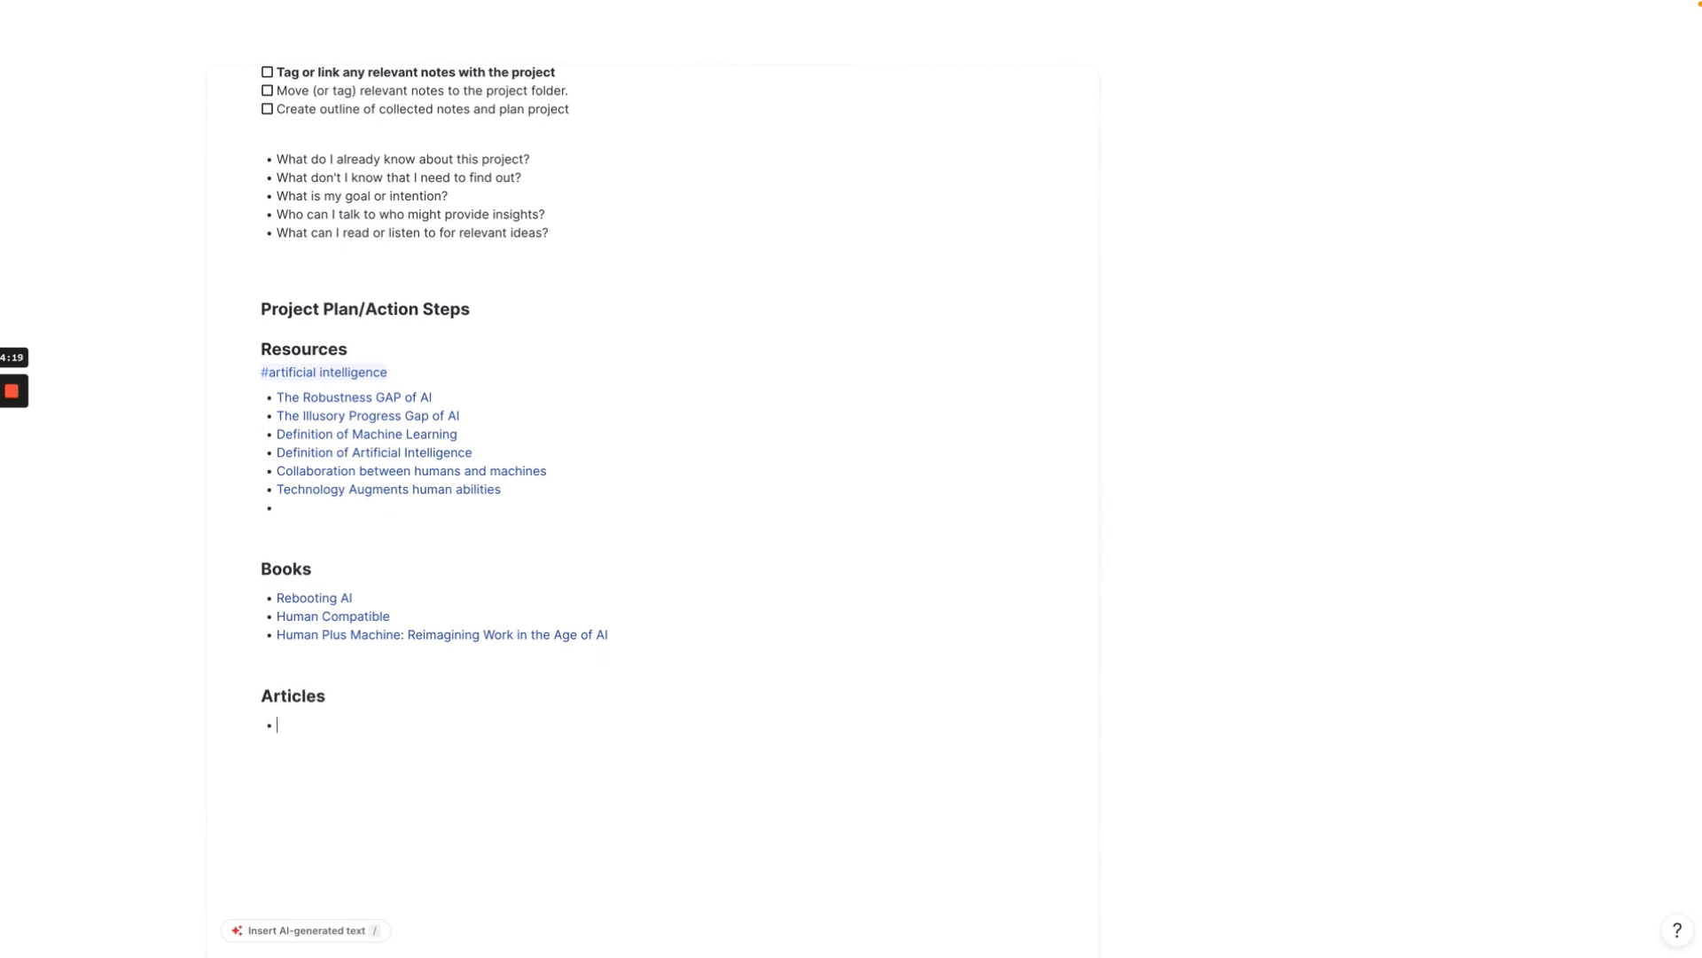
Link Picture Limitless Creativity at Your Fingertips and Creating in the Era of Creative Confidence under Articles
{"action": "type", "text": "@limitless"}
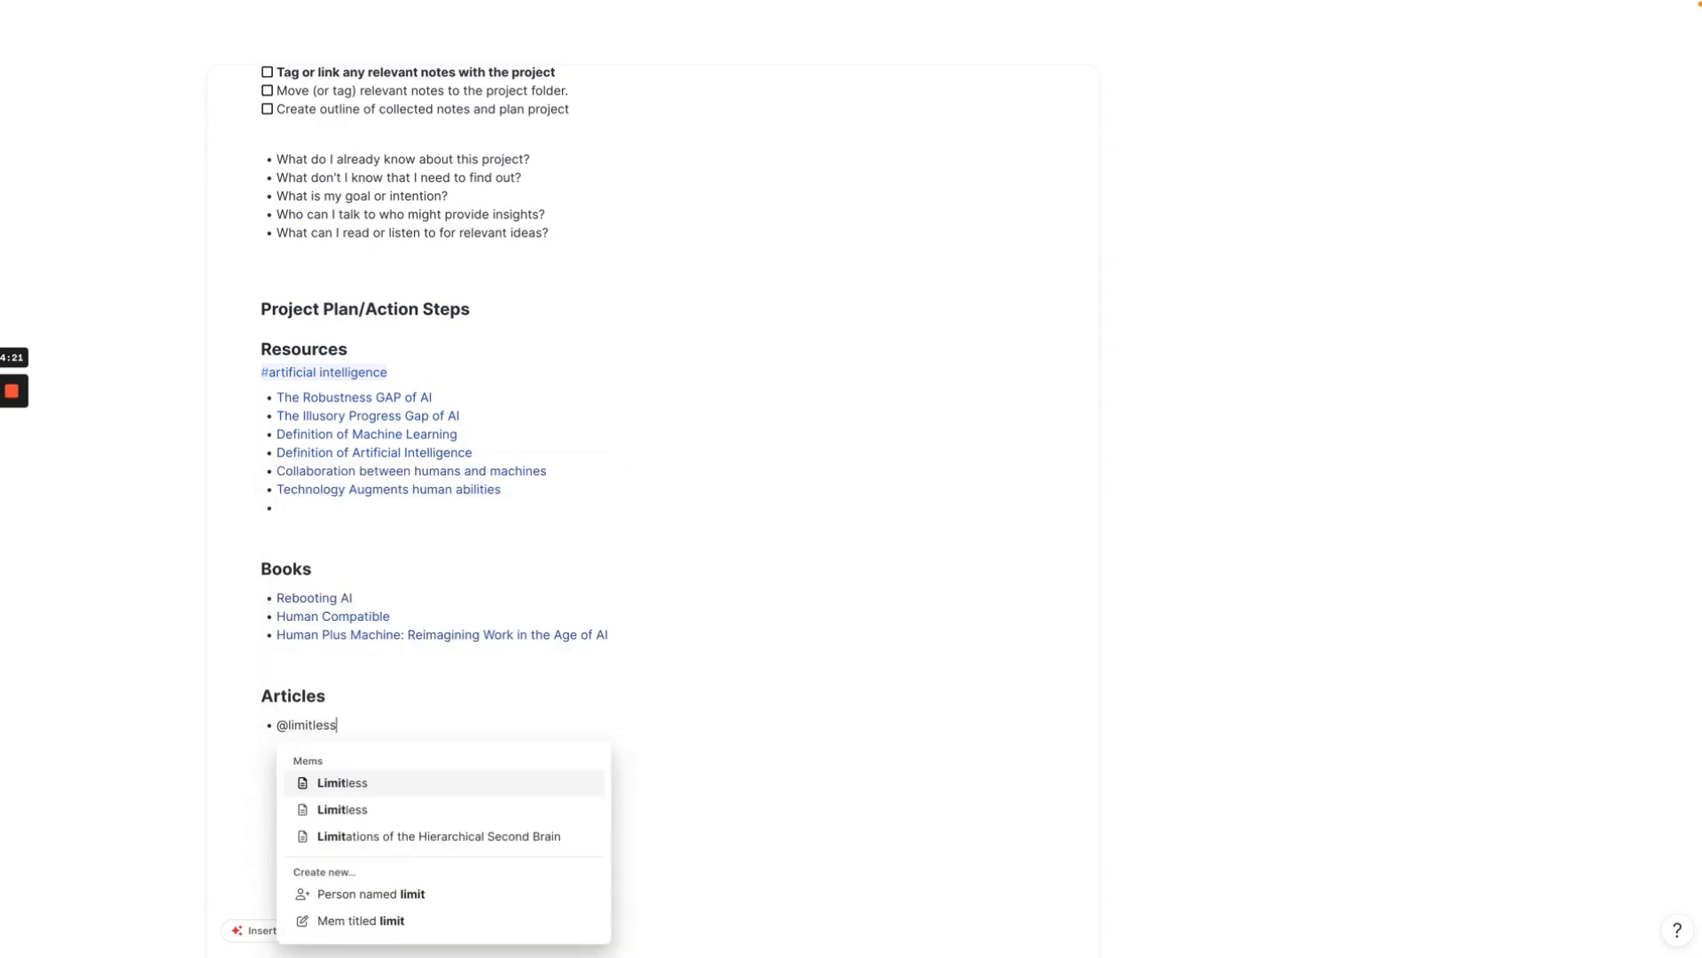
{"action": "left_click", "coordinate": [342, 782]}
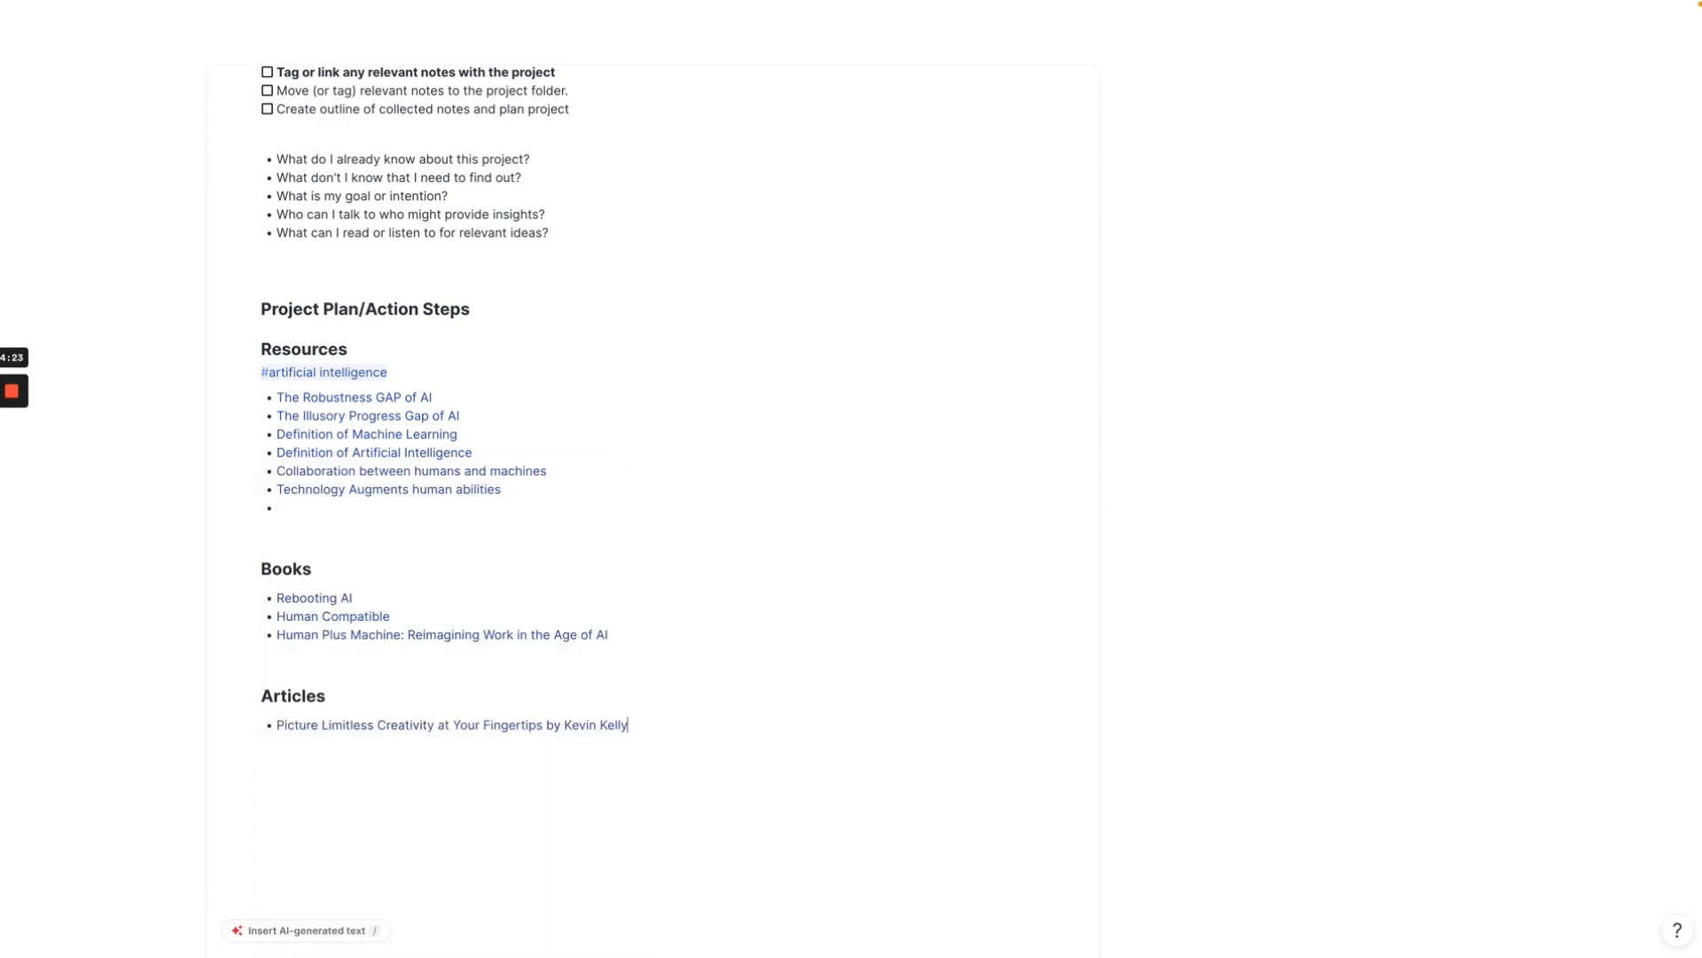
{"action": "type", "text": "@"}
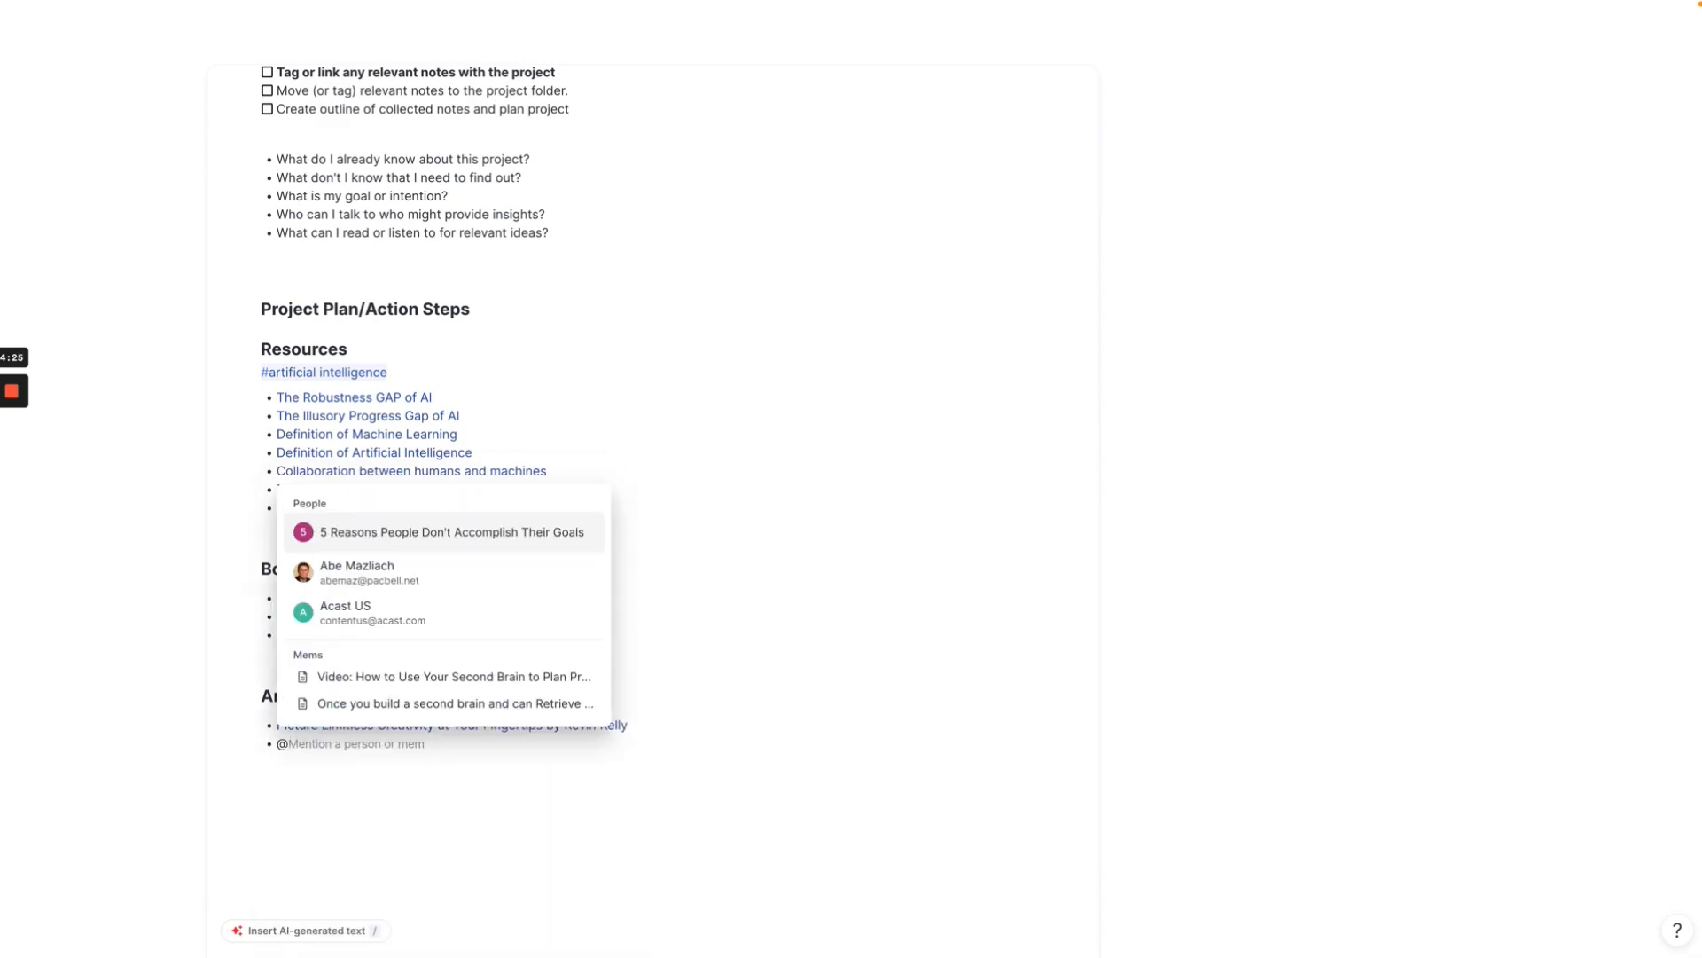
{"action": "type", "text": "era"}
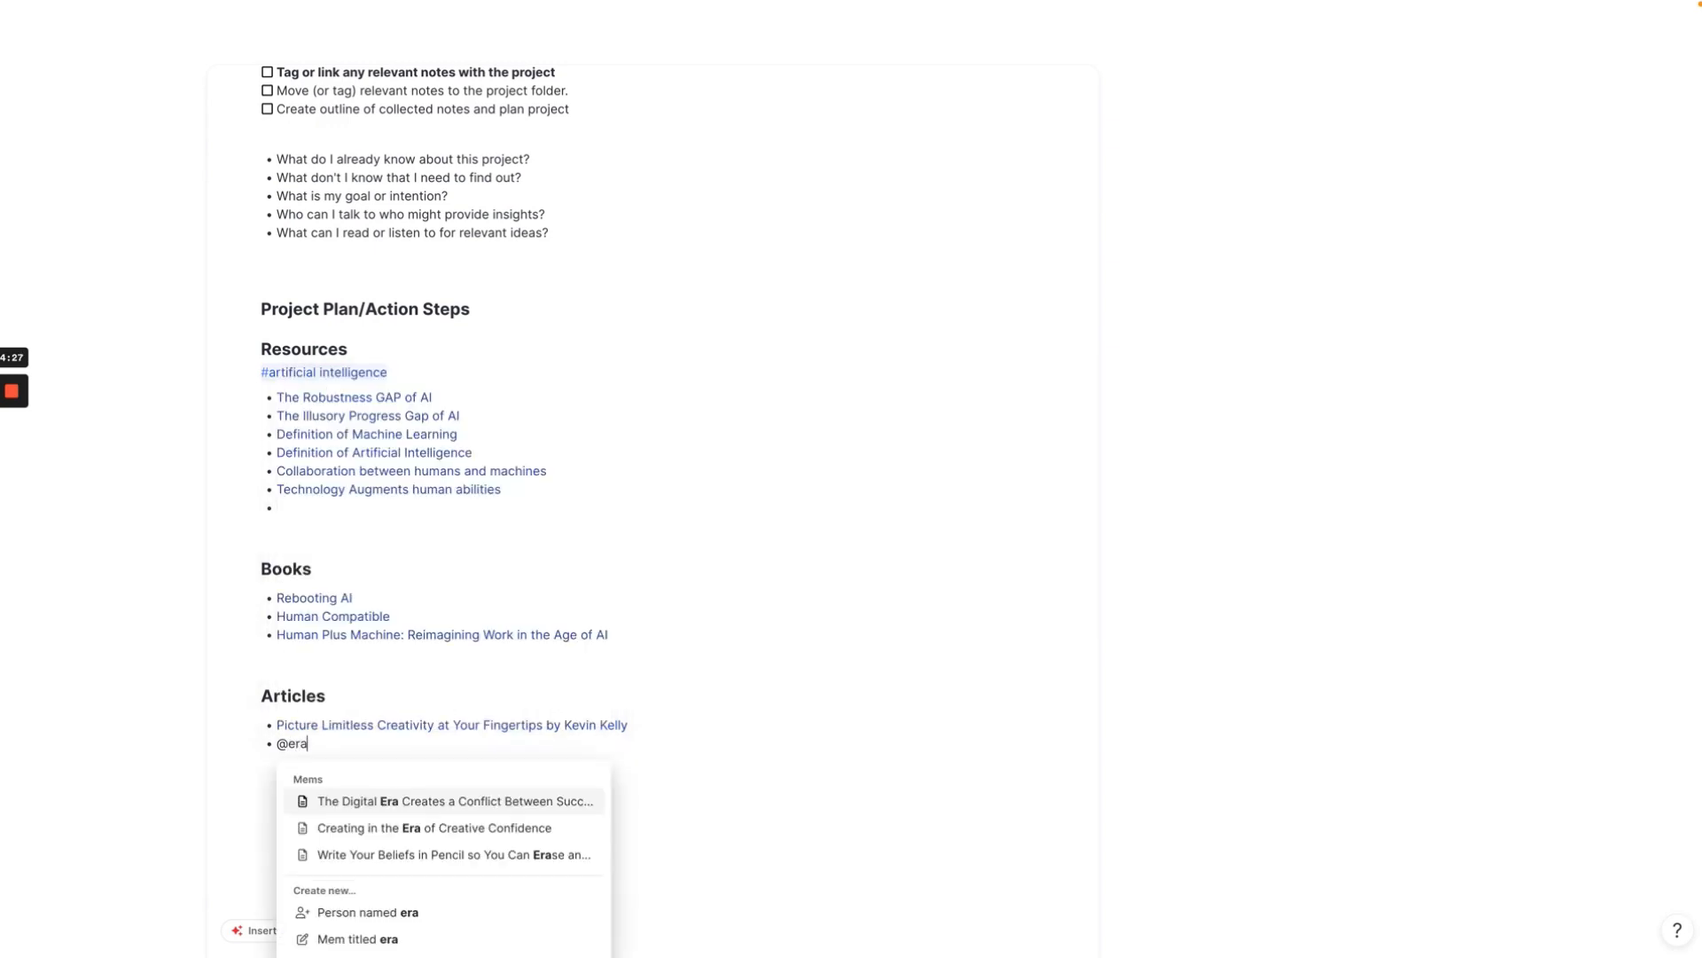
{"action": "left_click", "coordinate": [433, 828]}
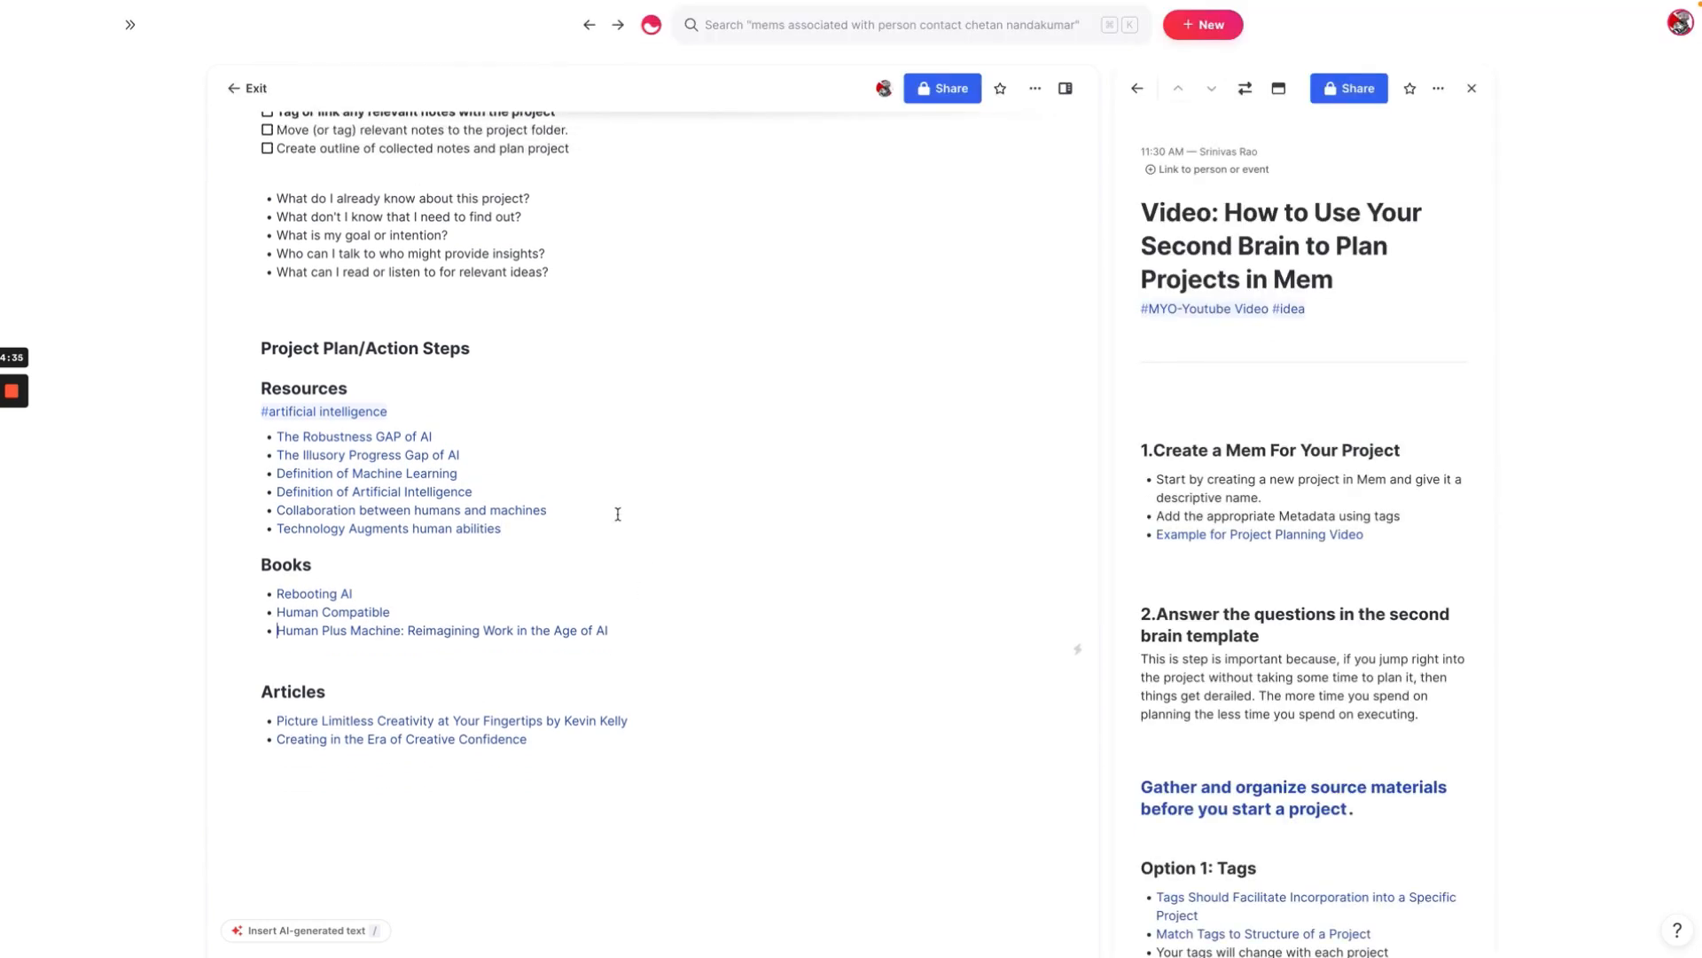
Tick the Project Kick Off checkboxes as done and scroll through the project mem and side-panel guide
{"action": "scroll", "scroll_direction": "up", "scroll_amount": 3}
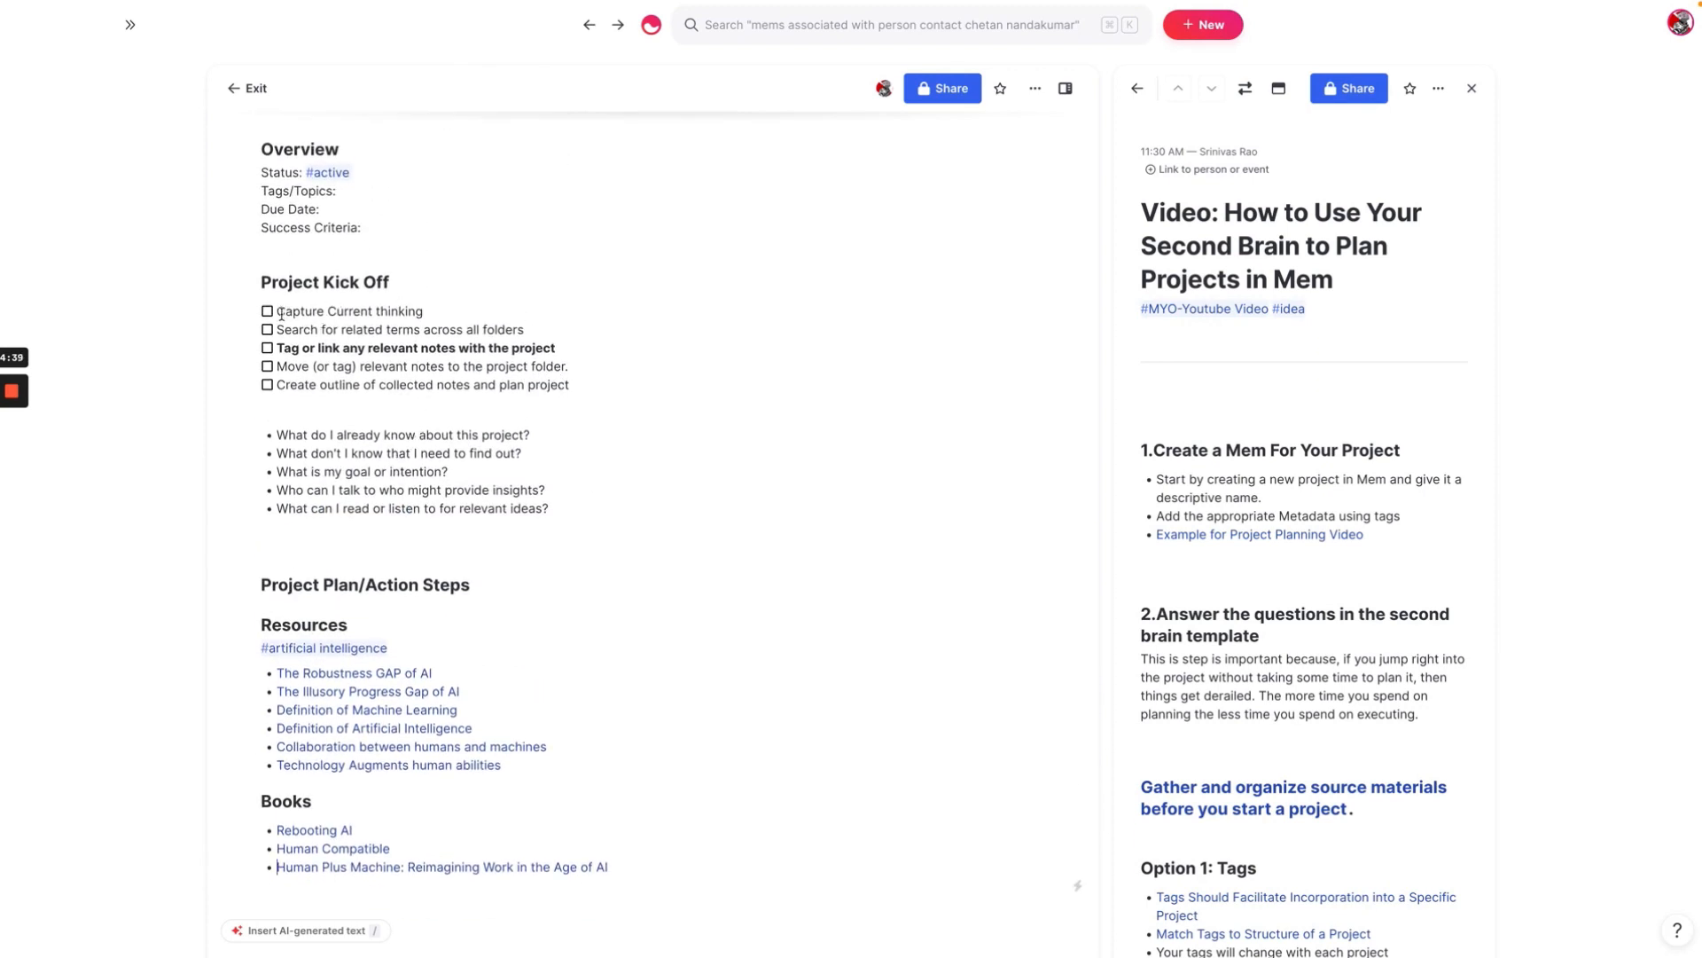
{"action": "left_click", "coordinate": [268, 329]}
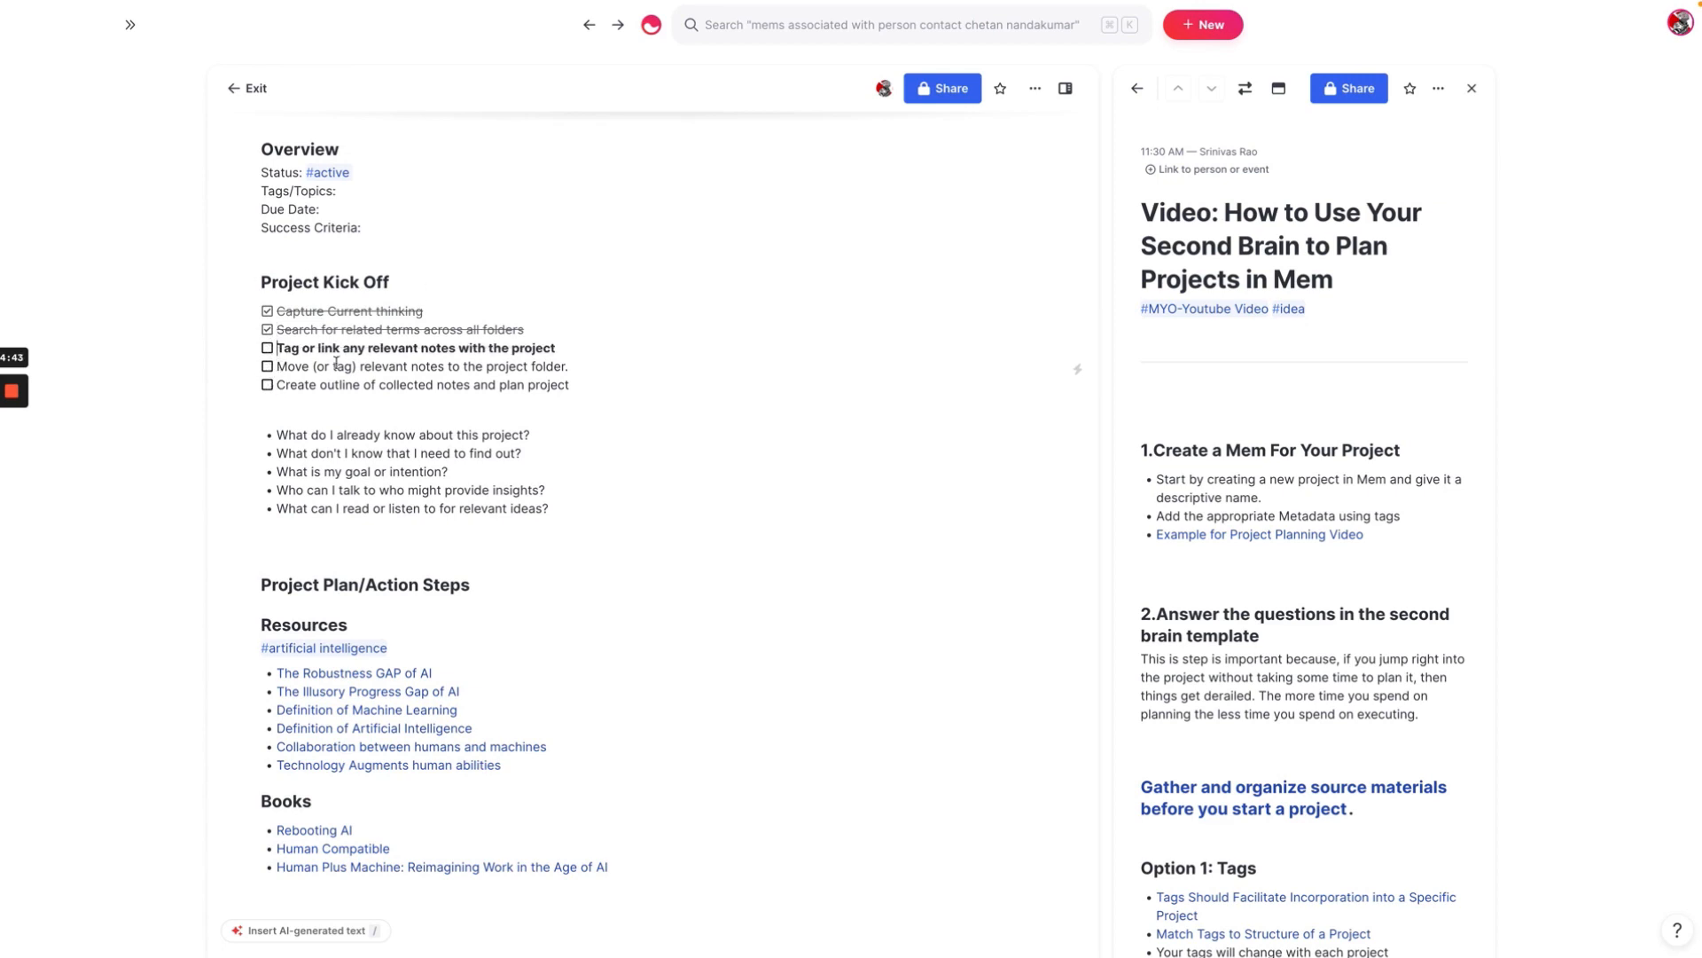
{"action": "left_click", "coordinate": [268, 367]}
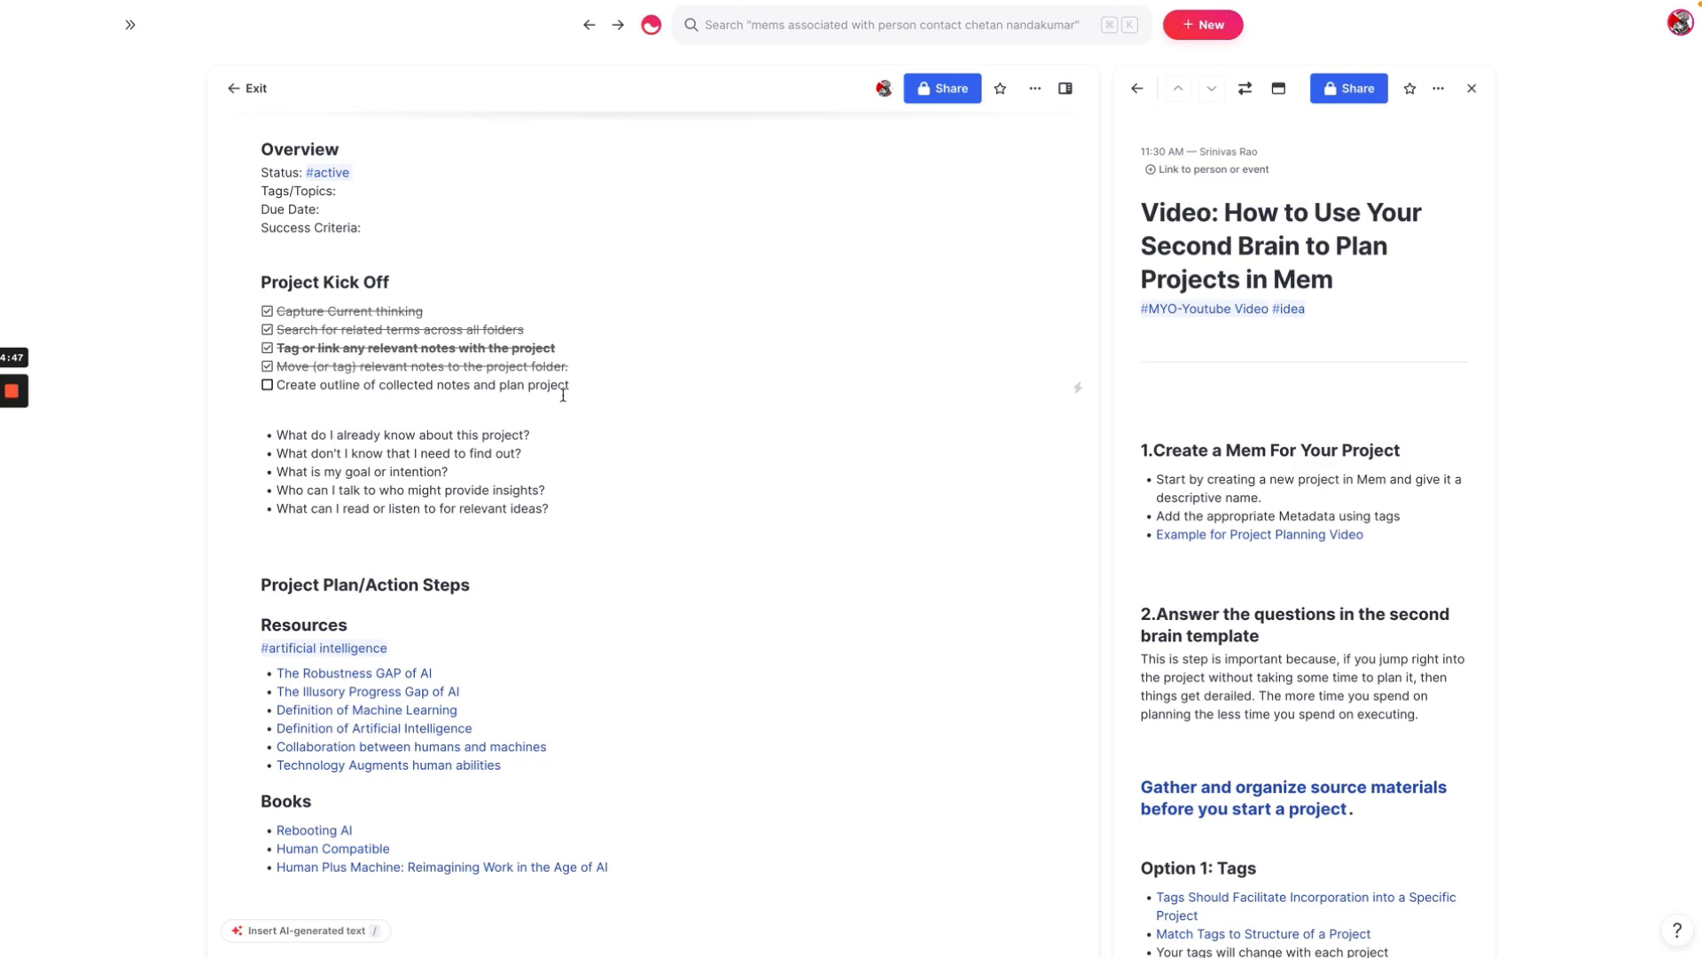
{"action": "scroll", "scroll_direction": "down", "scroll_amount": 3}
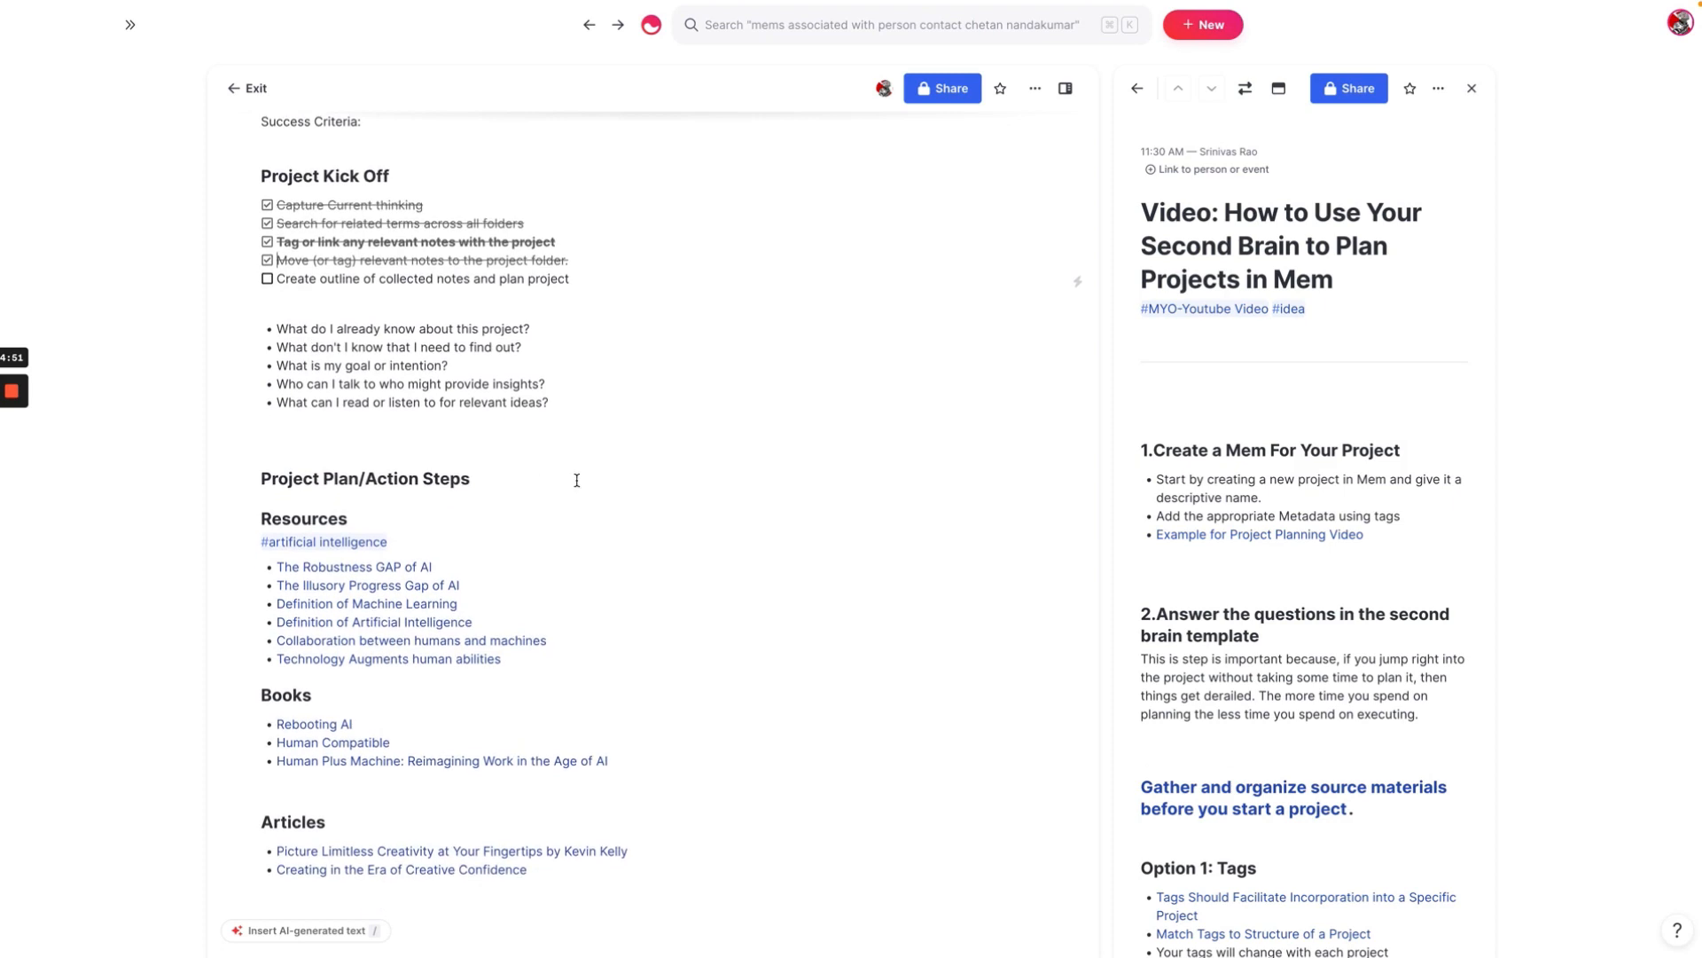
{"action": "scroll", "scroll_direction": "up", "scroll_amount": 3}
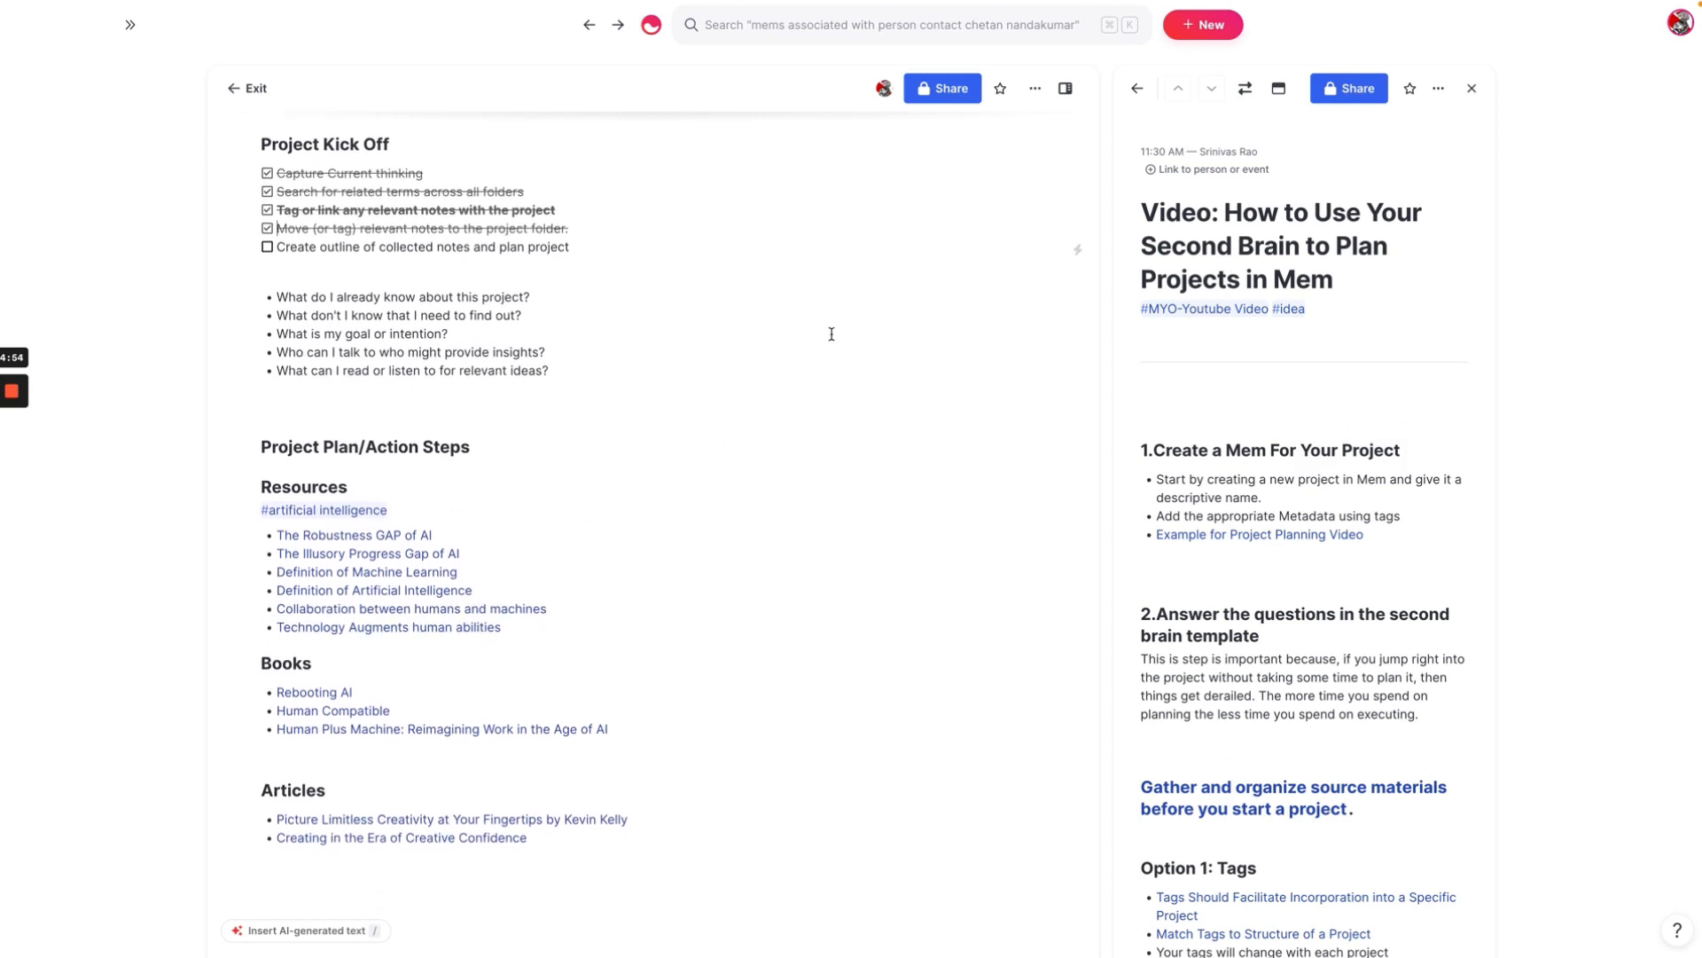
{"action": "scroll", "scroll_direction": "down", "scroll_amount": 3}
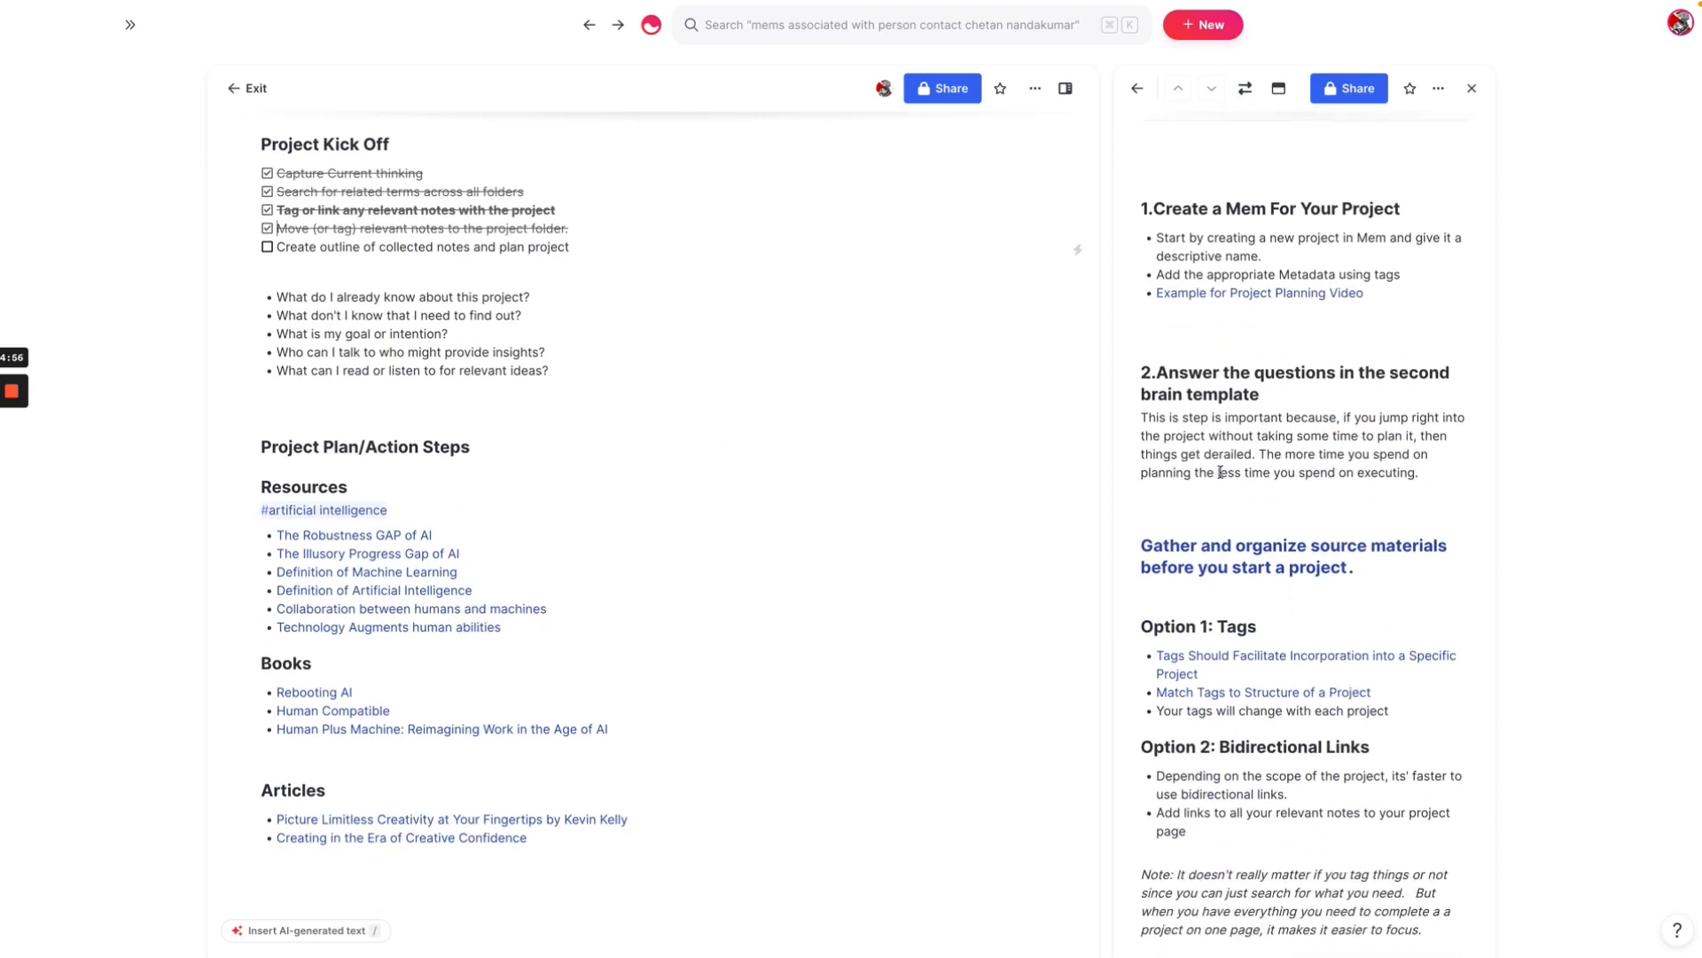
{"action": "scroll", "scroll_direction": "down", "scroll_amount": 3}
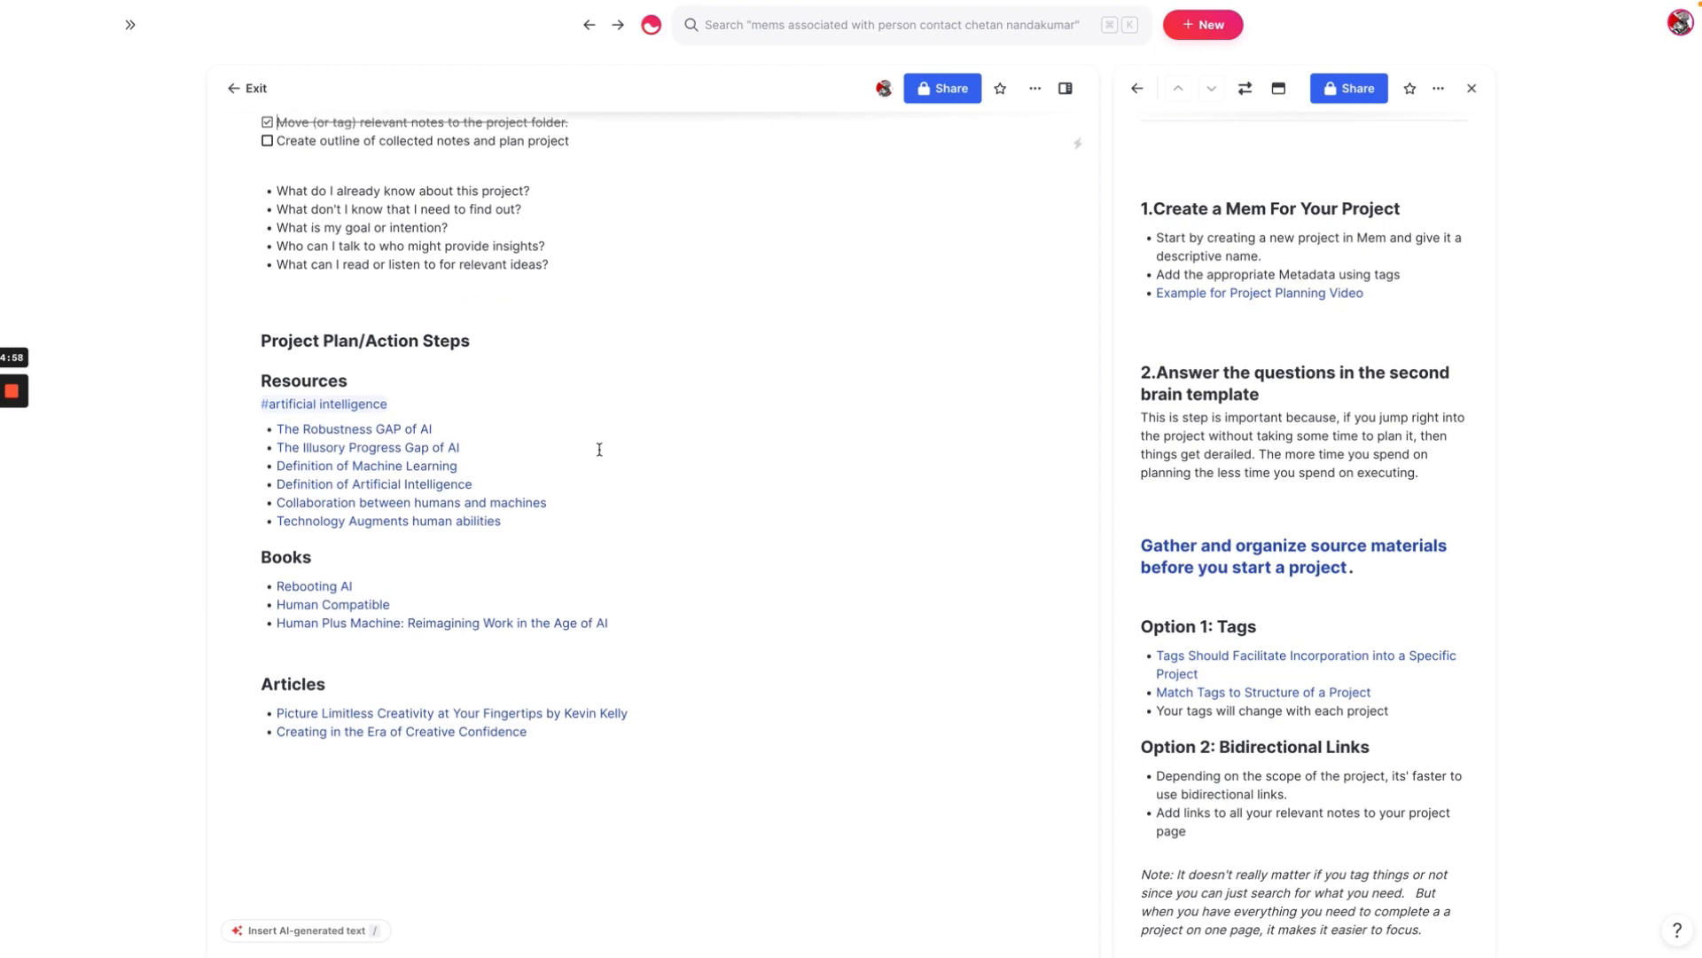
{"action": "mouse_move", "coordinate": [530, 374]}
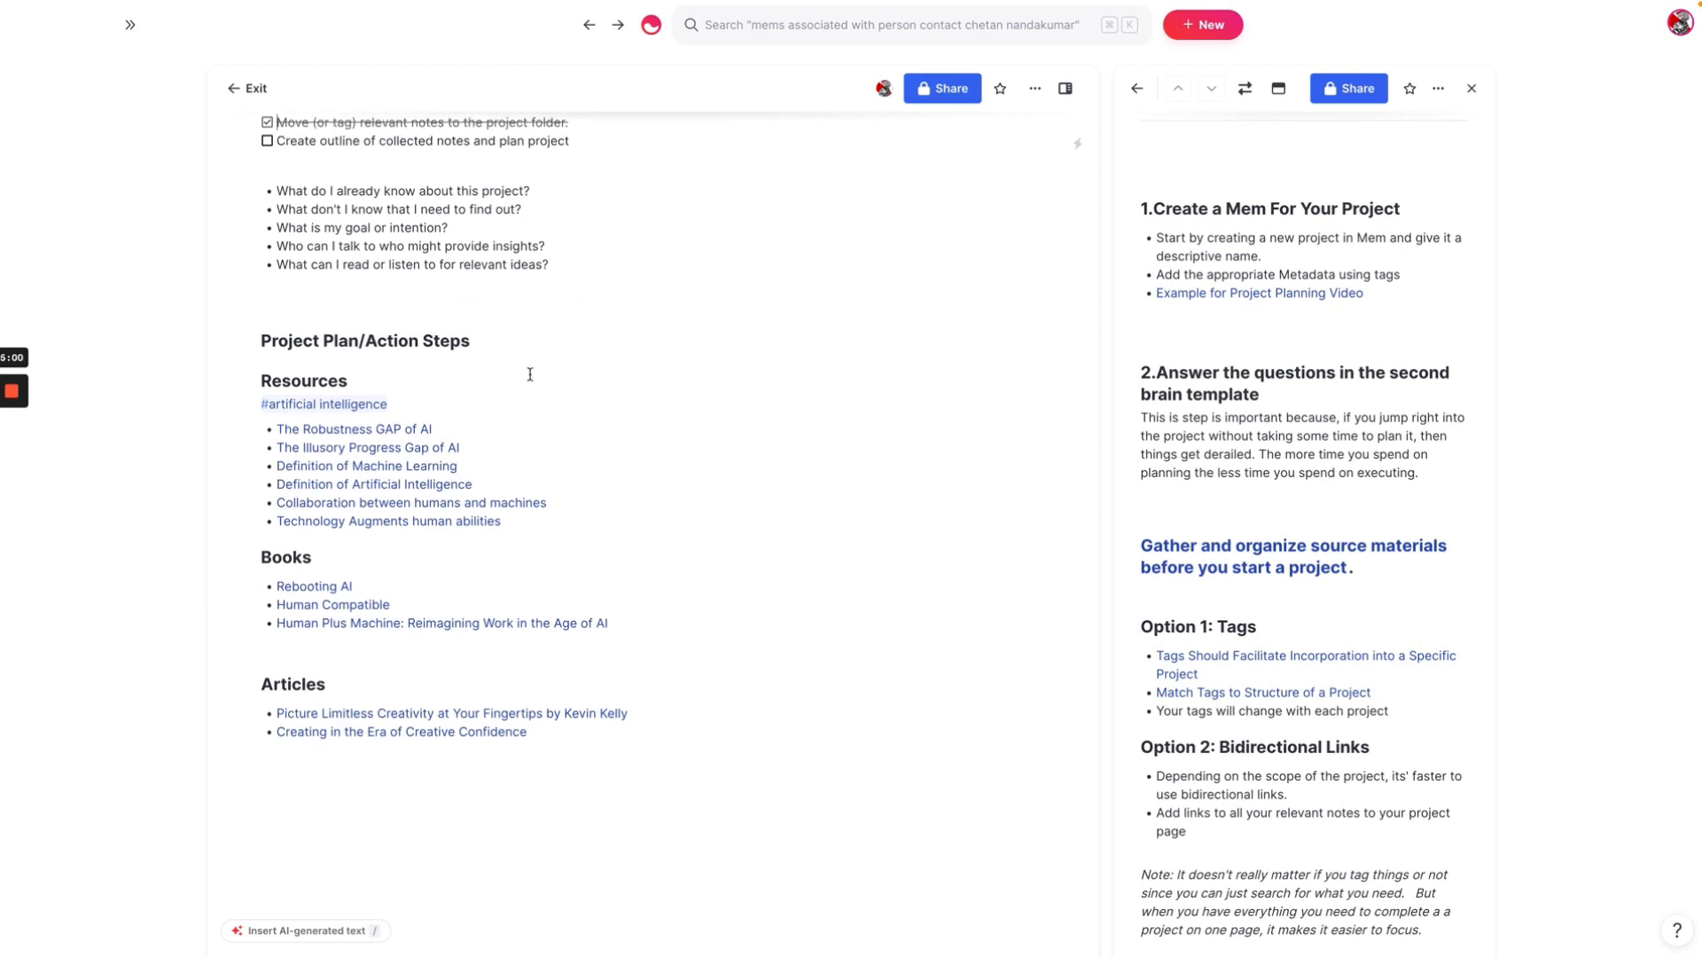
{"action": "mouse_move", "coordinate": [675, 528]}
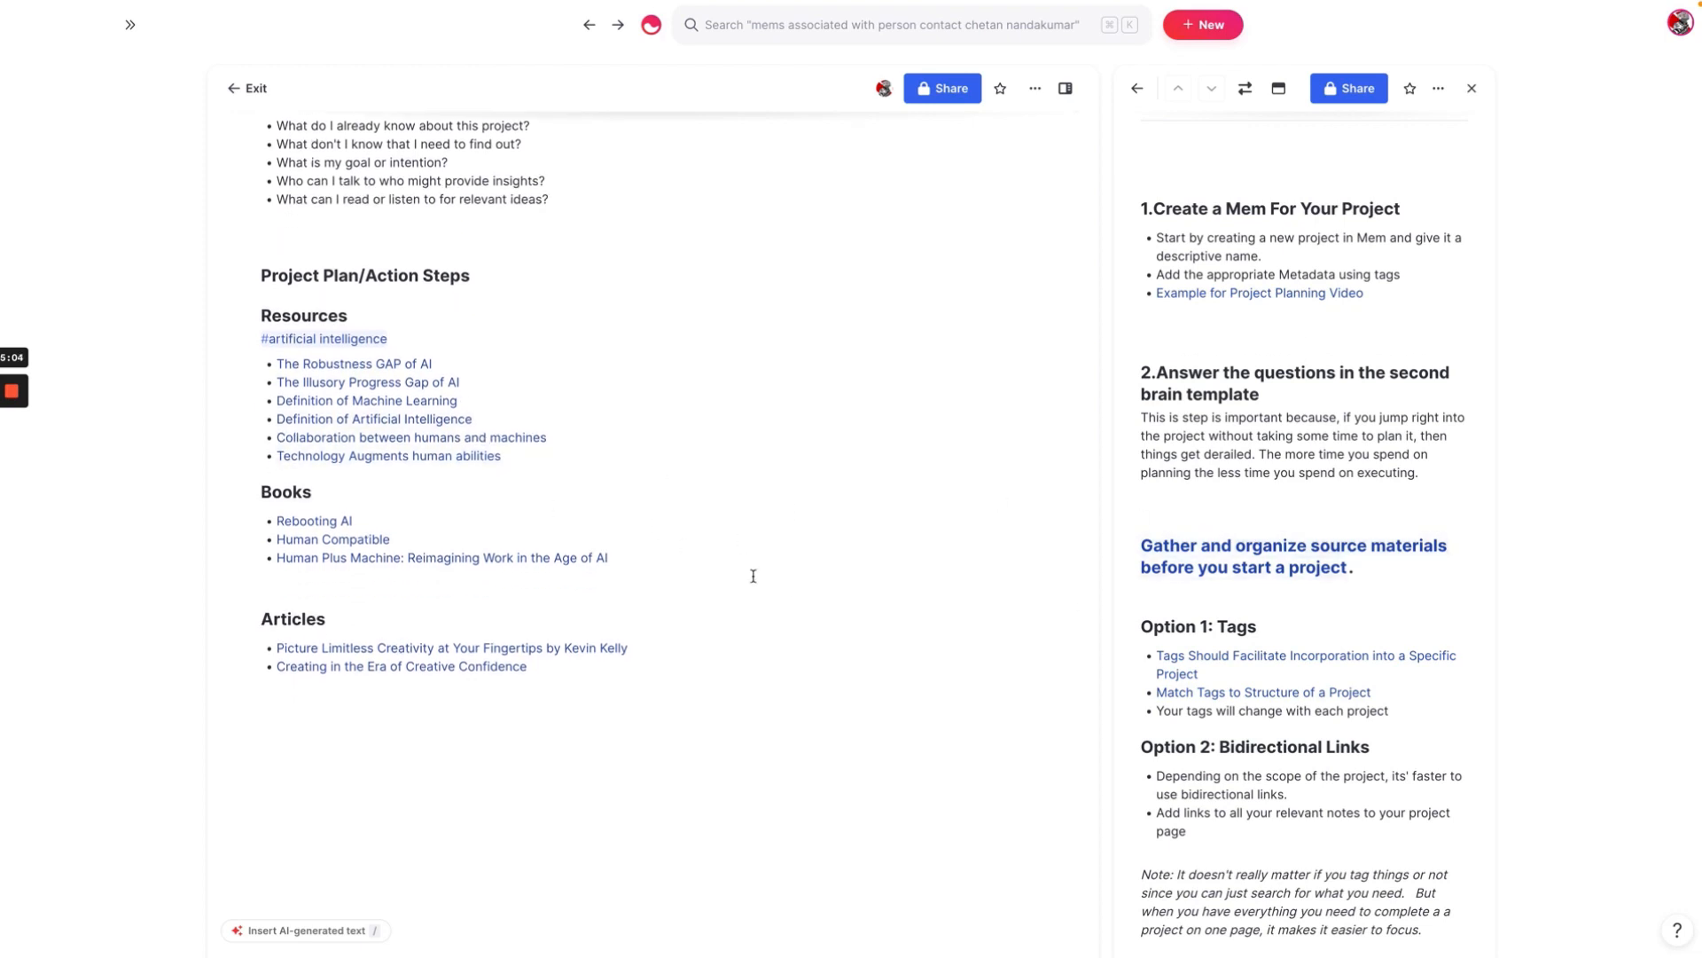
{"action": "scroll", "scroll_direction": "down", "scroll_amount": 3}
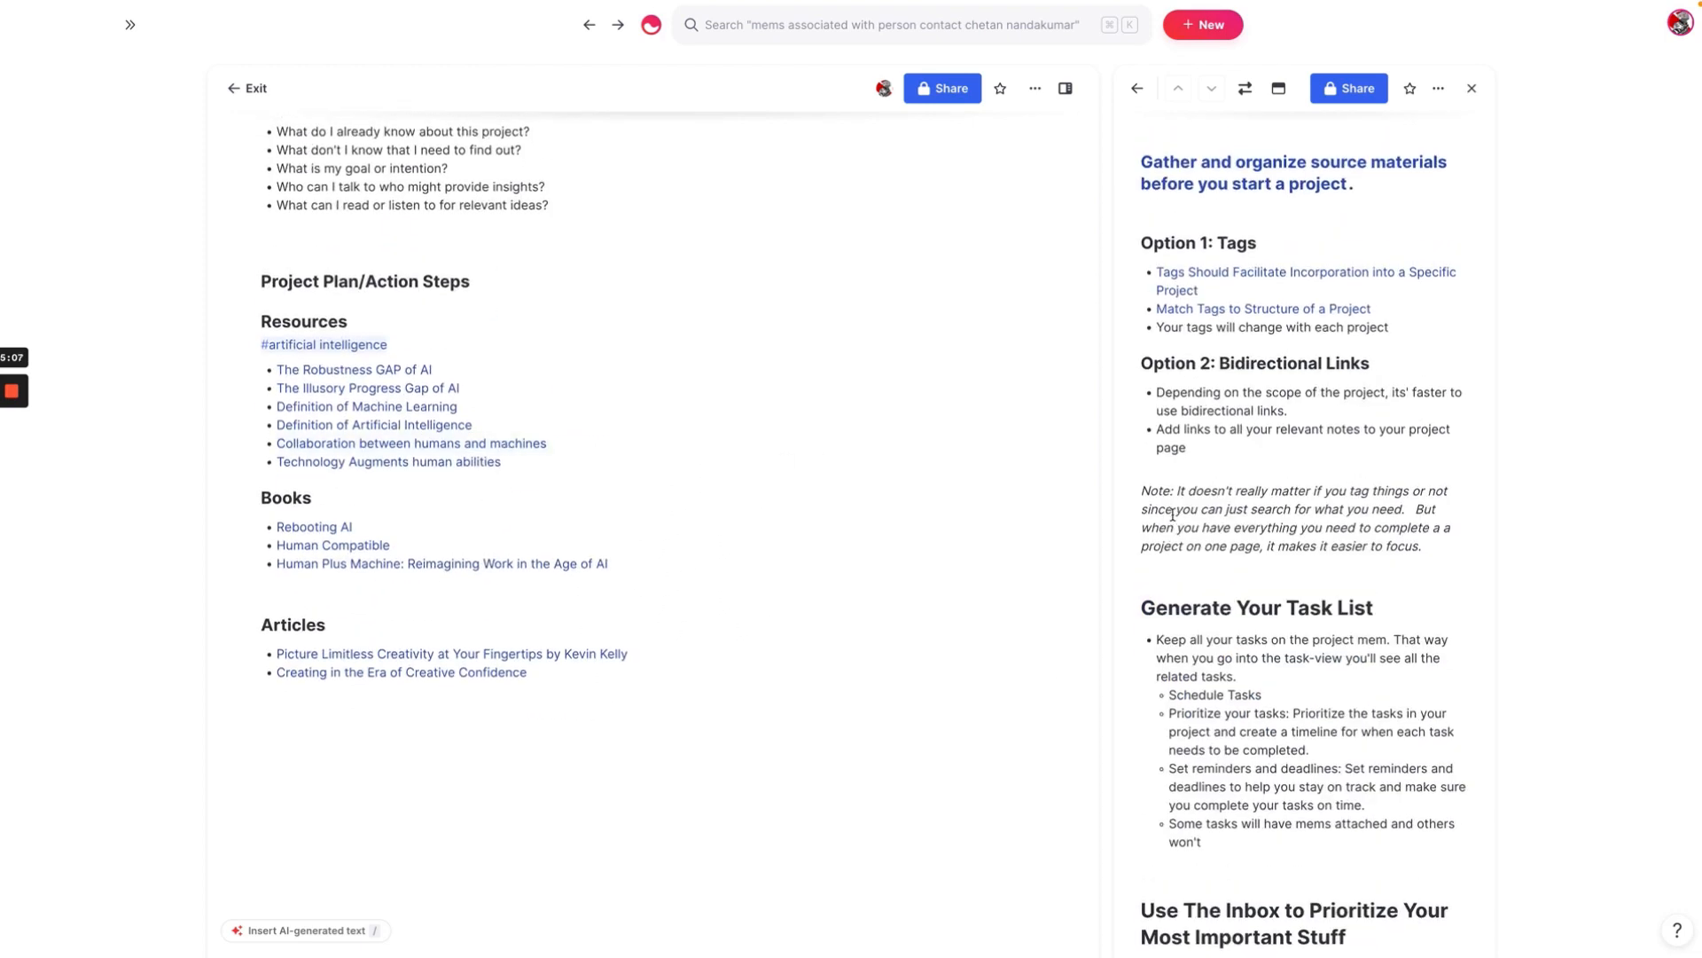
{"action": "scroll", "scroll_direction": "up", "scroll_amount": 3}
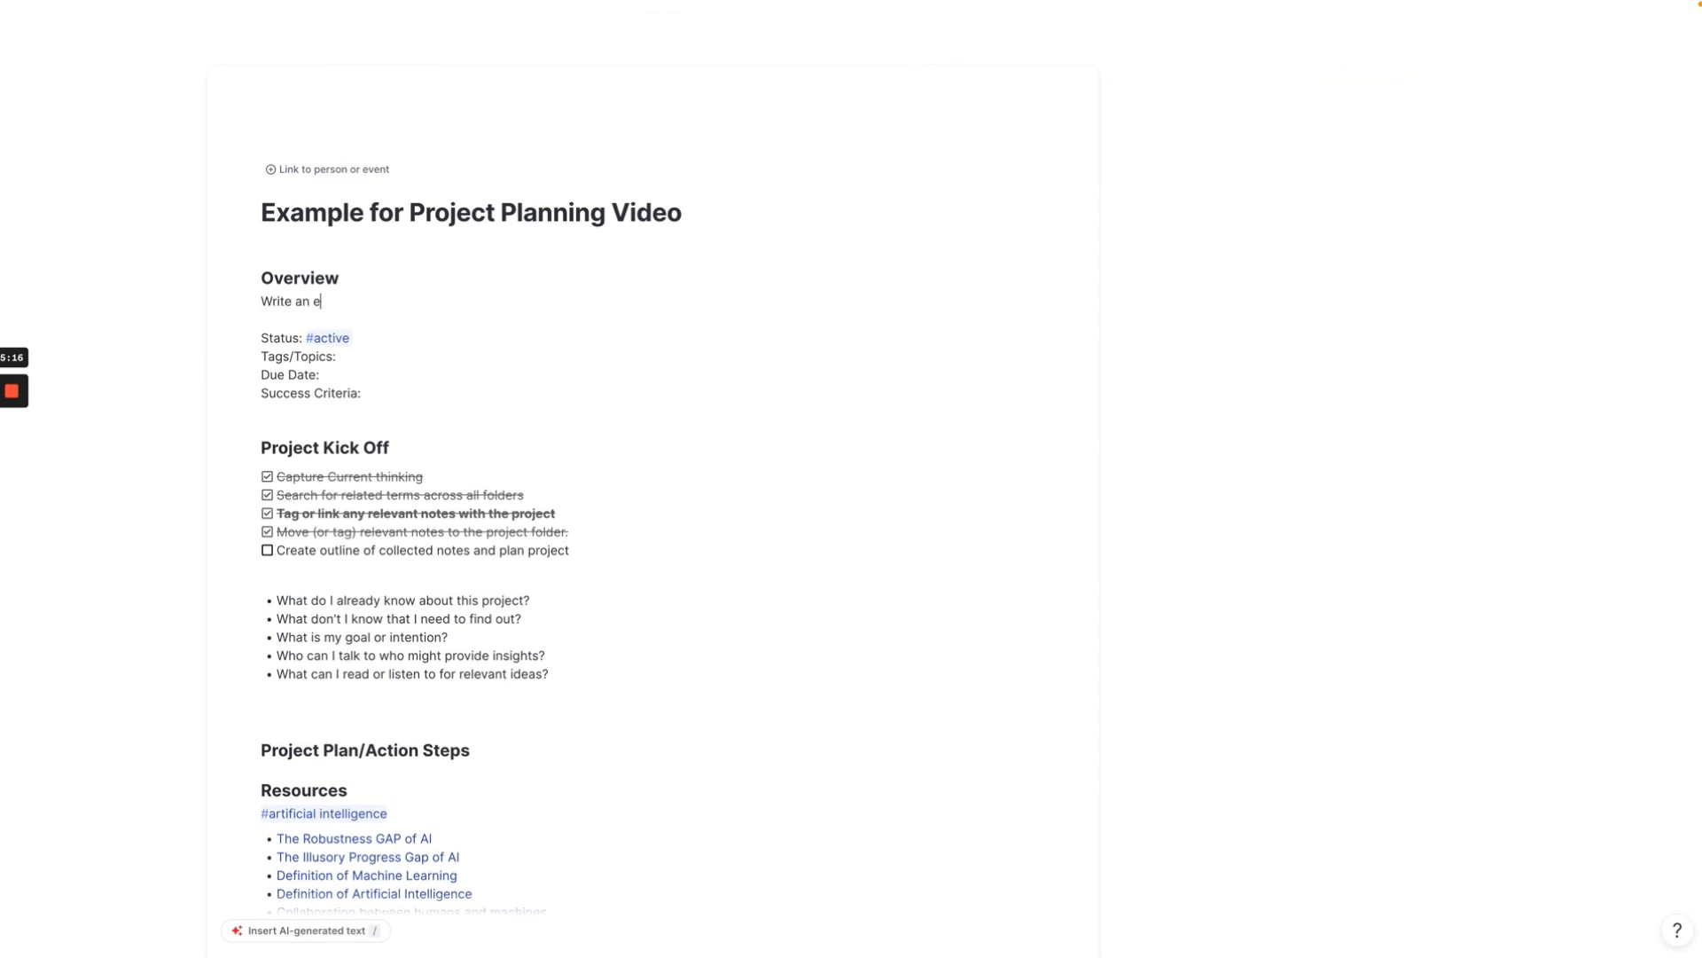
Finish the Overview: ebook about artificial intelligence for creative work, goal to generate new email suscribers
{"action": "type", "text": "book about artificial intelli"}
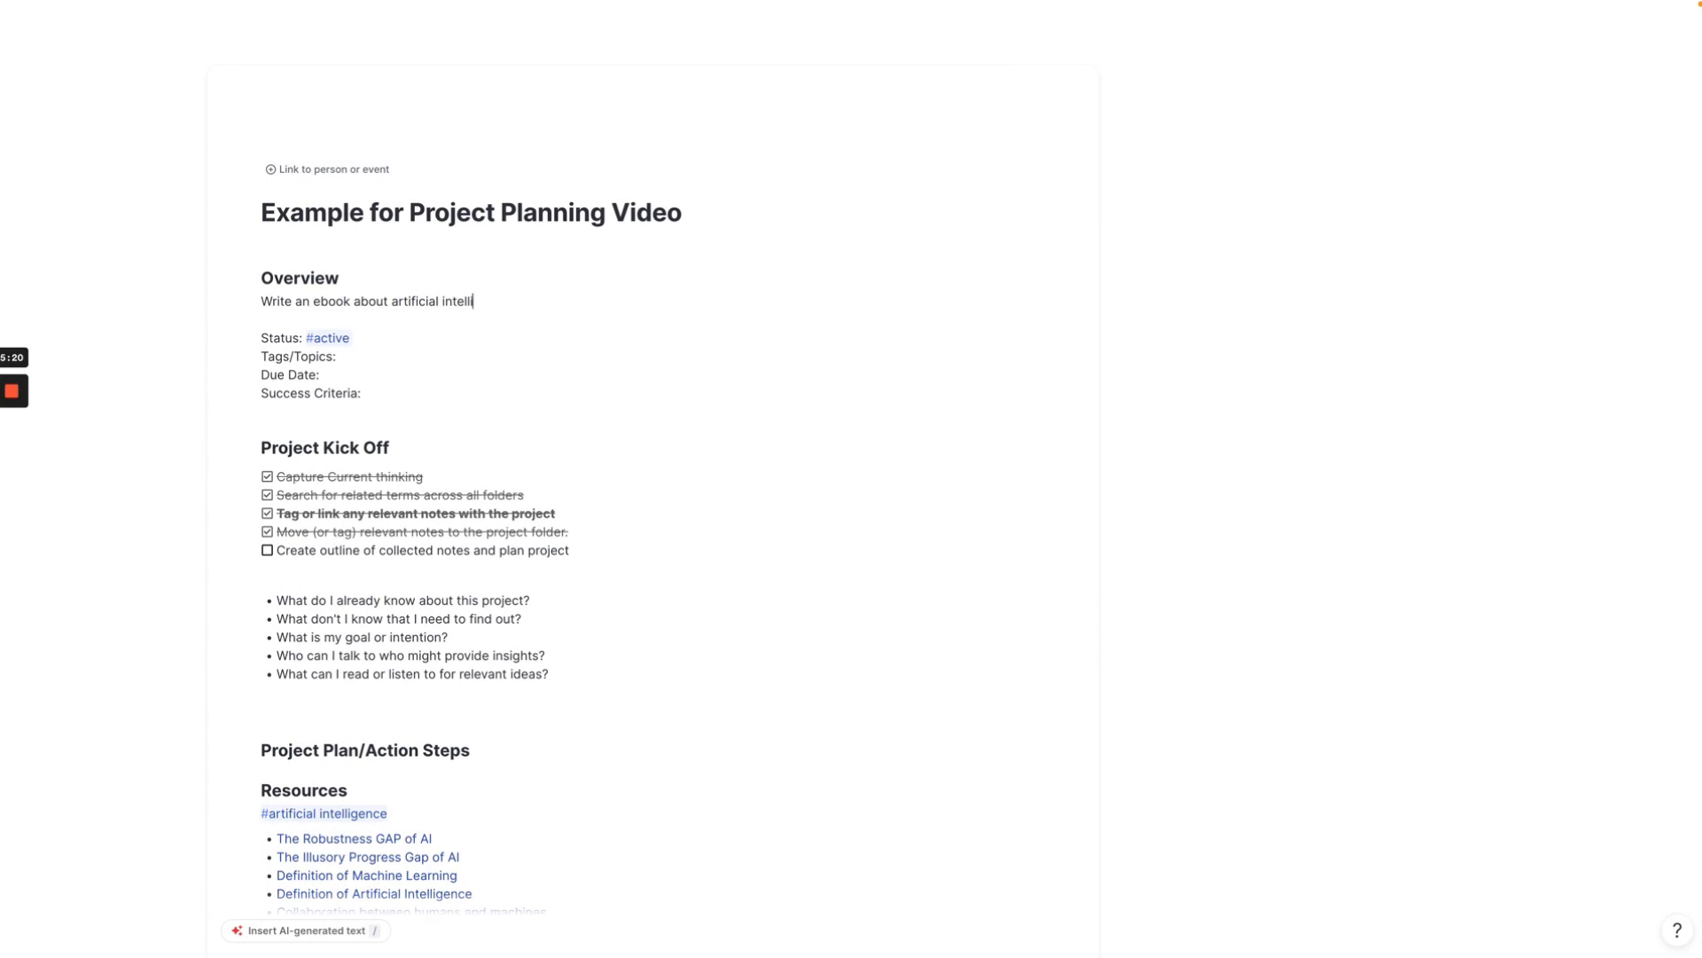
{"action": "type", "text": "gence for creative w"}
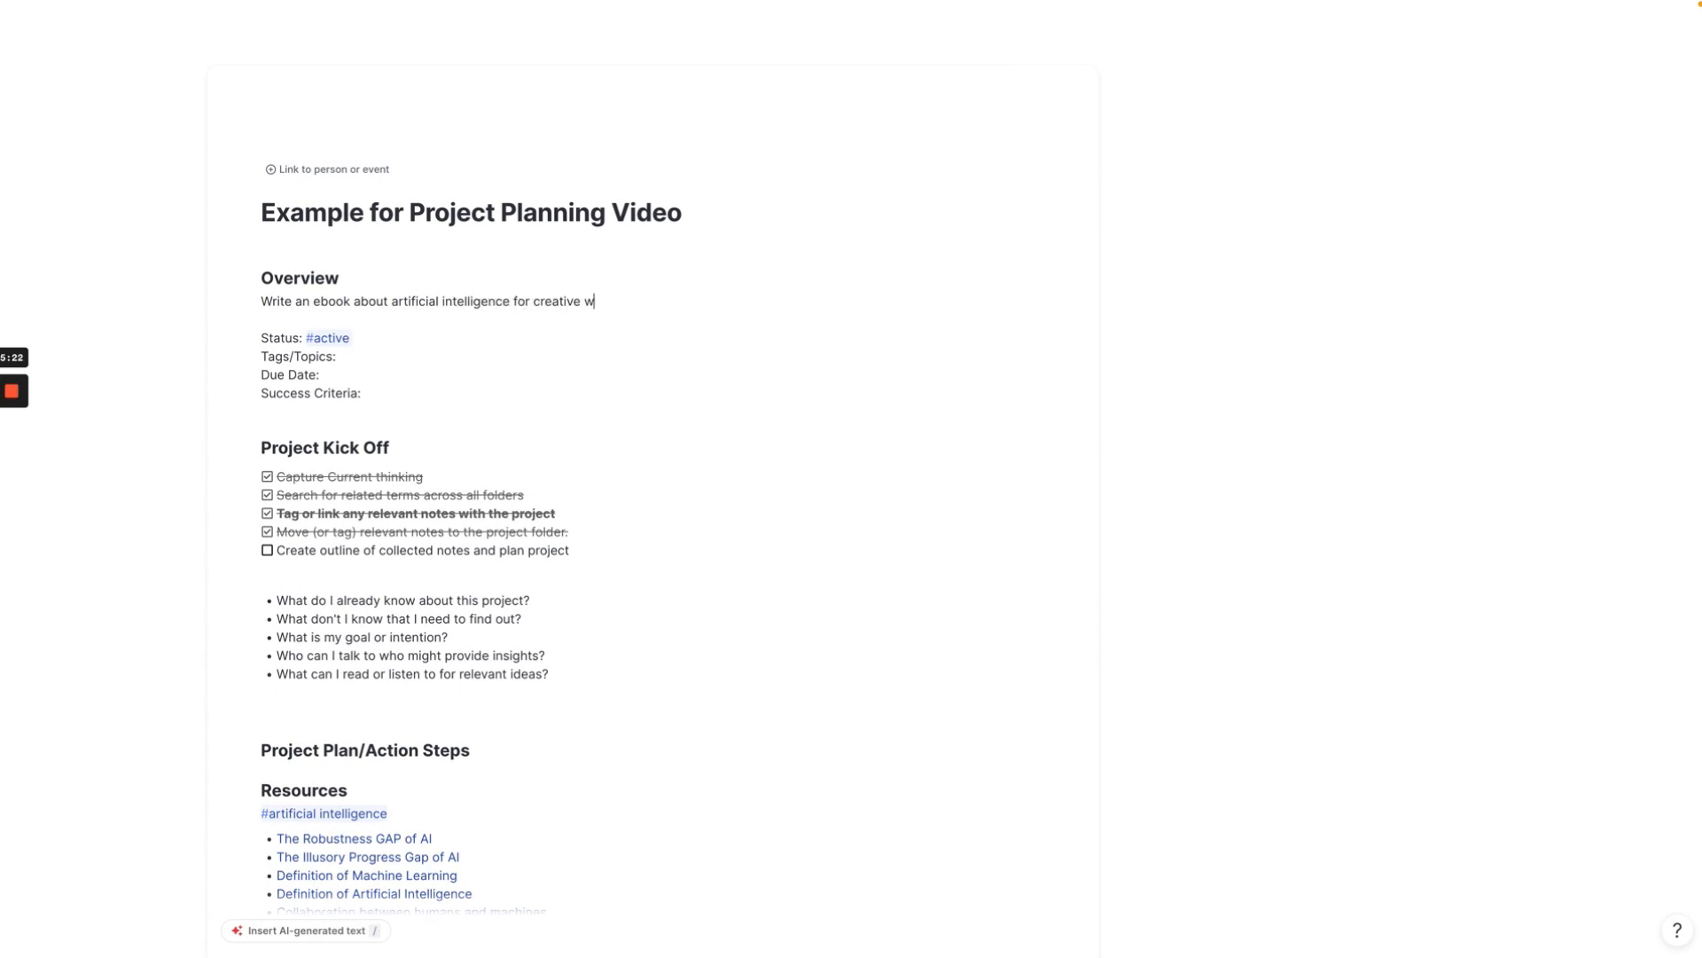
{"action": "type", "text": "ork."}
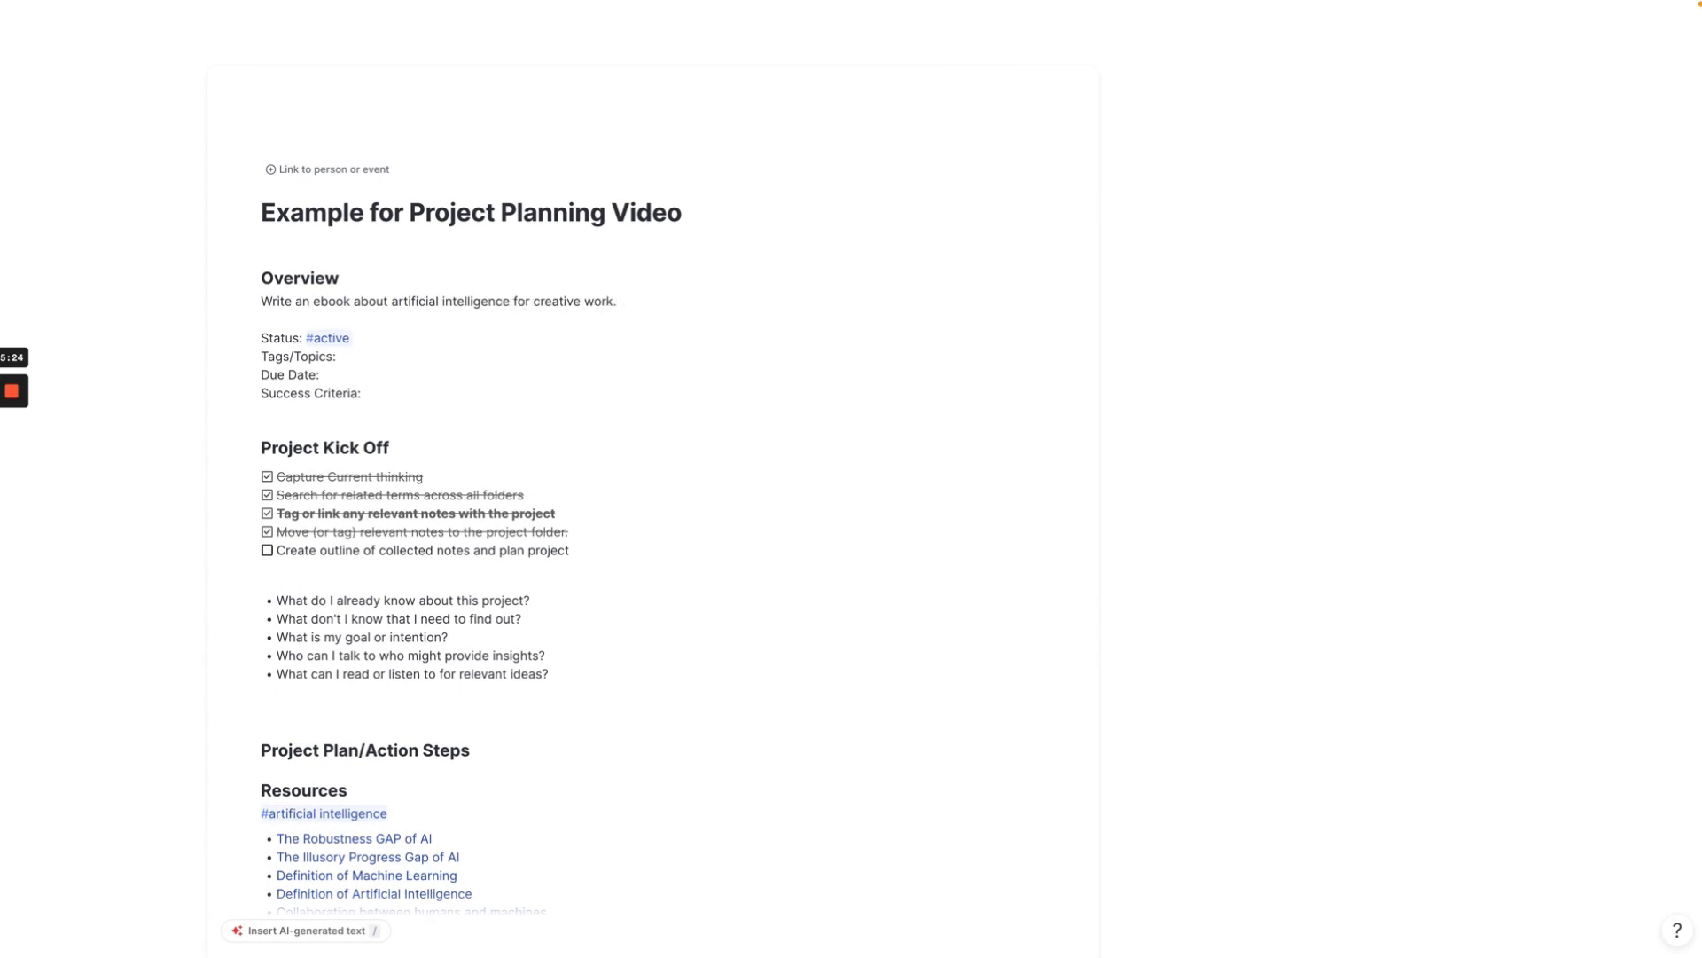
{"action": "type", "text": "with the goal o"}
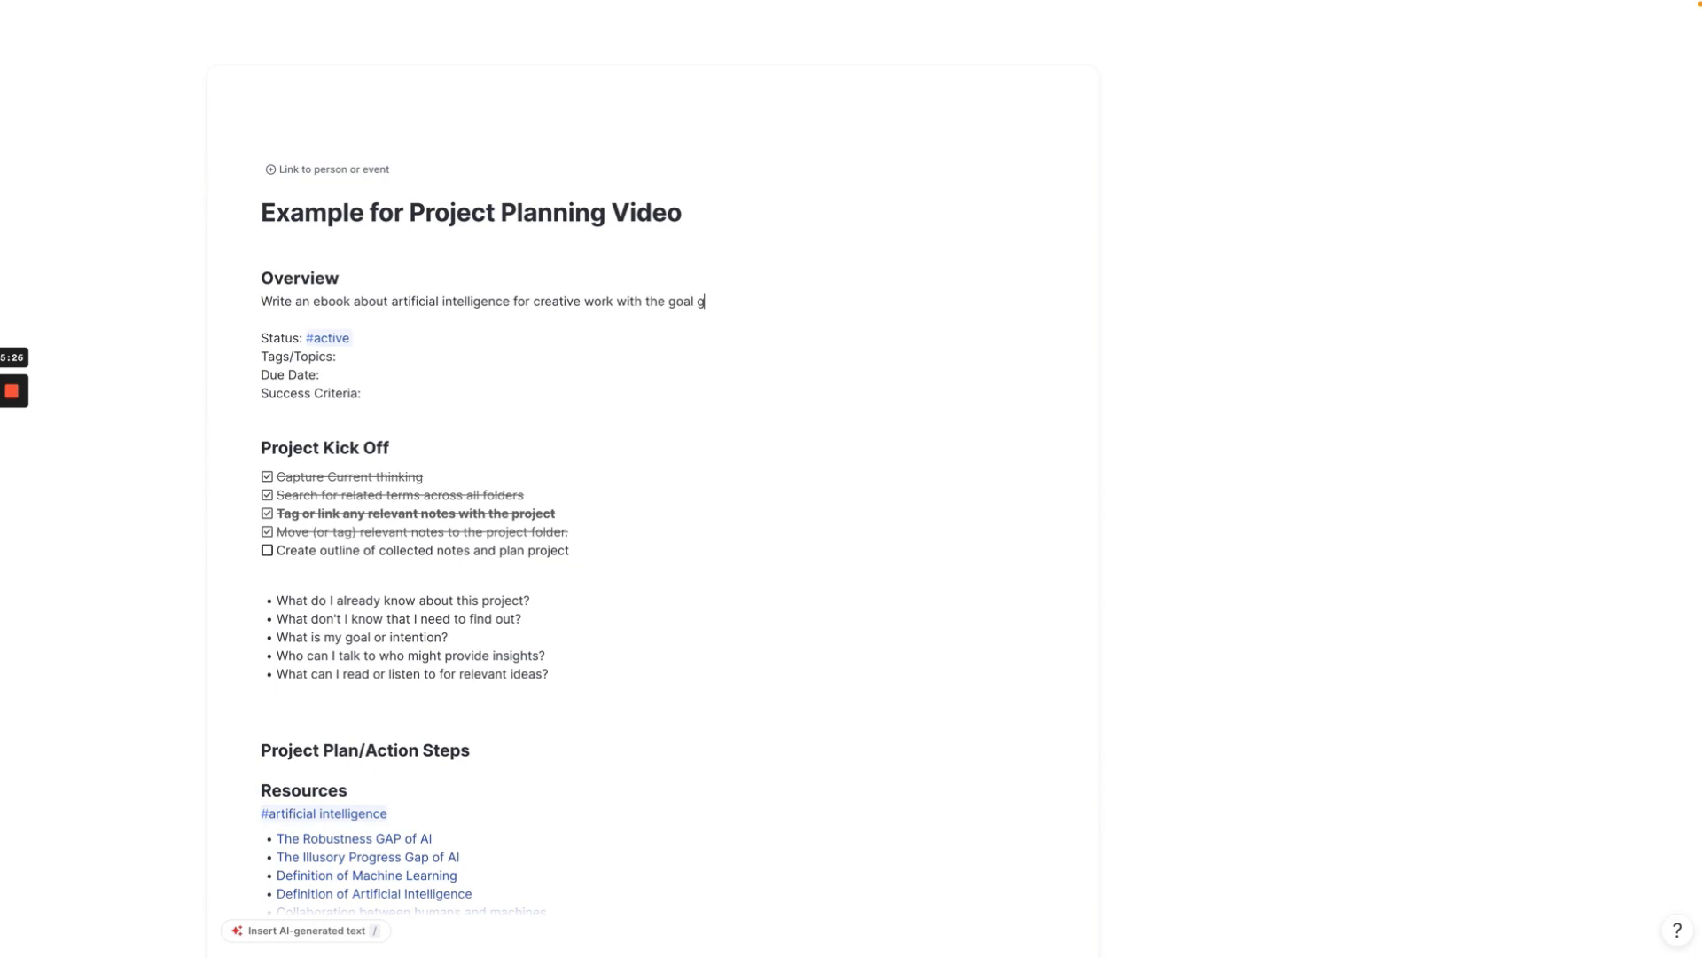
{"action": "type", "text": "o generate ne"}
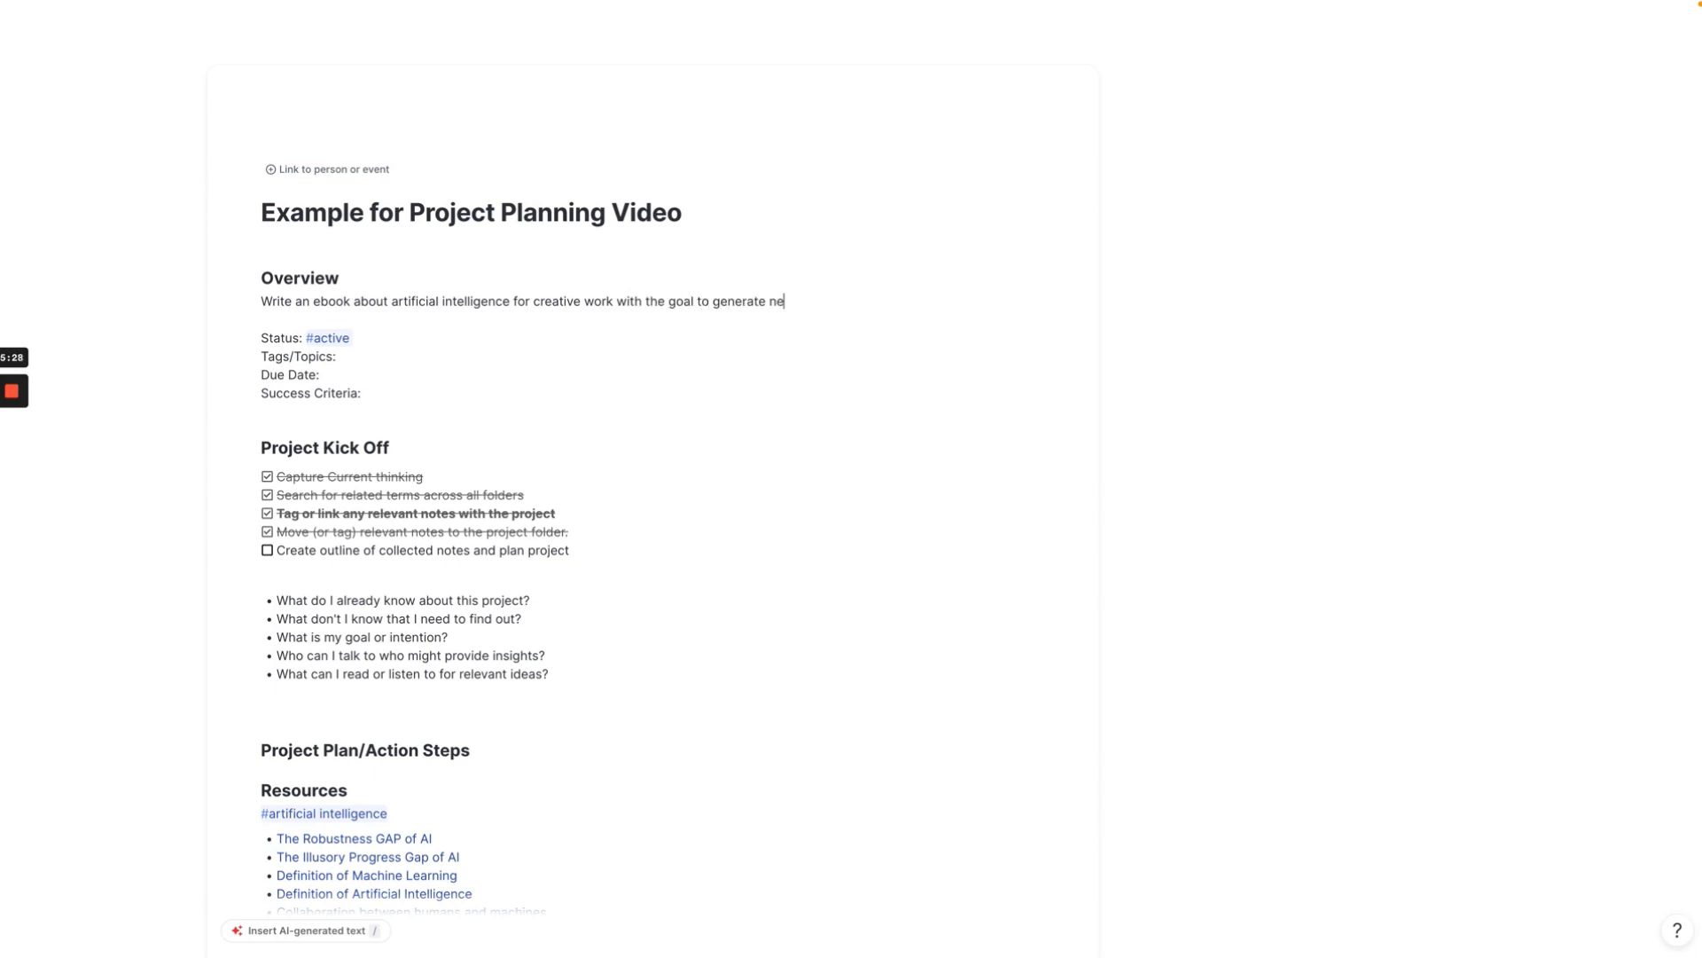
{"action": "type", "text": "w email"}
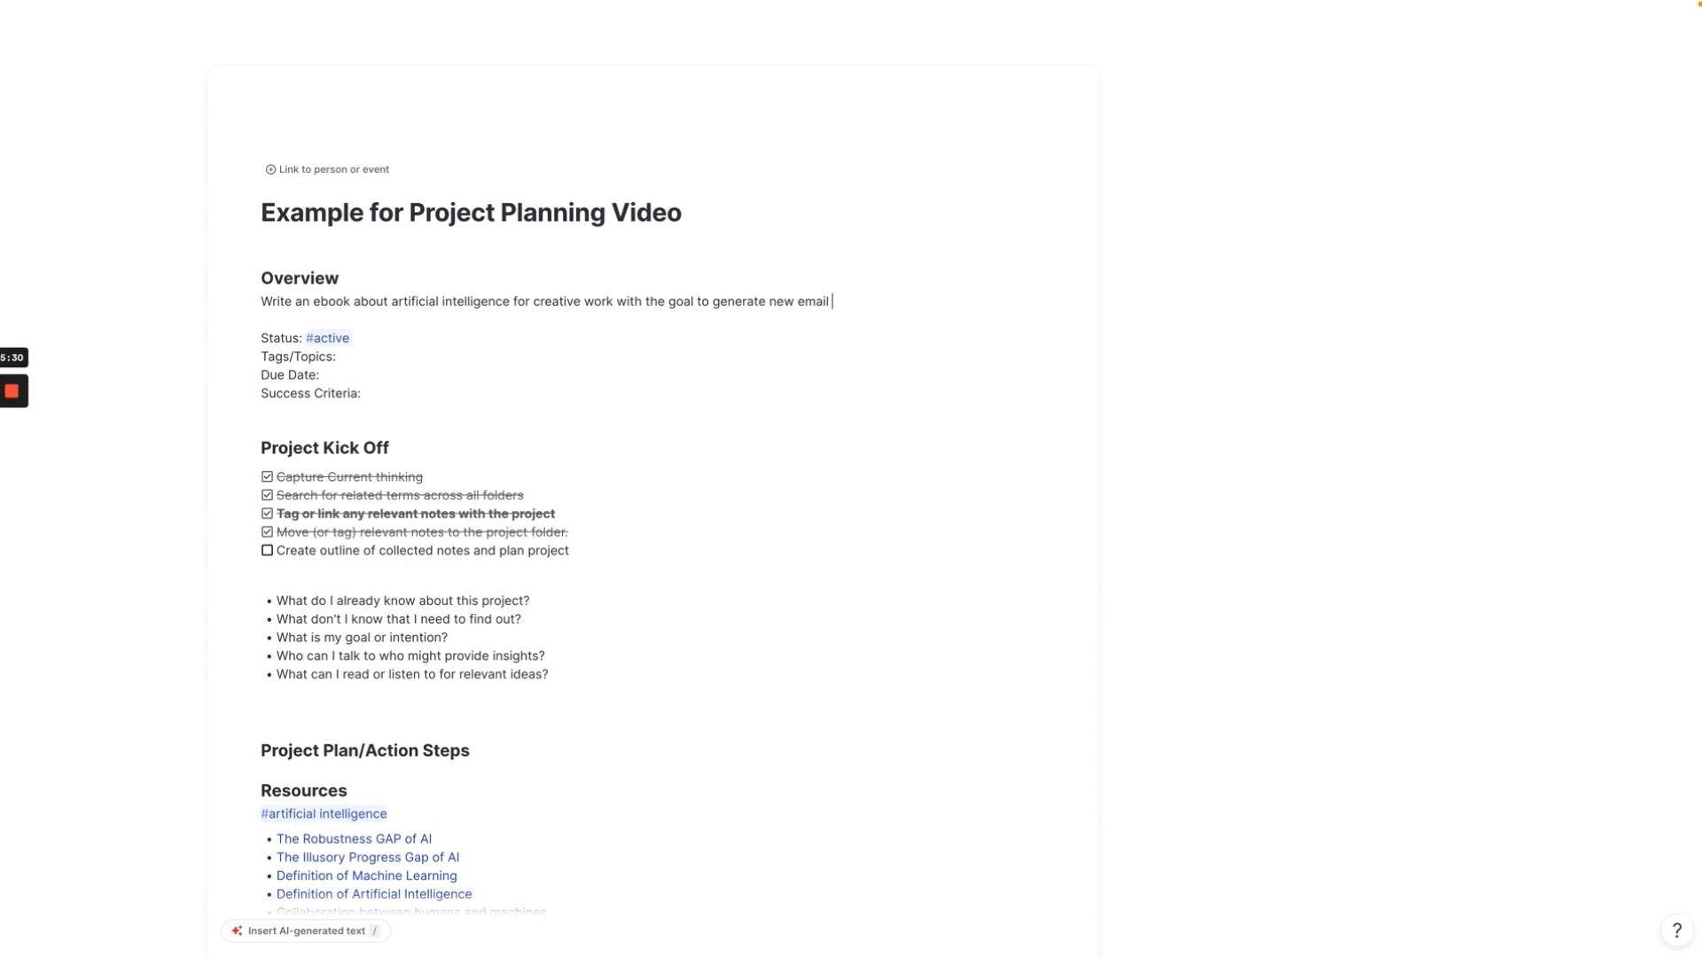
{"action": "type", "text": "suscribers."}
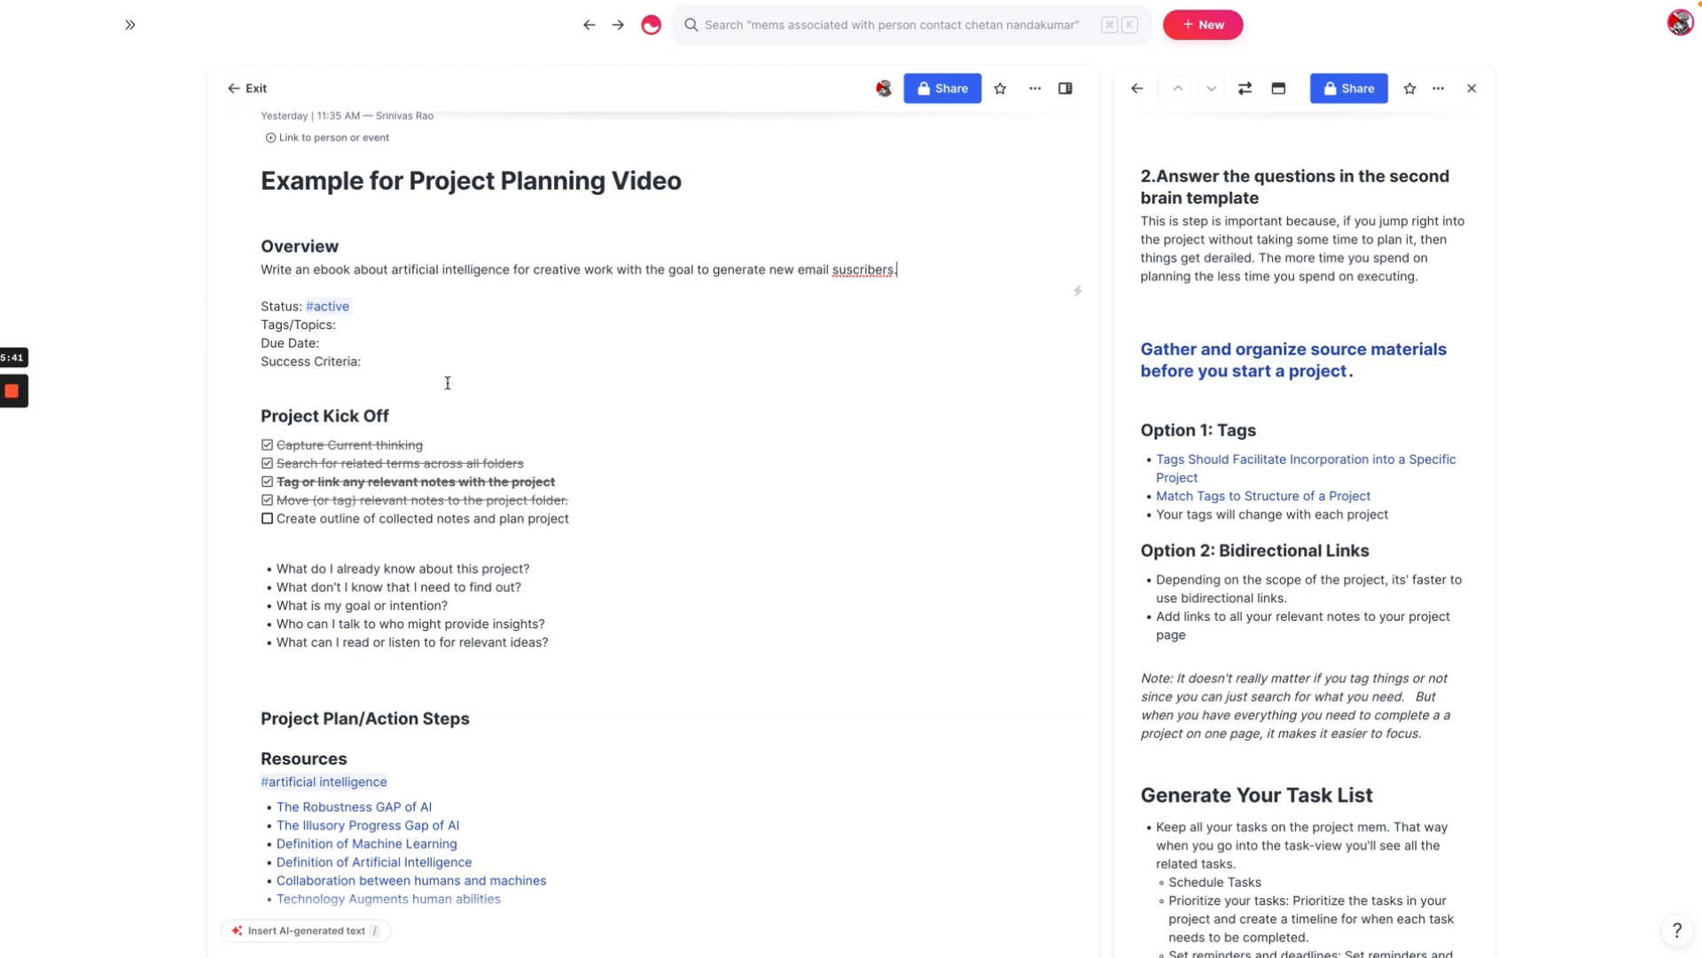
Start a new empty line directly beneath the Project Plan/Action Steps heading
{"action": "scroll", "scroll_direction": "down", "scroll_amount": 3}
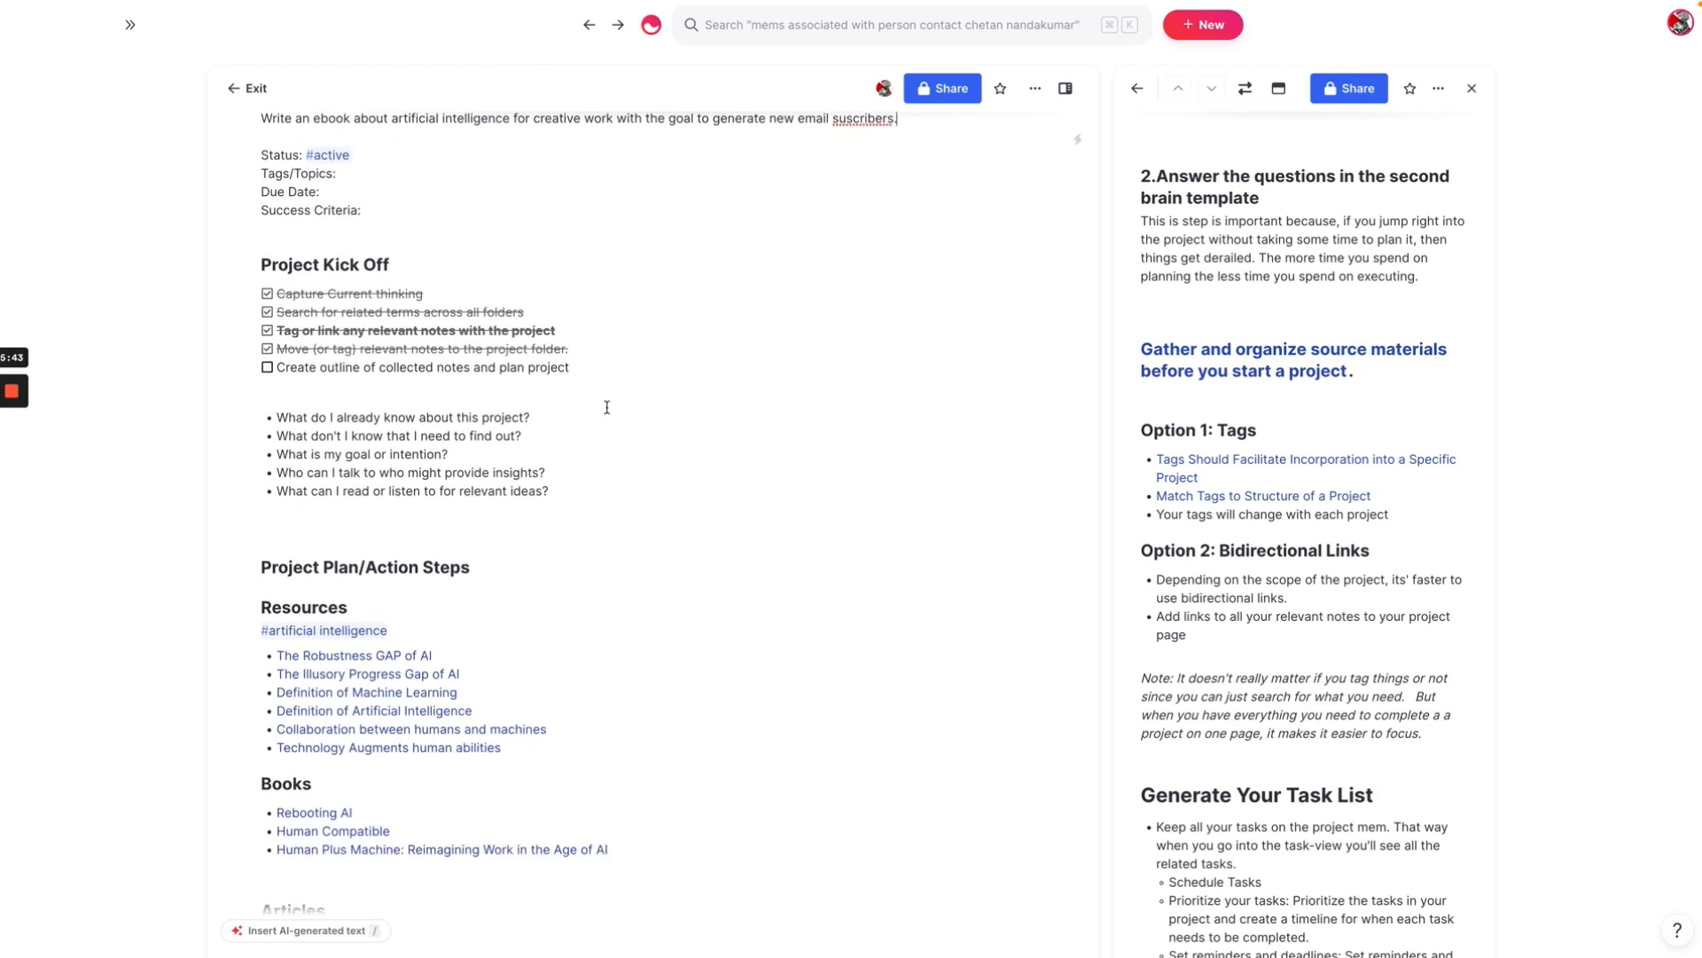
{"action": "scroll", "scroll_direction": "down", "scroll_amount": 3}
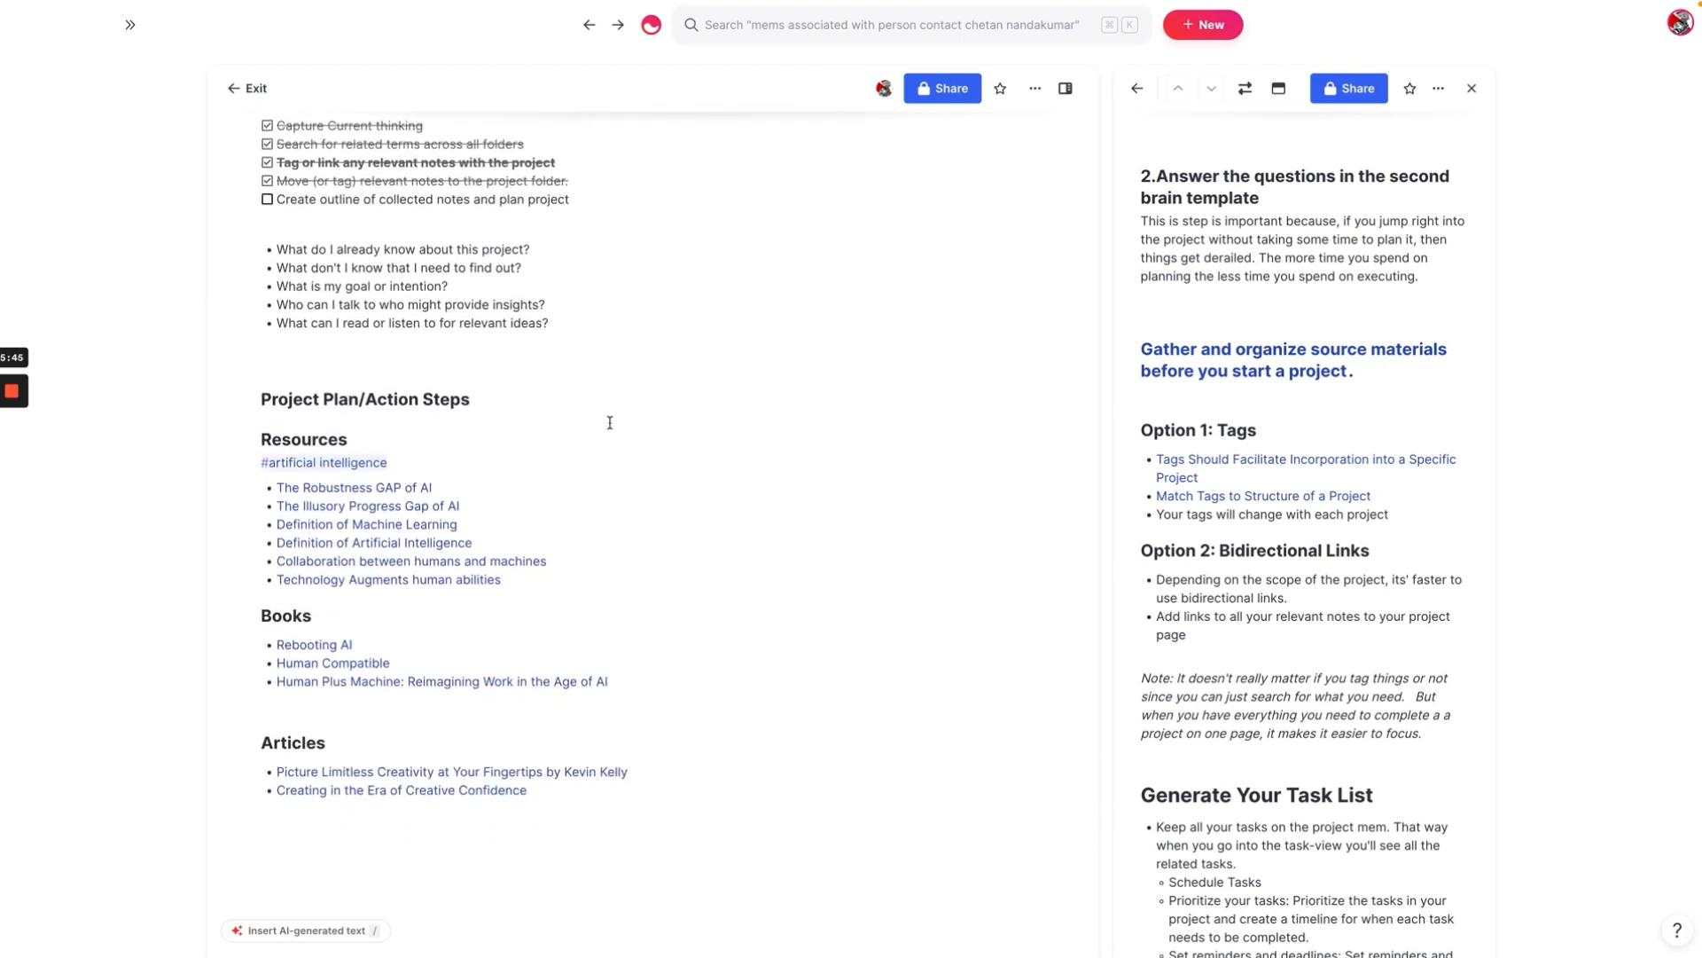
{"action": "scroll", "scroll_direction": "up", "scroll_amount": 3}
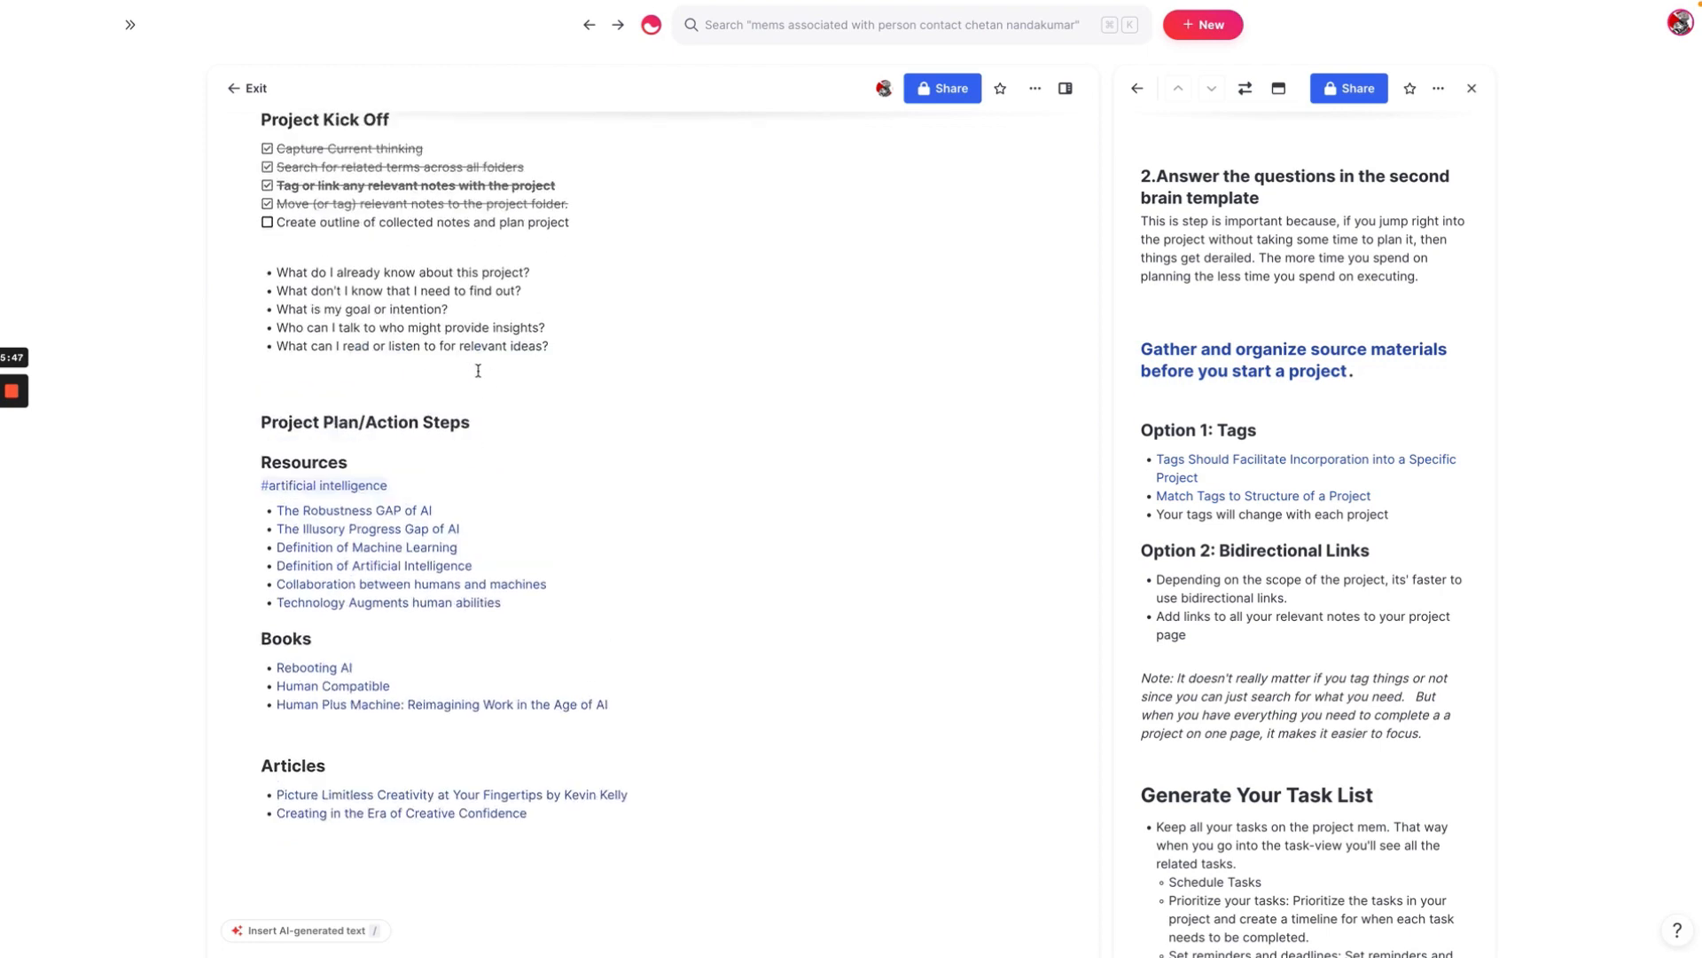
{"action": "left_click", "coordinate": [470, 422]}
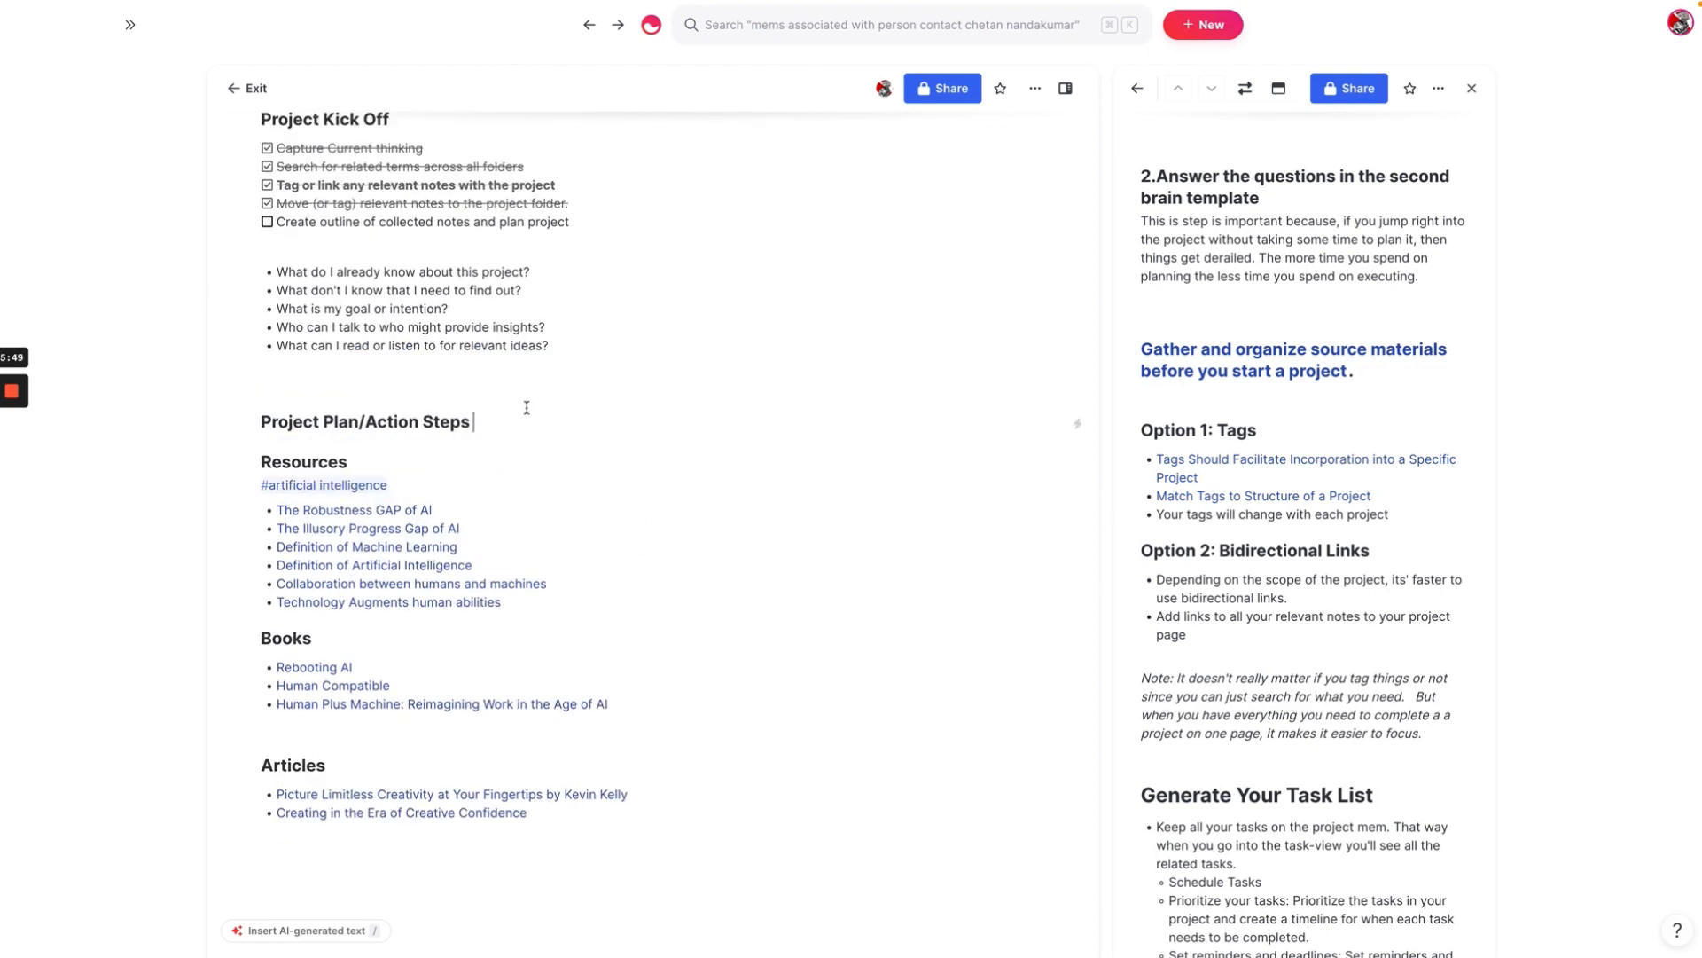
{"action": "key", "text": "enter"}
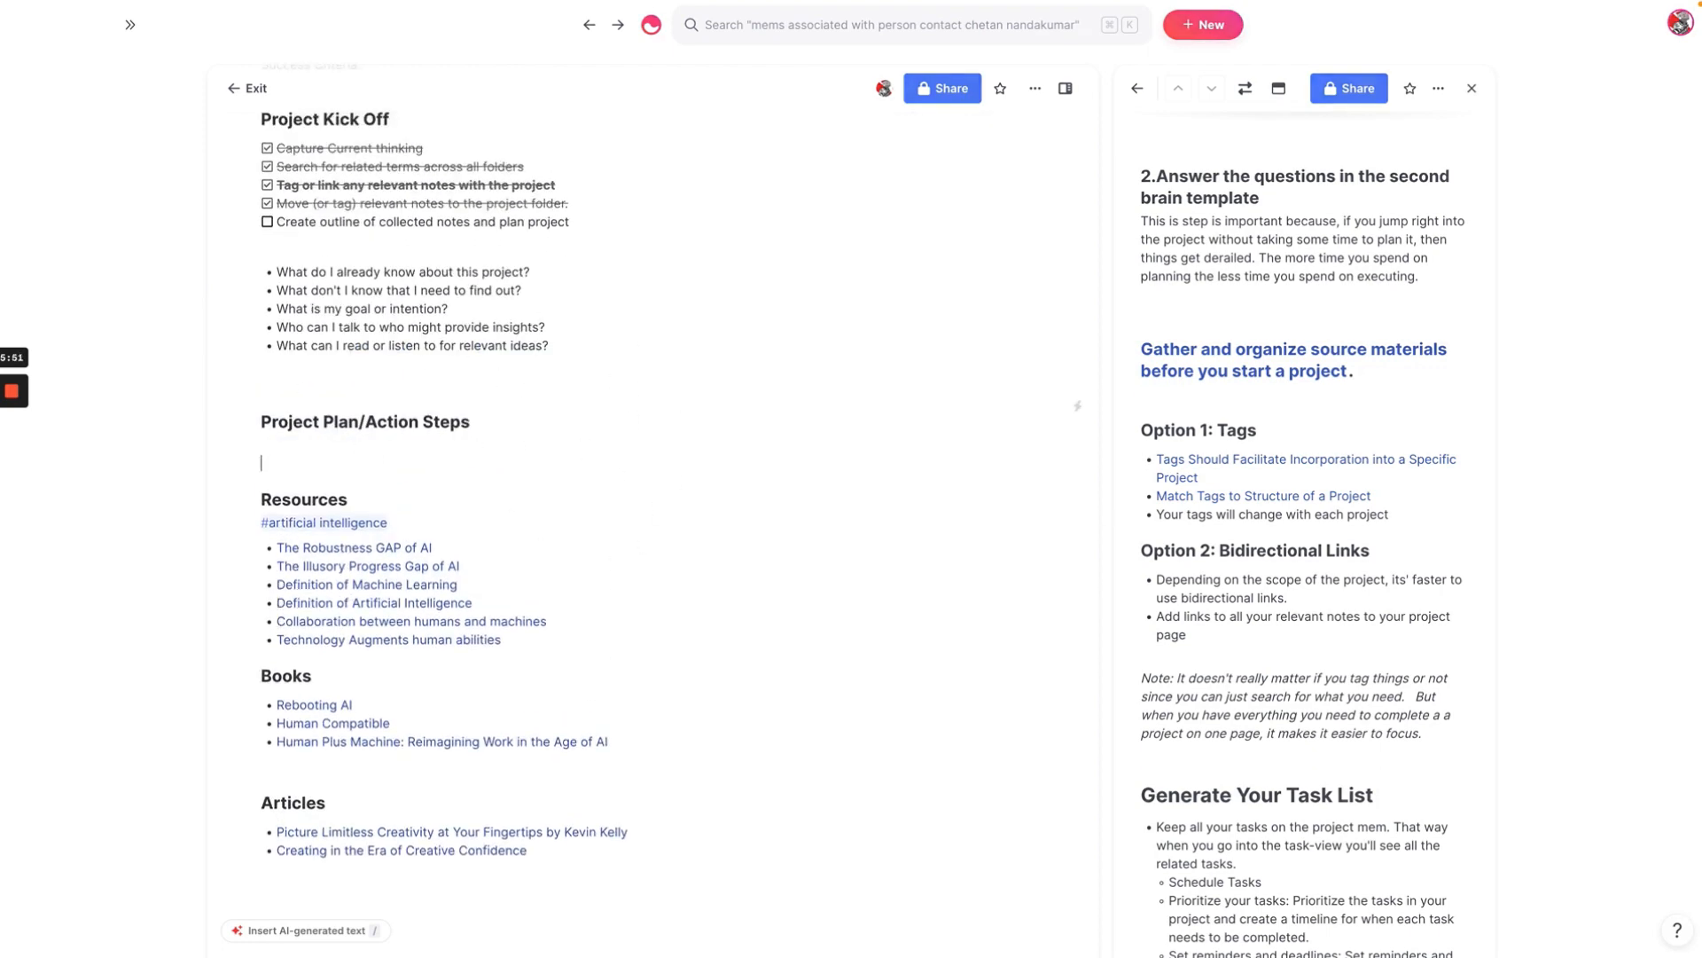
{"action": "left_click", "coordinate": [1471, 88]}
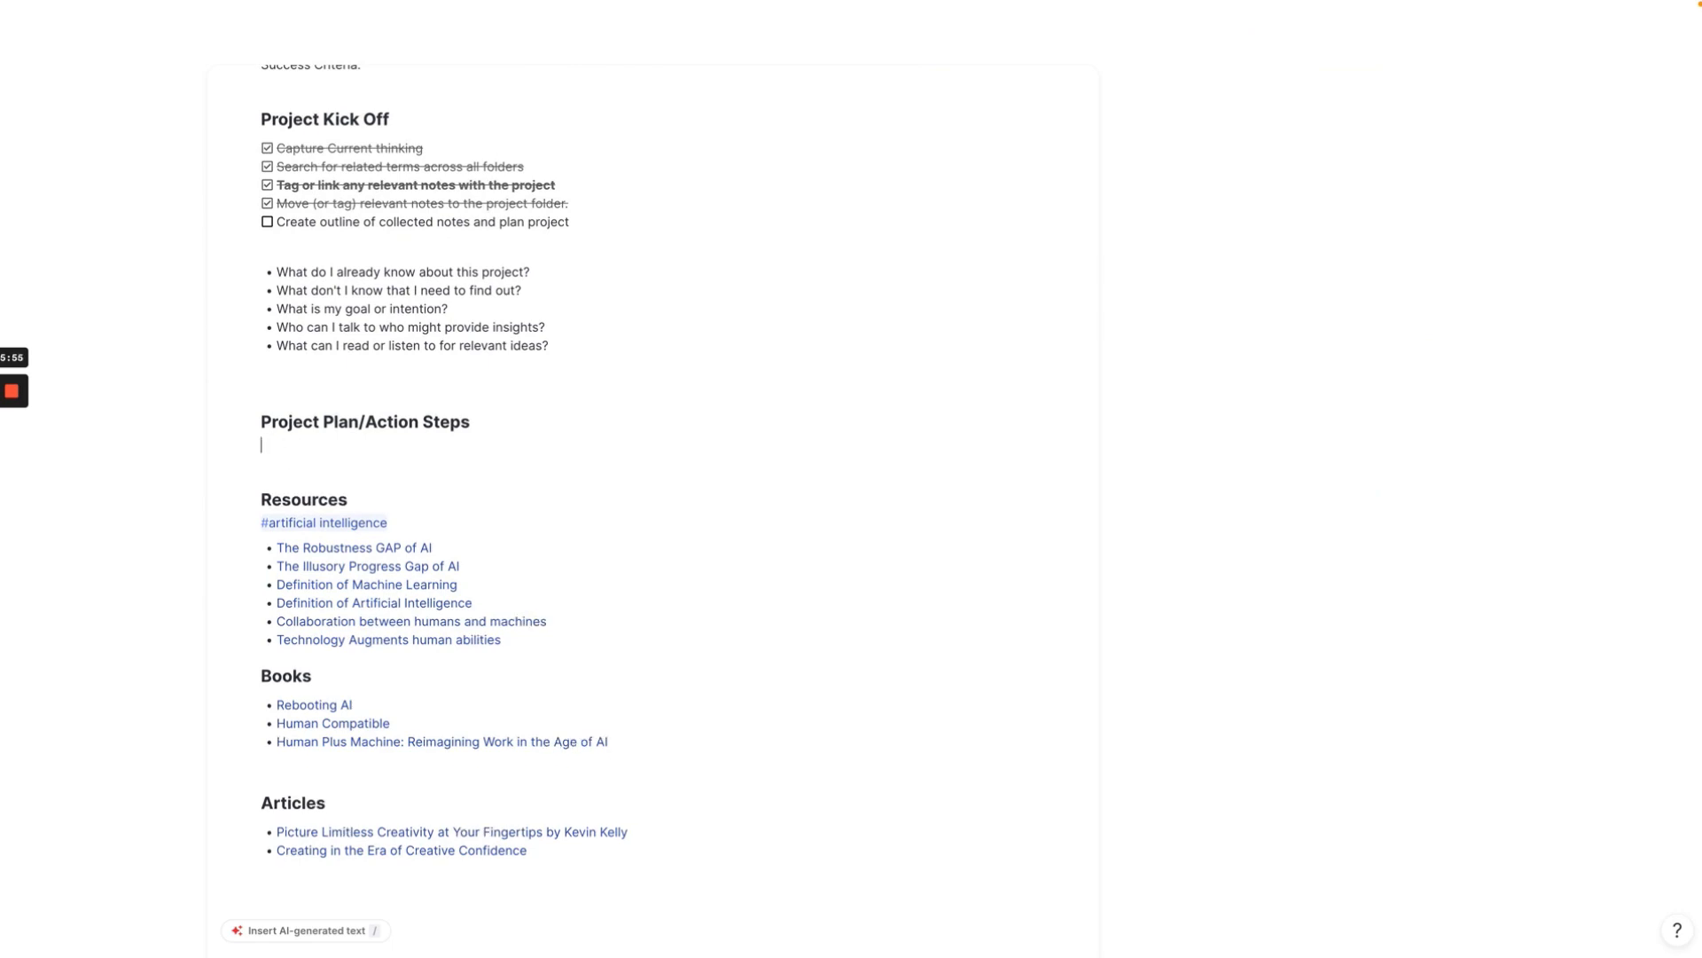
{"action": "type", "text": "WR"}
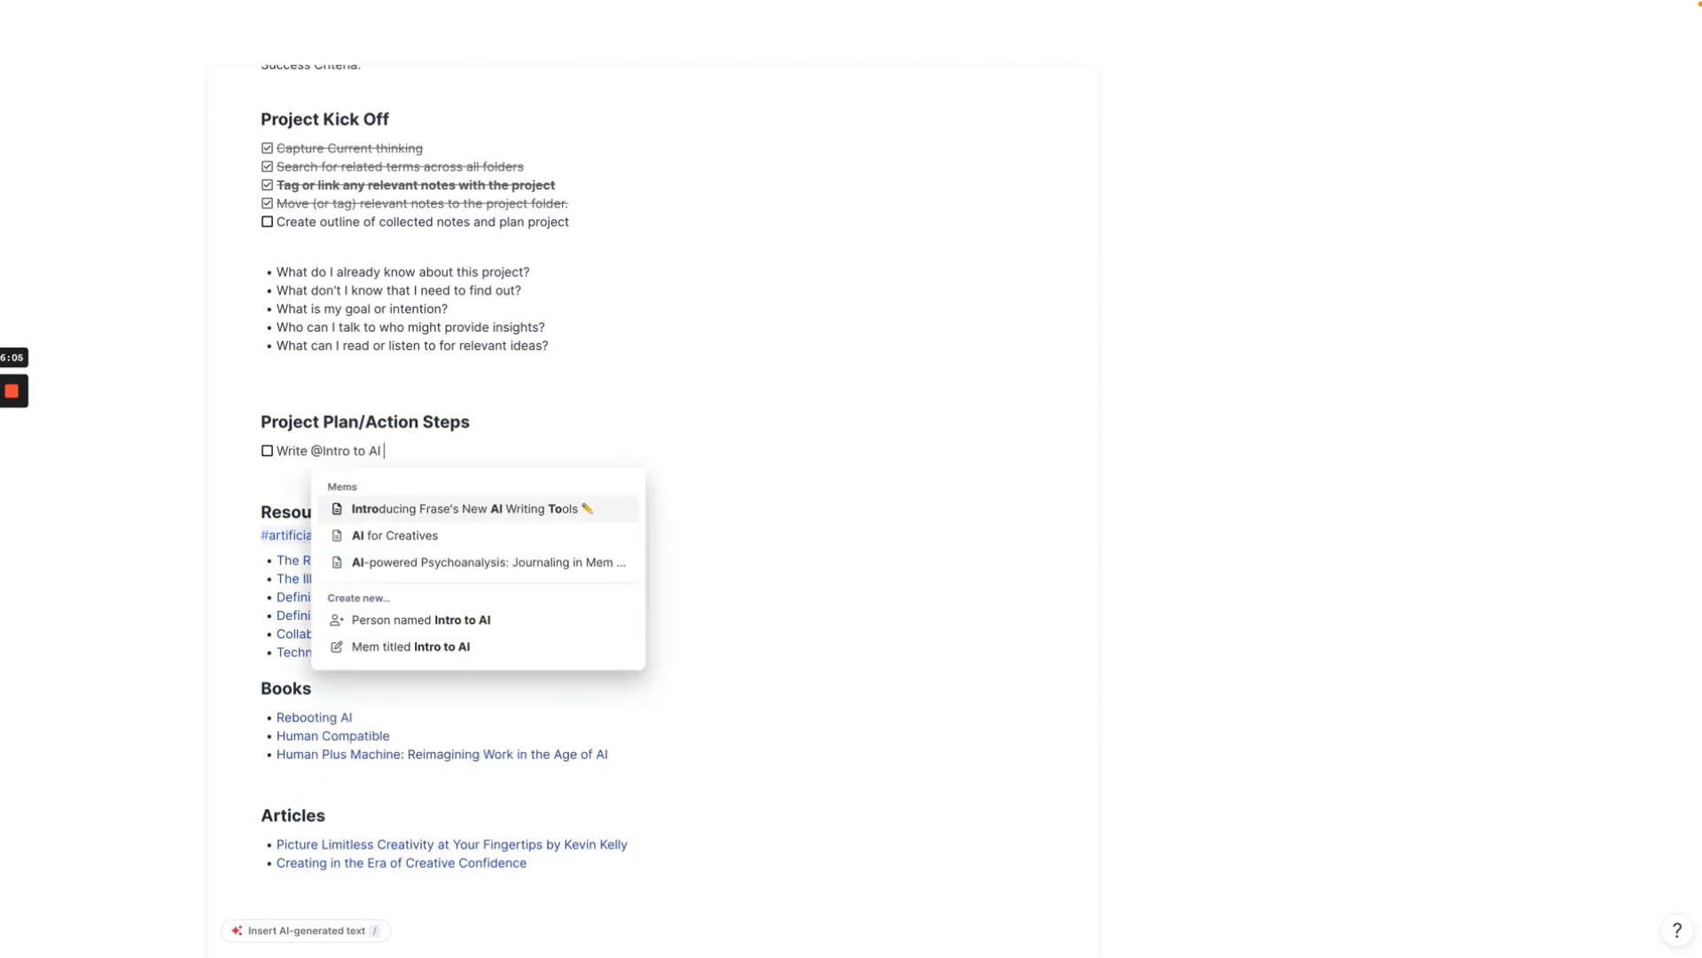
{"action": "type", "text": "for CReat"}
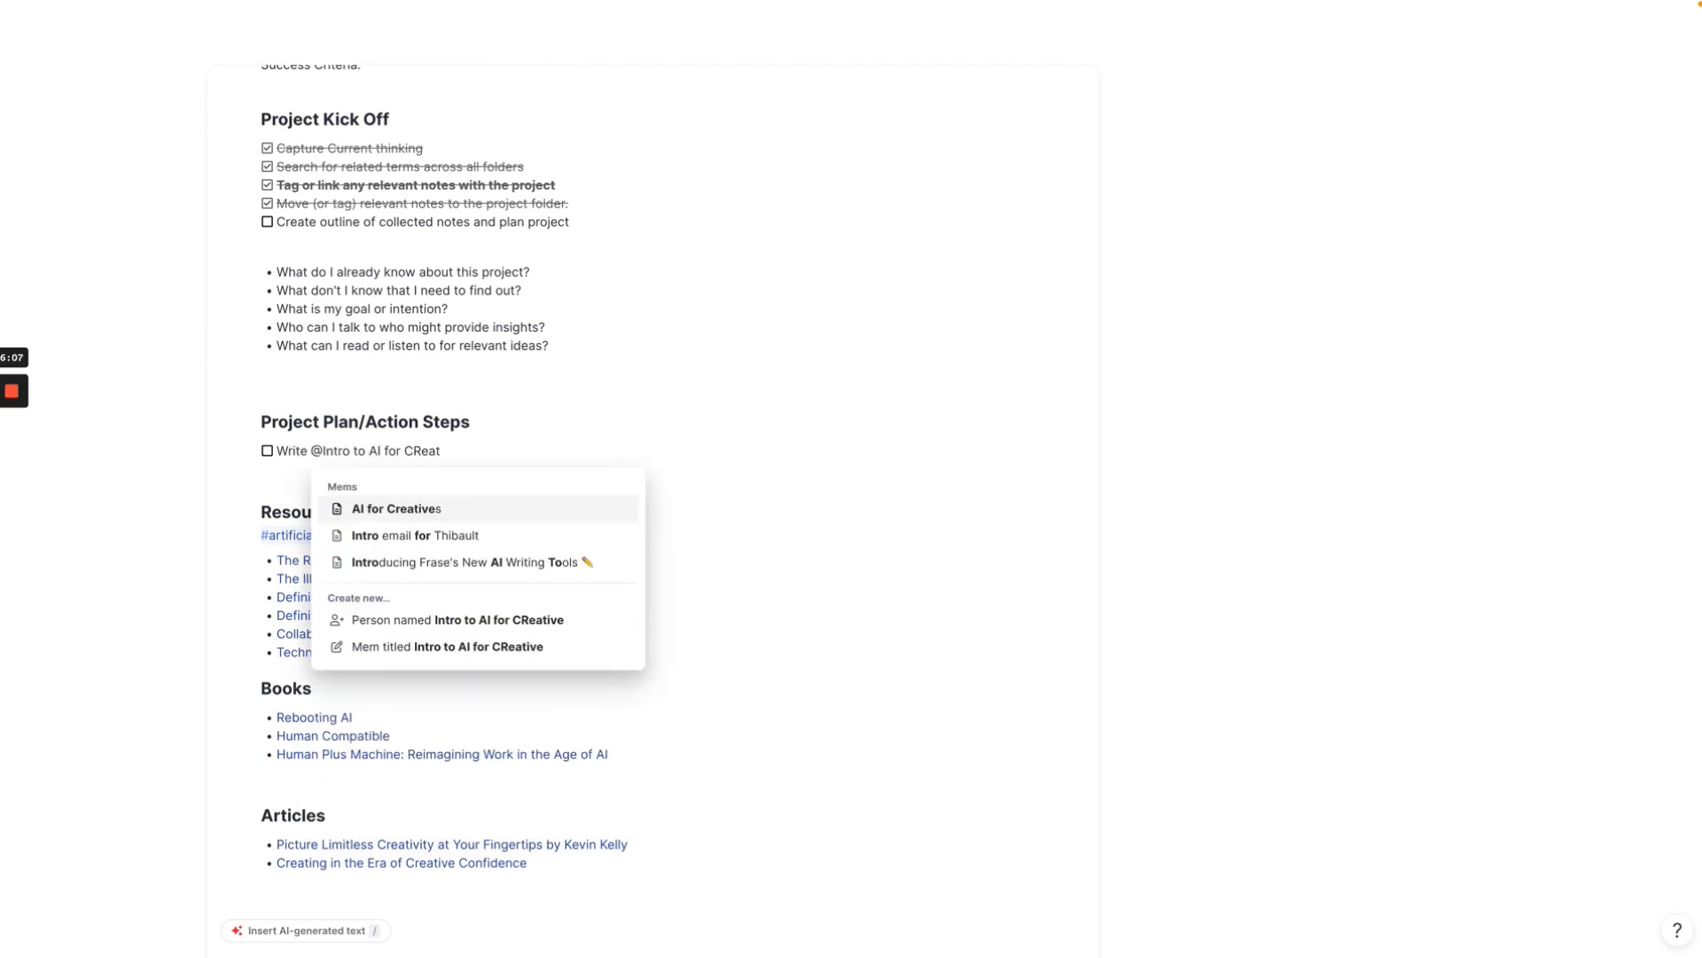
{"action": "key", "text": "Backspace"}
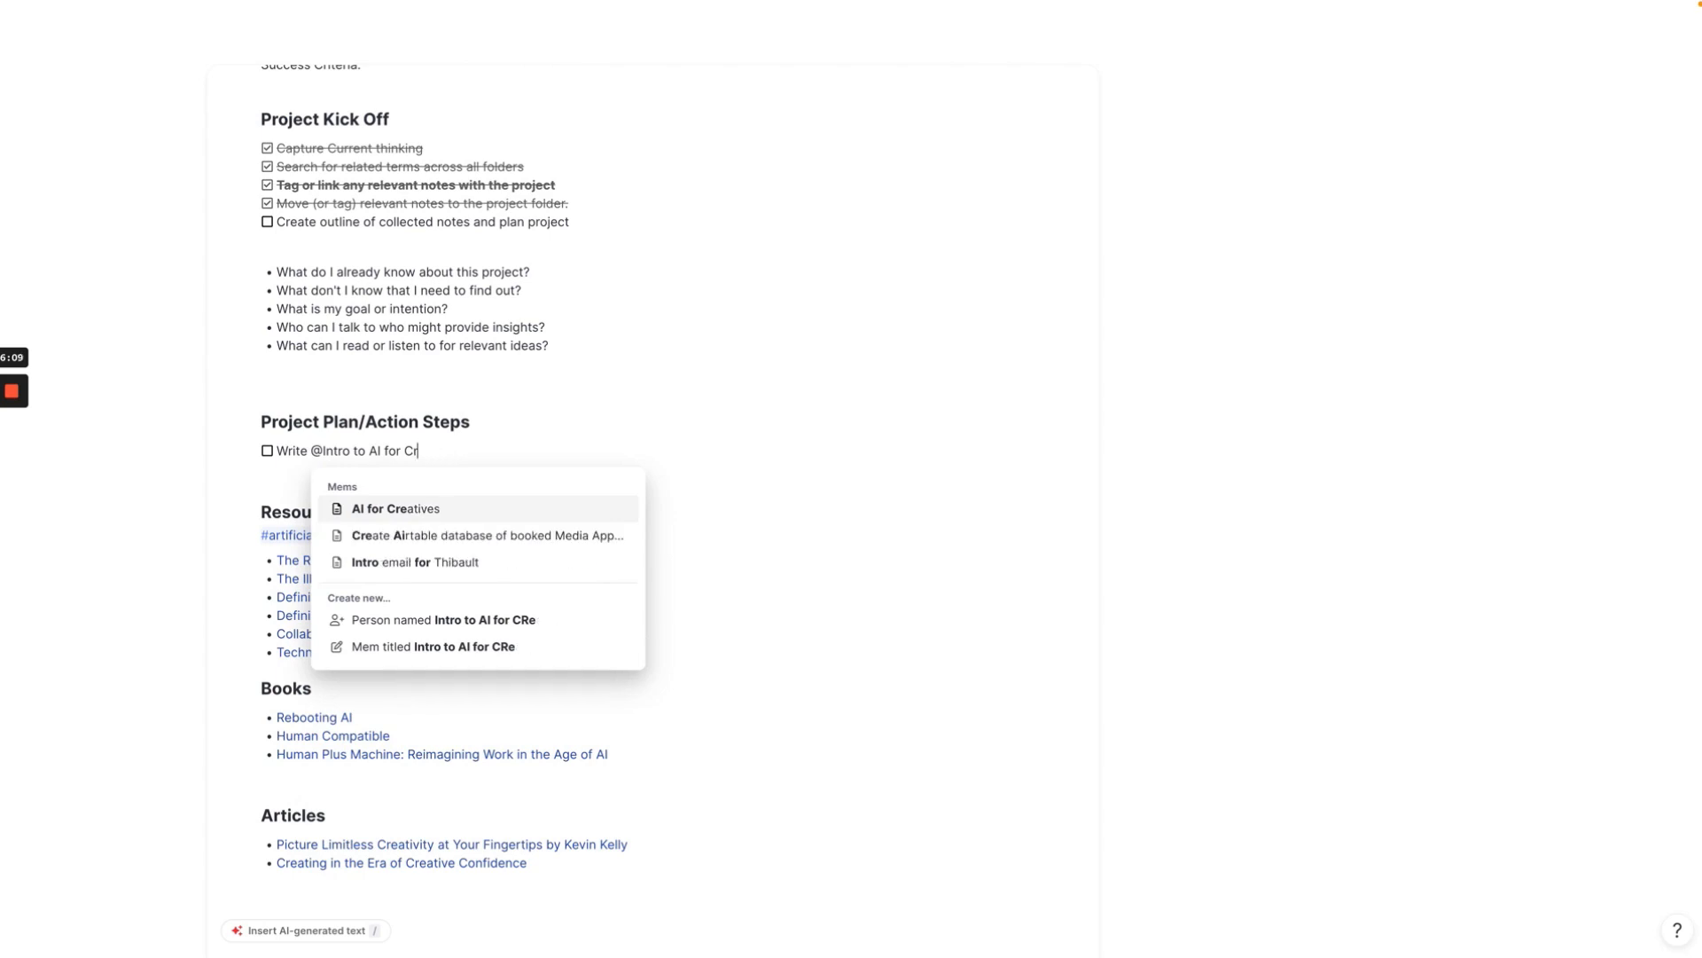
{"action": "type", "text": "eatives E"}
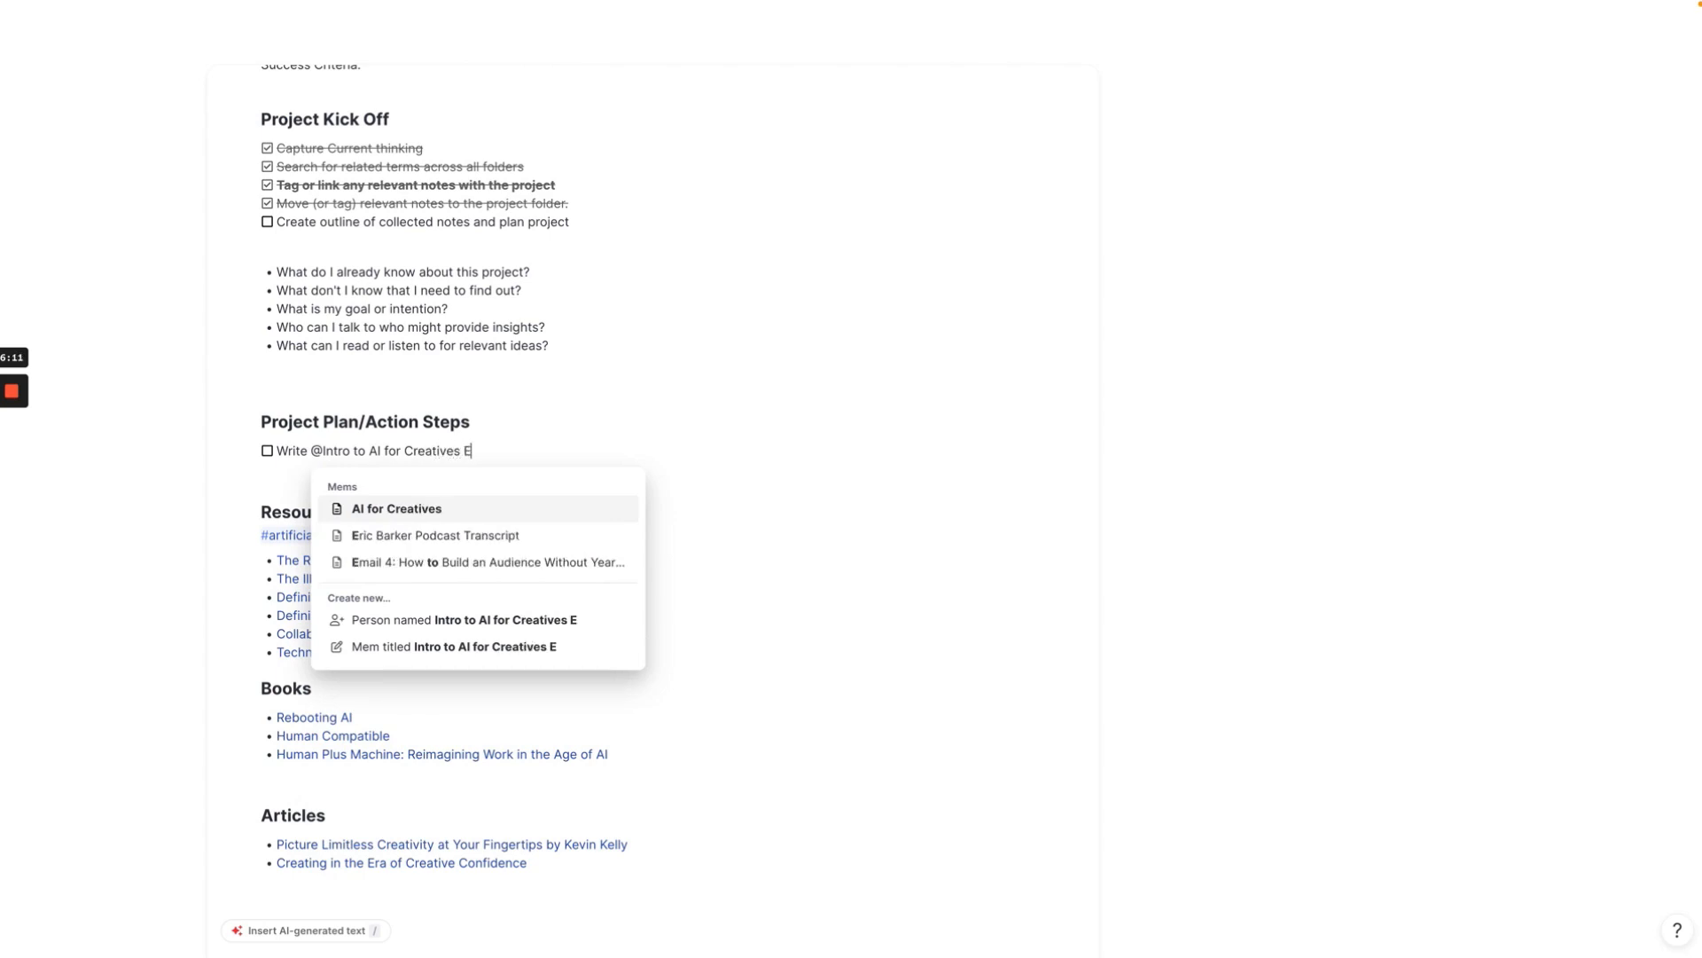
{"action": "type", "text": "-Books"}
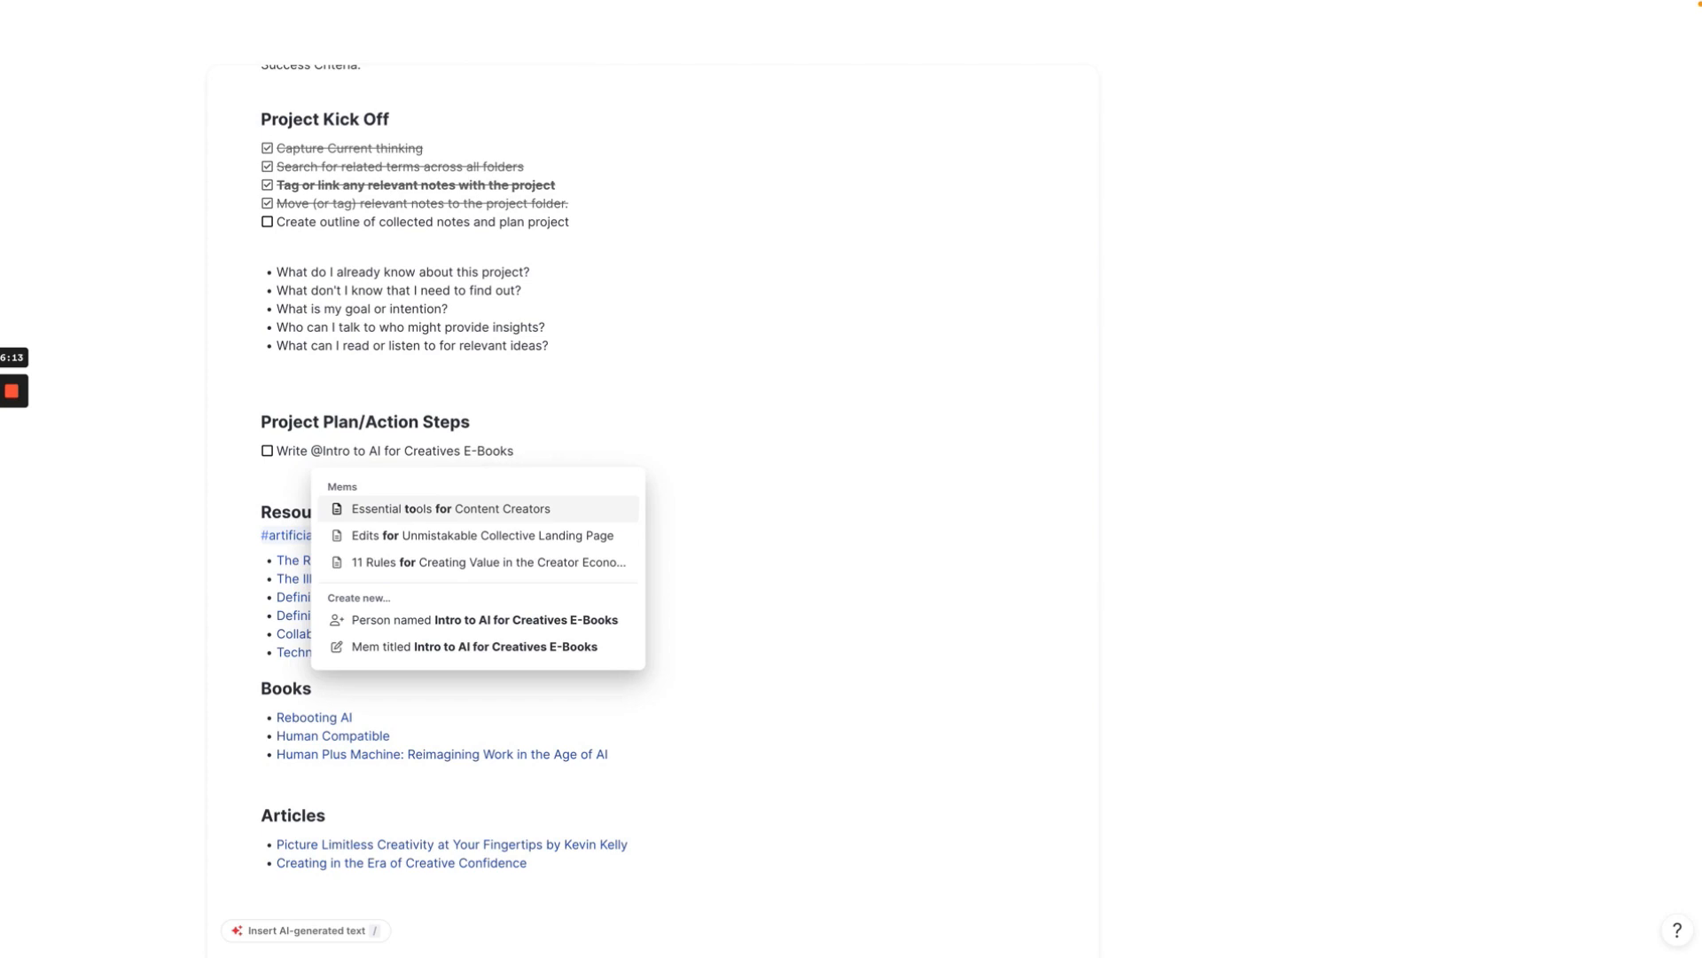
{"action": "left_click", "coordinate": [475, 646]}
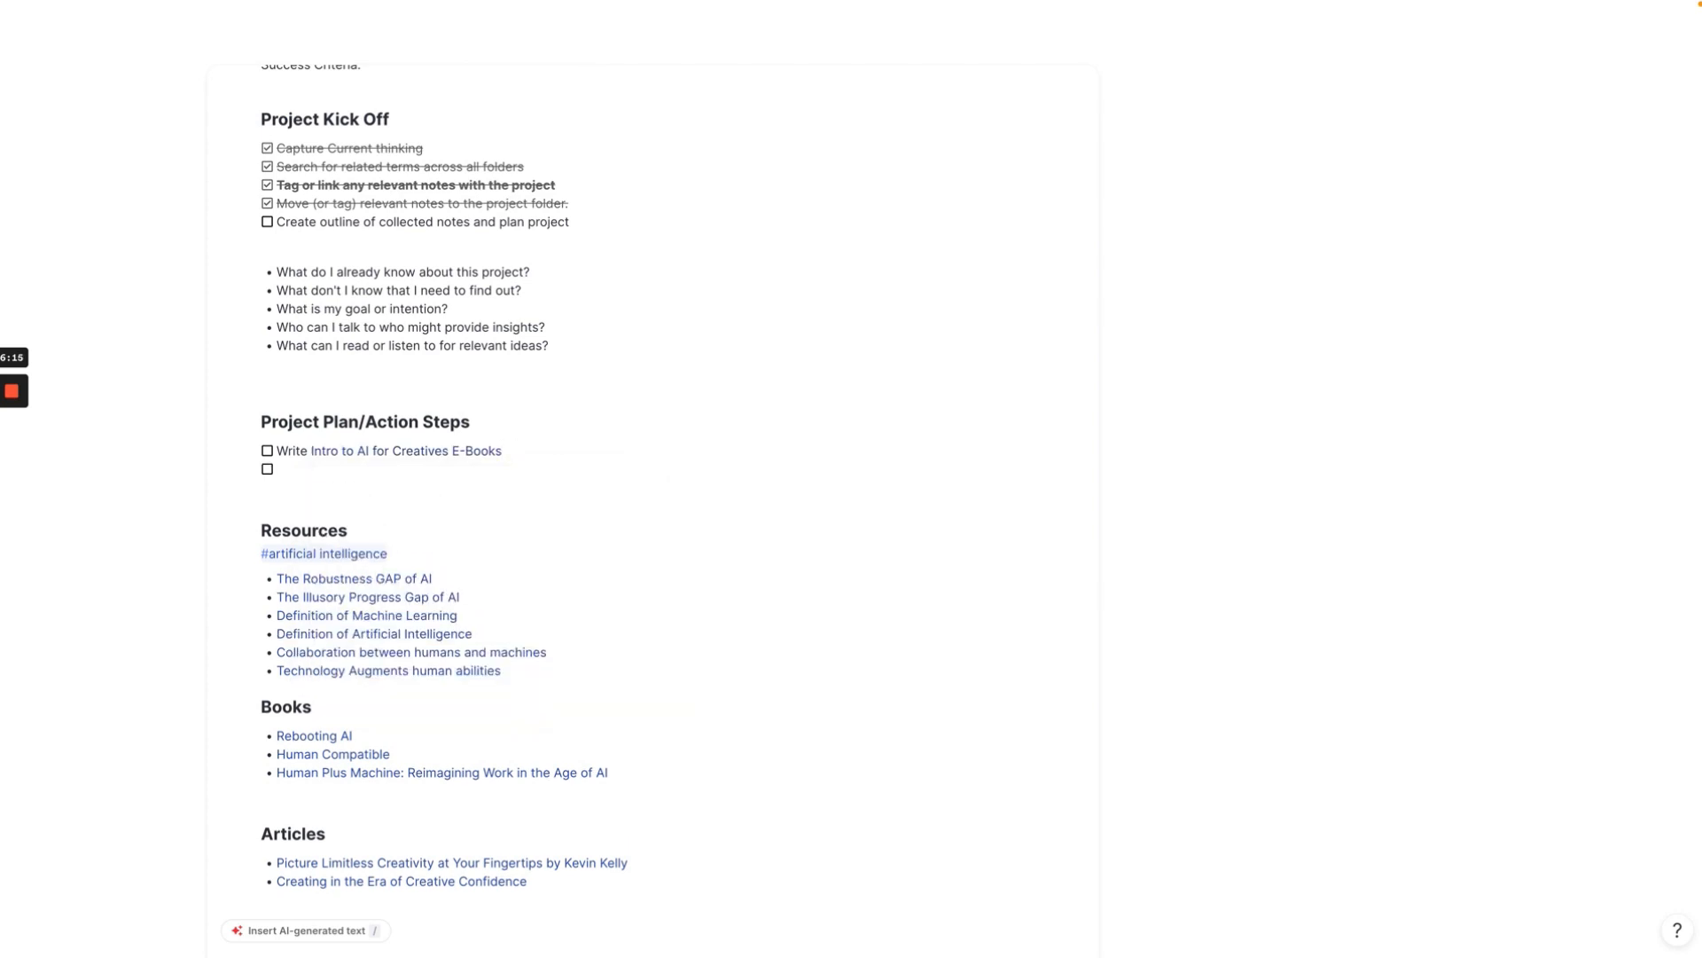
Add tasks 'Compile list of quotes that I might want to use' and 'Build an archipelago of ideas'
{"action": "type", "text": "Compl"}
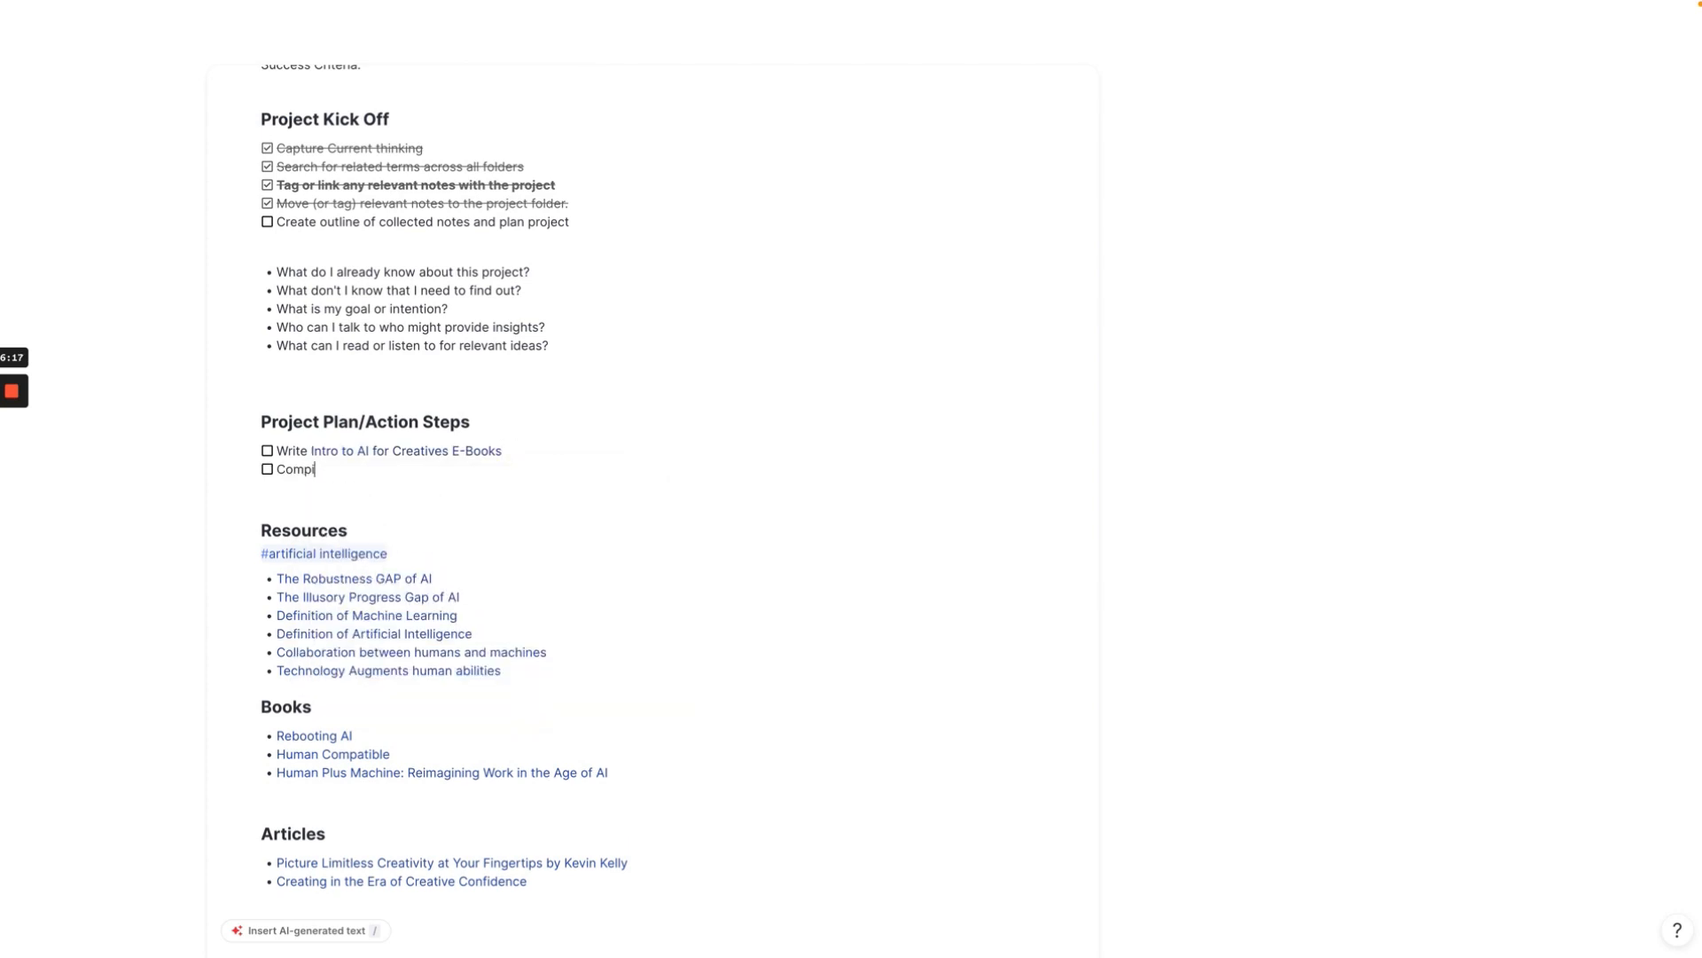
{"action": "type", "text": "ile list of quotes"}
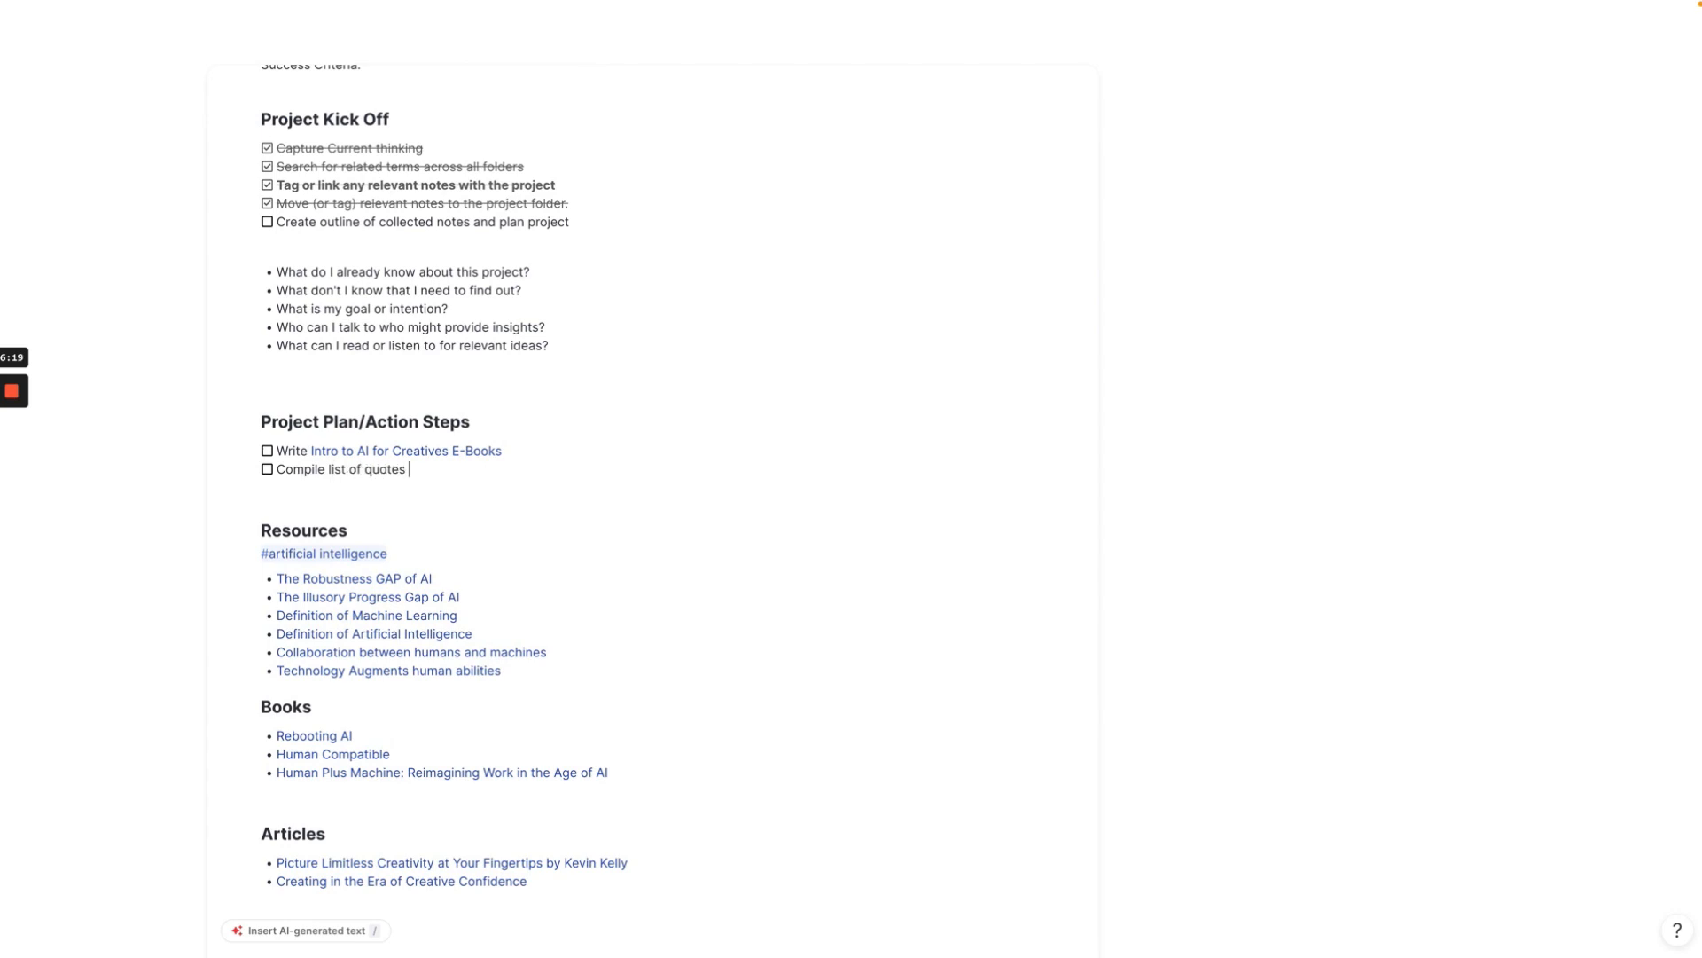
{"action": "type", "text": "that I might wantt"}
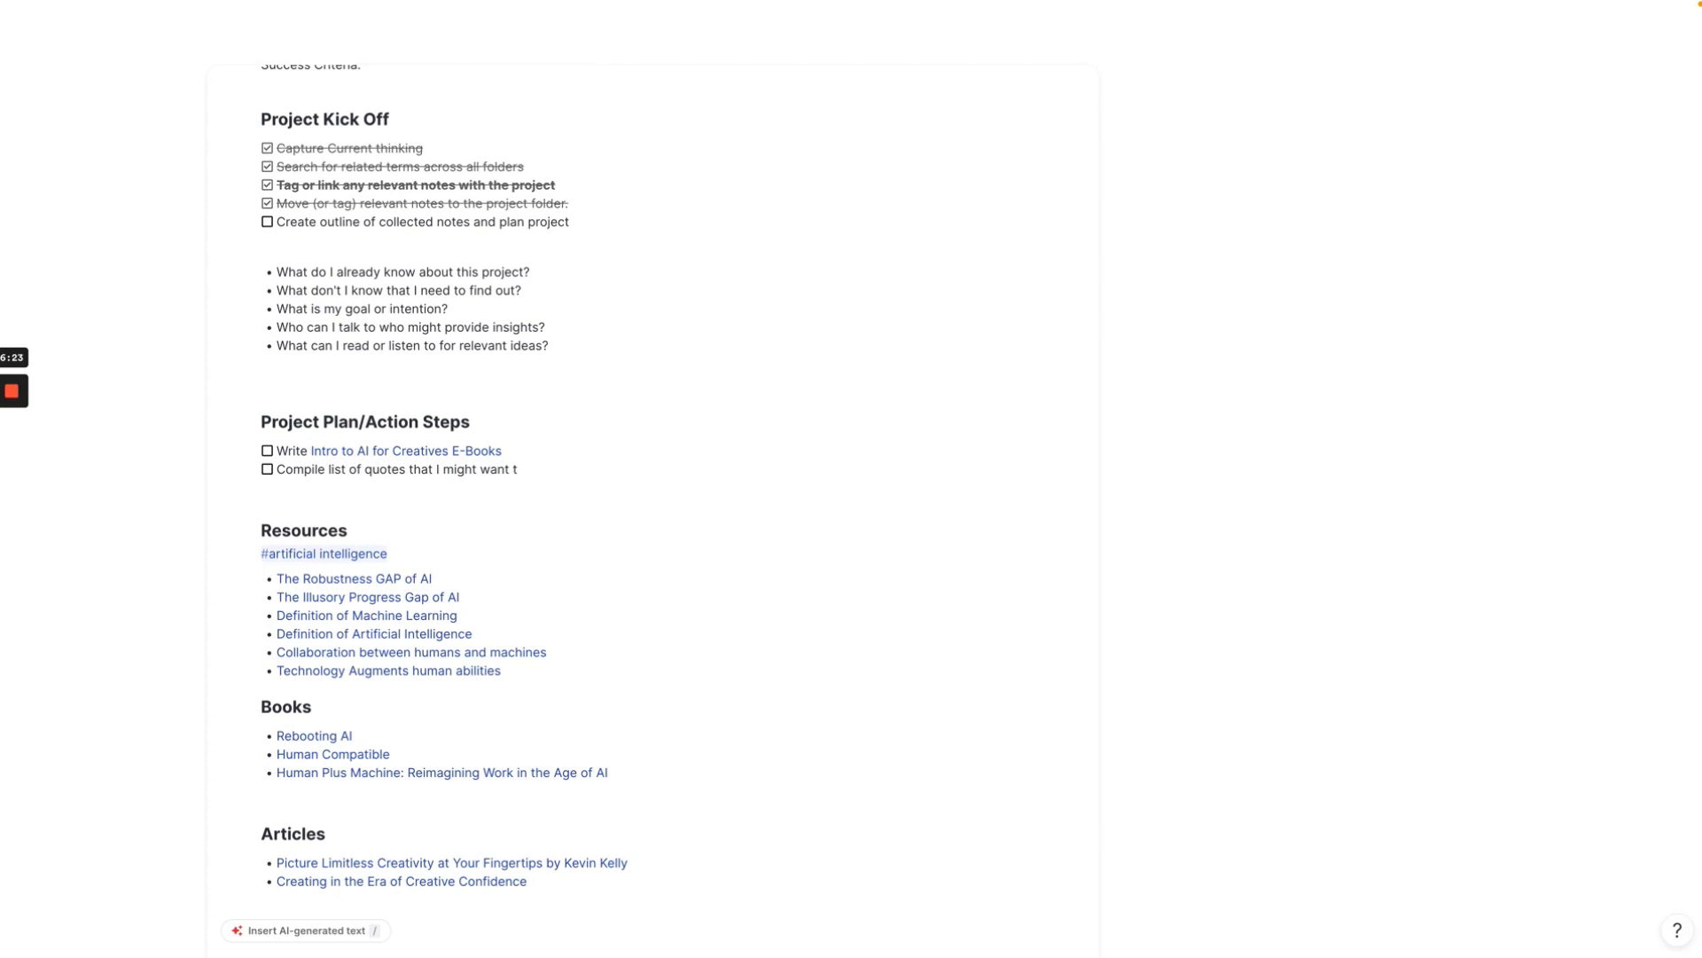
{"action": "type", "text": "o use"}
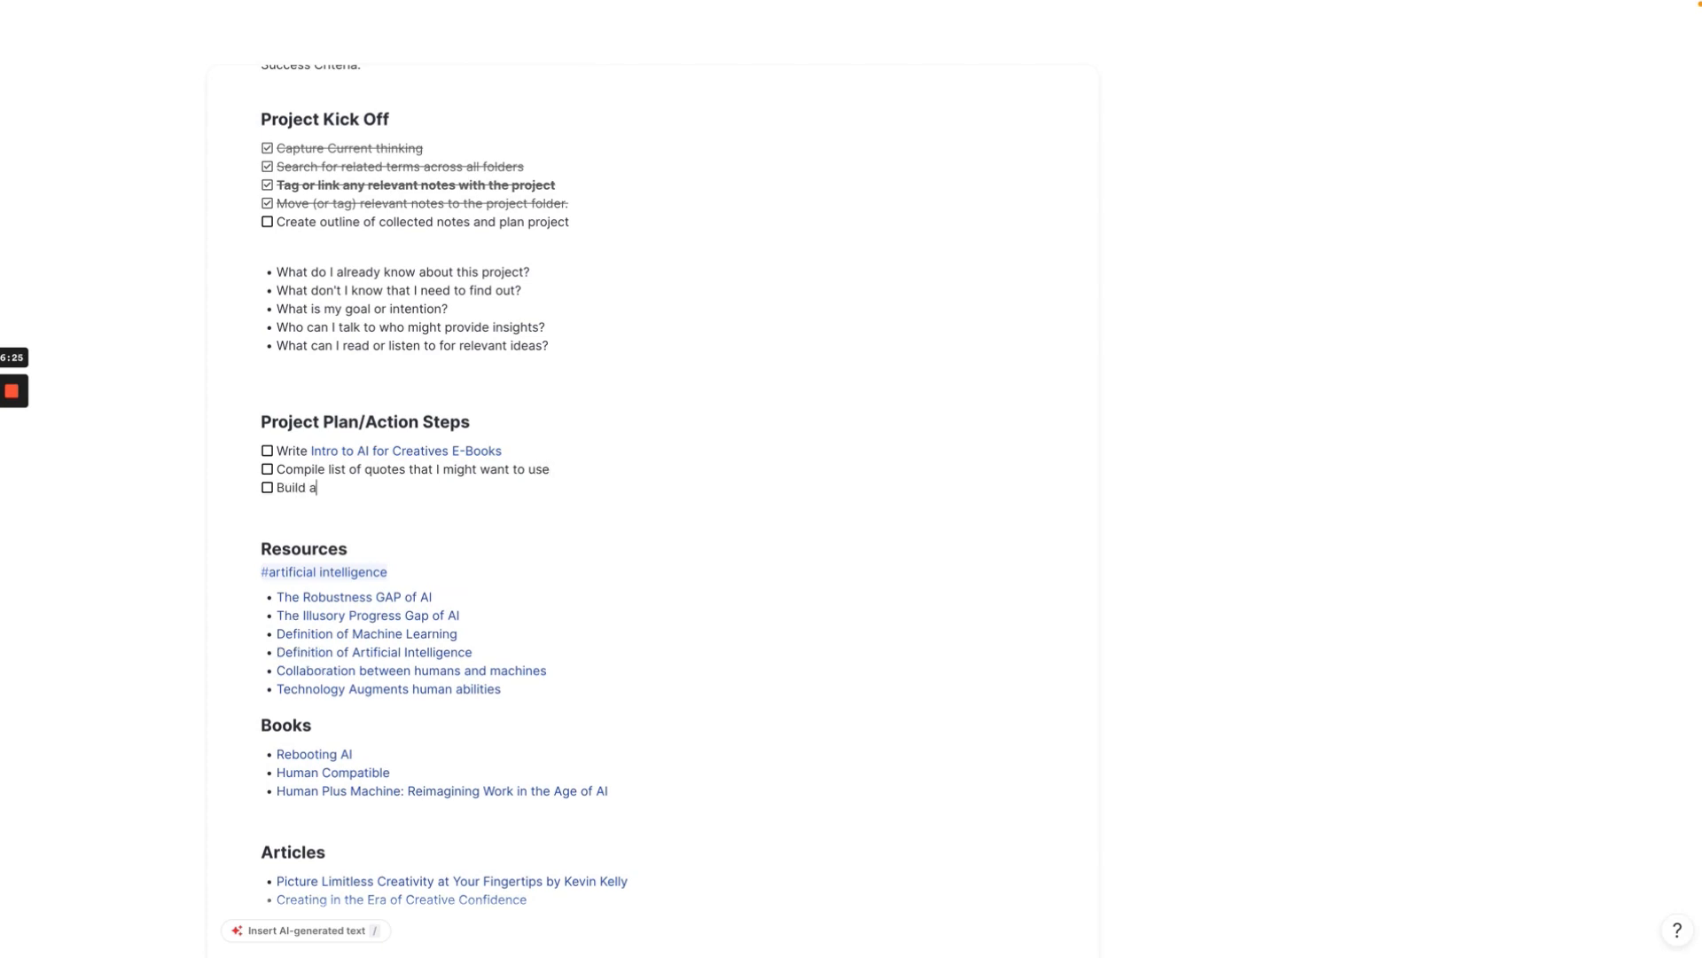
{"action": "type", "text": "n archipe"}
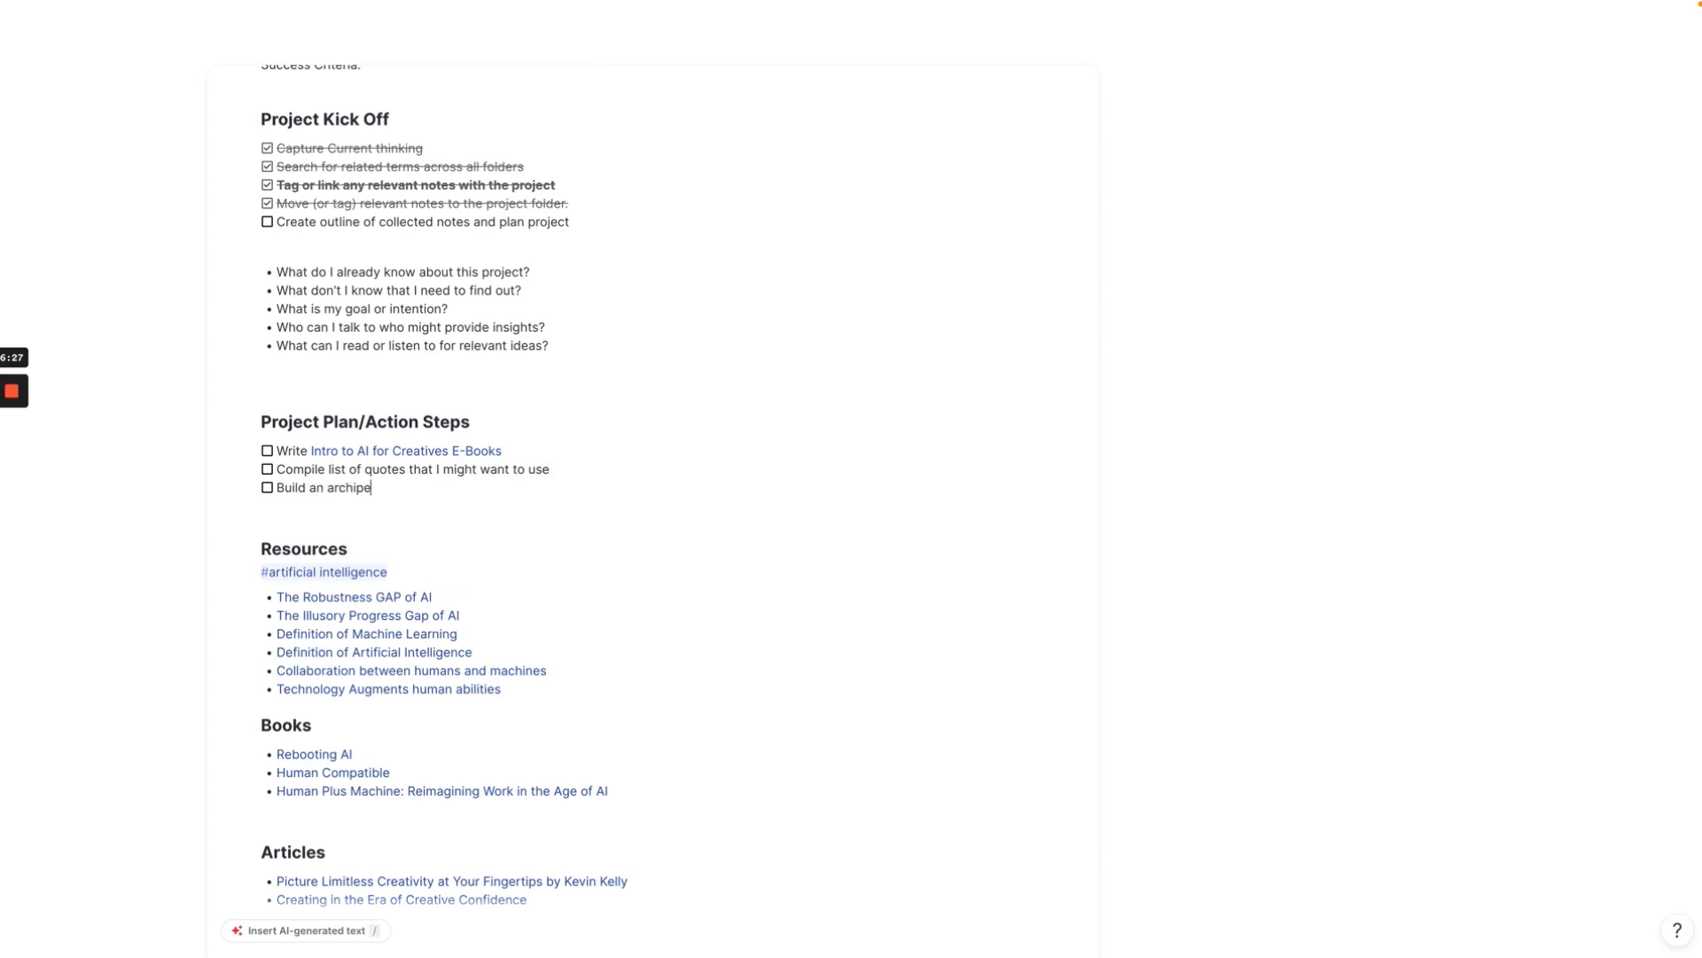
{"action": "type", "text": "lago of"}
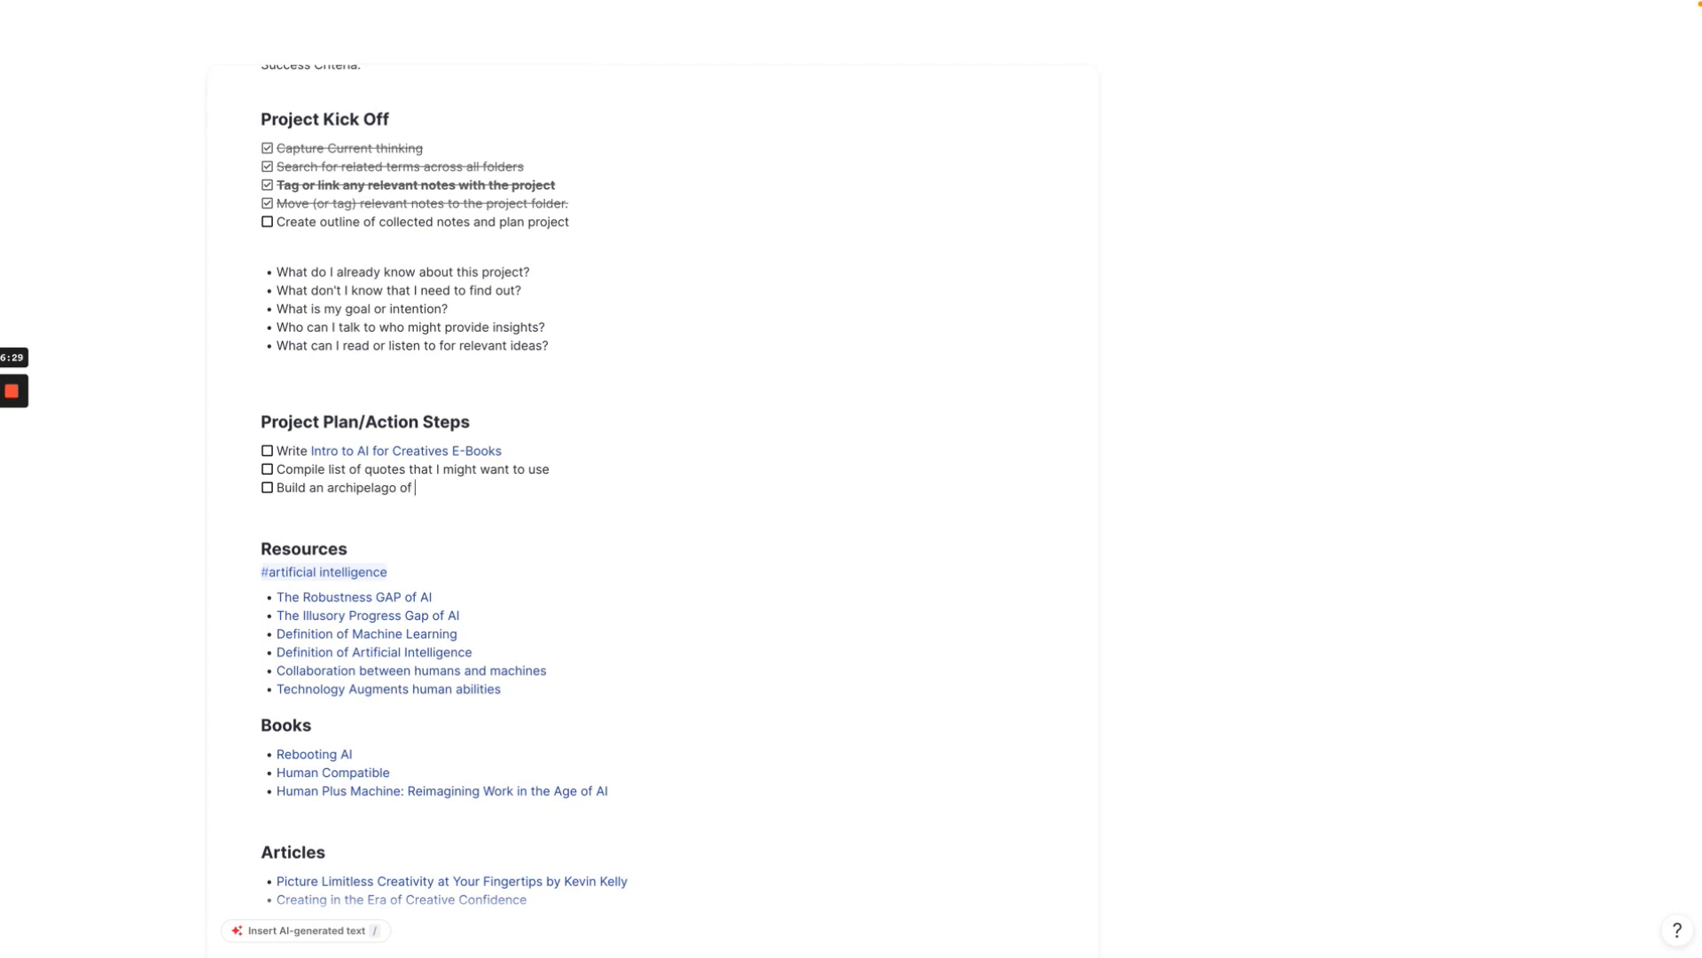
{"action": "type", "text": "ideas"}
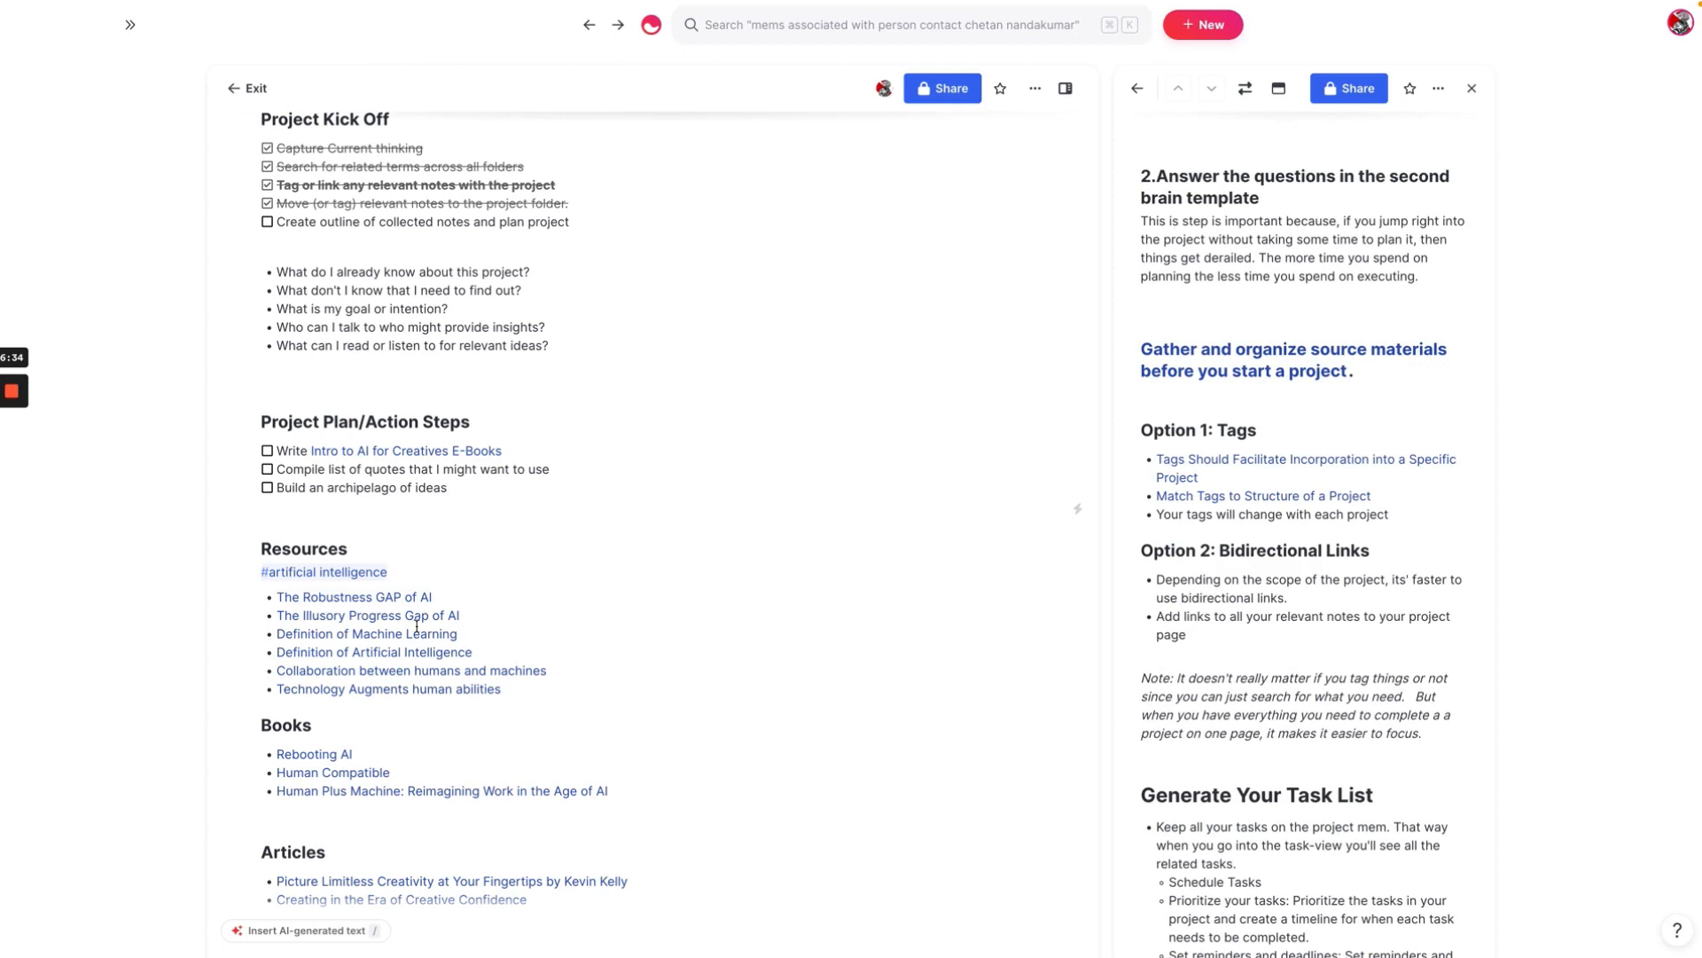
Review the project plan, then switch to Mem's Tasks view of scheduled tasks
{"action": "scroll", "scroll_direction": "down", "scroll_amount": 3}
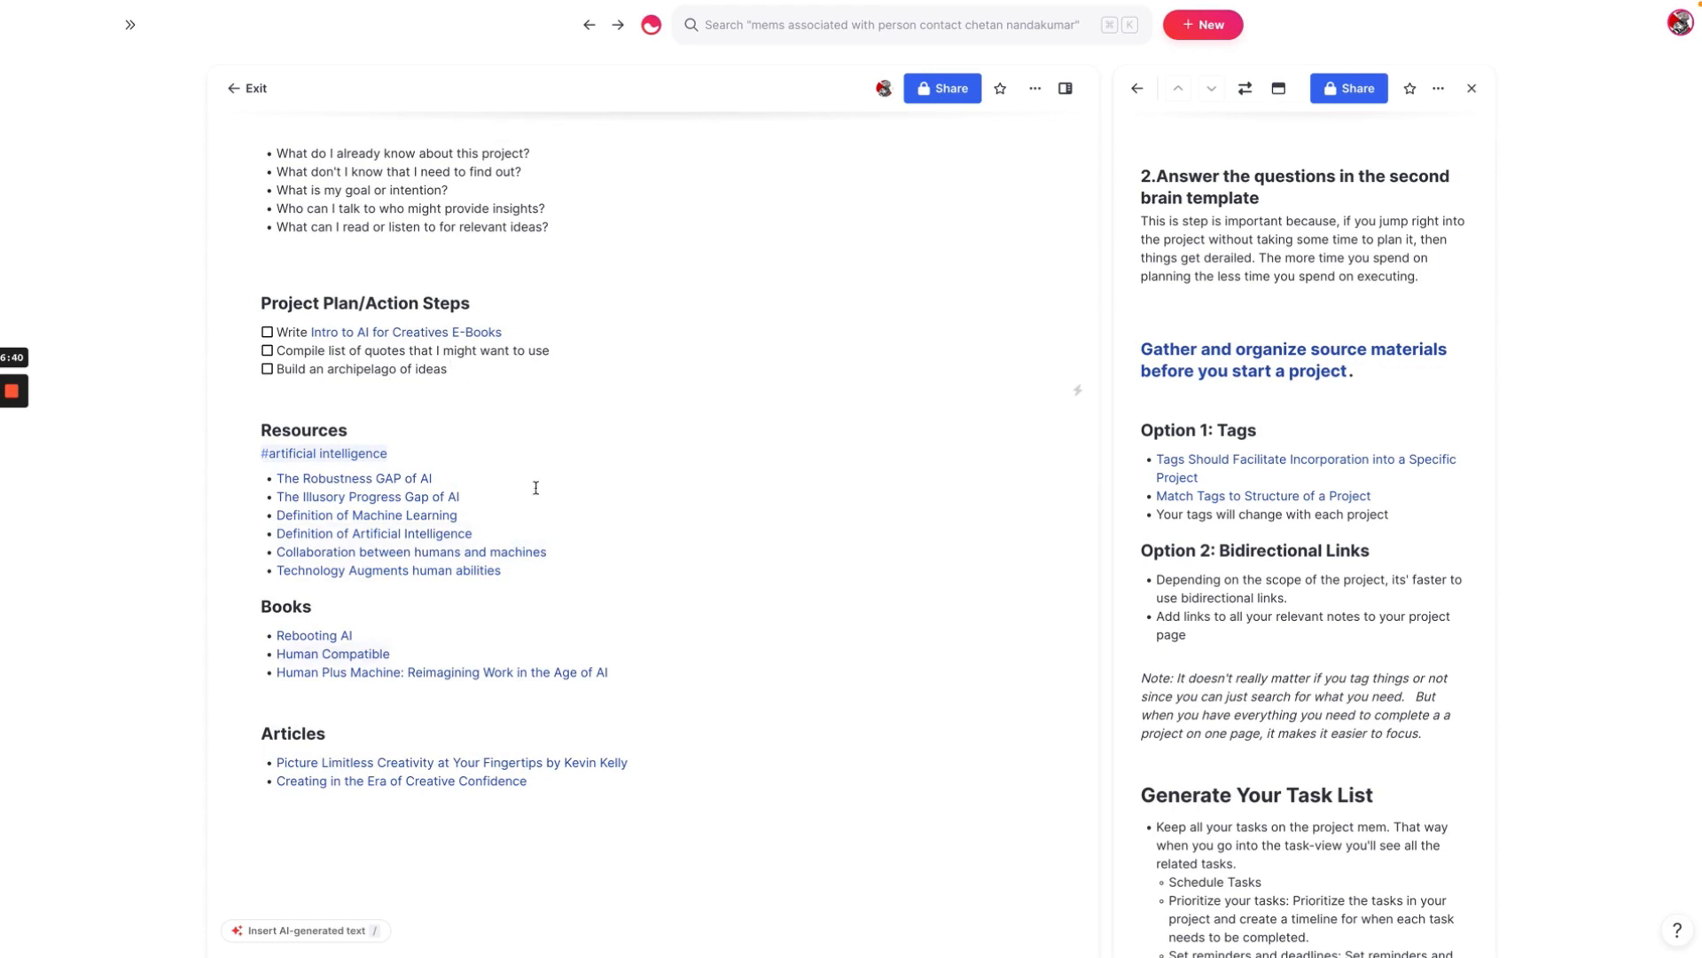
{"action": "scroll", "scroll_direction": "up", "scroll_amount": 3}
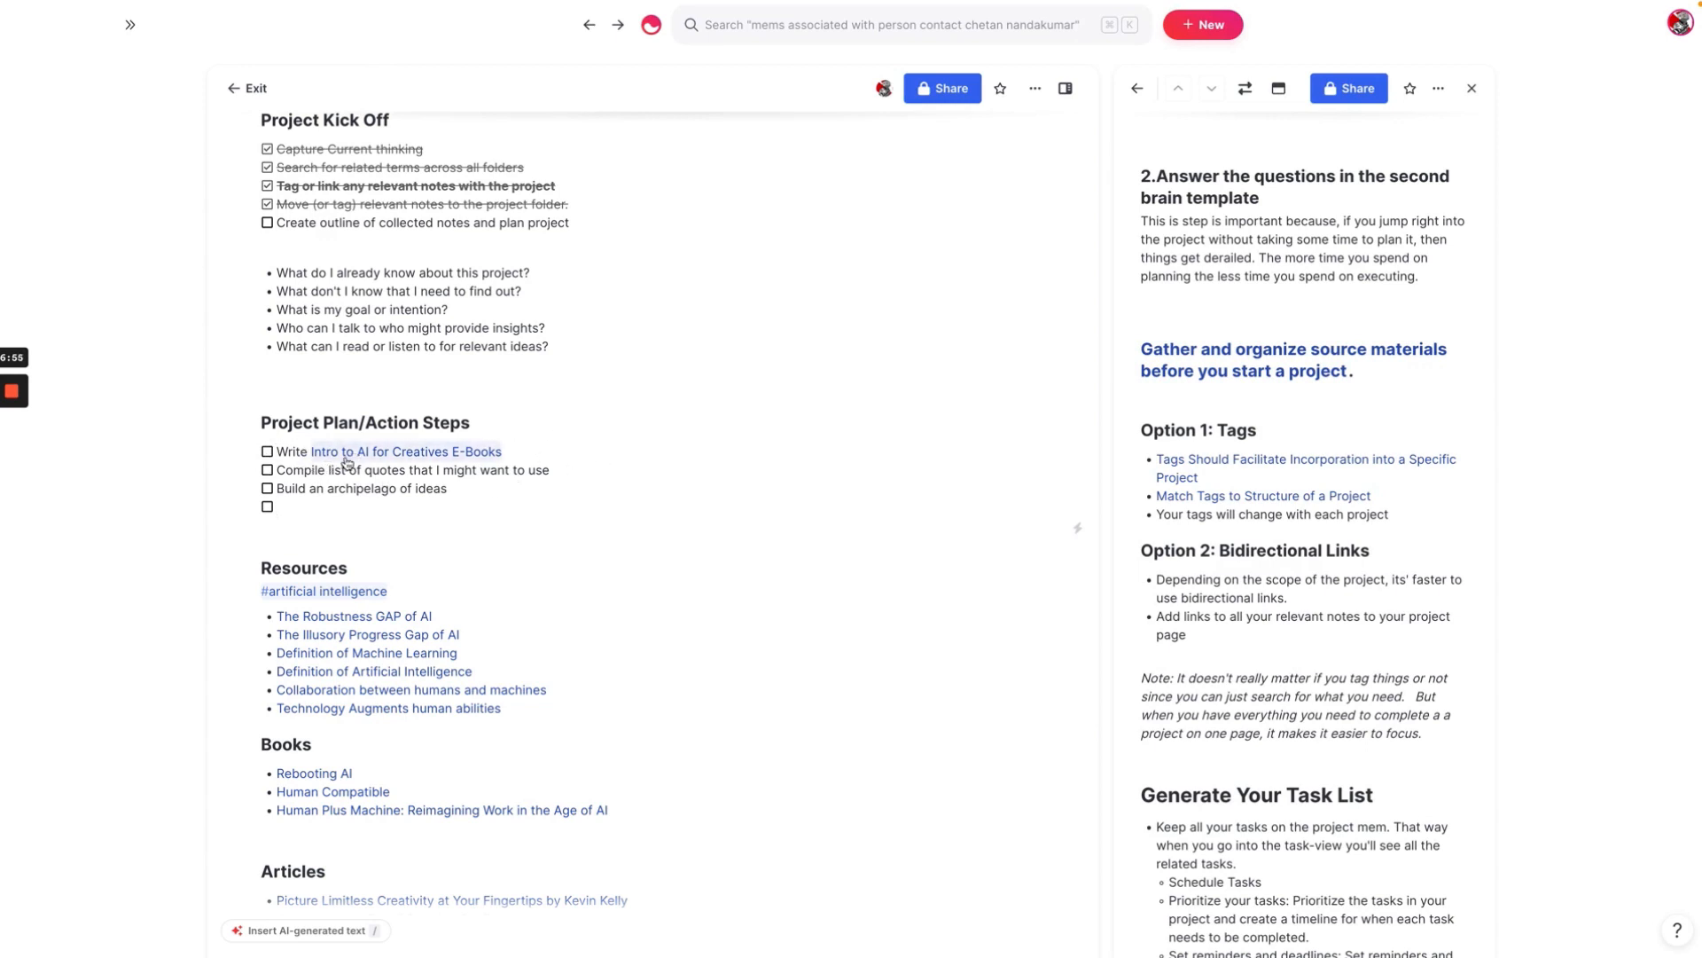
{"action": "scroll", "scroll_direction": "up", "scroll_amount": 3}
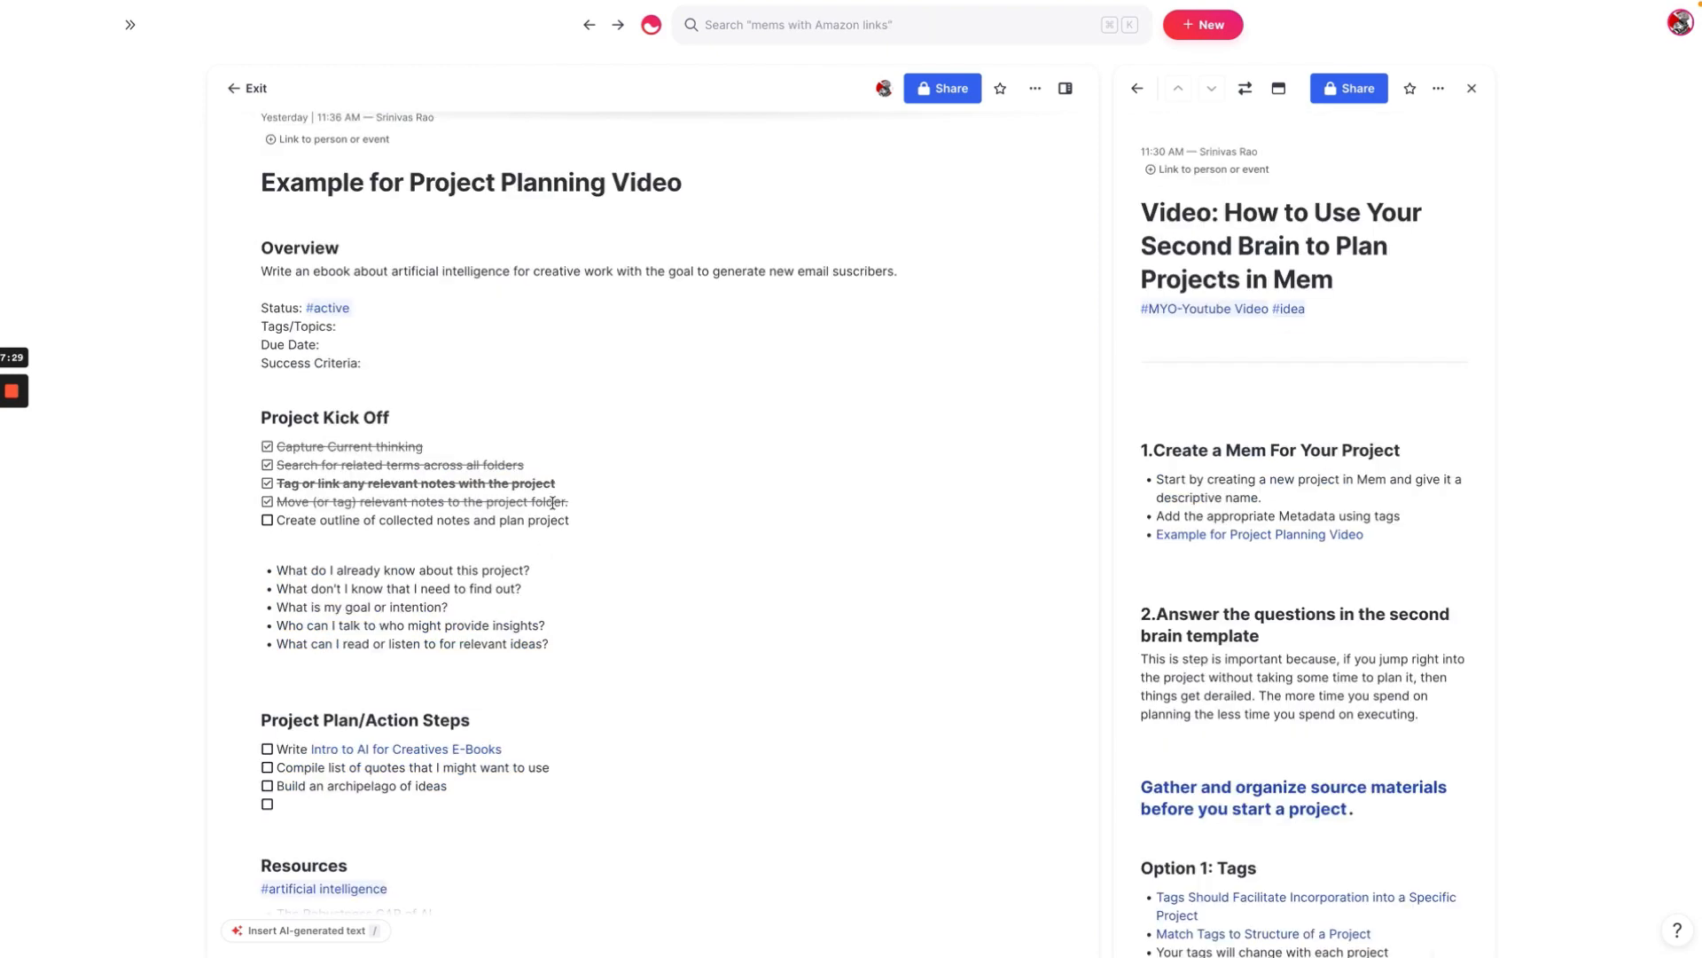
{"action": "scroll", "scroll_direction": "down", "scroll_amount": 3}
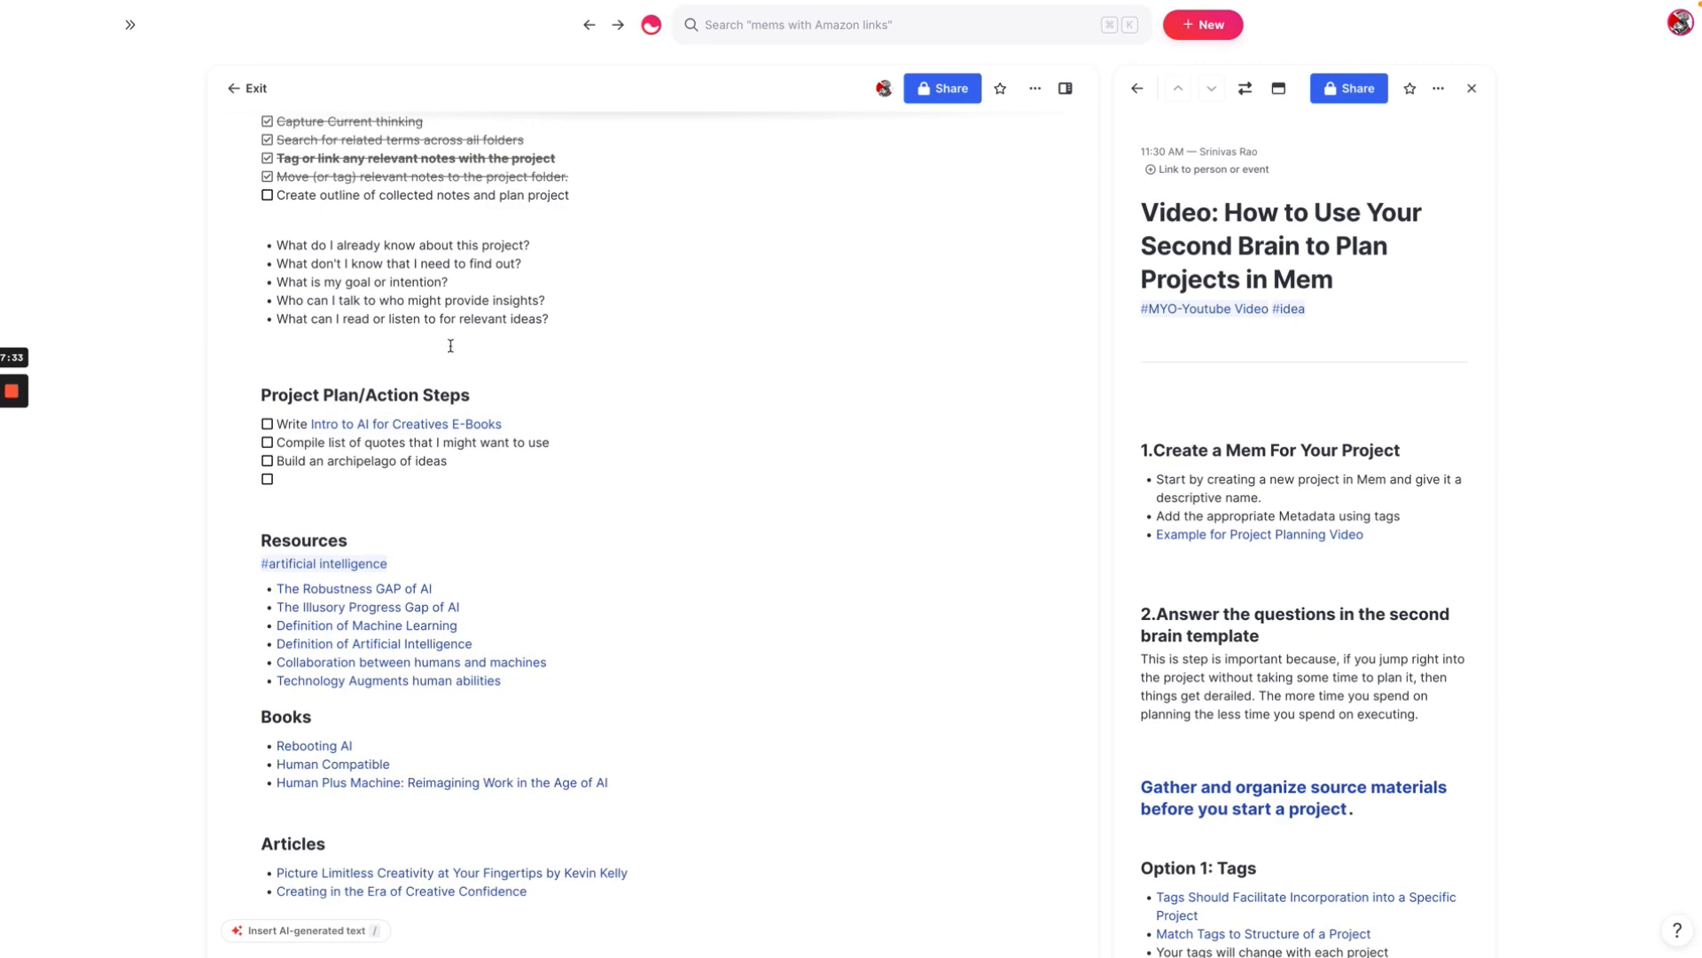
{"action": "left_click", "coordinate": [129, 23]}
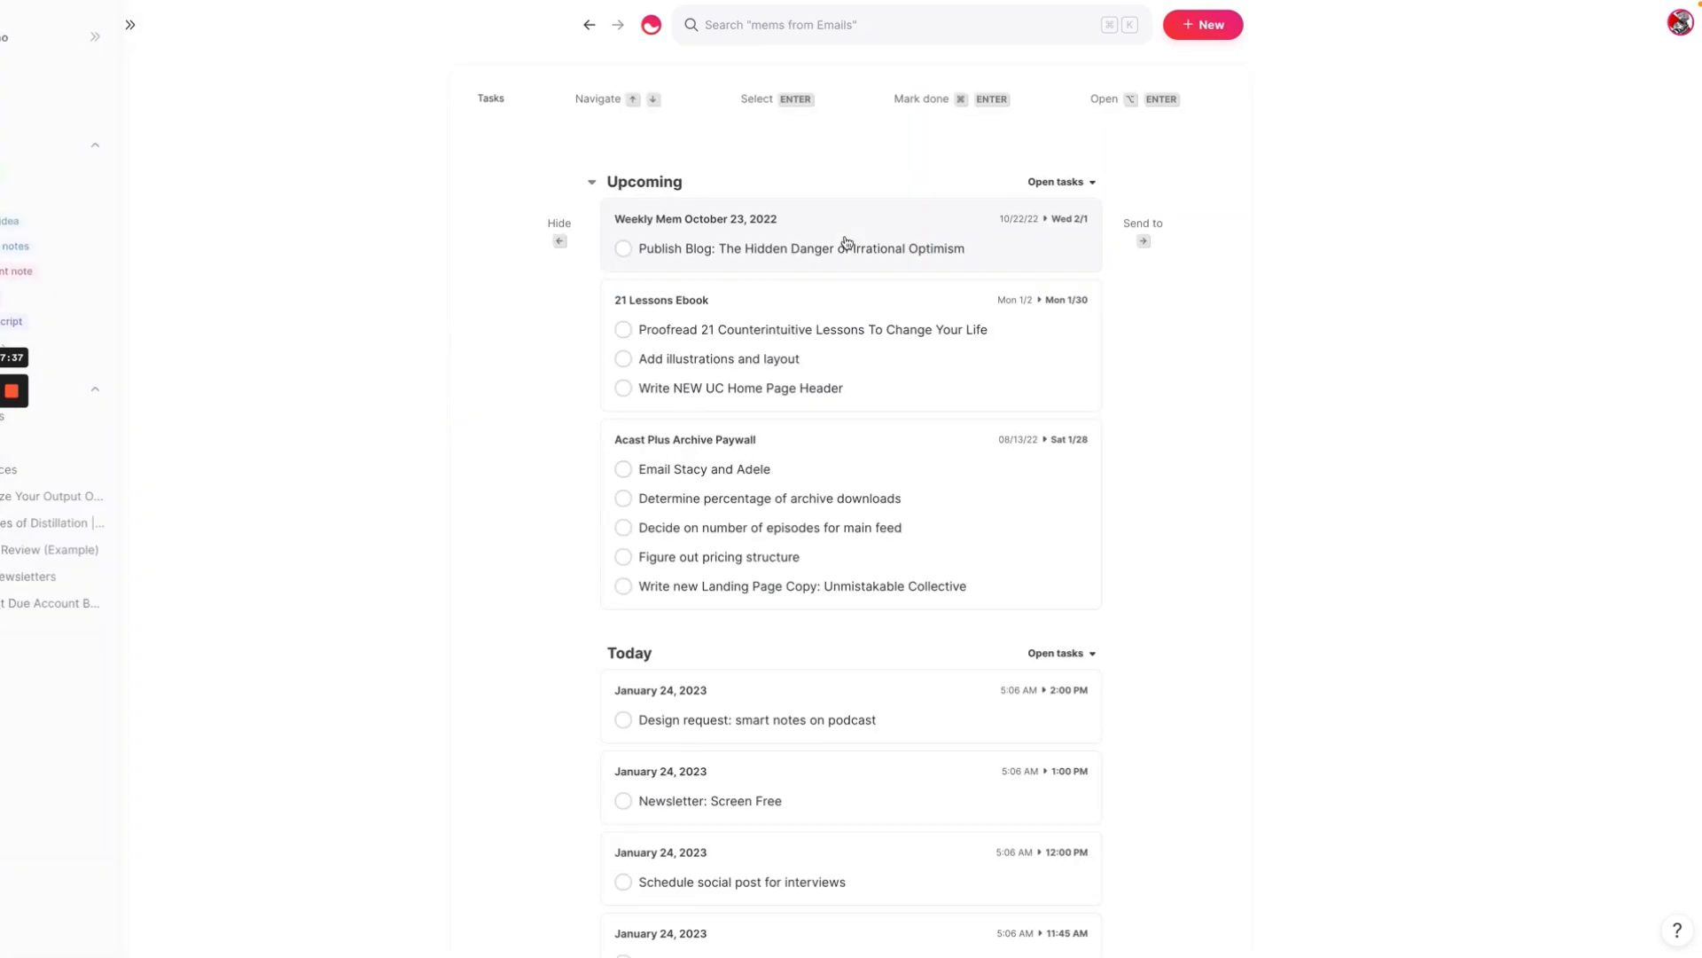
Scroll the Tasks view to the Yesterday group showing the project's action steps
{"action": "scroll", "scroll_direction": "down", "scroll_amount": 3}
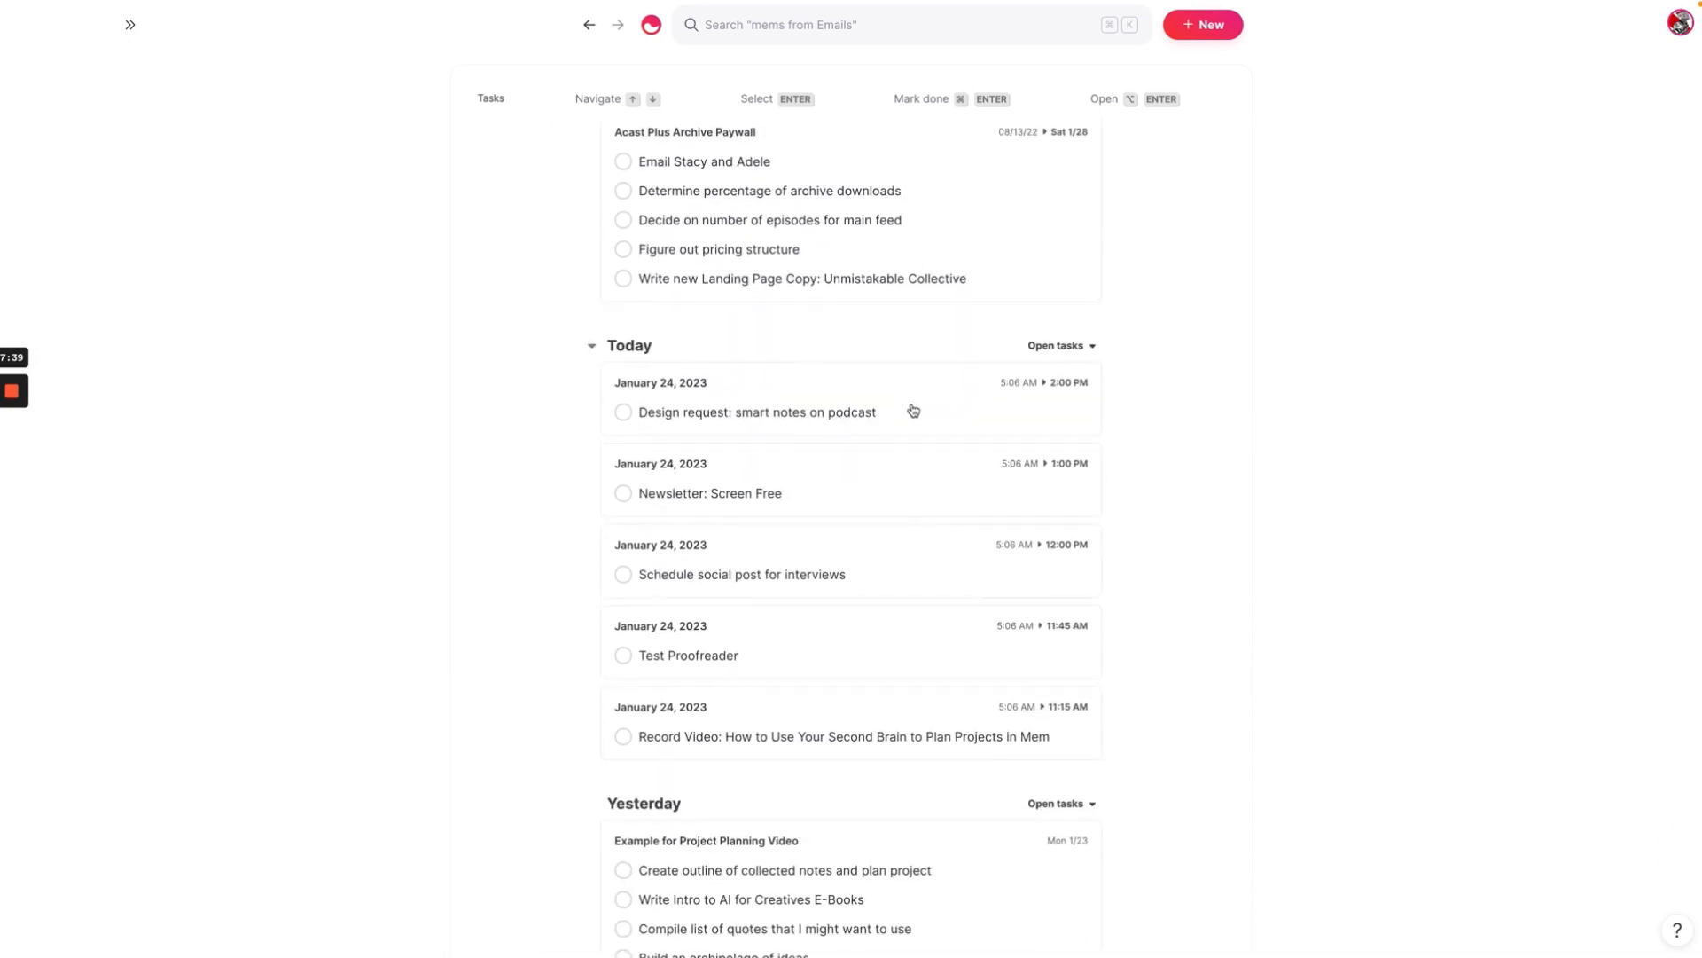
{"action": "scroll", "scroll_direction": "down", "scroll_amount": 3}
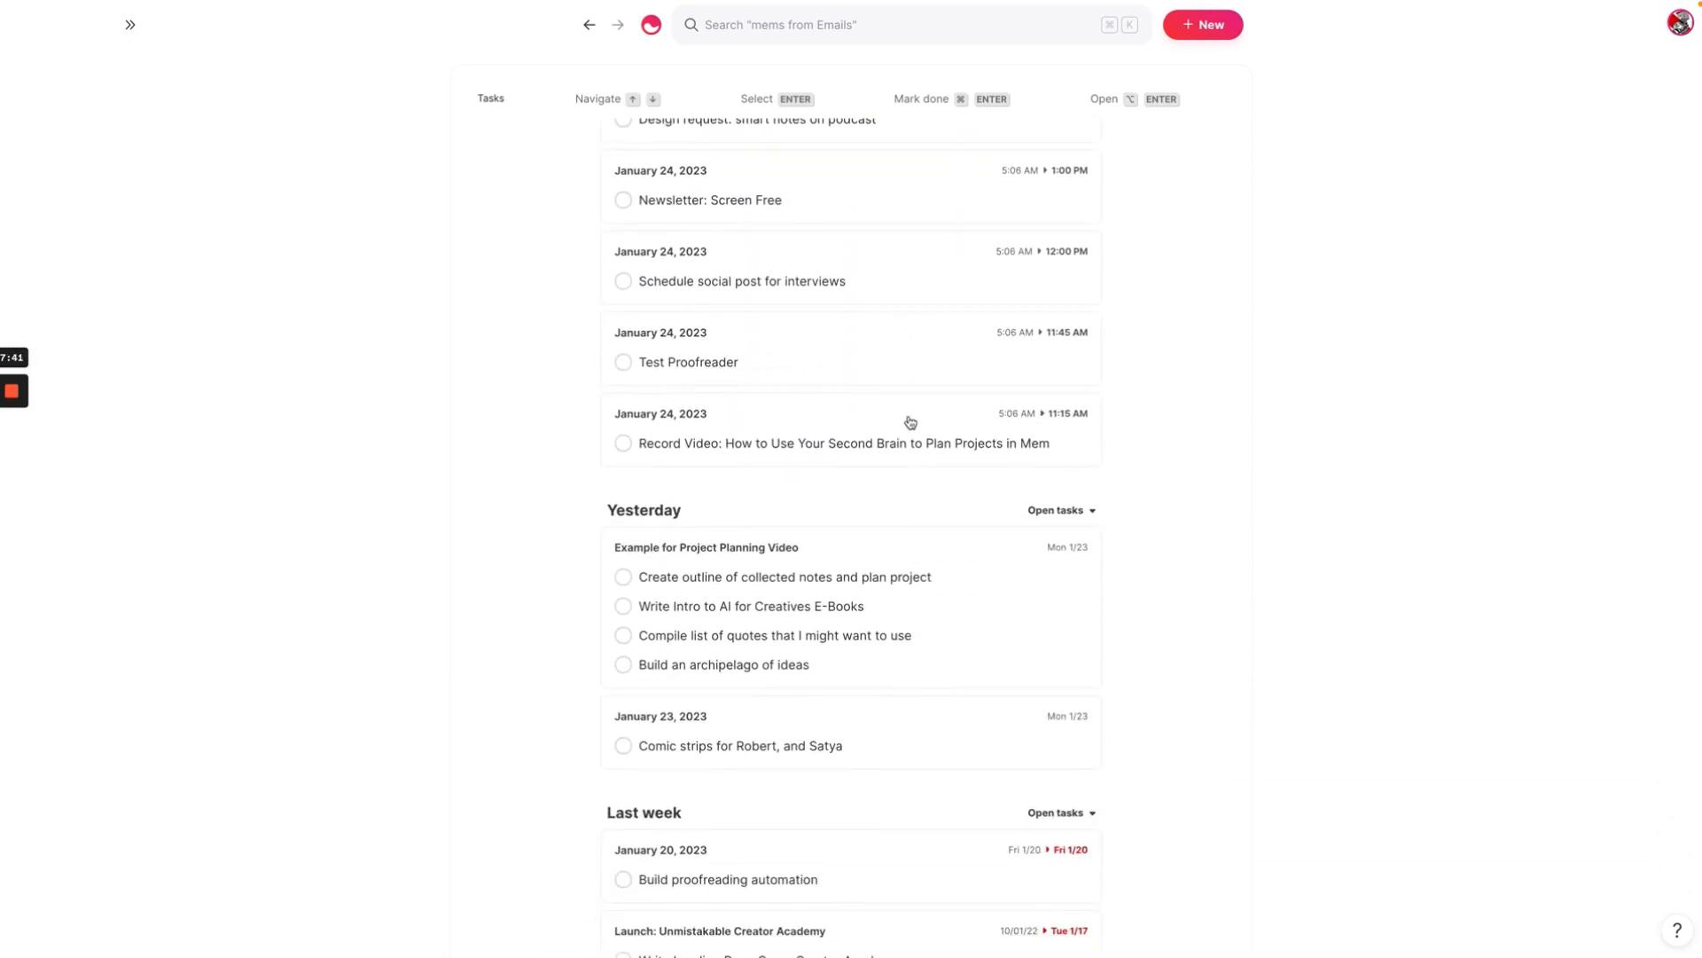
{"action": "scroll", "scroll_direction": "down", "scroll_amount": 3}
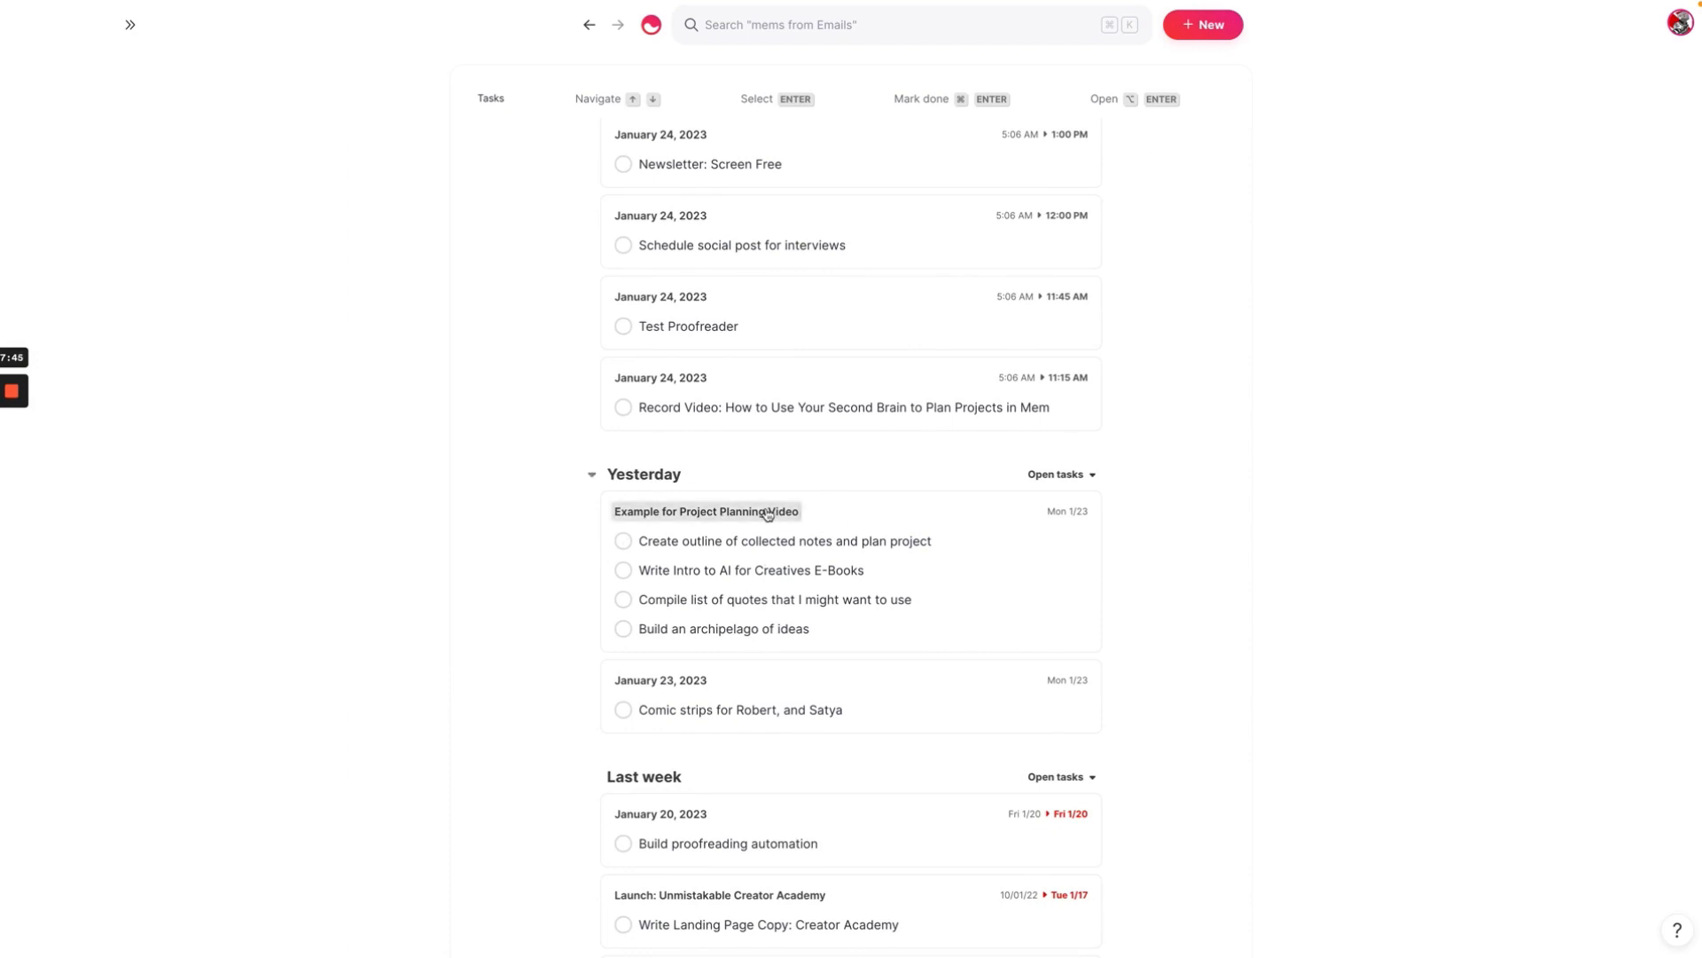
{"action": "mouse_move", "coordinate": [645, 579]}
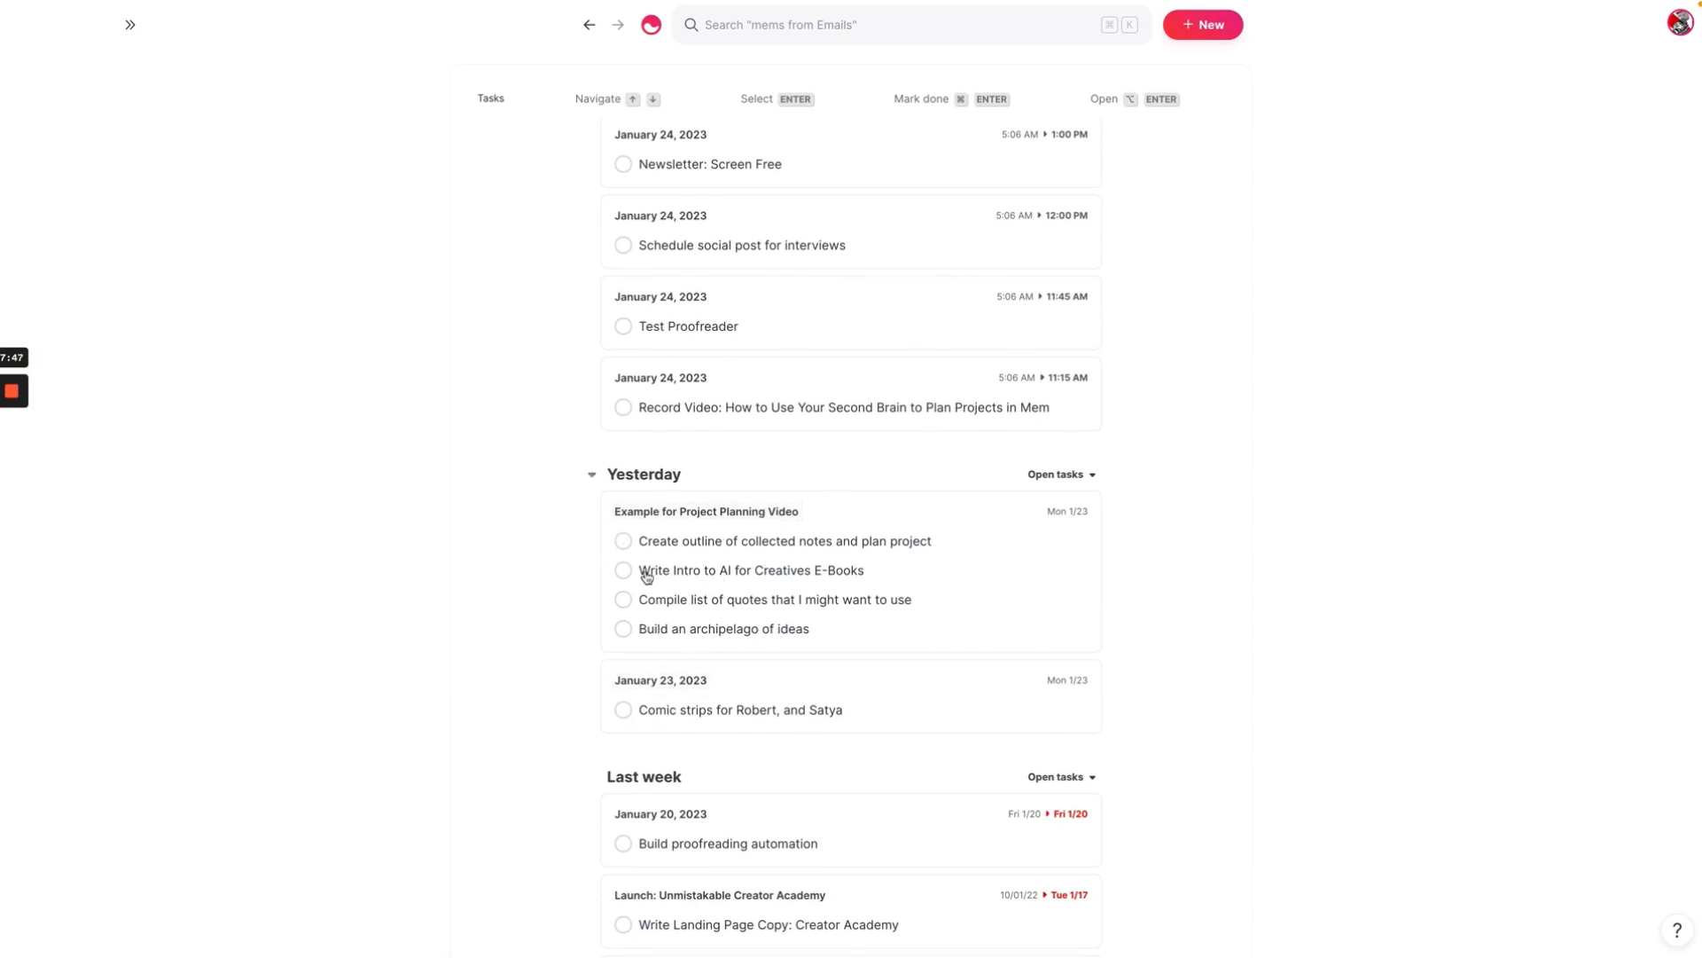
{"action": "mouse_move", "coordinate": [748, 582]}
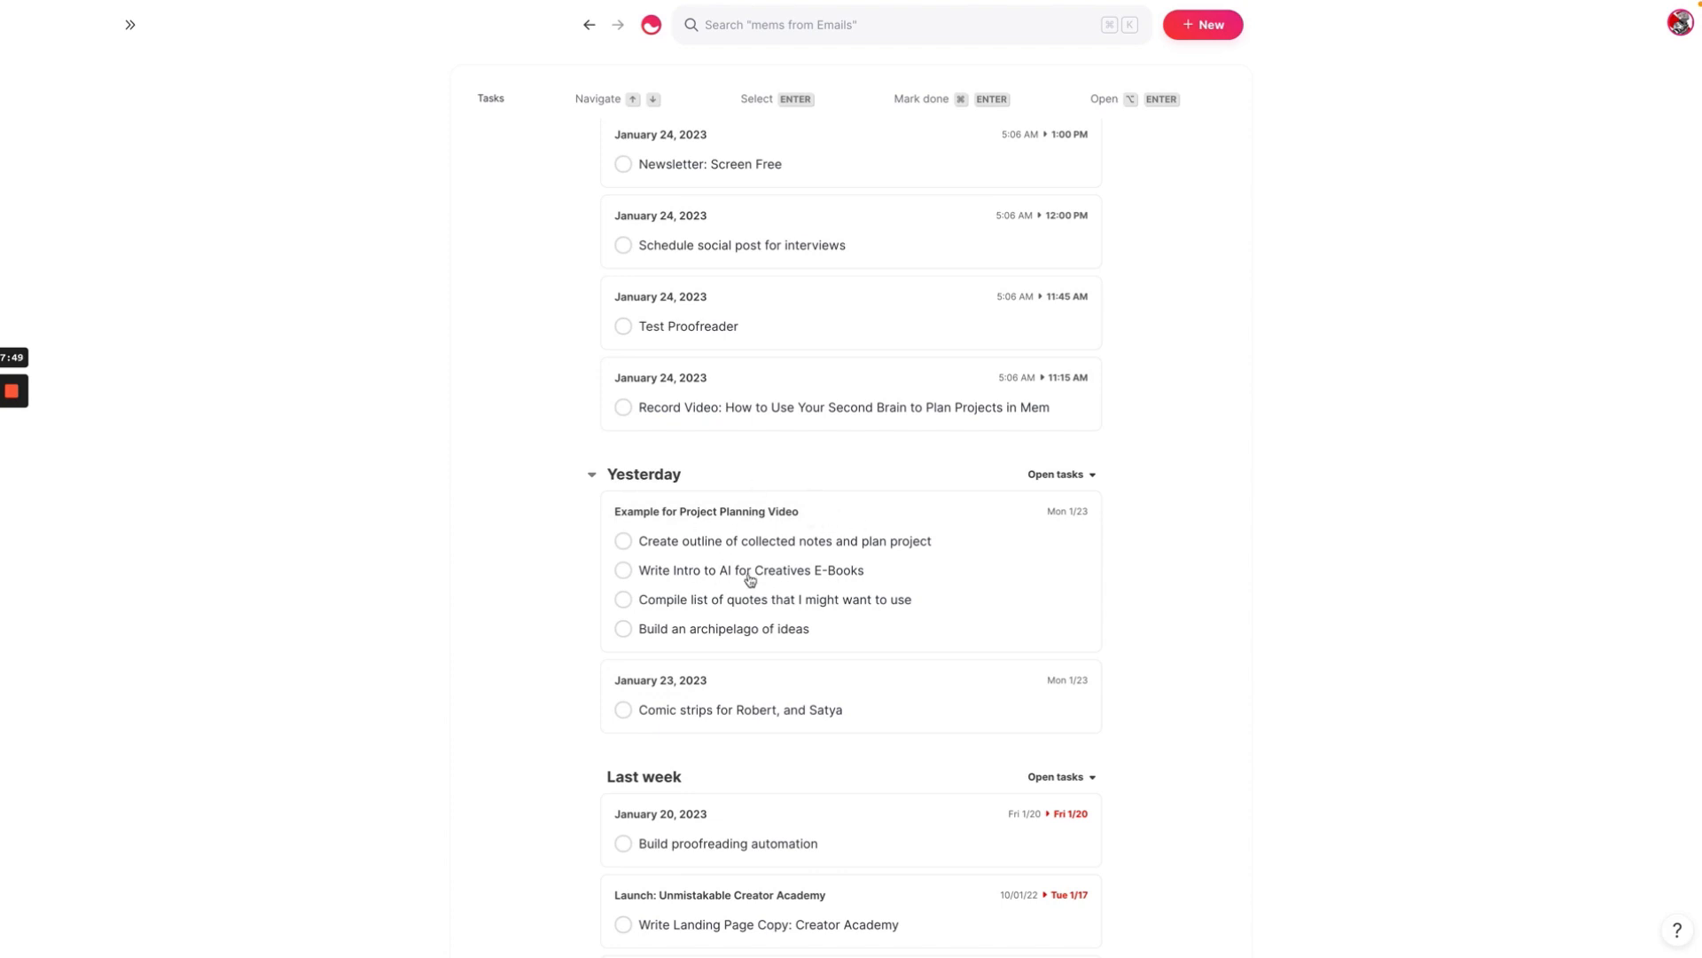
{"action": "mouse_move", "coordinate": [534, 76]}
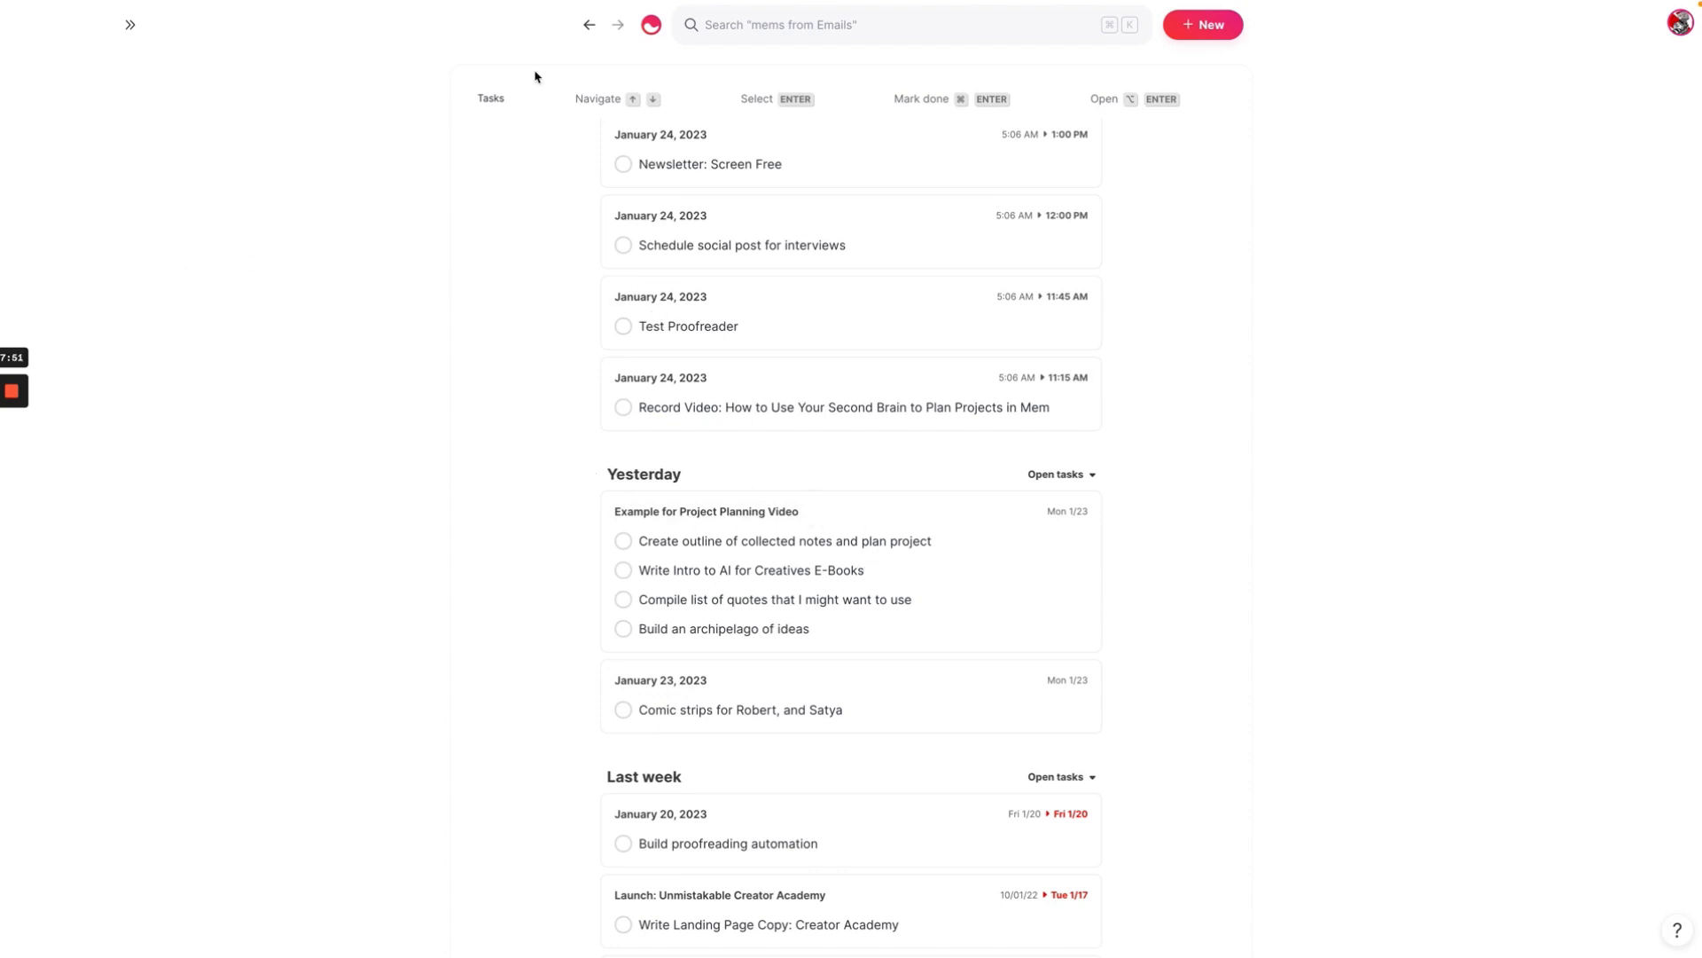
Go back to the project mem and scroll to its Project Plan/Action Steps
{"action": "left_click", "coordinate": [706, 511]}
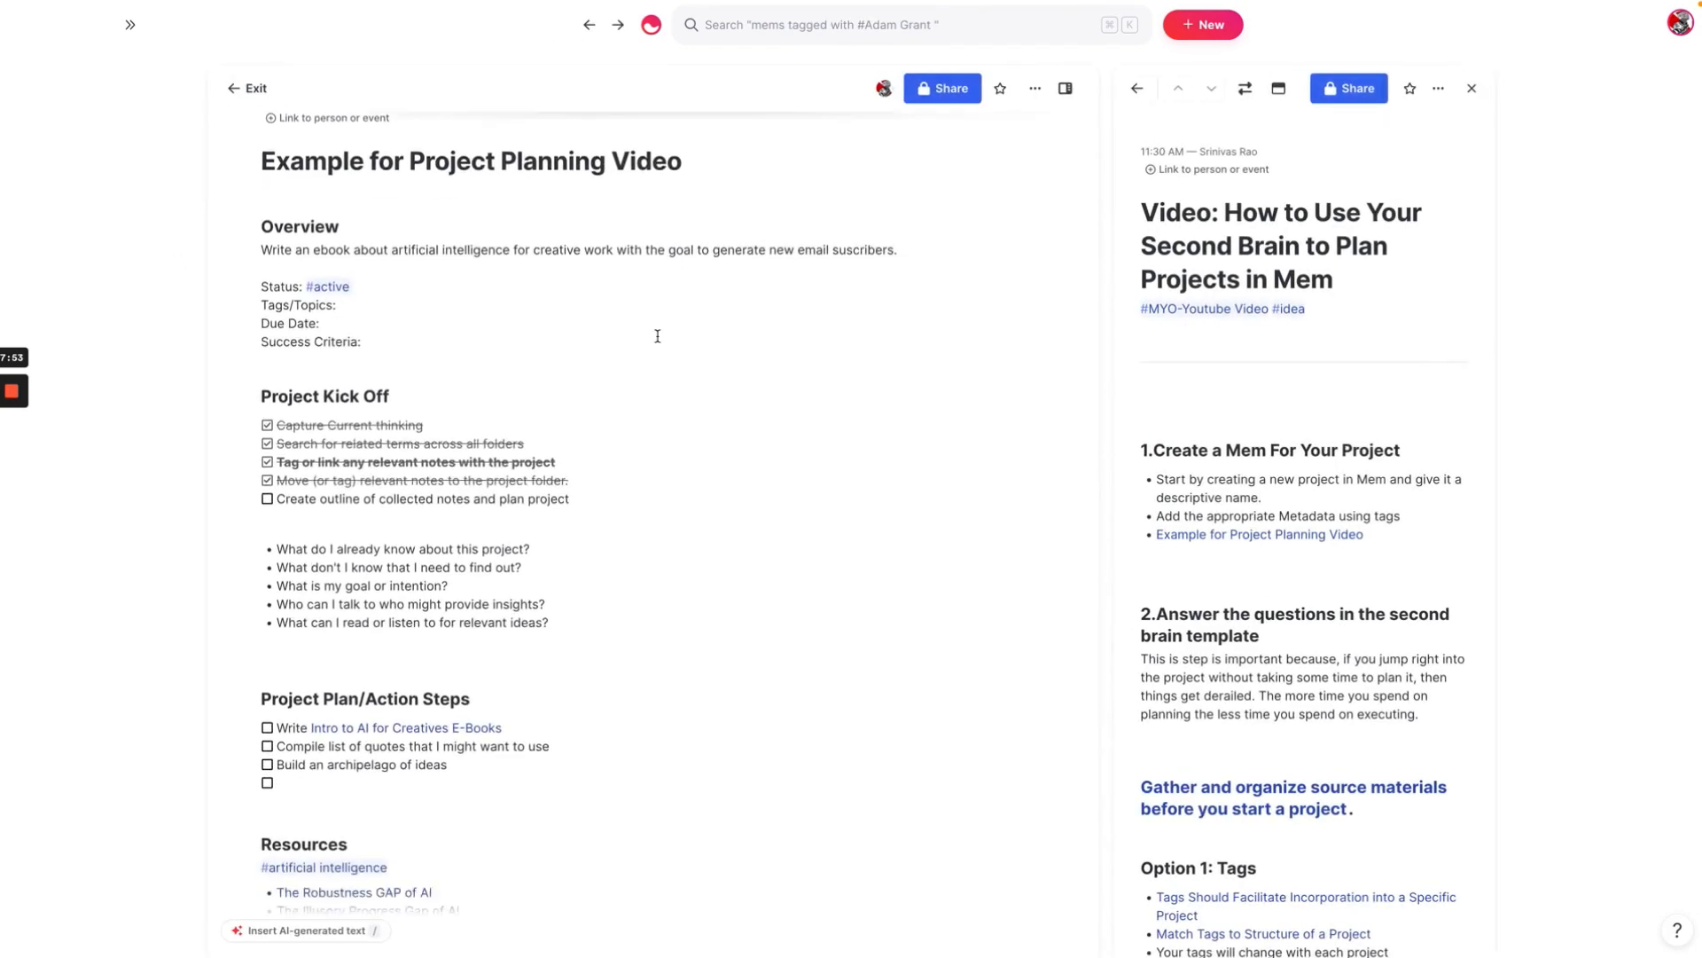
{"action": "scroll", "scroll_direction": "down", "scroll_amount": 3}
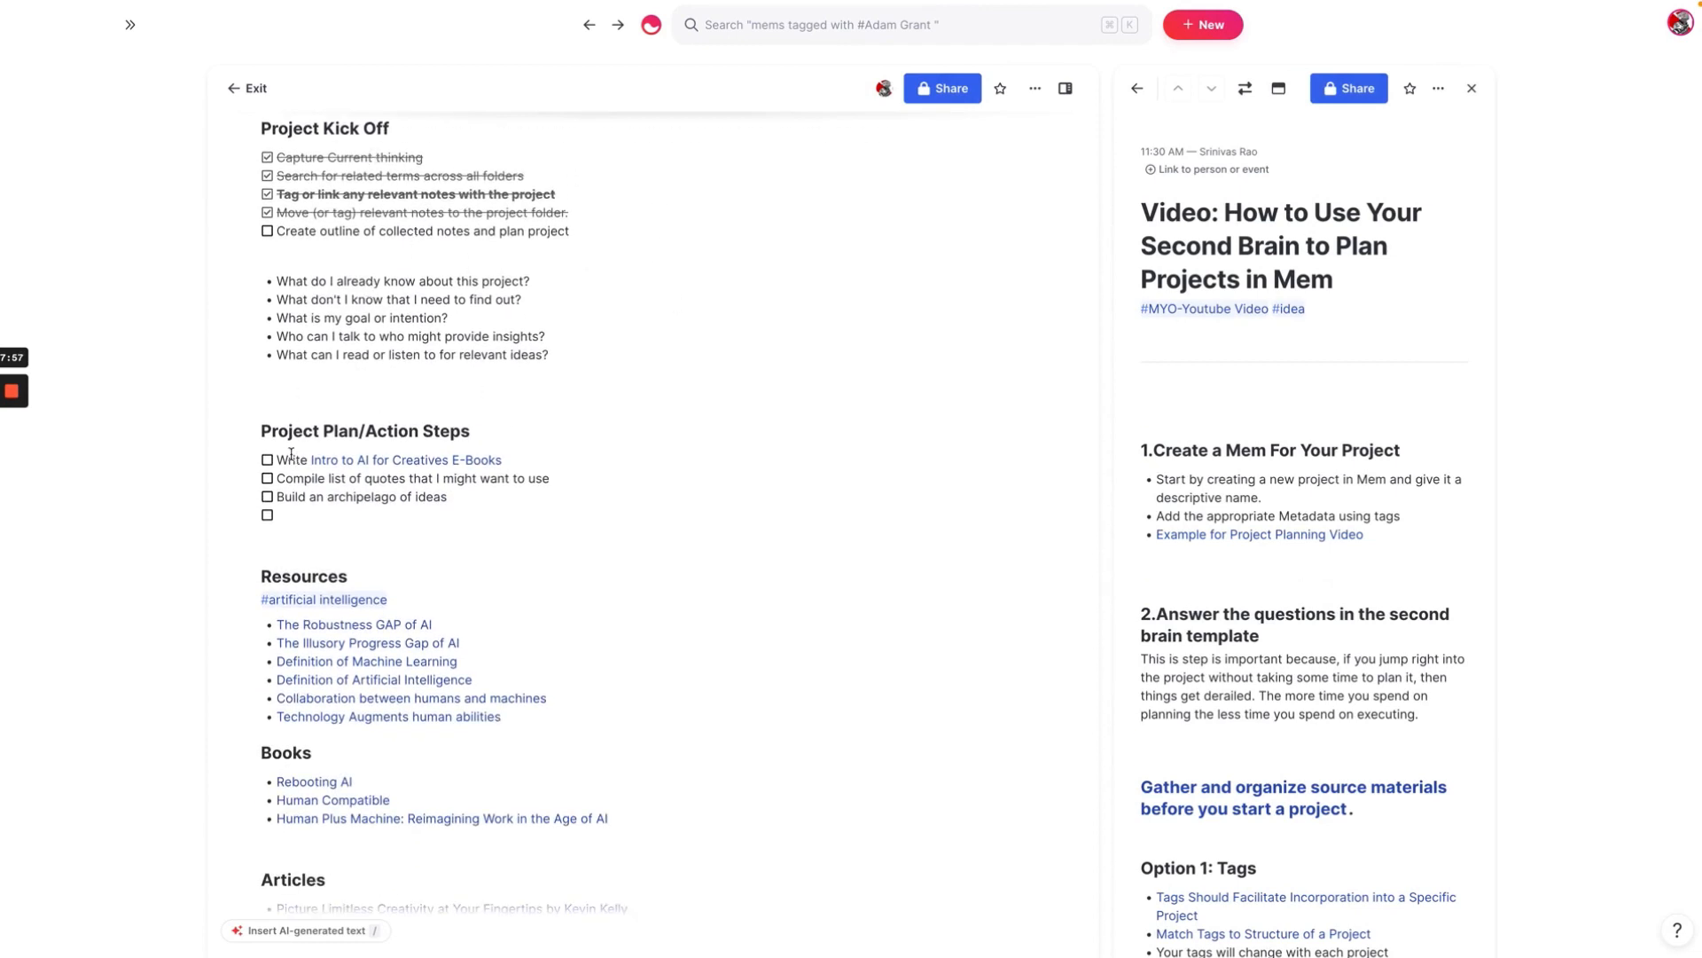
{"action": "scroll", "scroll_direction": "down", "scroll_amount": 3}
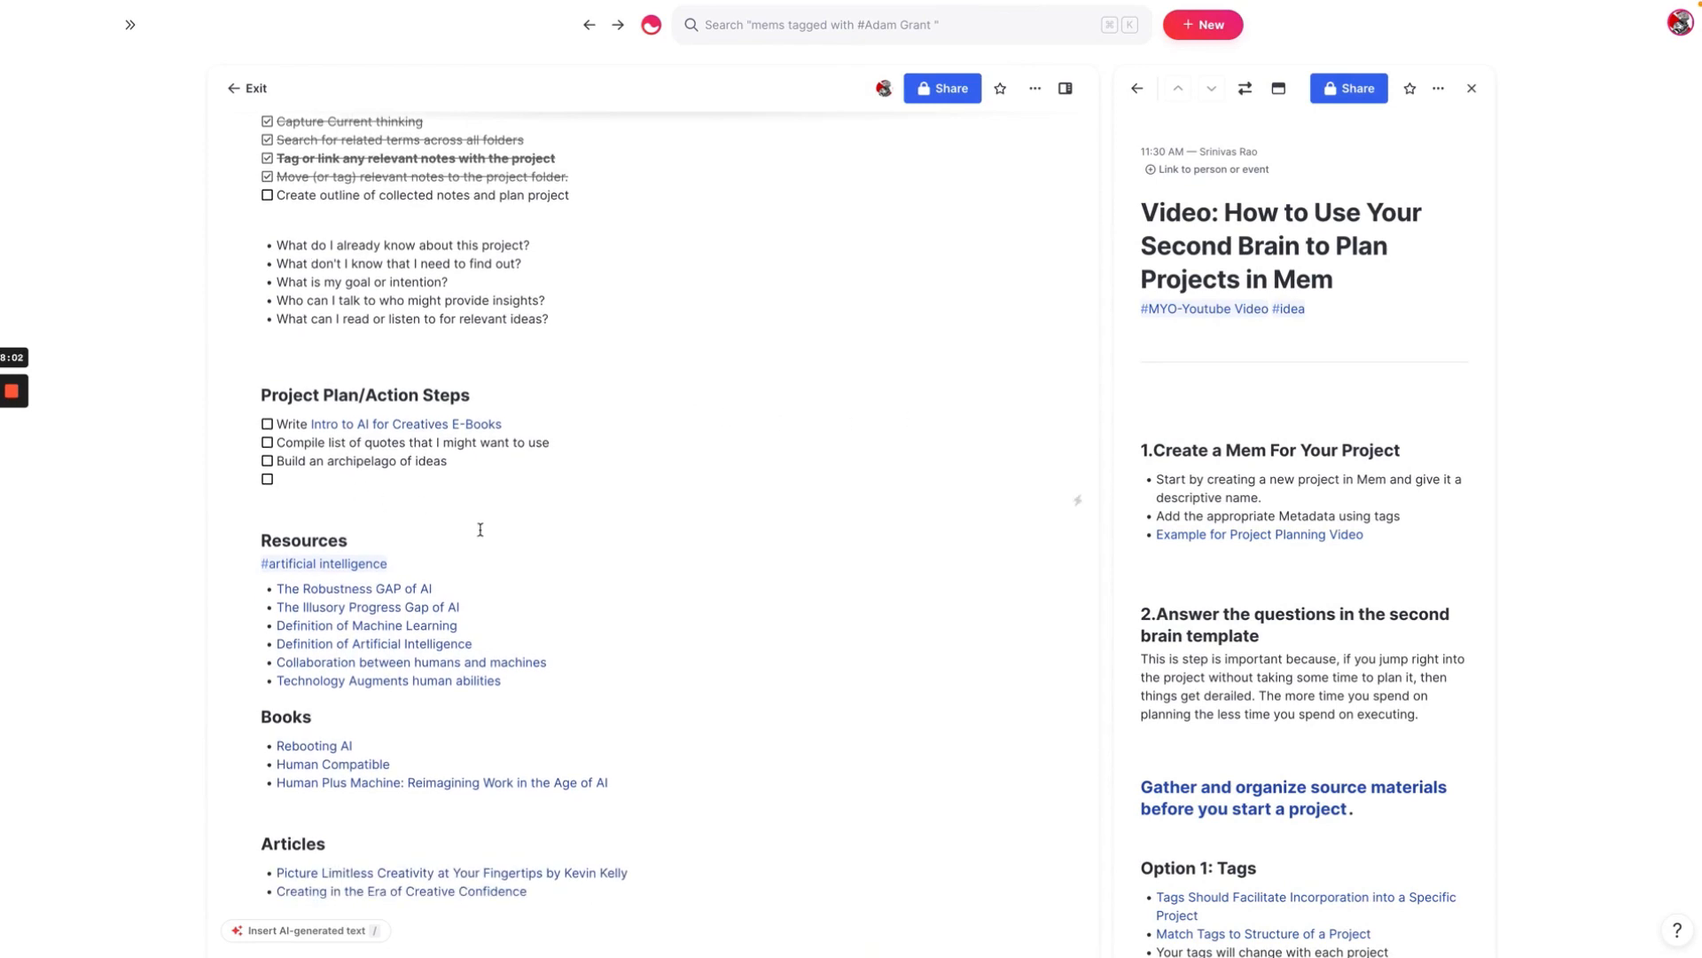
{"action": "mouse_move", "coordinate": [505, 481]}
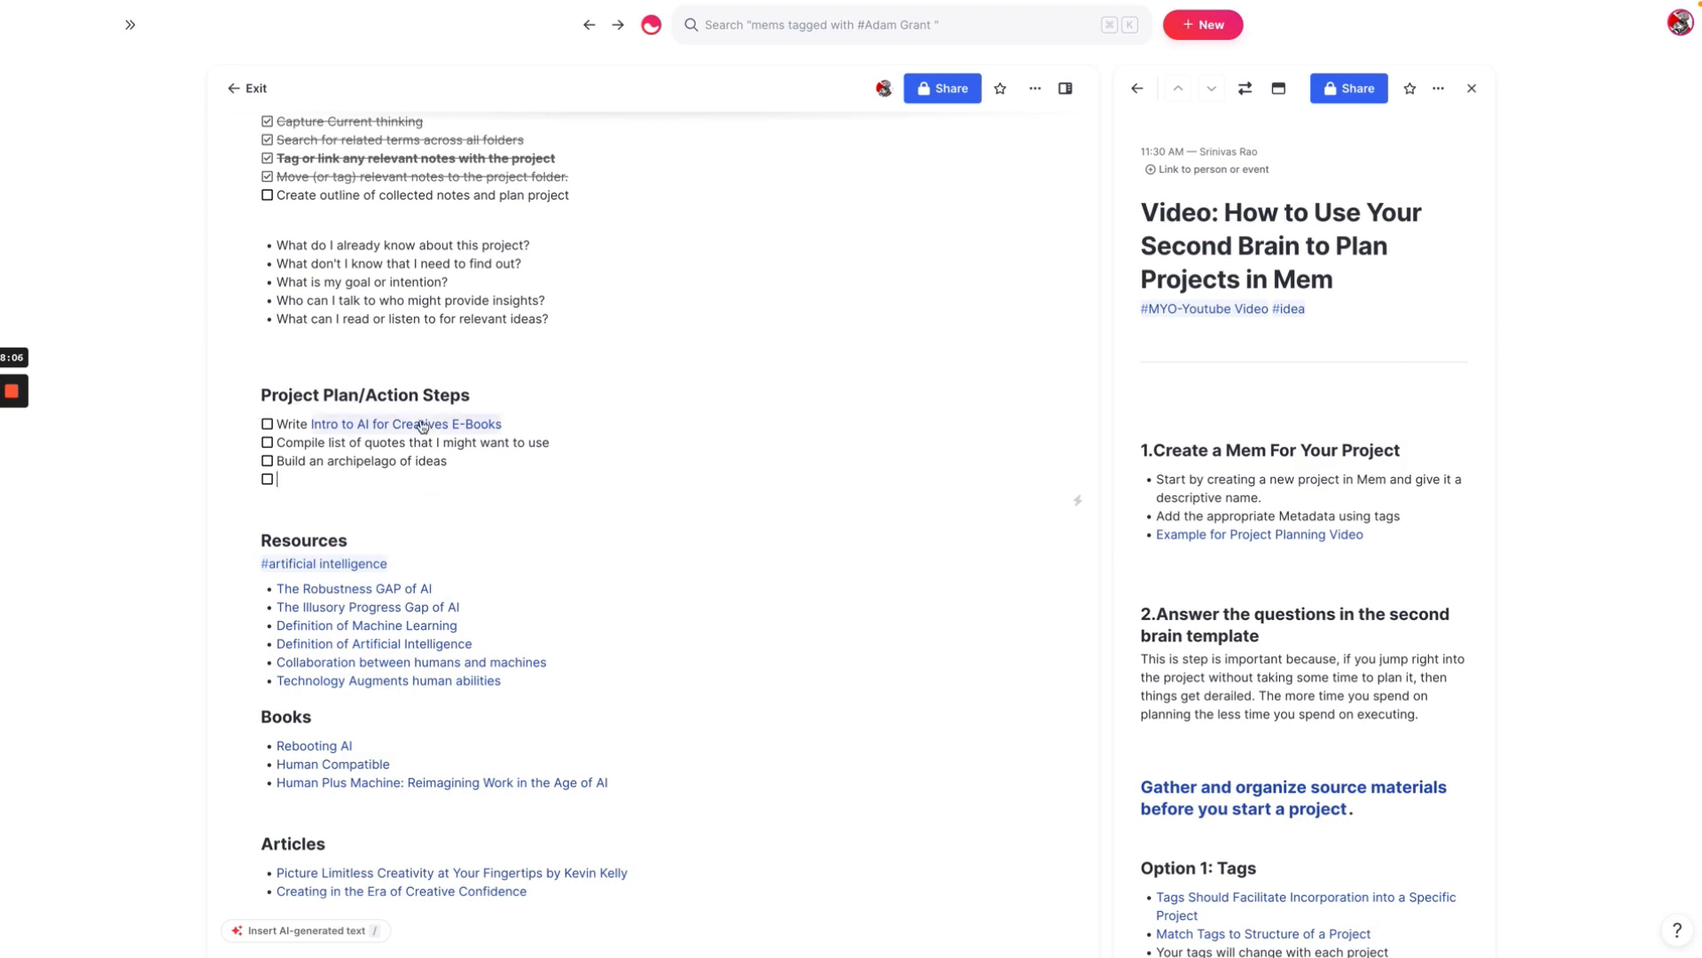
Open the linked Intro to AI for Creatives E-Books mem and add it to the Inbox
{"action": "left_click", "coordinate": [404, 424]}
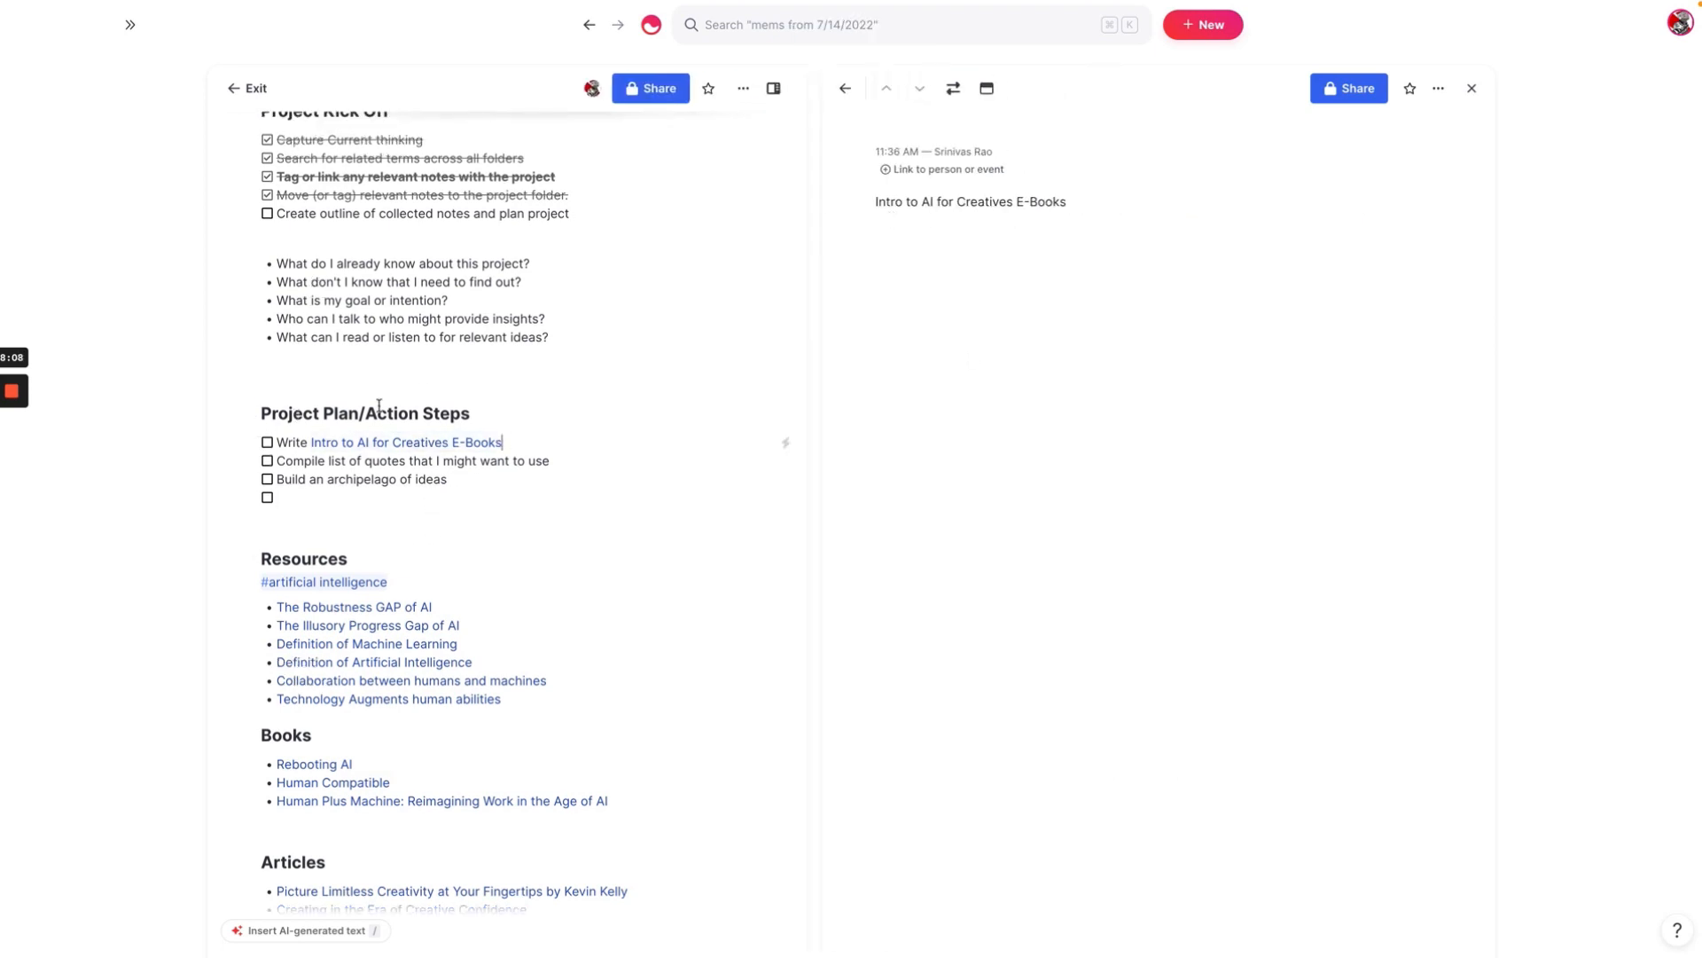
{"action": "left_click", "coordinate": [1438, 89]}
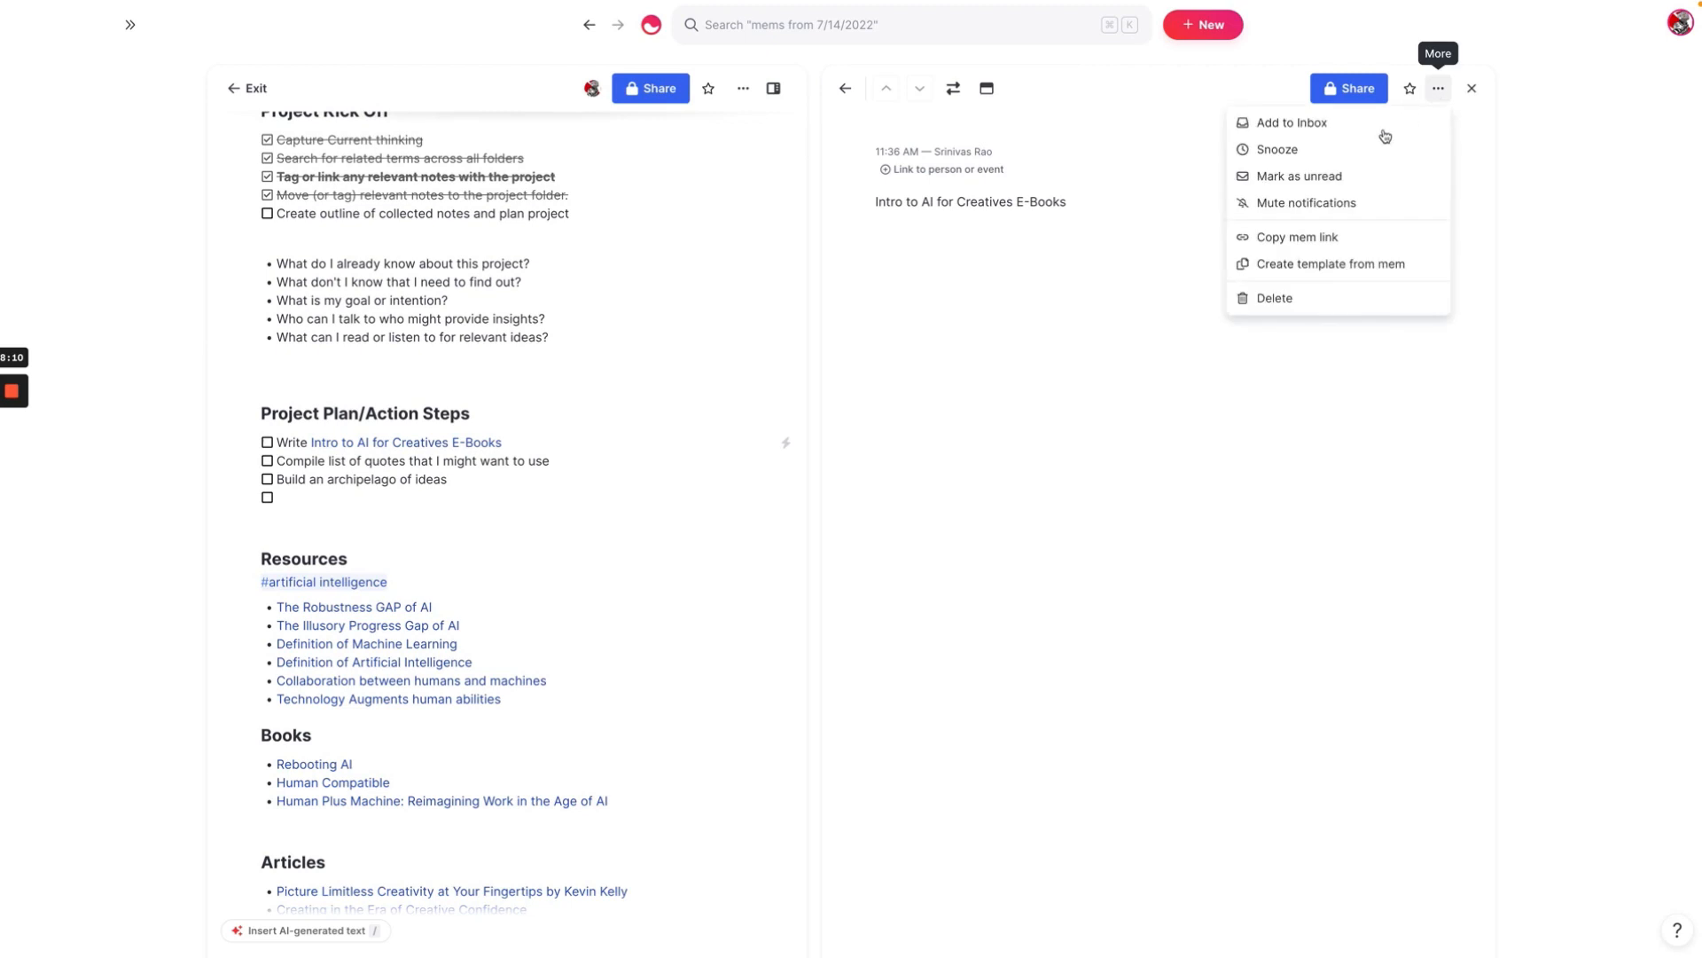
{"action": "left_click", "coordinate": [1291, 122]}
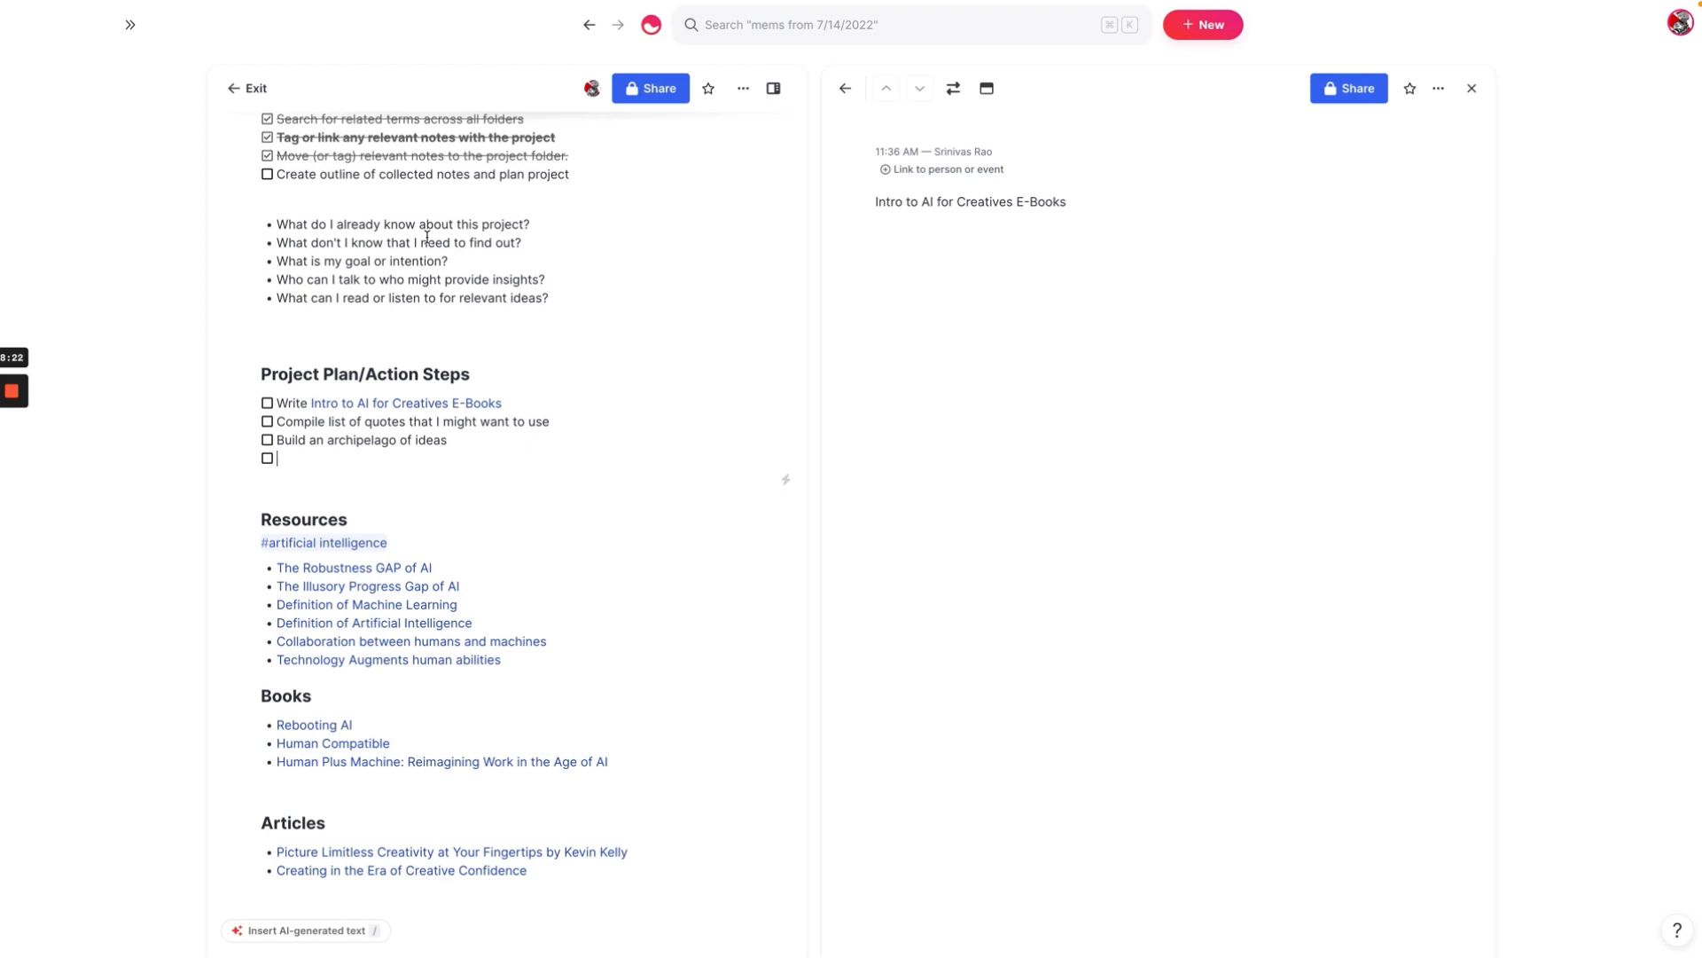
{"action": "mouse_move", "coordinate": [314, 611]}
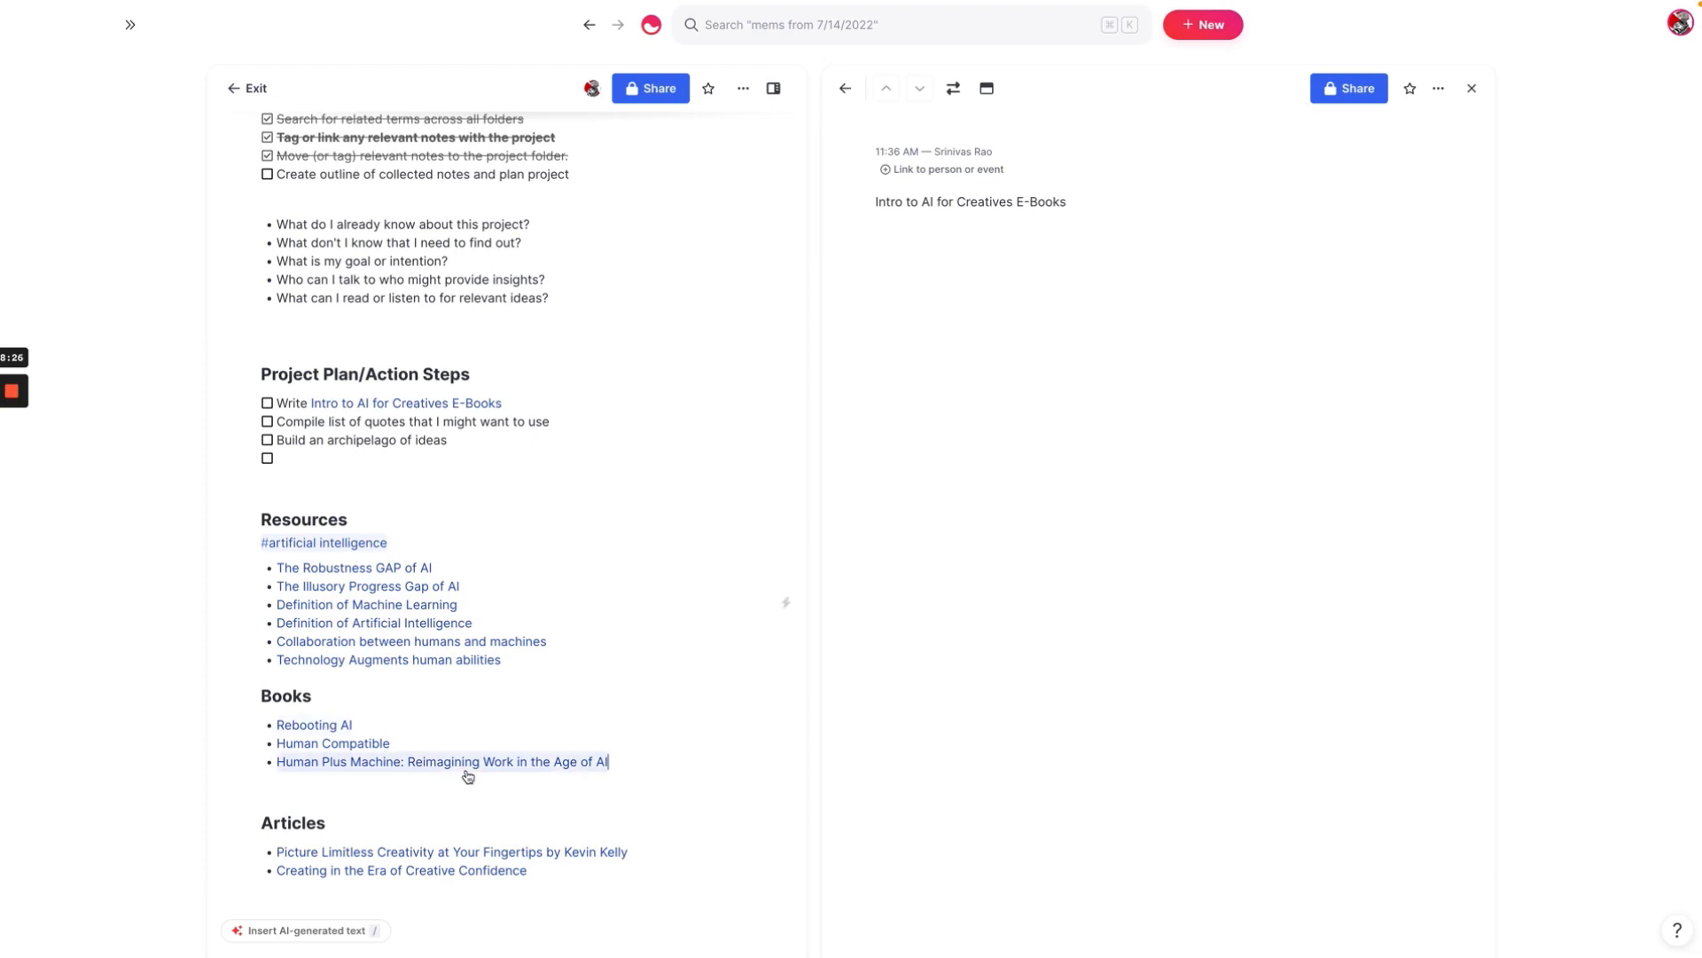
Add the Human Plus Machine book mem to the Inbox and close its side panel
{"action": "left_click", "coordinate": [1438, 89]}
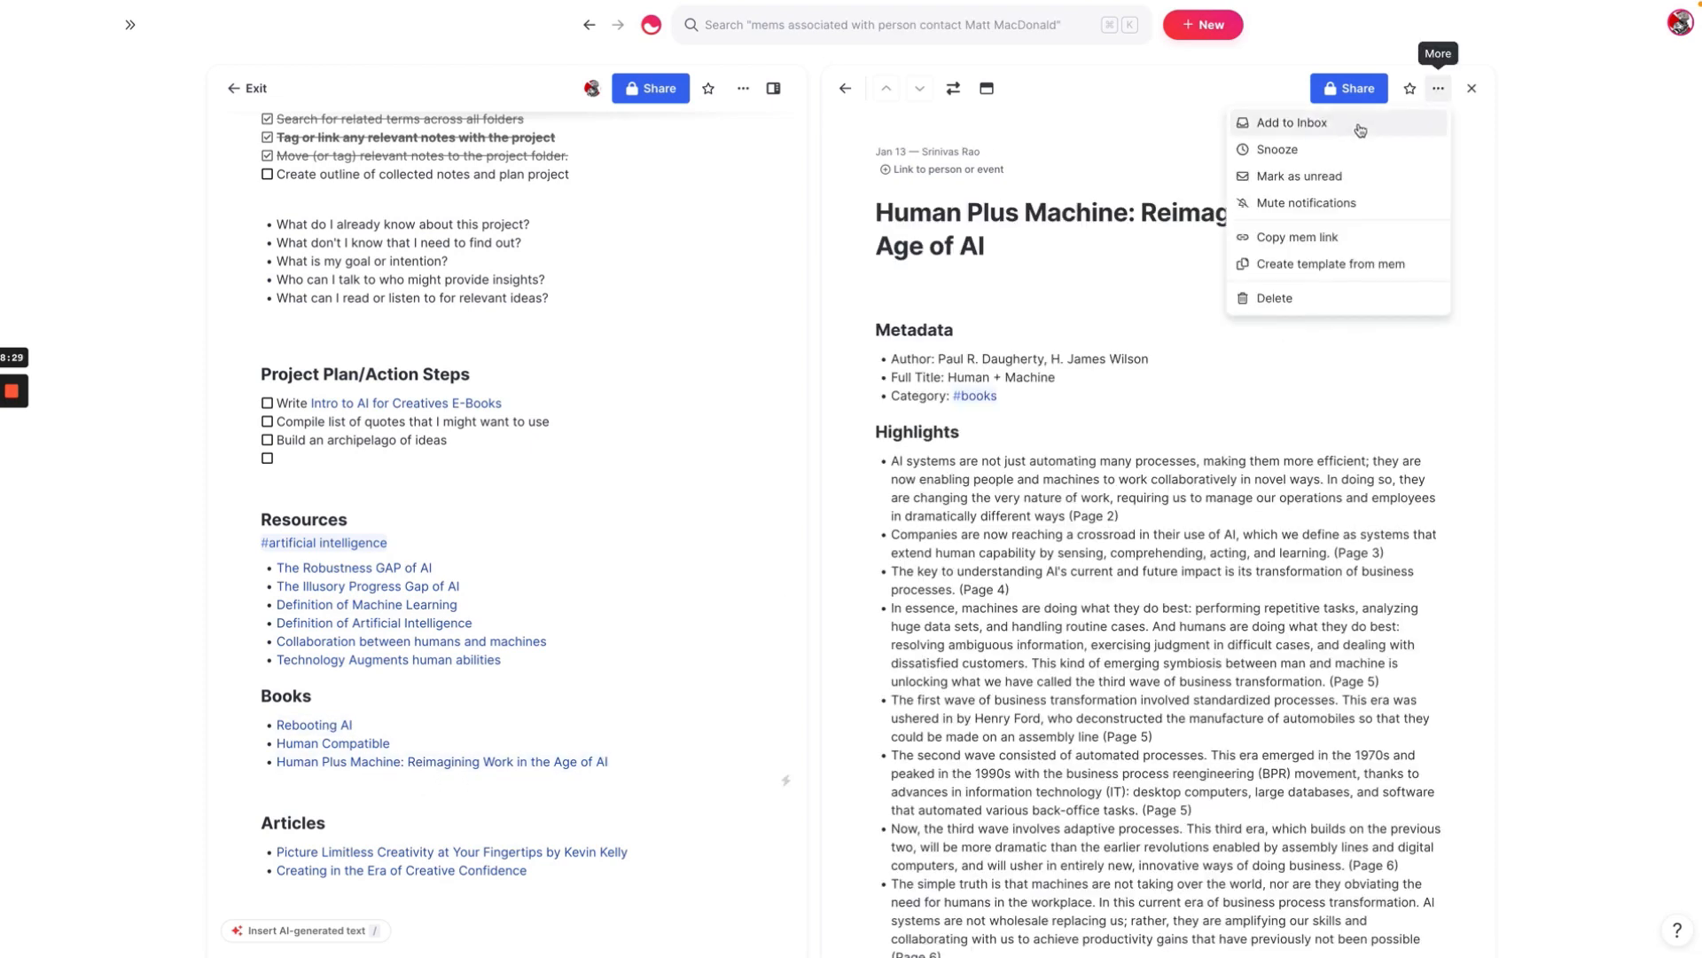
{"action": "left_click", "coordinate": [1291, 122]}
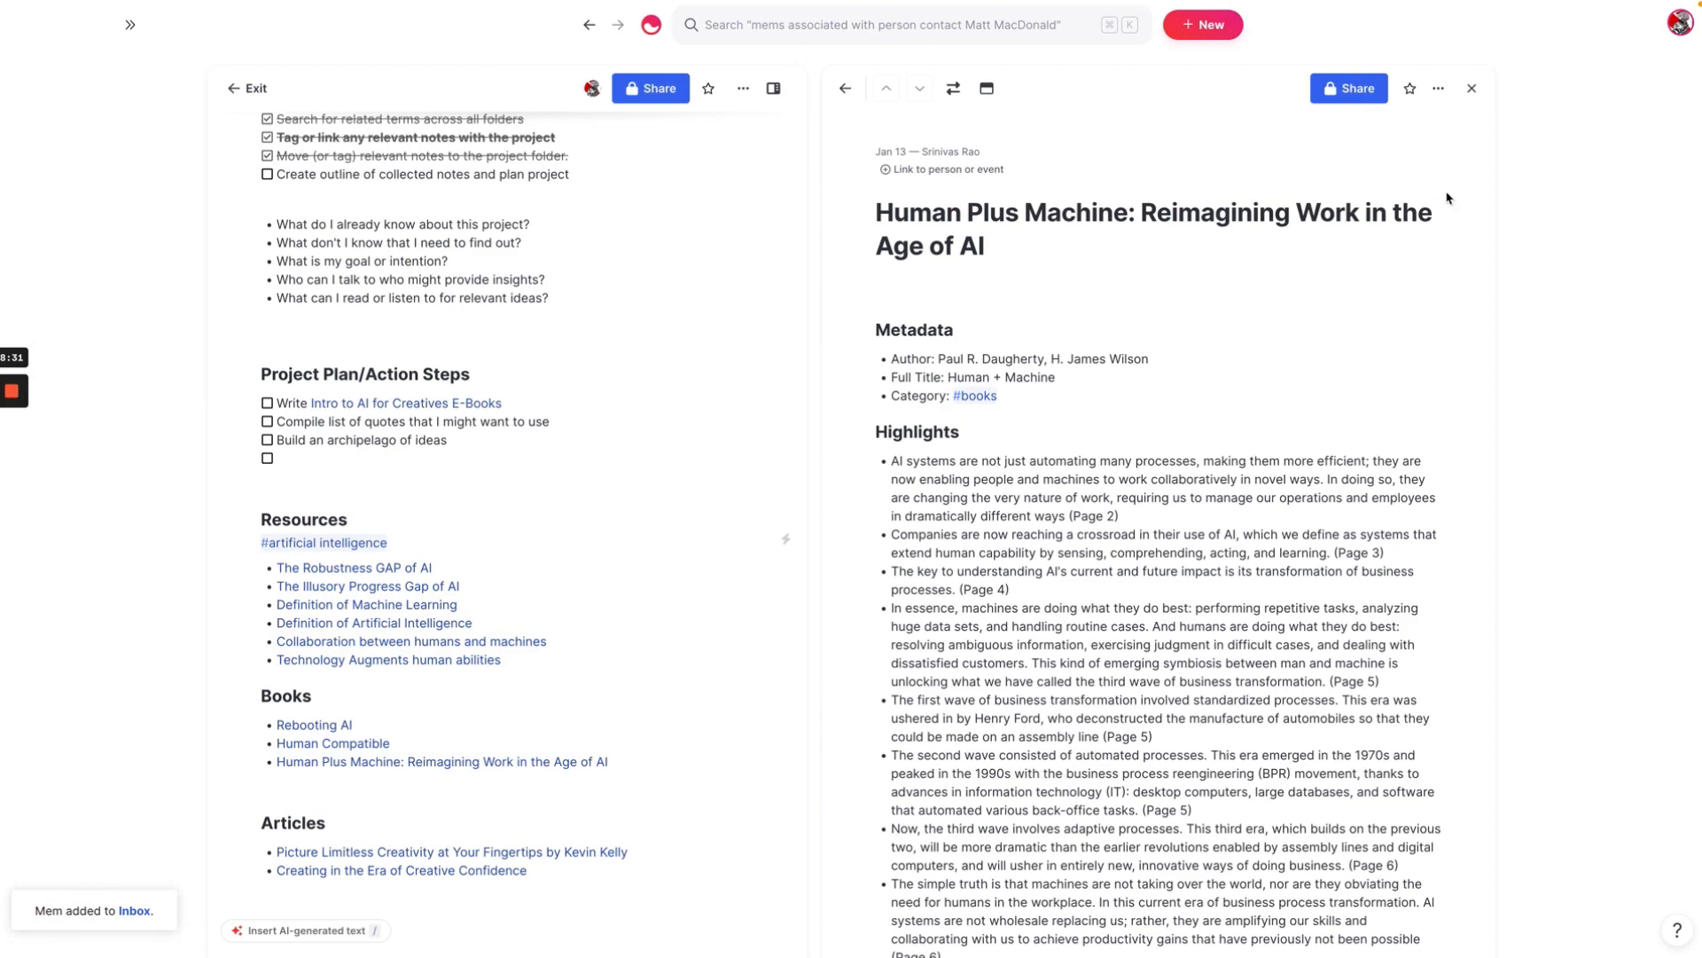
{"action": "left_click", "coordinate": [1473, 88]}
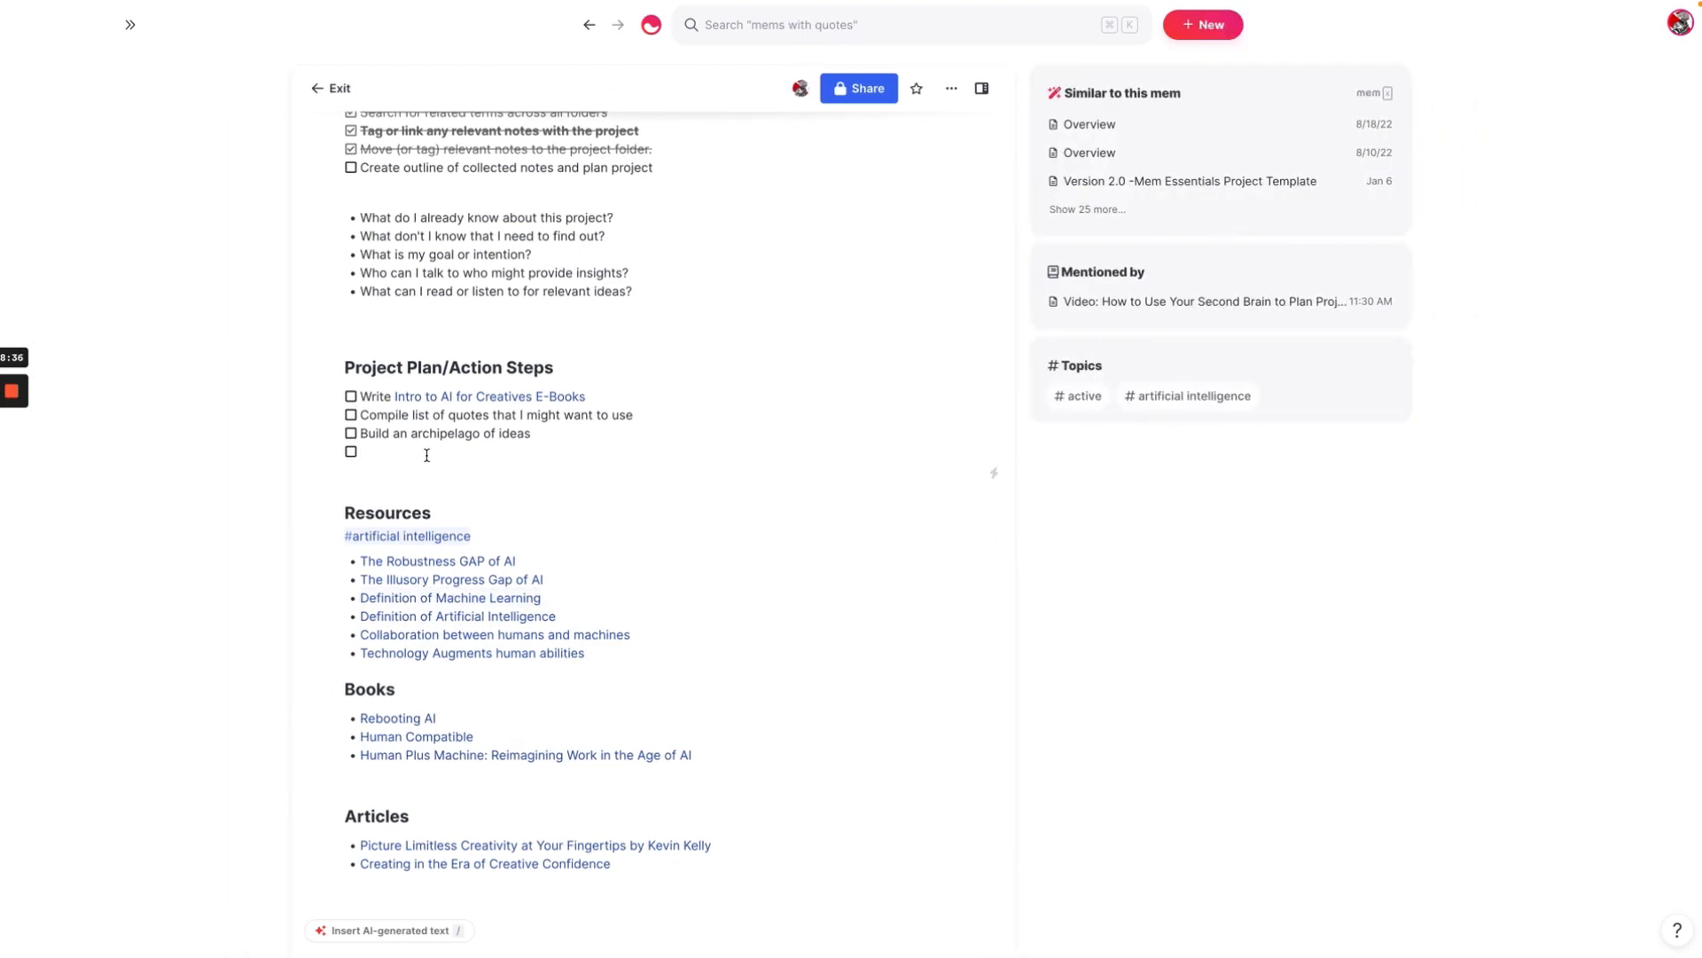
Add action step to highlight quotes from various books in my inbox
{"action": "type", "text": "Highlight and underline key u"}
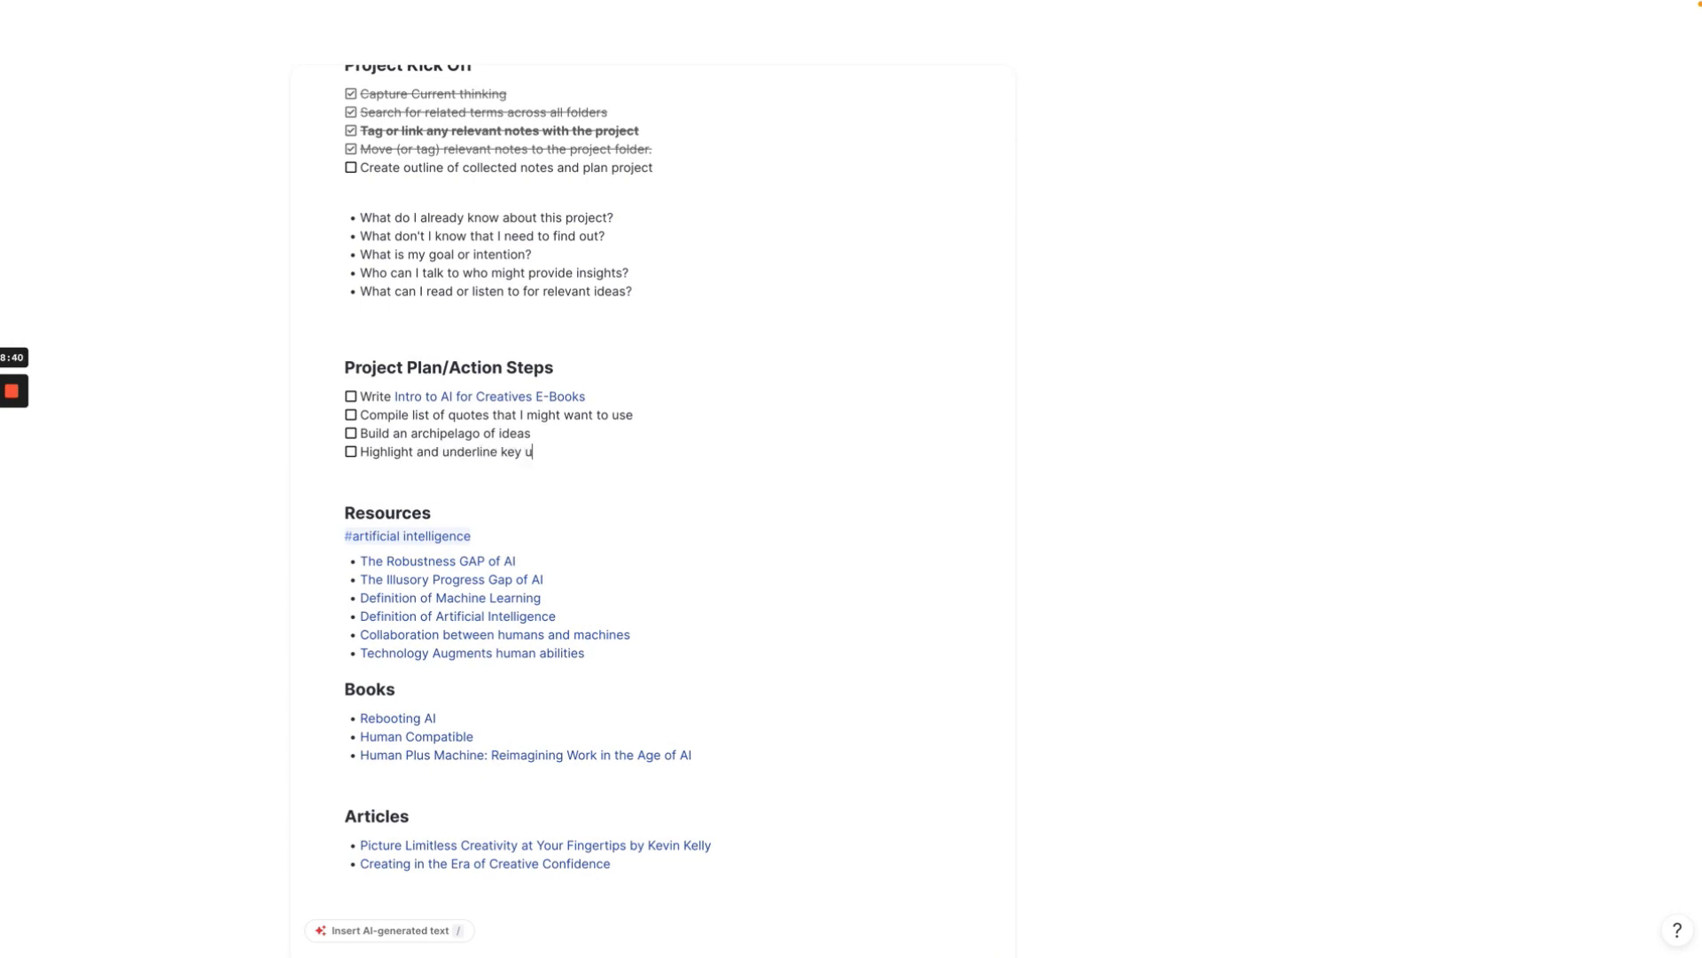
{"action": "type", "text": "quotes f"}
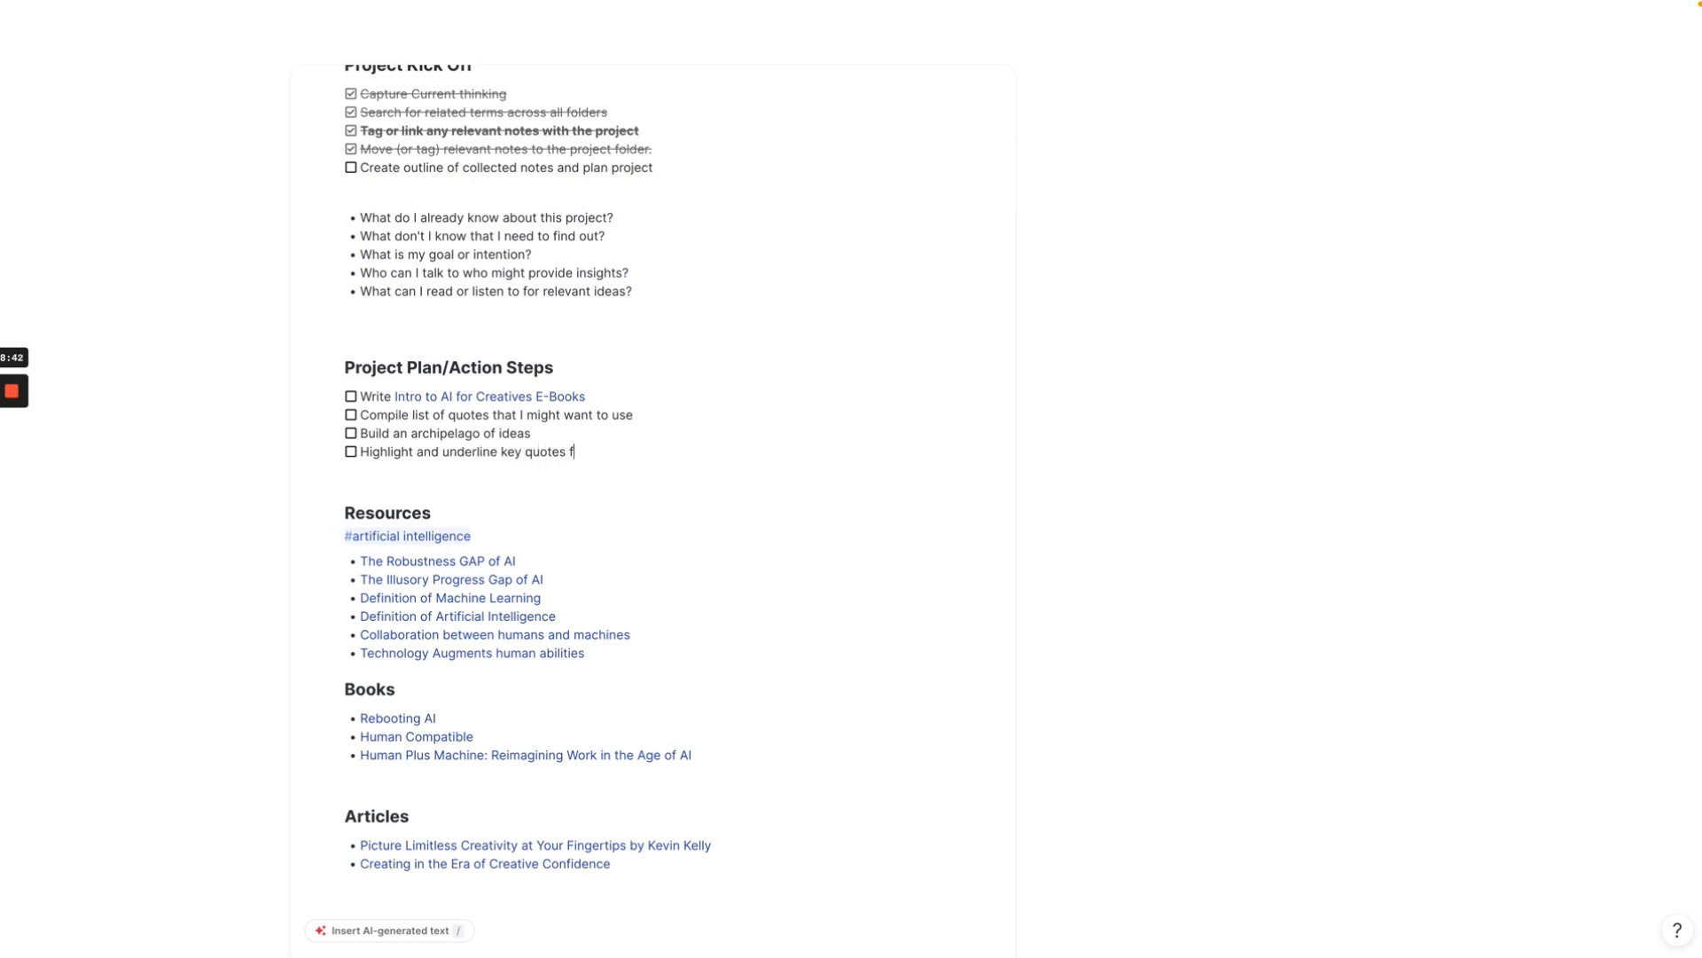
{"action": "type", "text": "rom various books that are inm"}
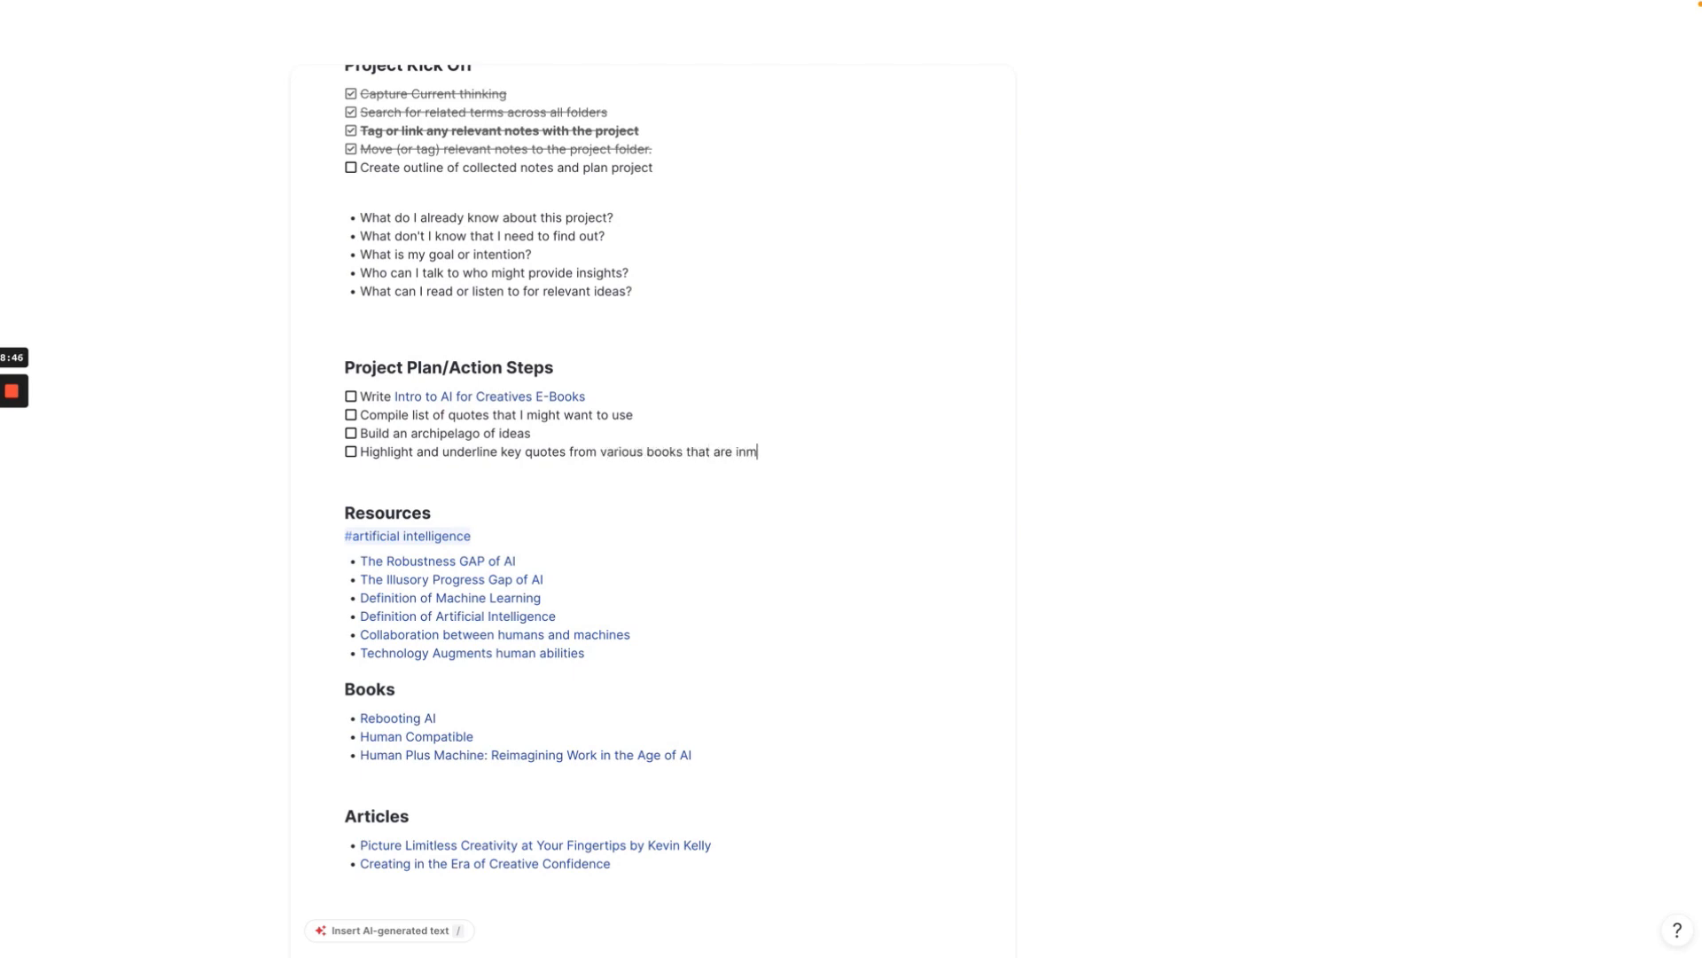
{"action": "type", "text": "y inbox"}
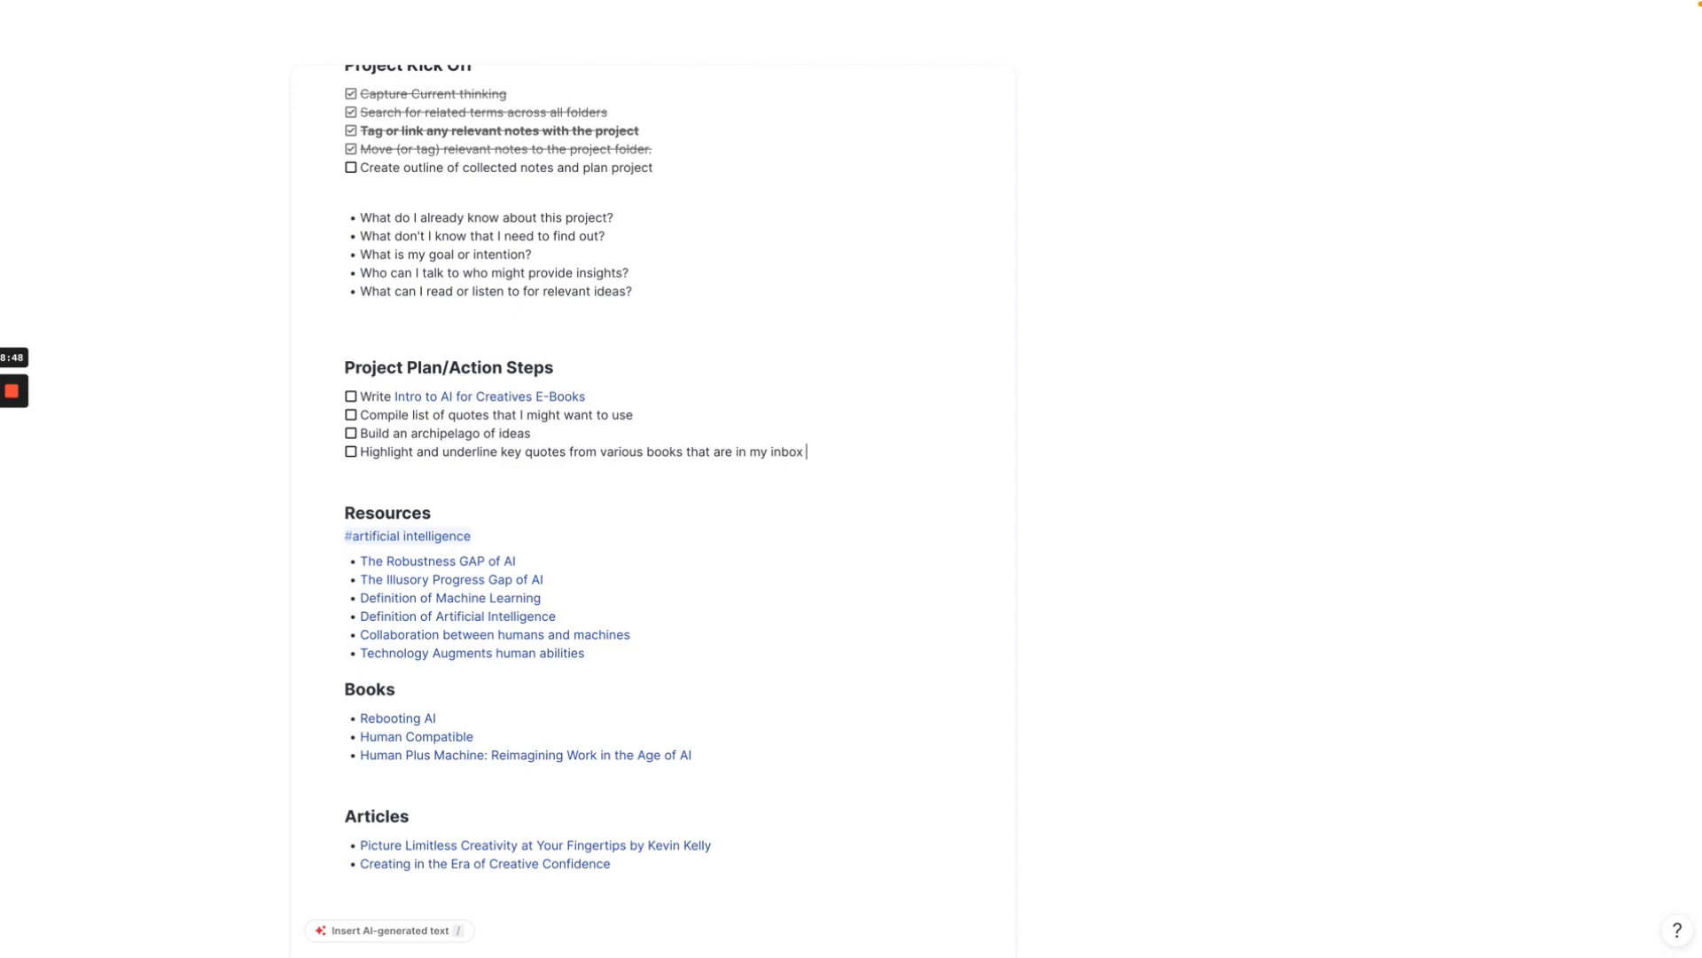
{"action": "type", "text": "W"}
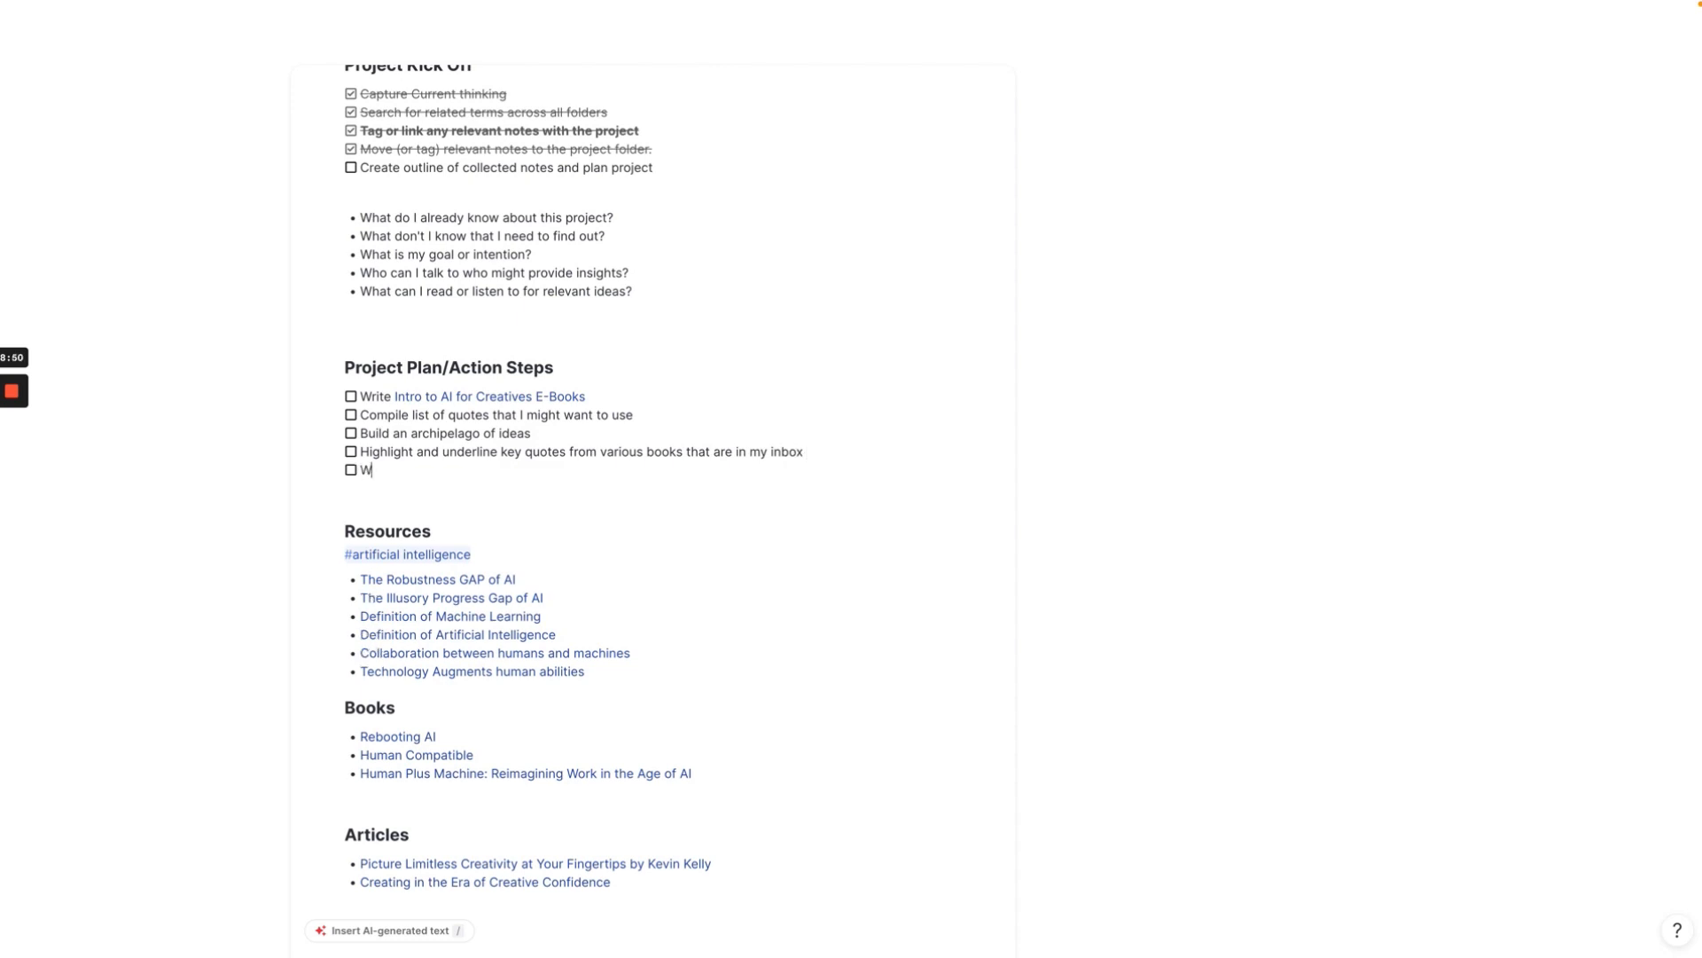
{"action": "type", "text": "rite"}
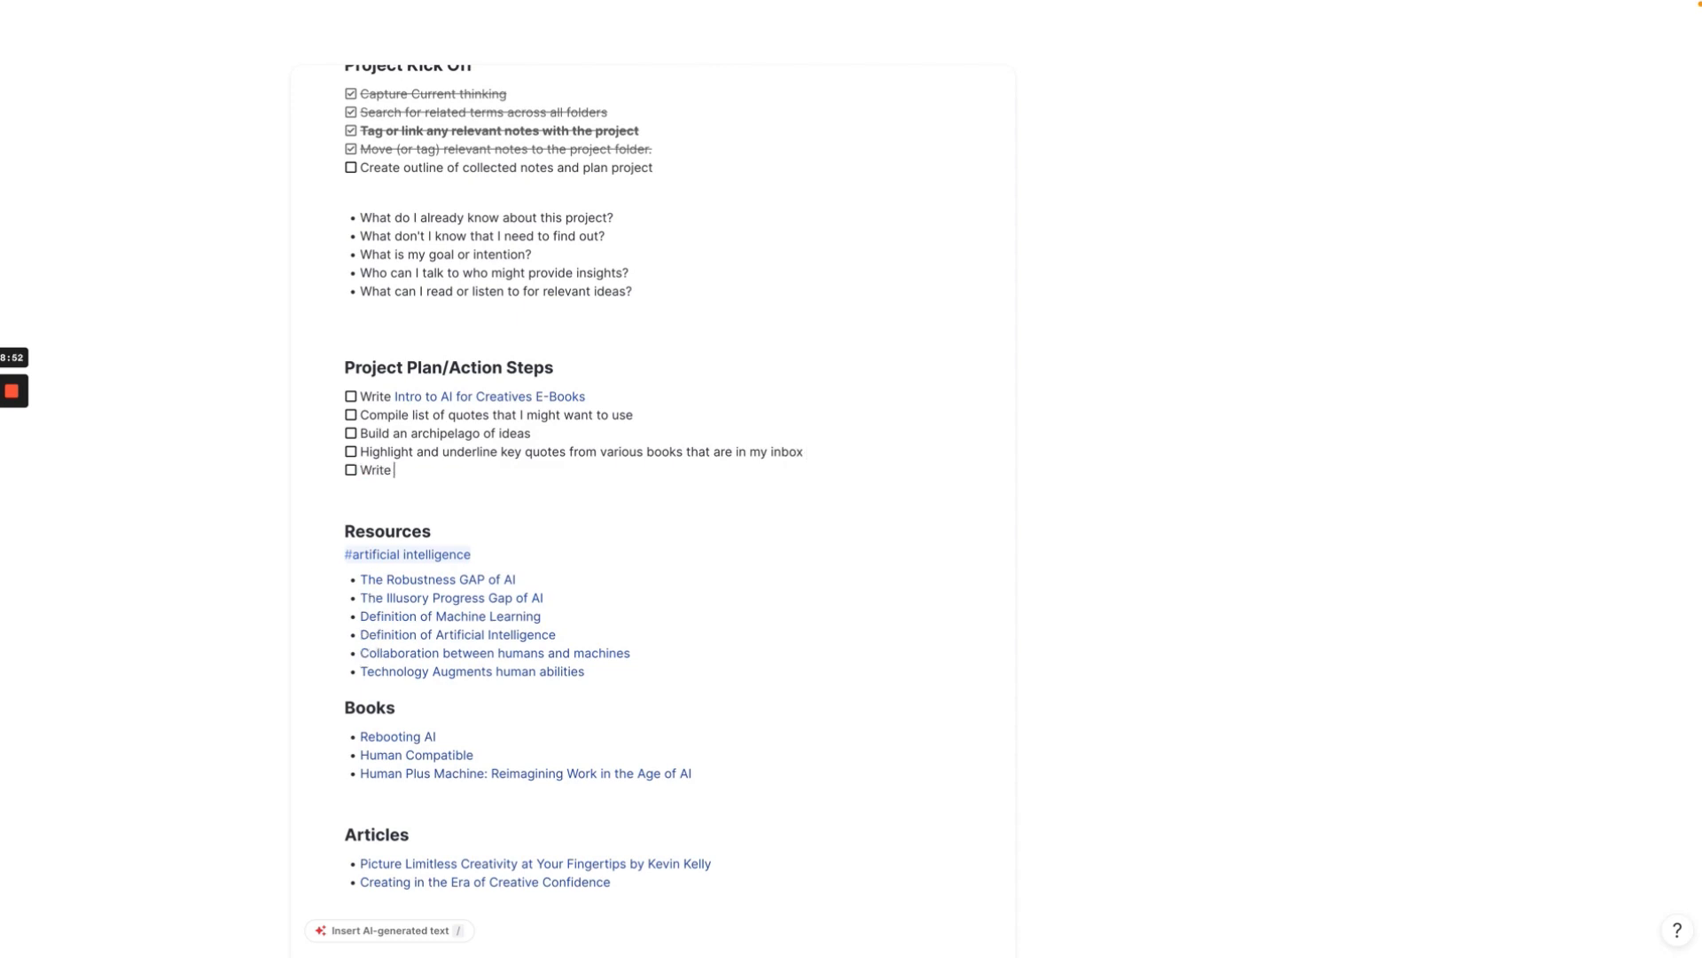
{"action": "type", "text": "@Landing Page for AI for Creativ"}
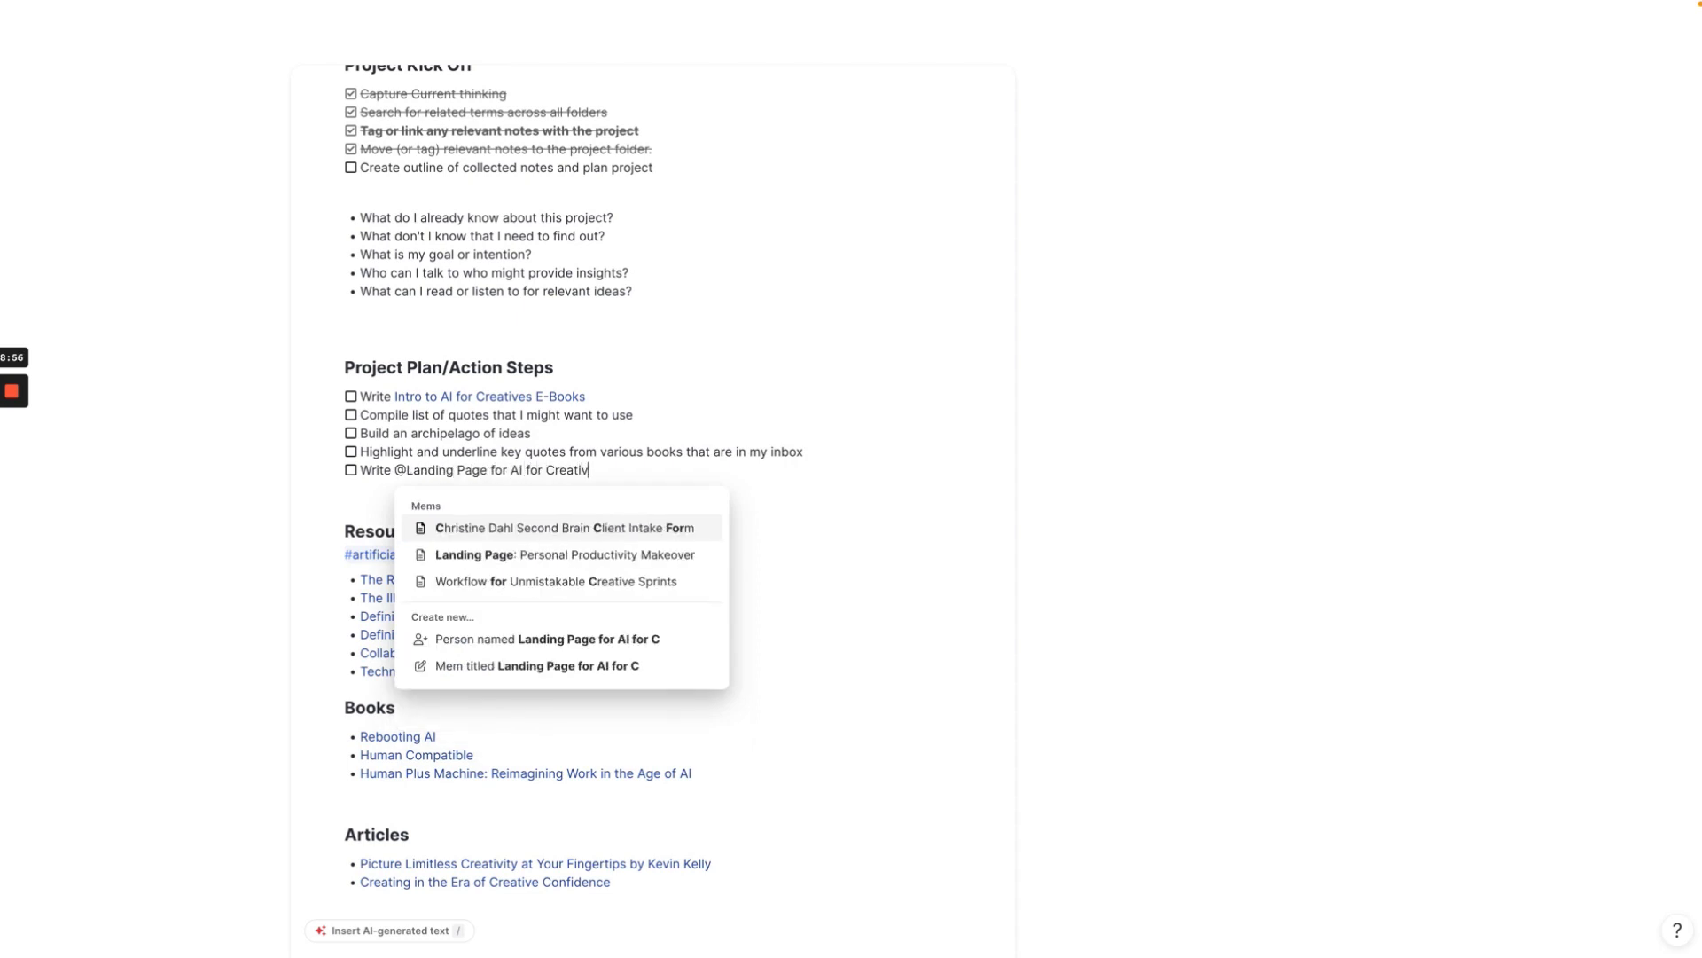
{"action": "type", "text": "es Ebook"}
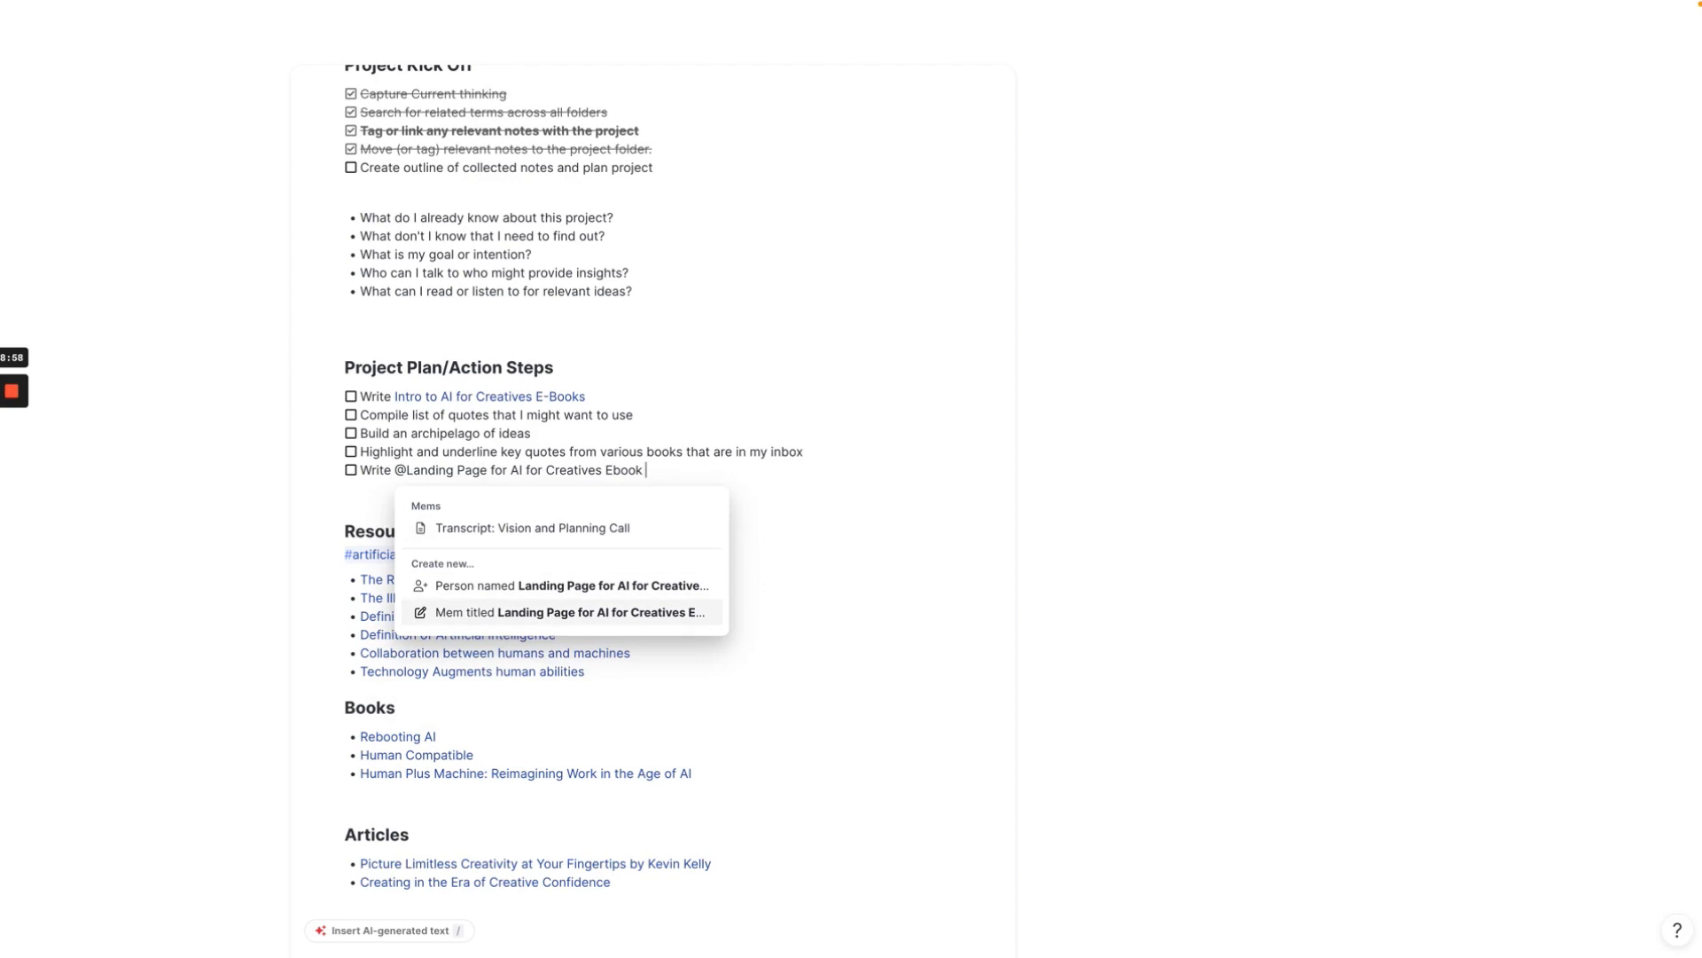
{"action": "left_click", "coordinate": [569, 612]}
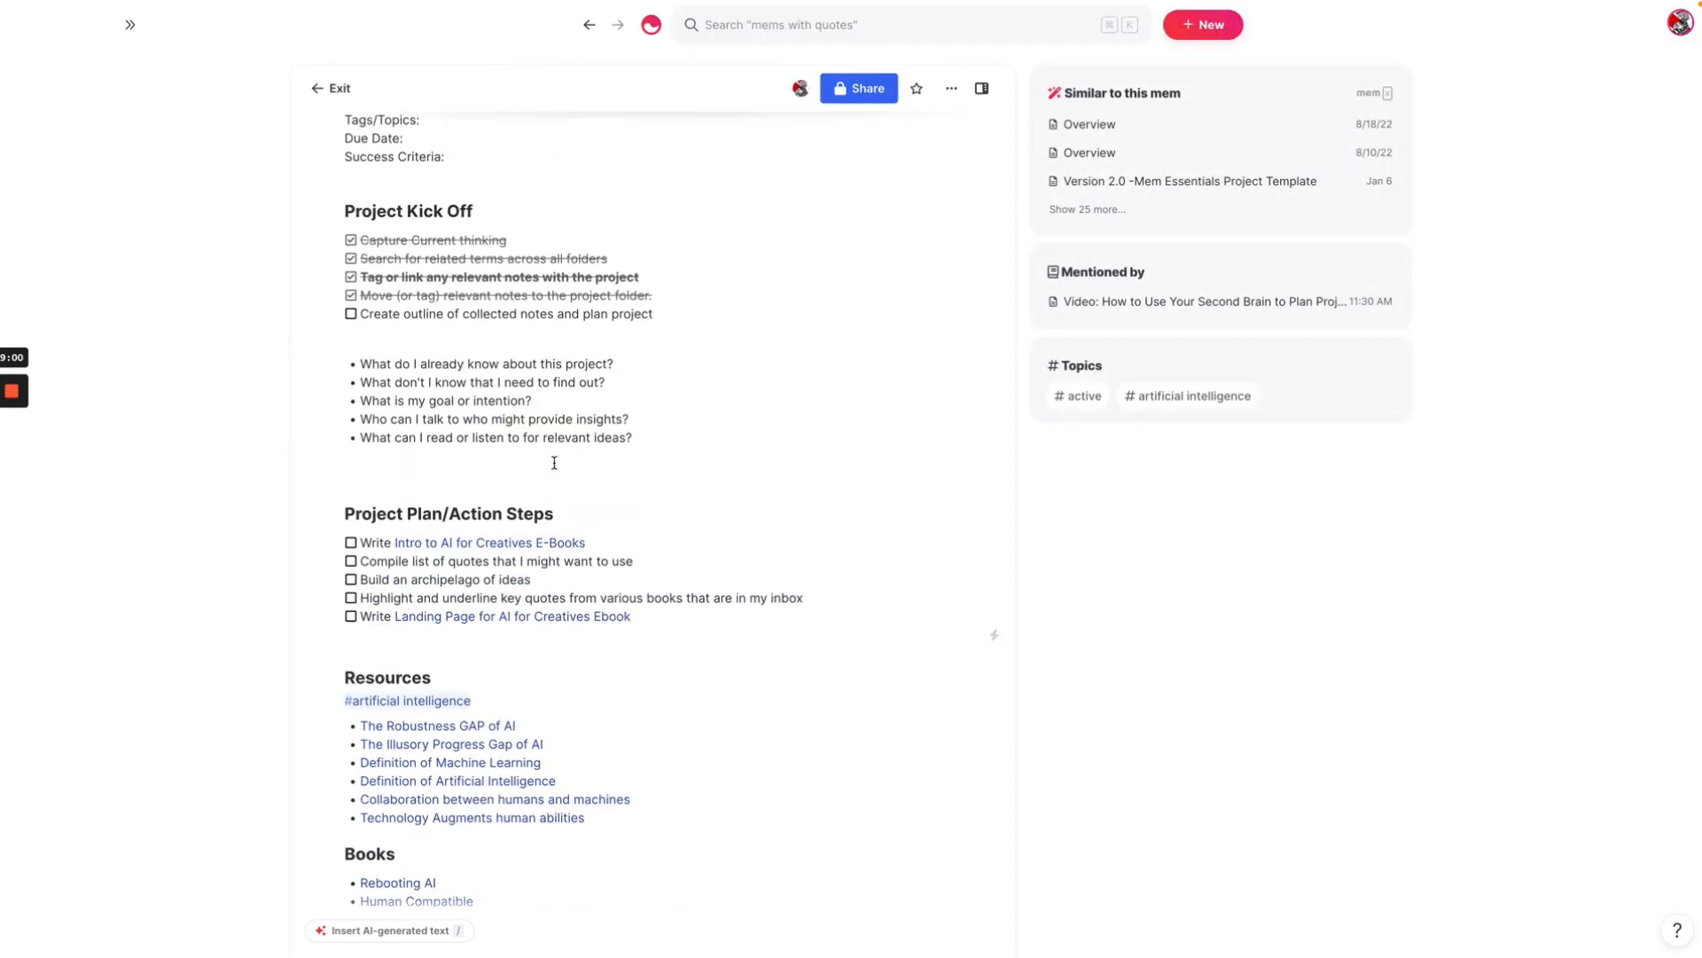
Show the full list of mems similar to this project via 'Show 24 more…'
{"action": "scroll", "scroll_direction": "up", "scroll_amount": 3}
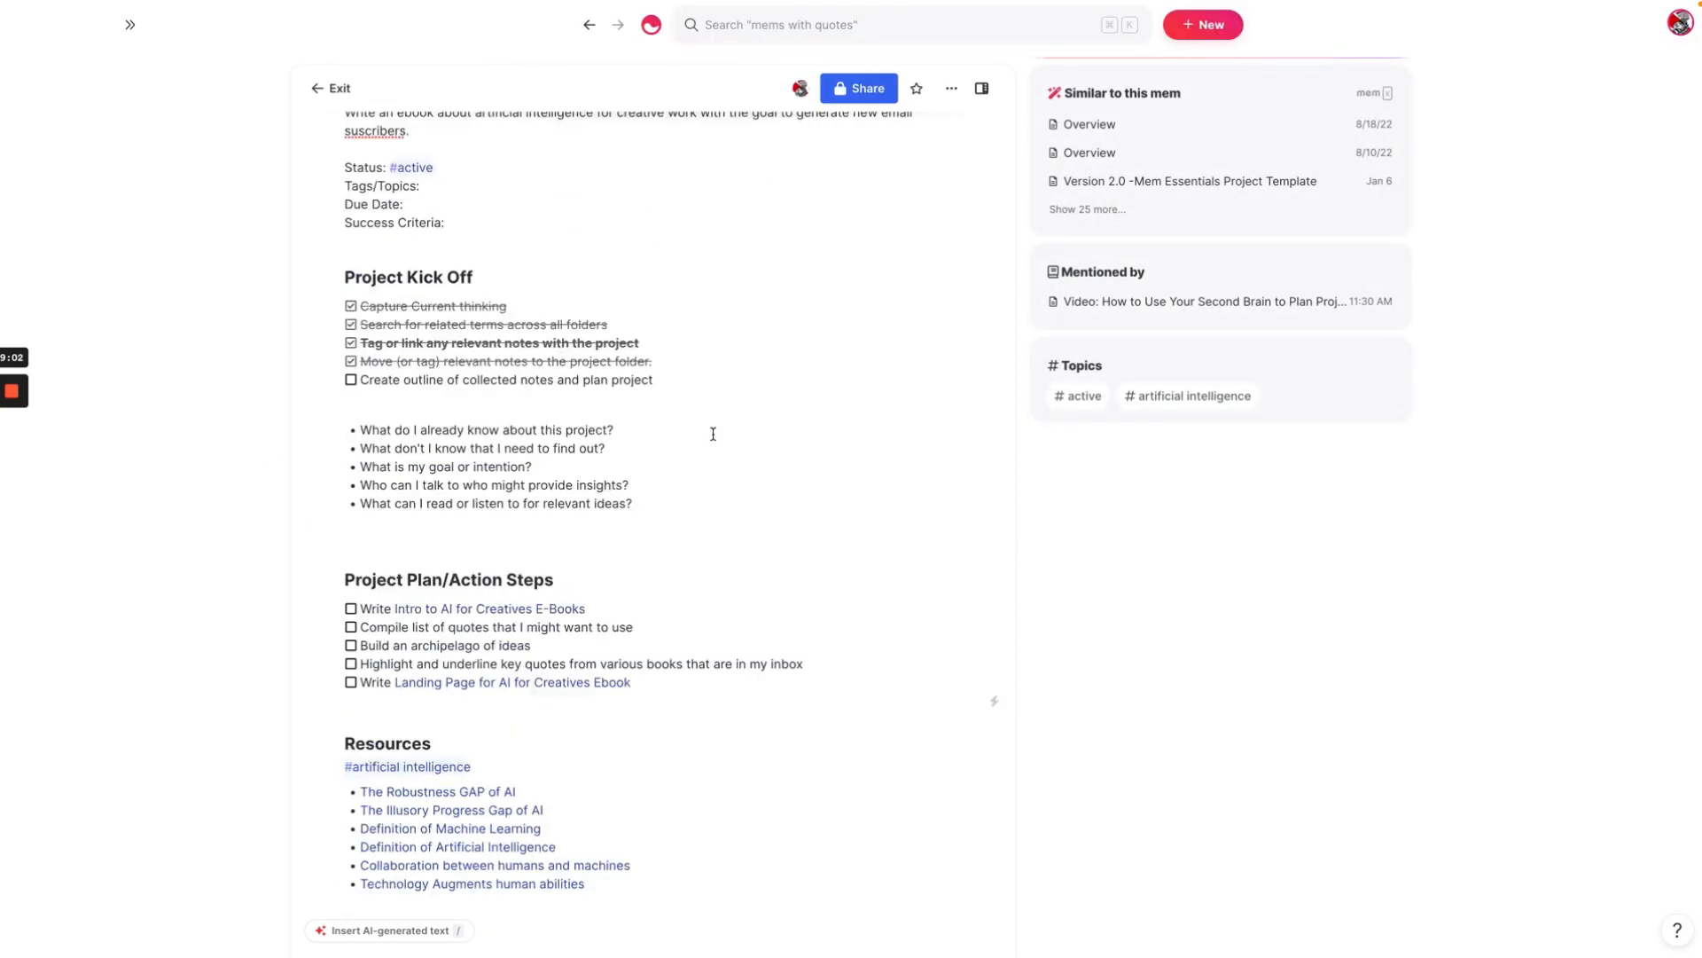
{"action": "scroll", "scroll_direction": "down", "scroll_amount": 3}
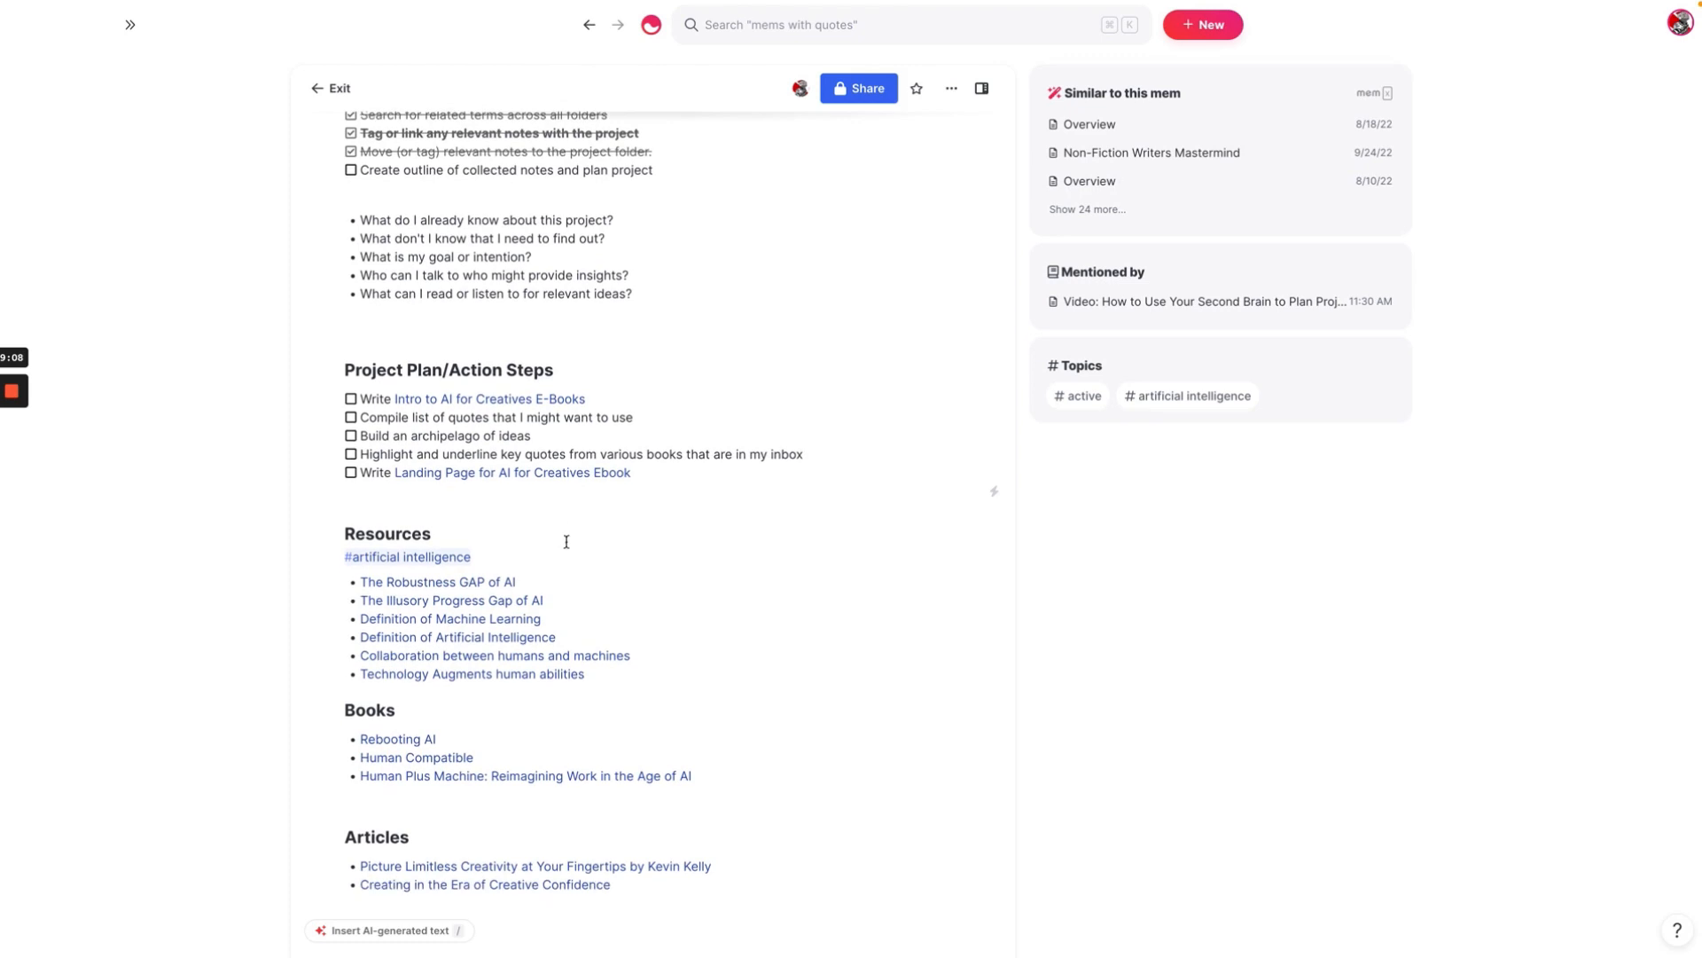
{"action": "scroll", "scroll_direction": "down", "scroll_amount": 3}
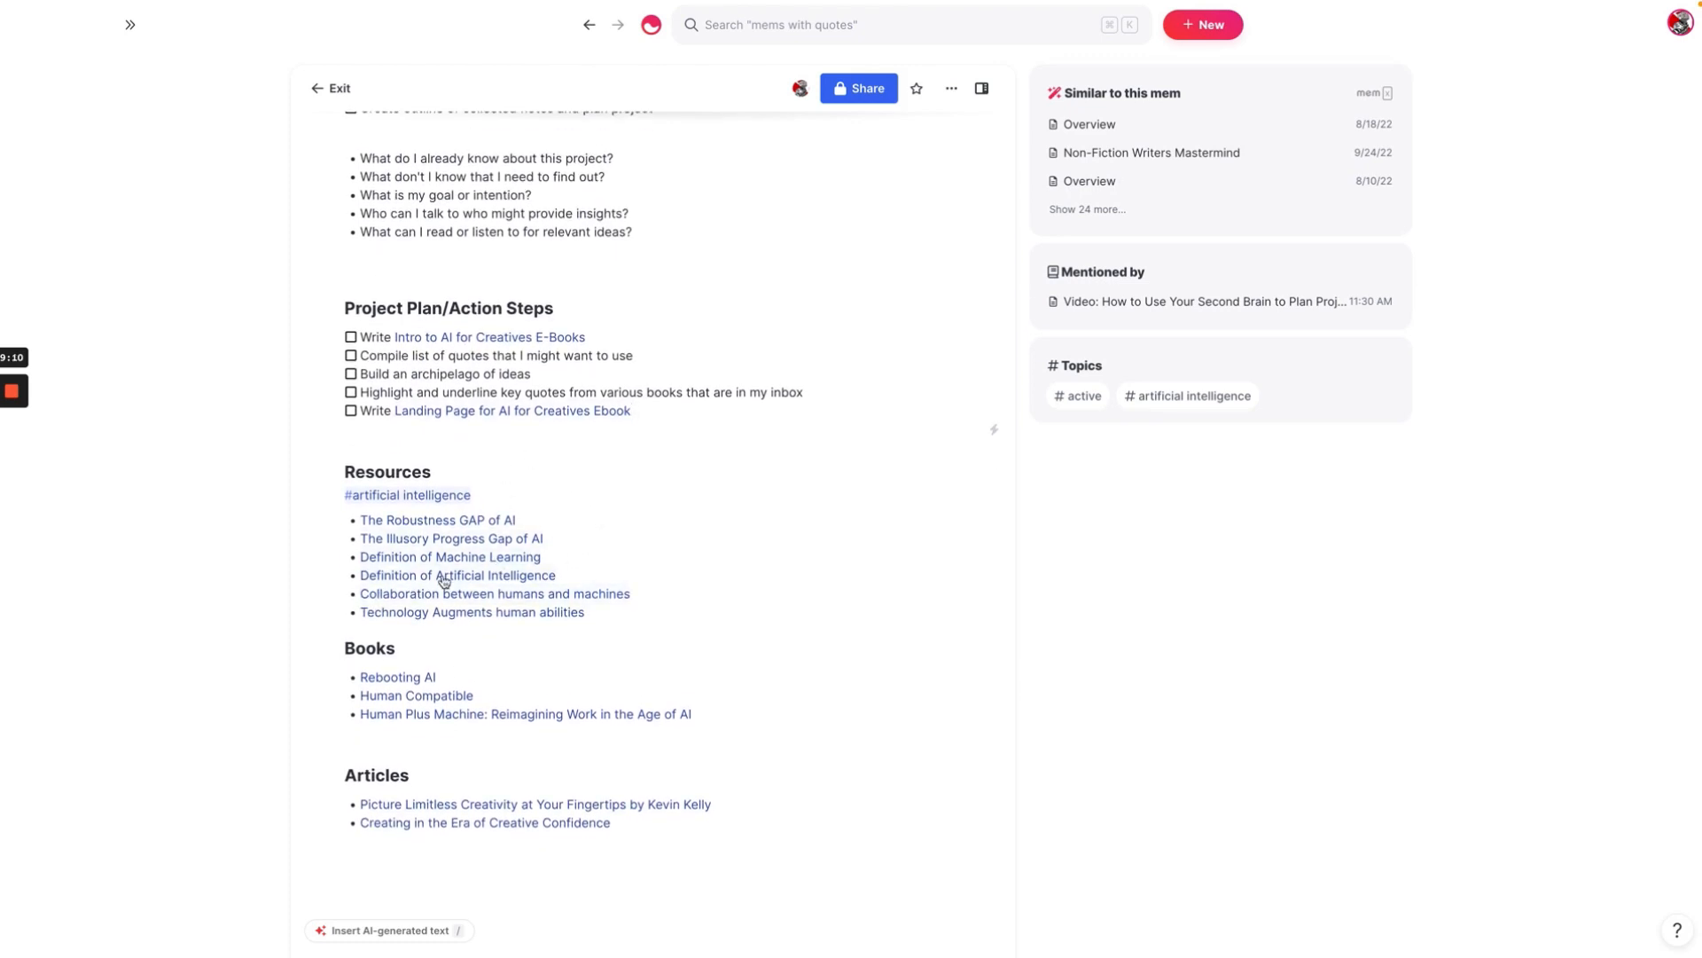
{"action": "left_click", "coordinate": [406, 495]}
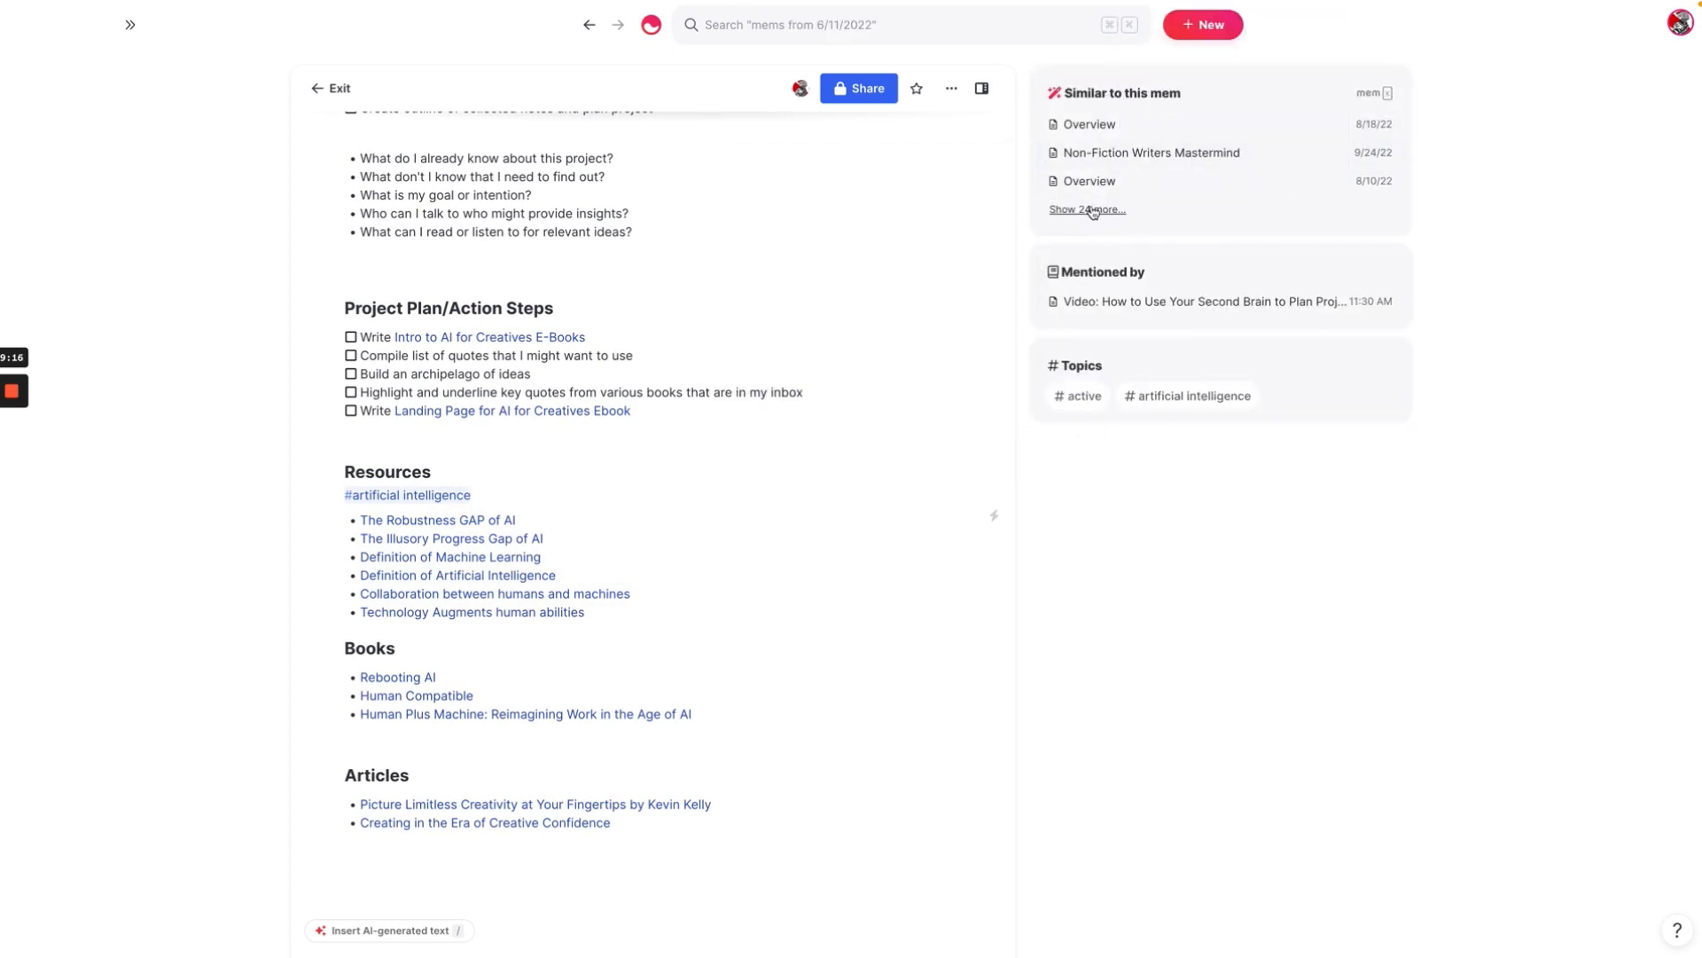
{"action": "left_click", "coordinate": [1085, 209]}
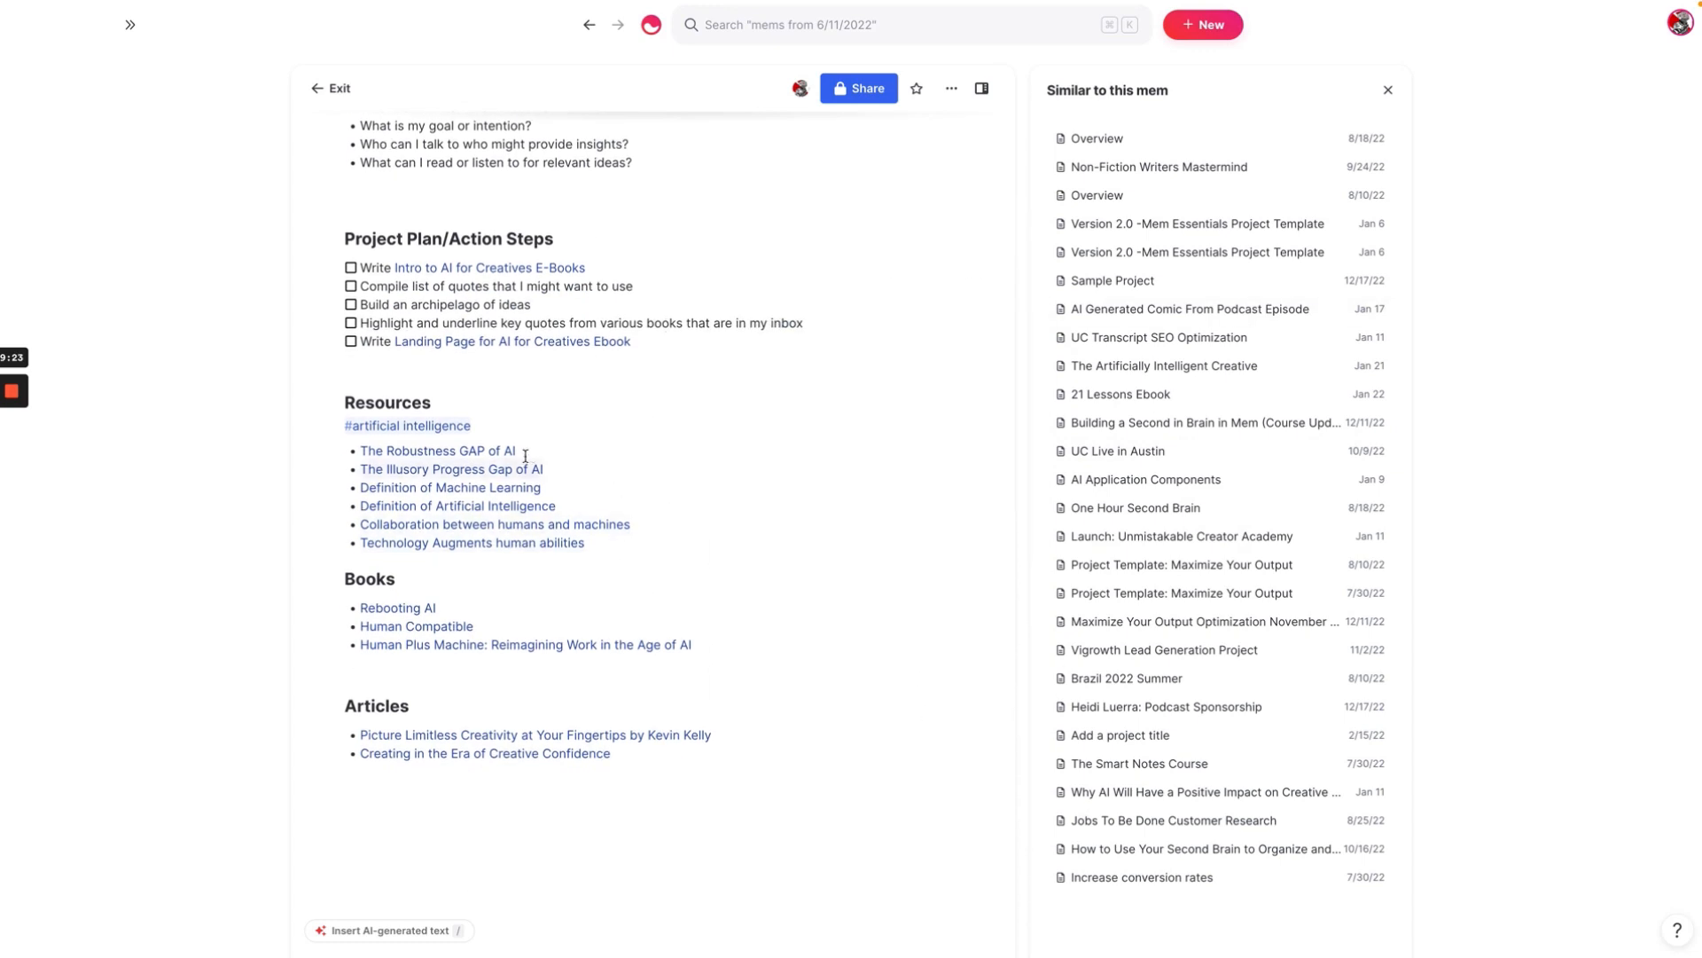
{"action": "mouse_move", "coordinate": [931, 269]}
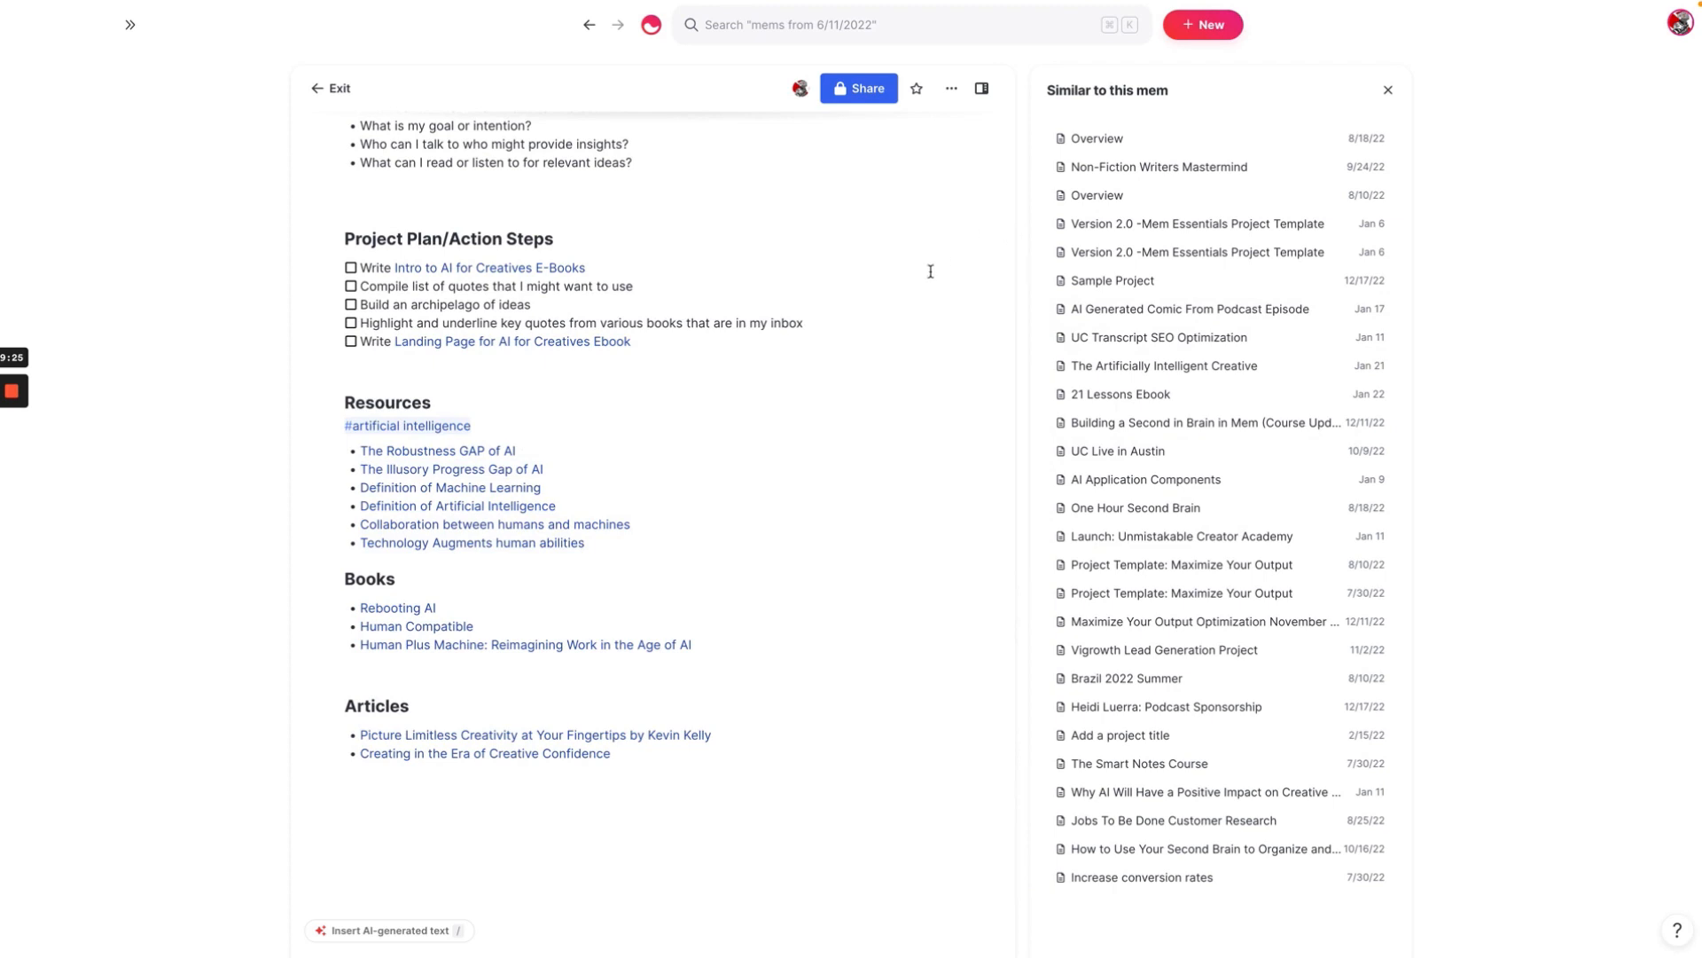
{"action": "mouse_move", "coordinate": [259, 163]}
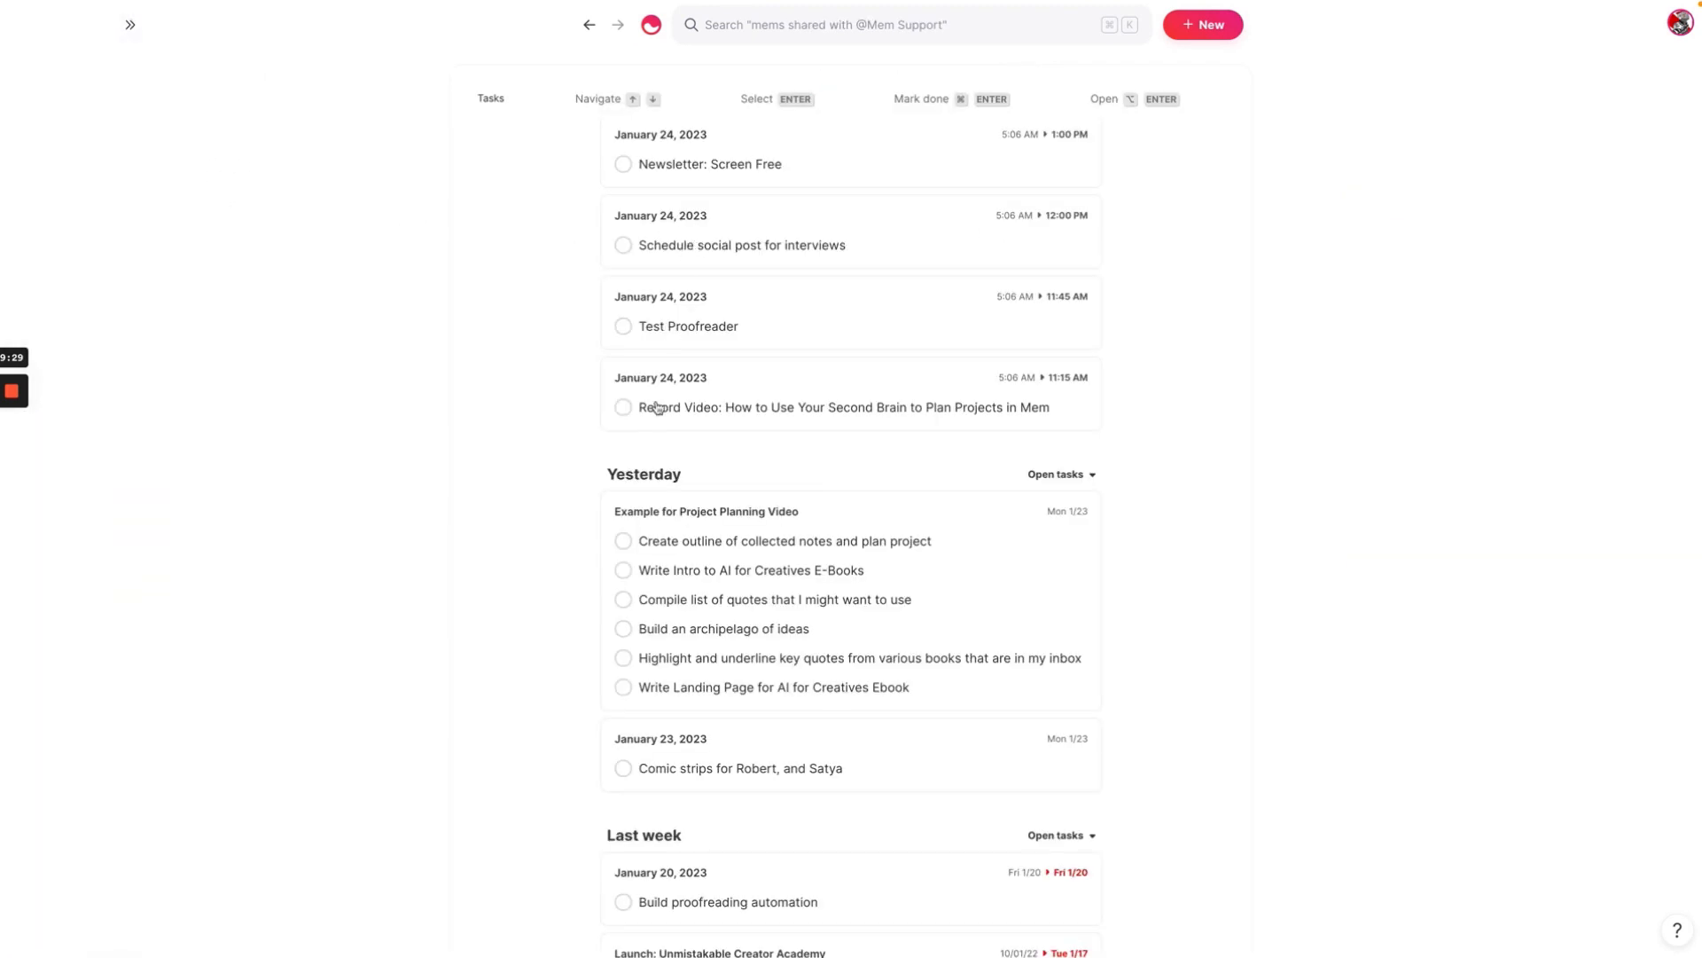
Send the Write Intro to AI for Creatives E-Books task to Tomorrow at 11am
{"action": "scroll", "scroll_direction": "down", "scroll_amount": 3}
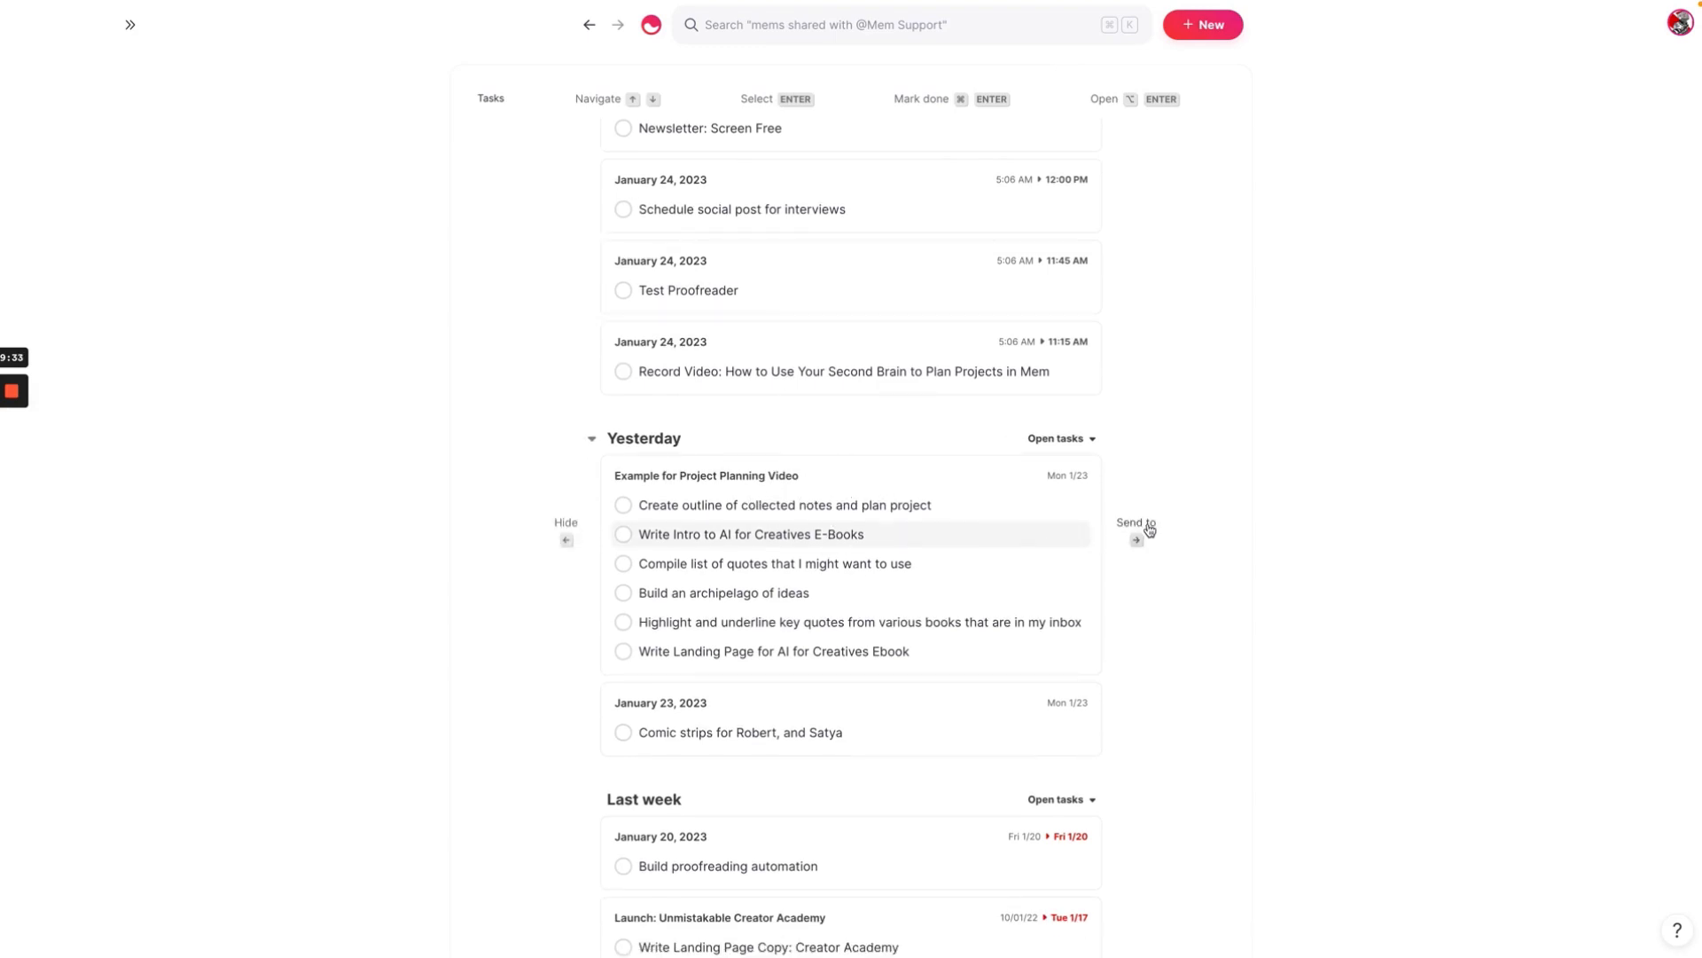
{"action": "type", "text": "tomorrow at 11"}
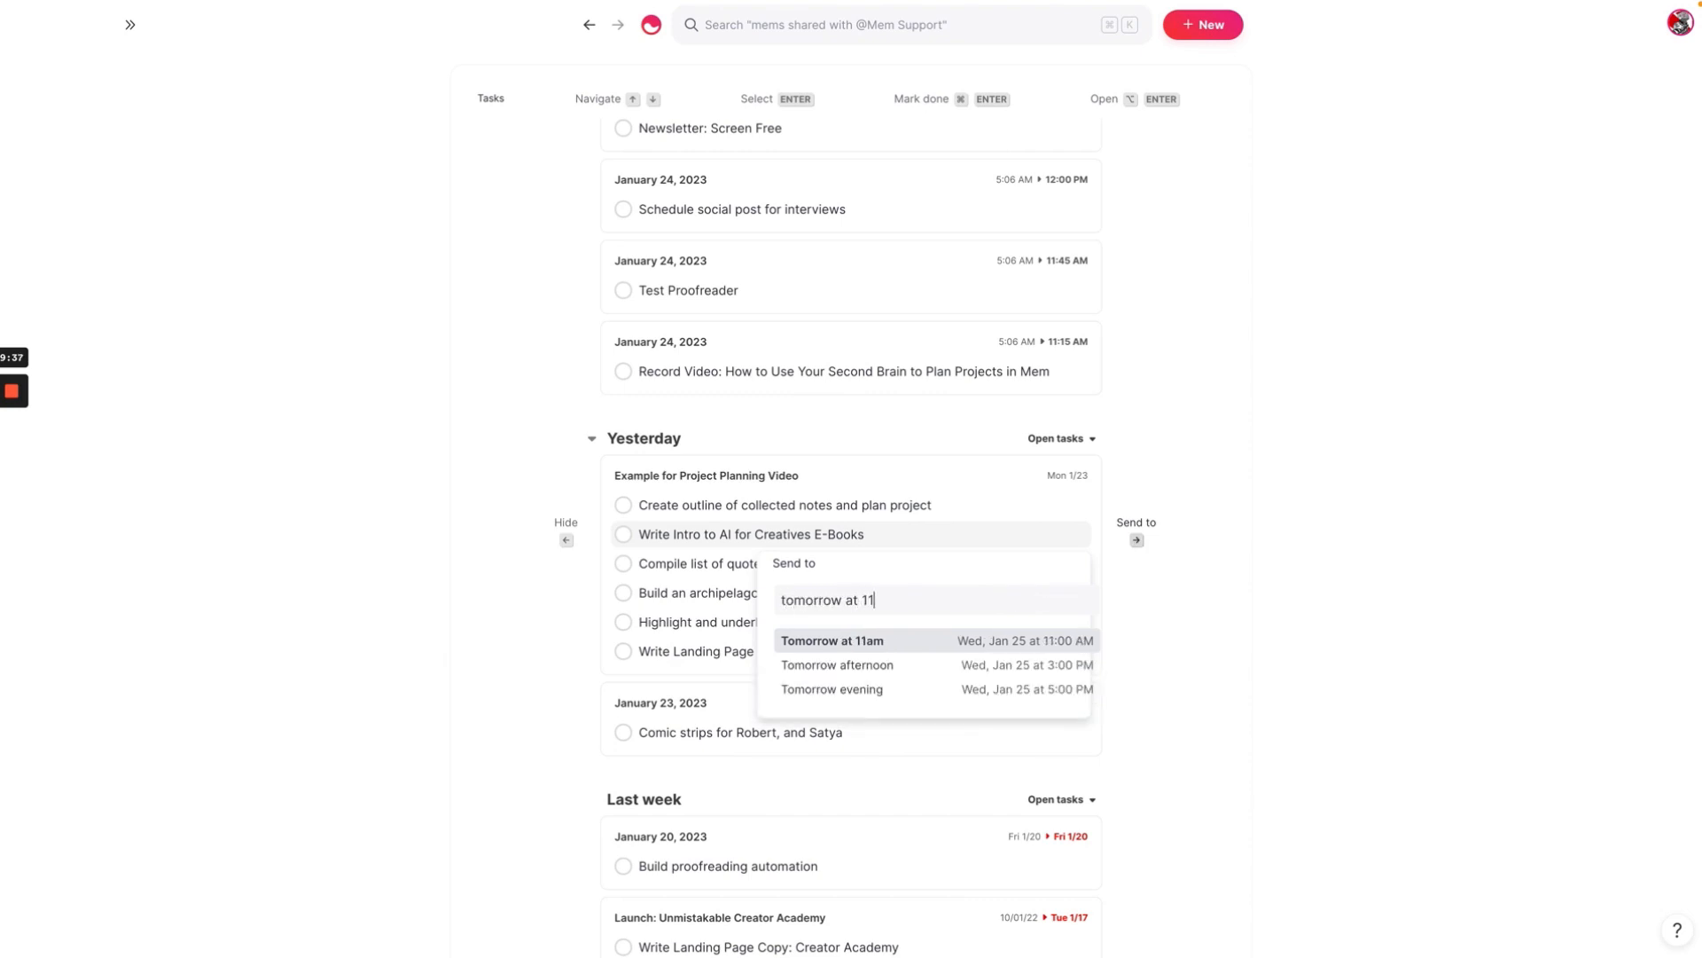
{"action": "left_click", "coordinate": [832, 640]}
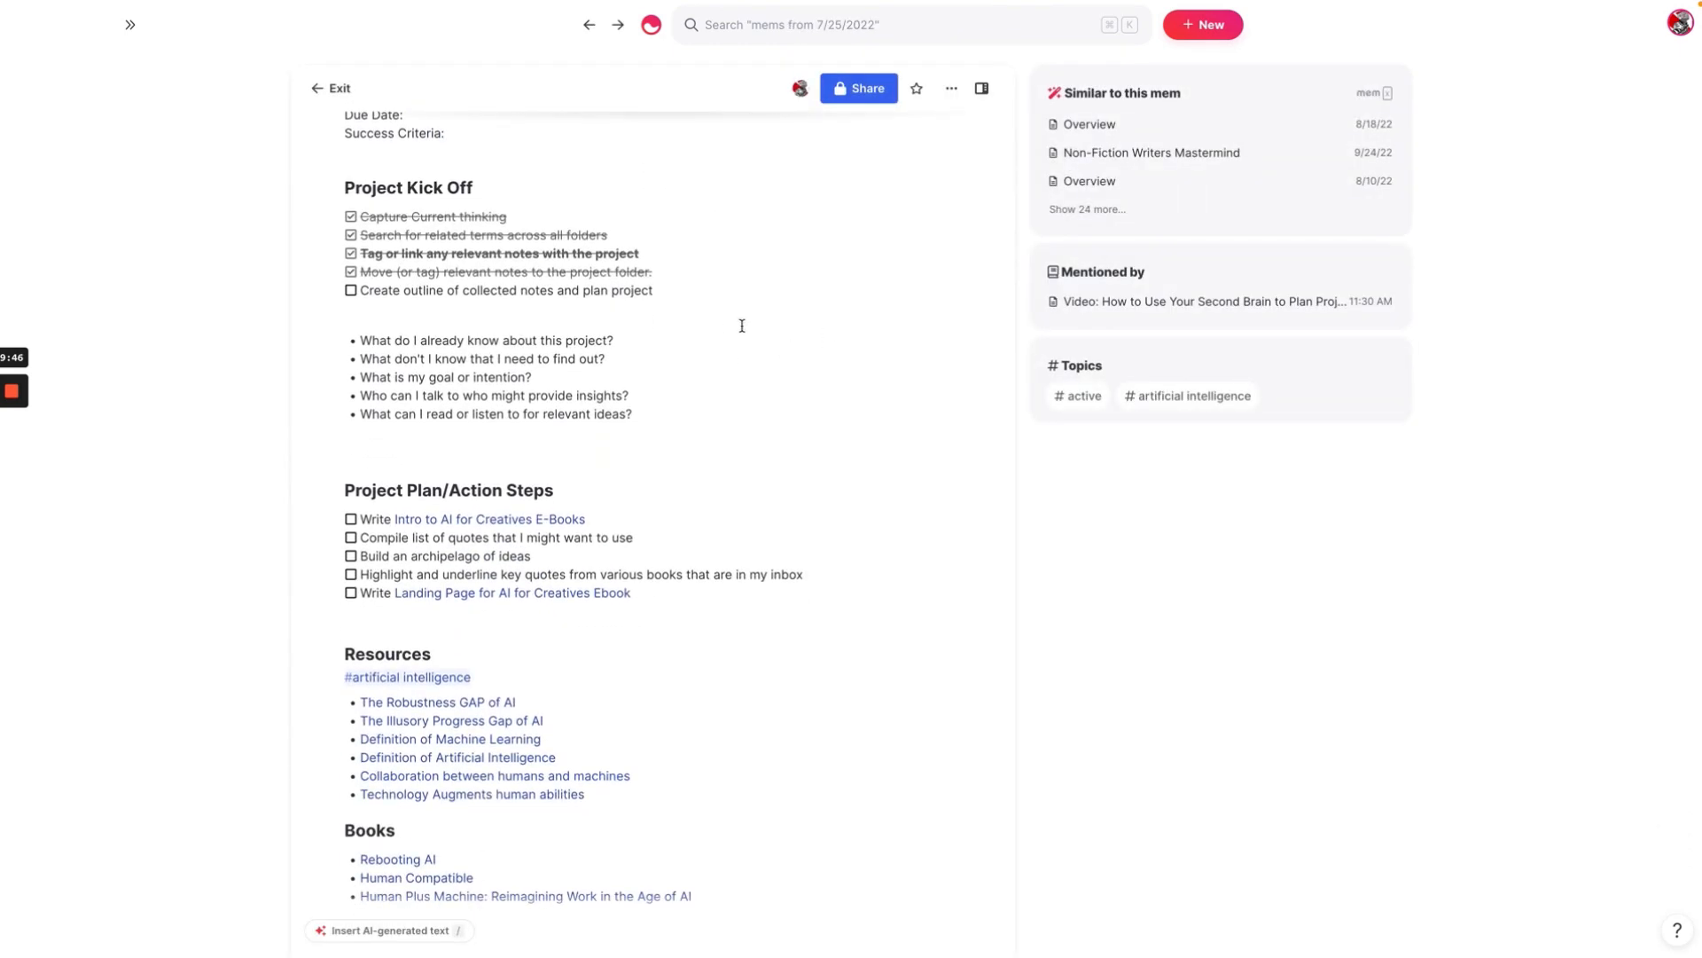
Show the 'How to Use Your Second Brain to Plan Projects' video mem alone, closing the project pane
{"action": "left_click", "coordinate": [1220, 301]}
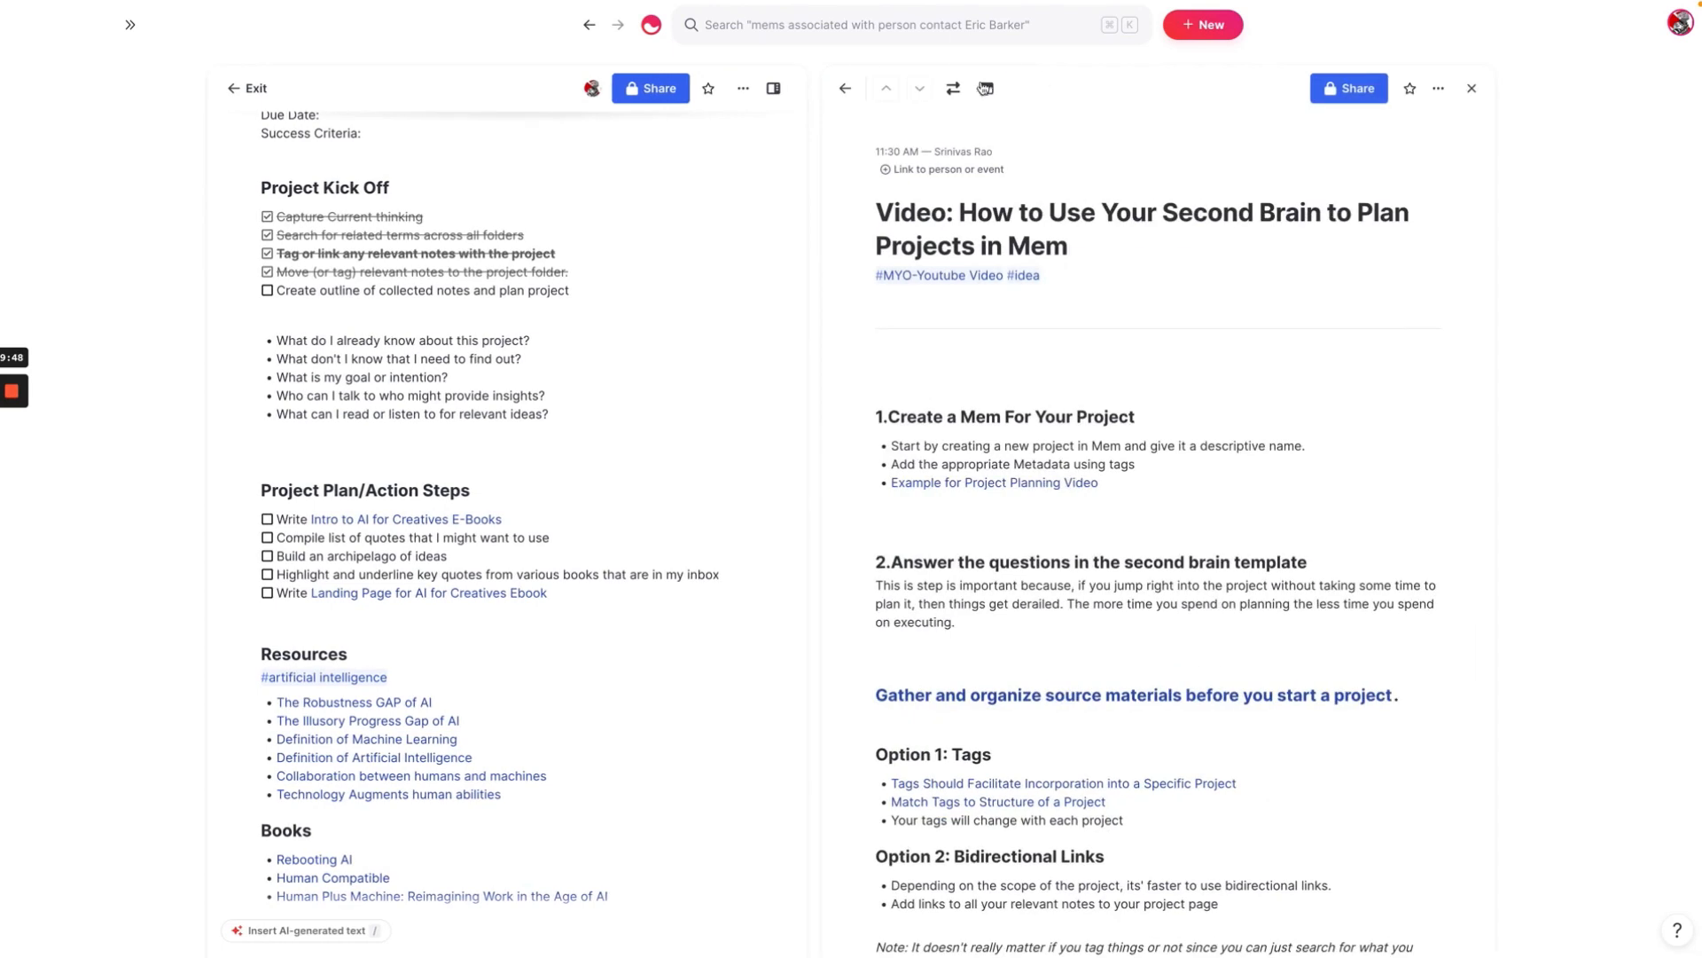
{"action": "left_click", "coordinate": [952, 89]}
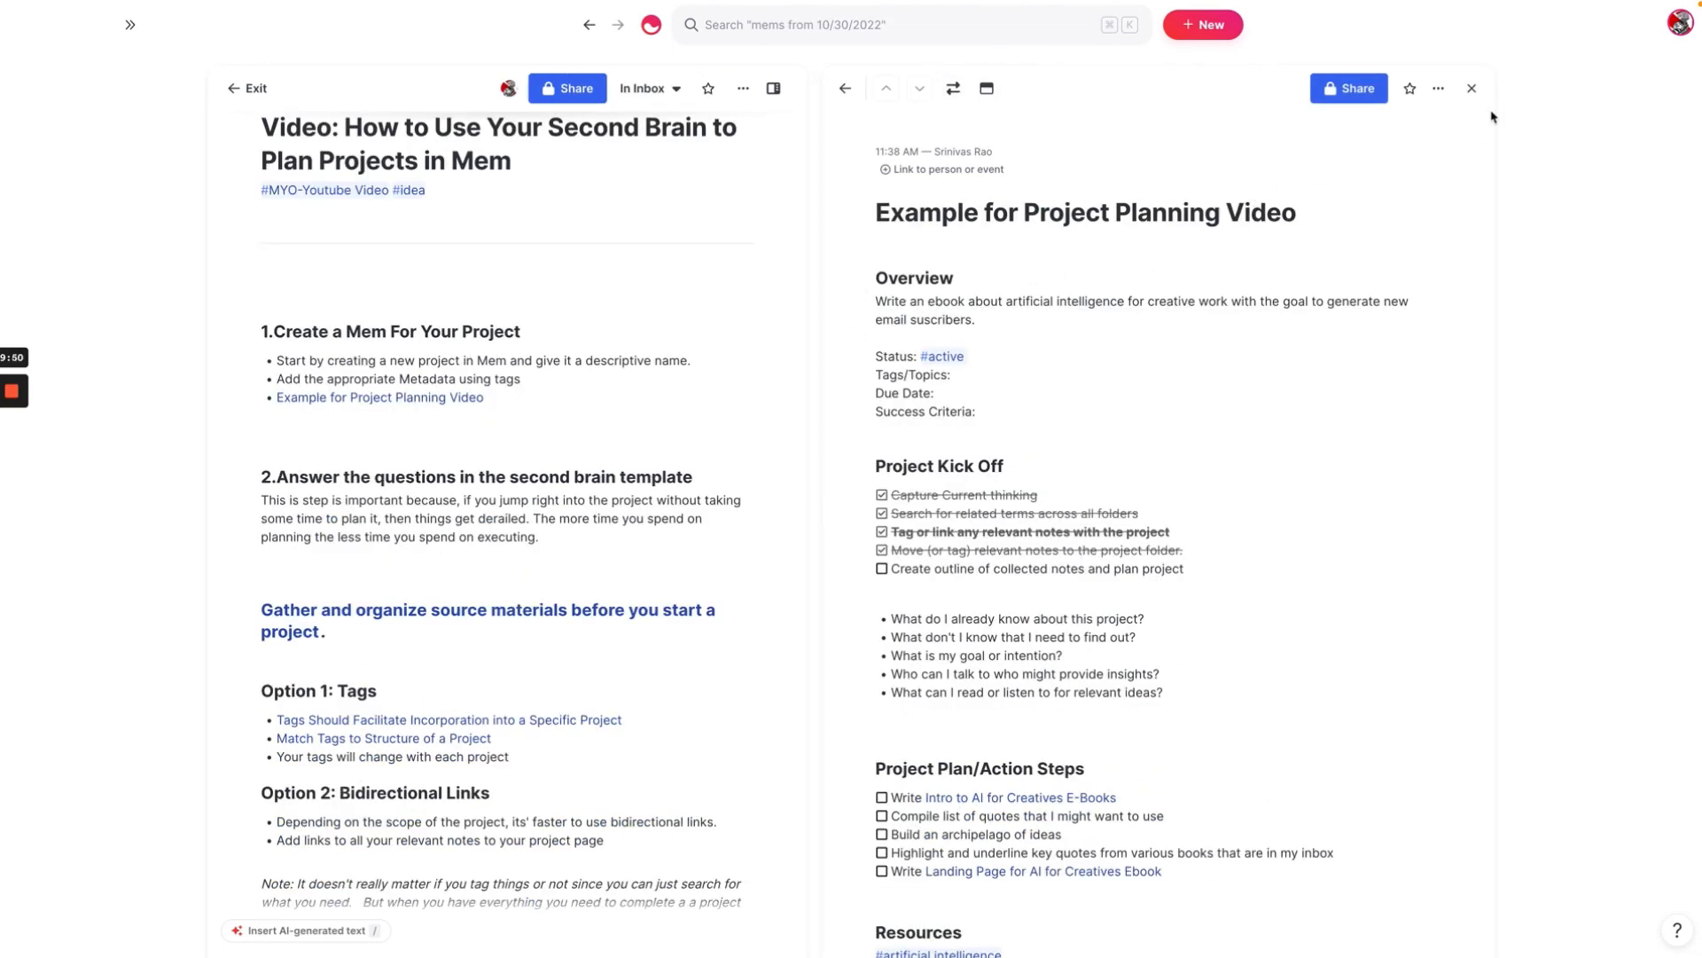
{"action": "left_click", "coordinate": [1472, 89]}
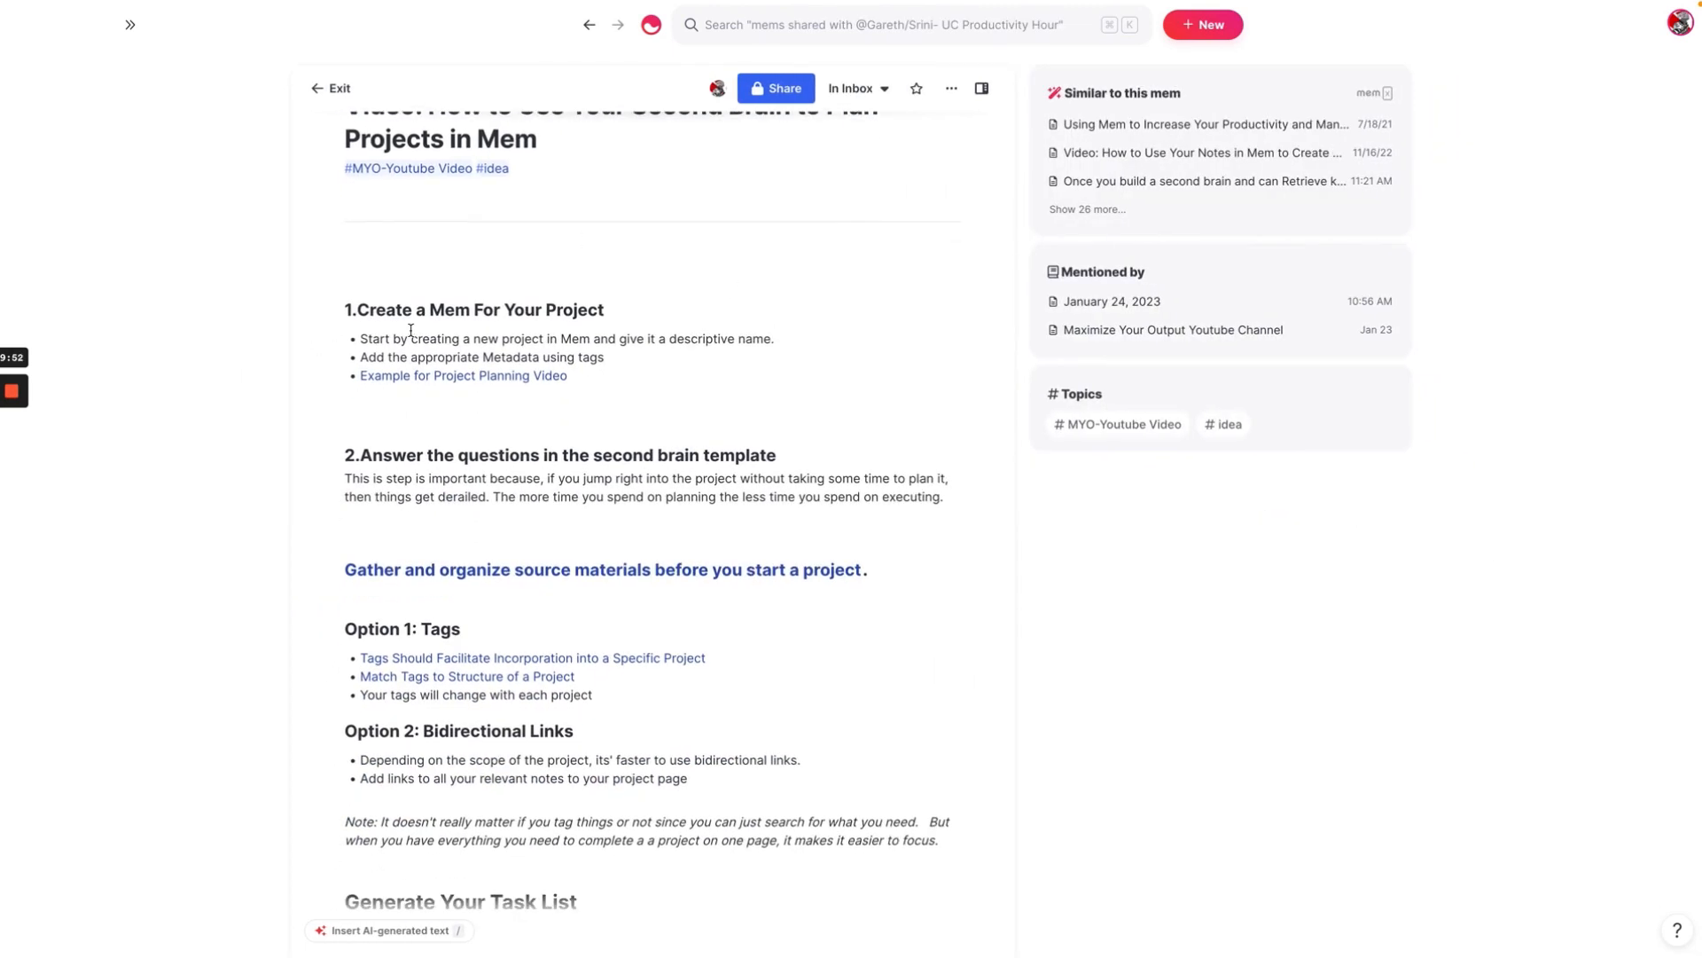
{"action": "mouse_move", "coordinate": [667, 316]}
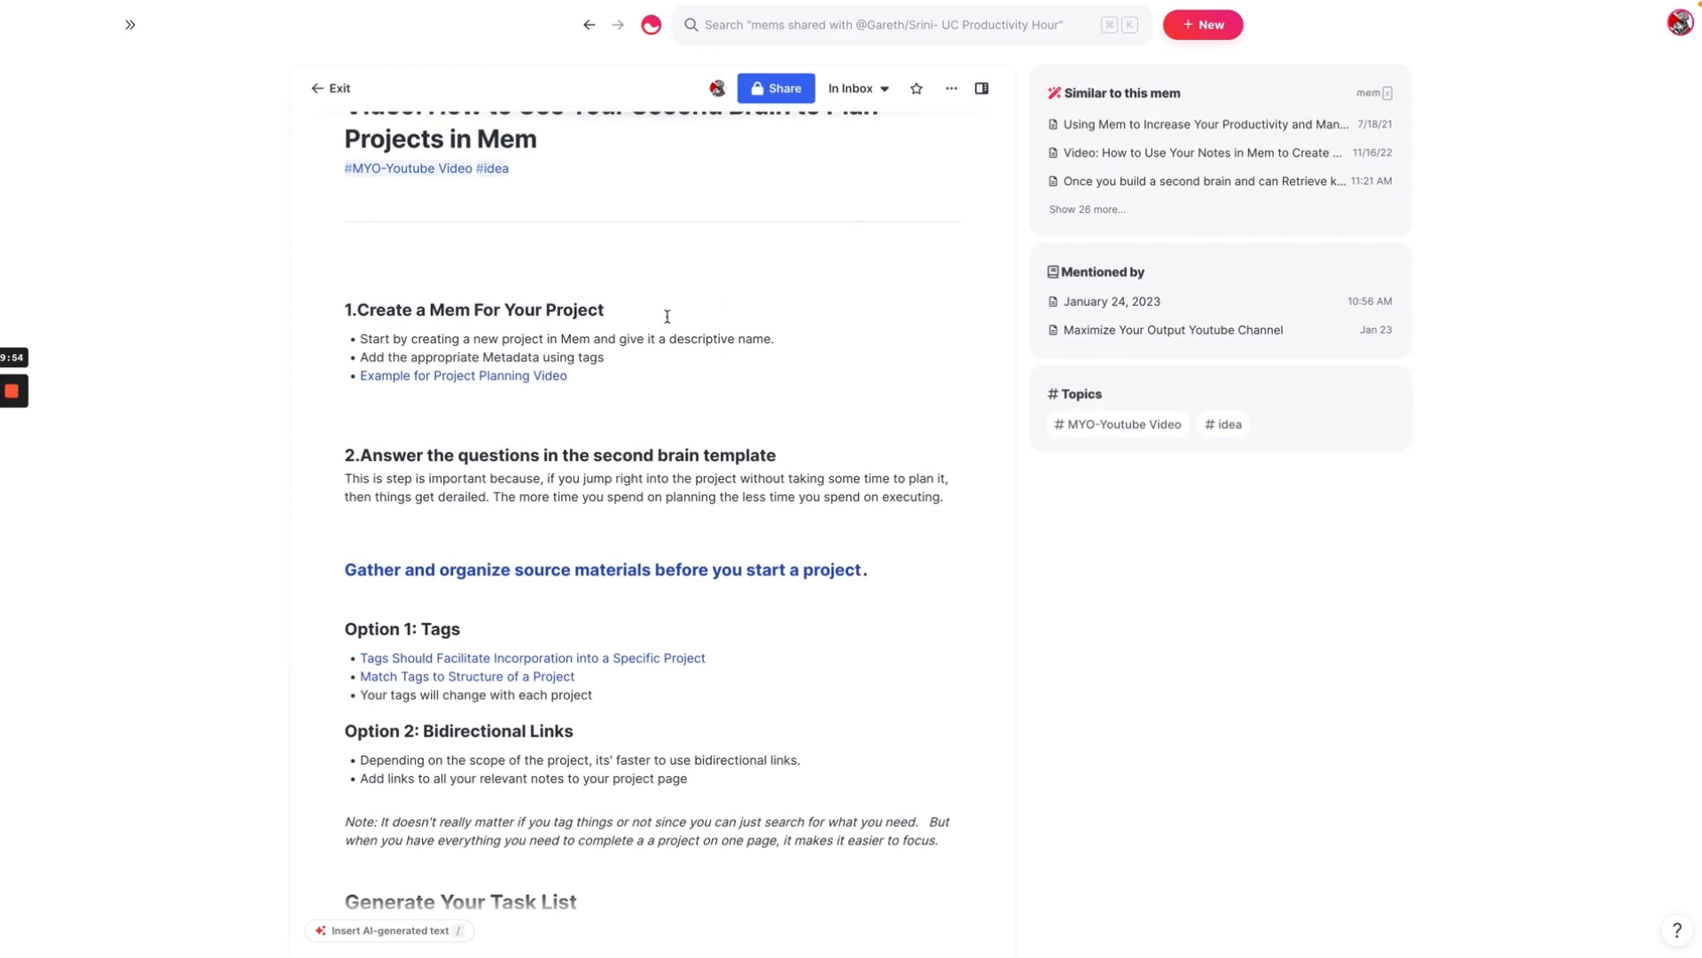
Read through the video notes down to the Generate Your Task List section
{"action": "scroll", "scroll_direction": "down", "scroll_amount": 3}
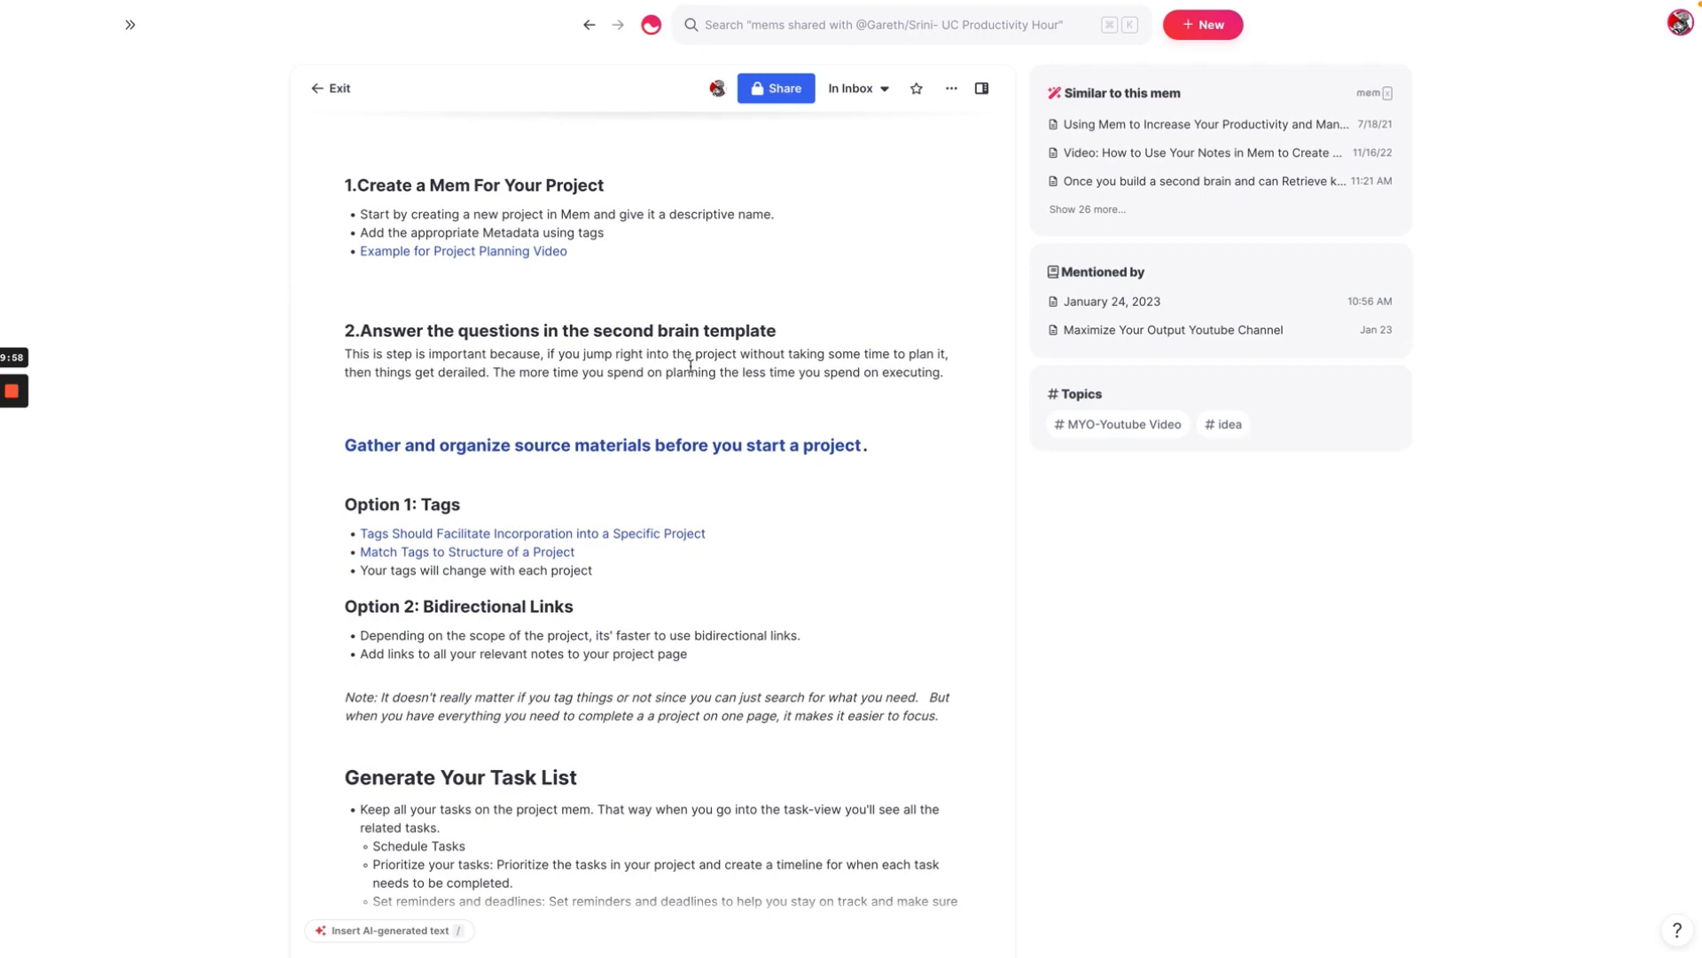
{"action": "scroll", "scroll_direction": "down", "scroll_amount": 3}
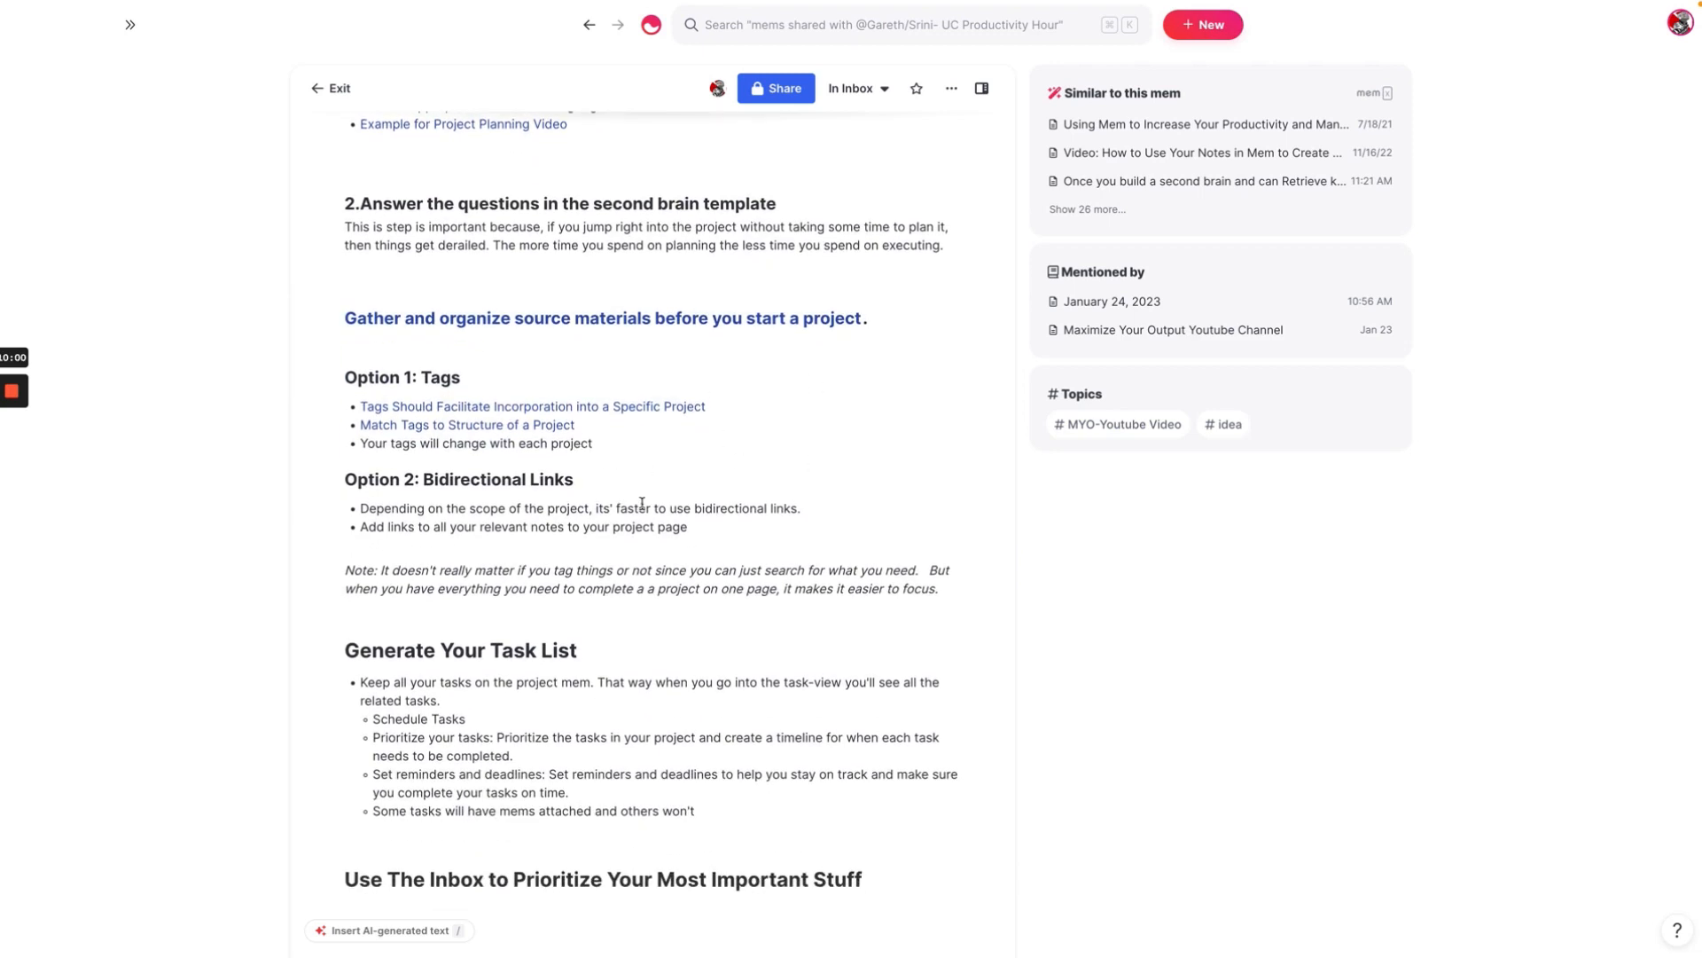
{"action": "mouse_move", "coordinate": [761, 465]}
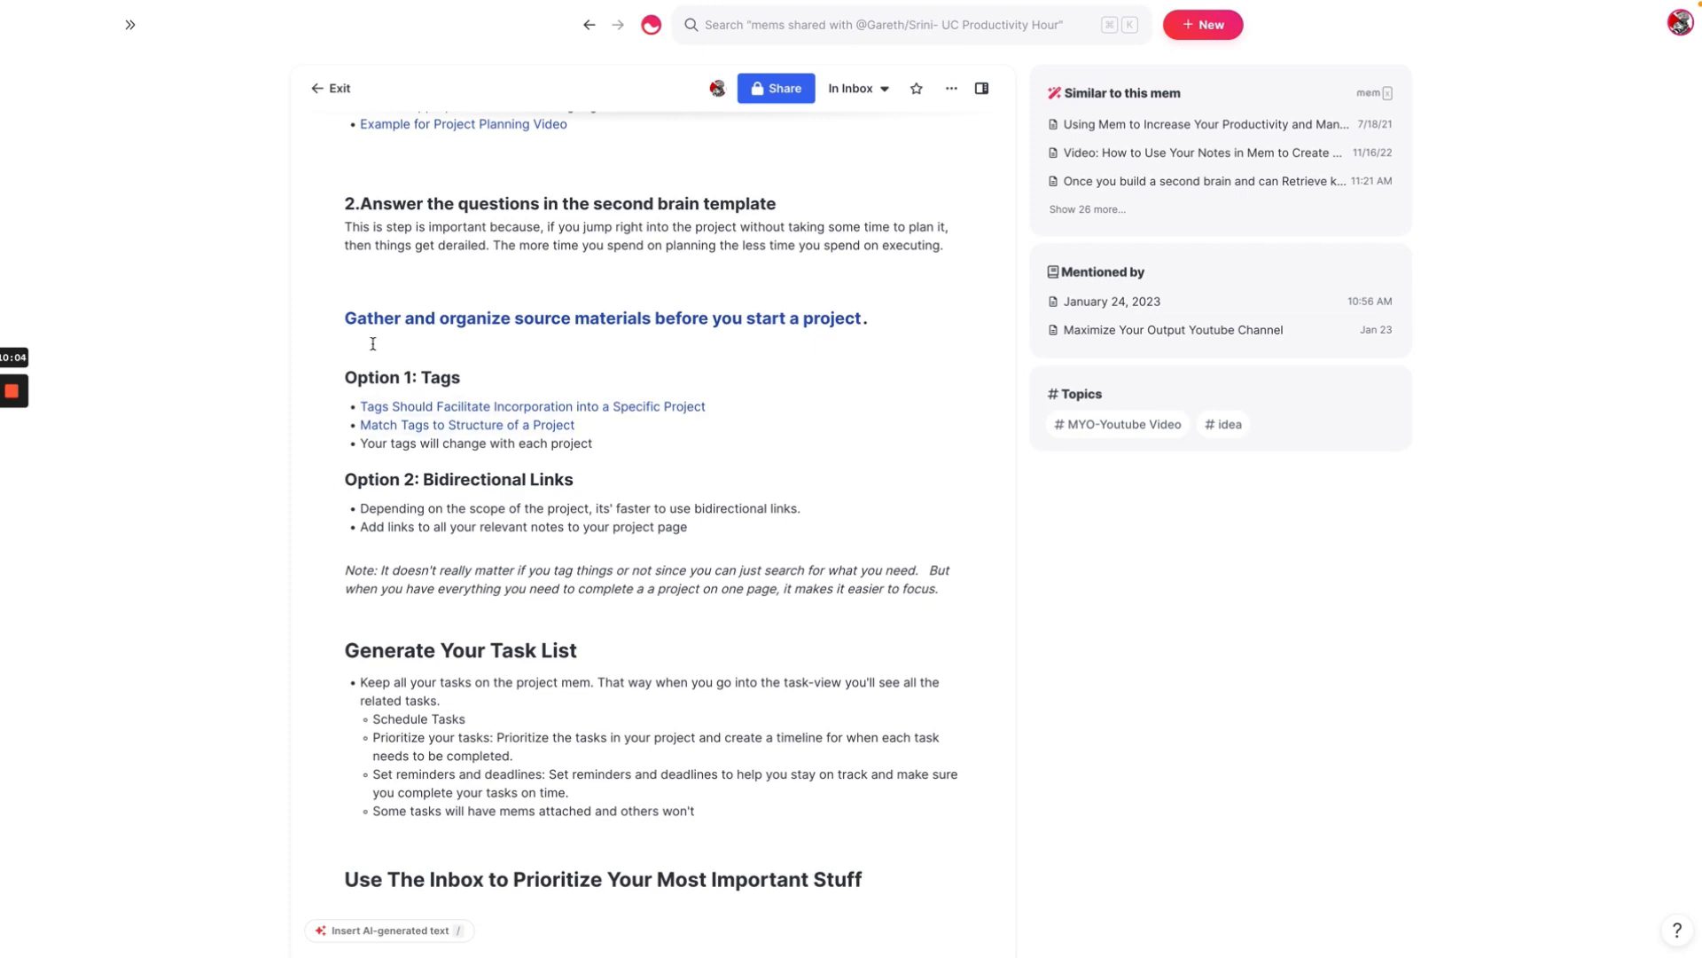
{"action": "mouse_move", "coordinate": [668, 468]}
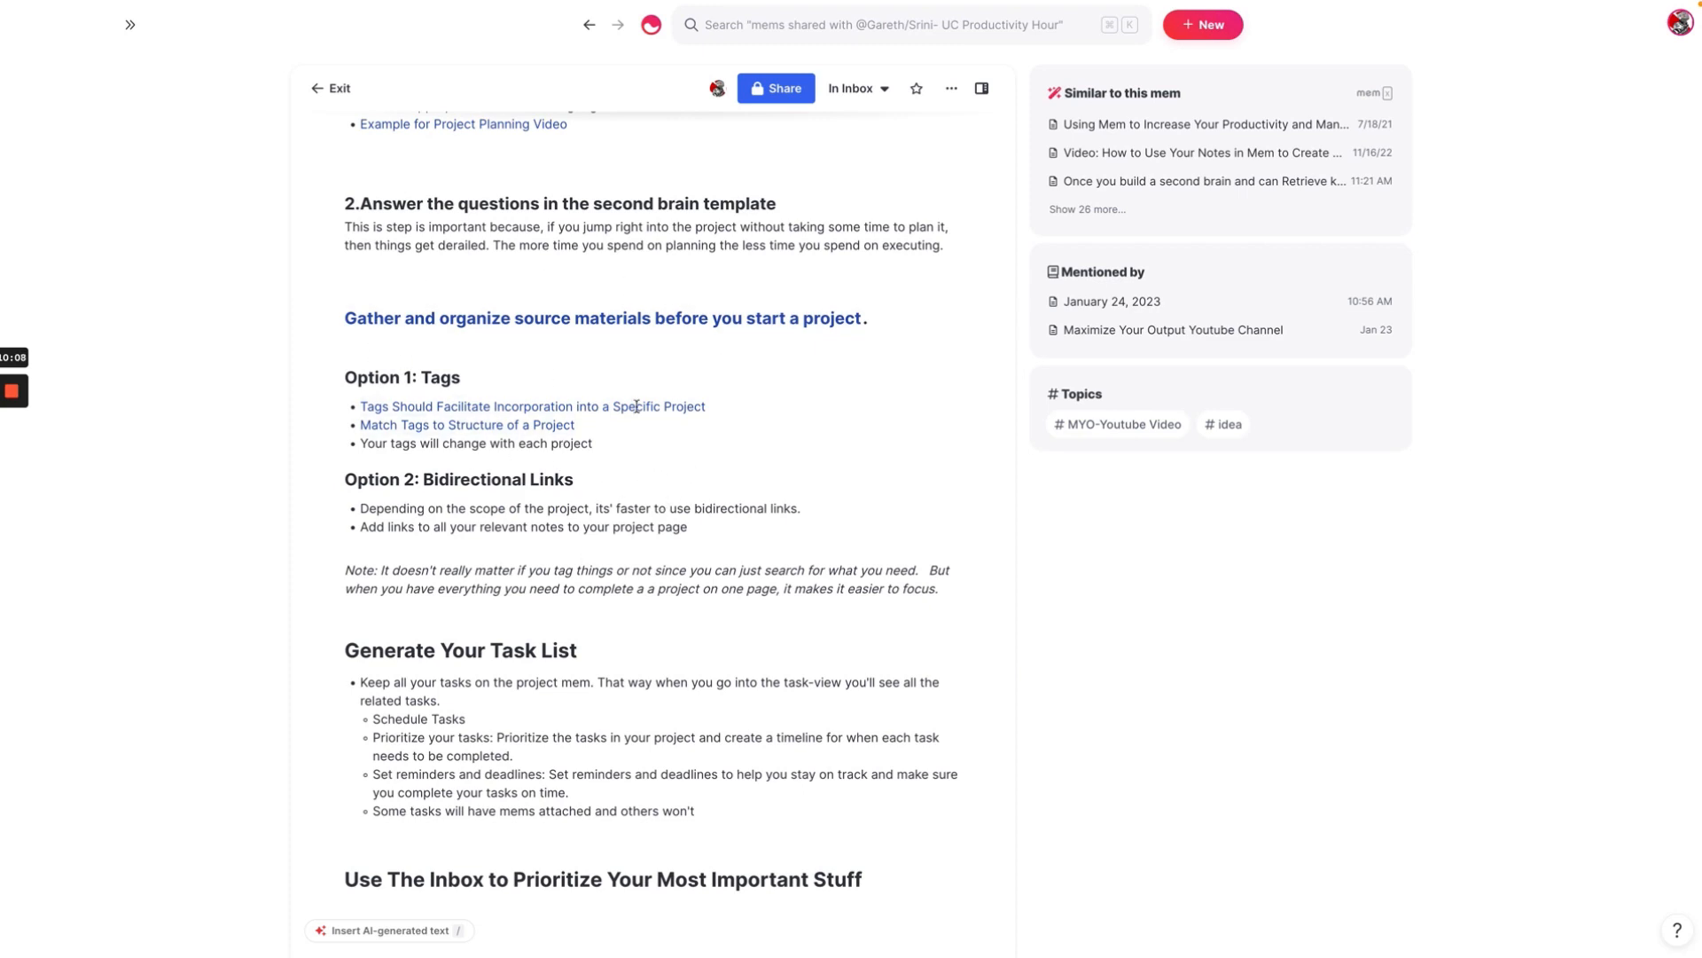
{"action": "scroll", "scroll_direction": "down", "scroll_amount": 3}
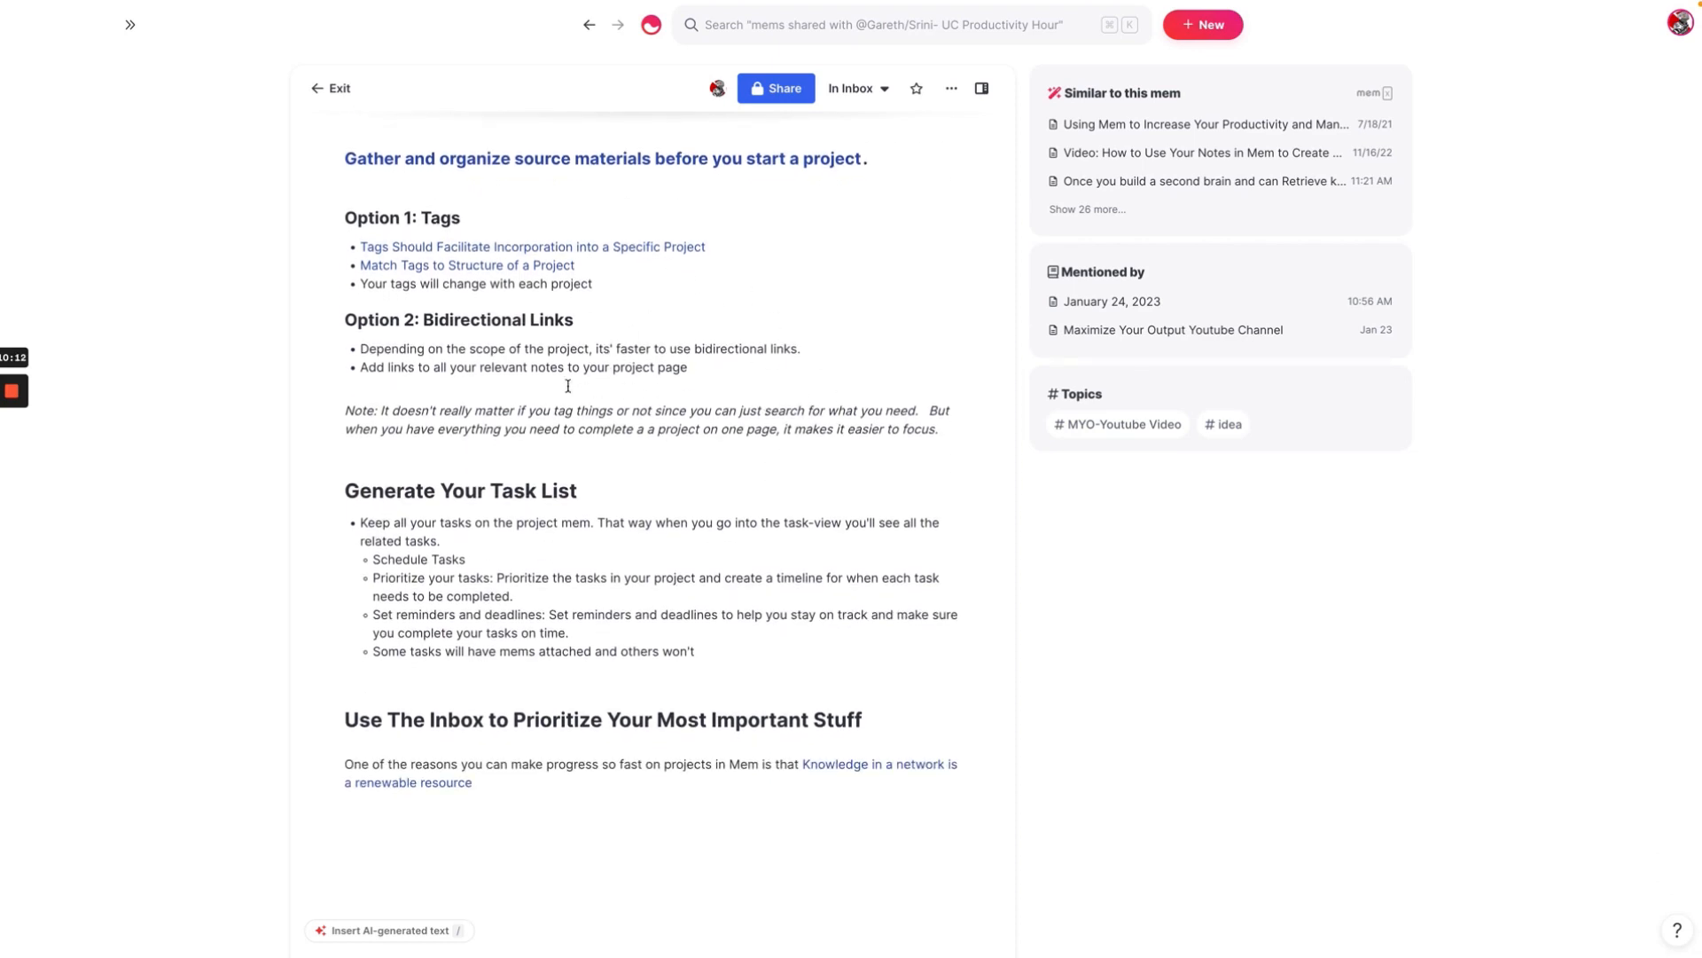
{"action": "mouse_move", "coordinate": [645, 337]}
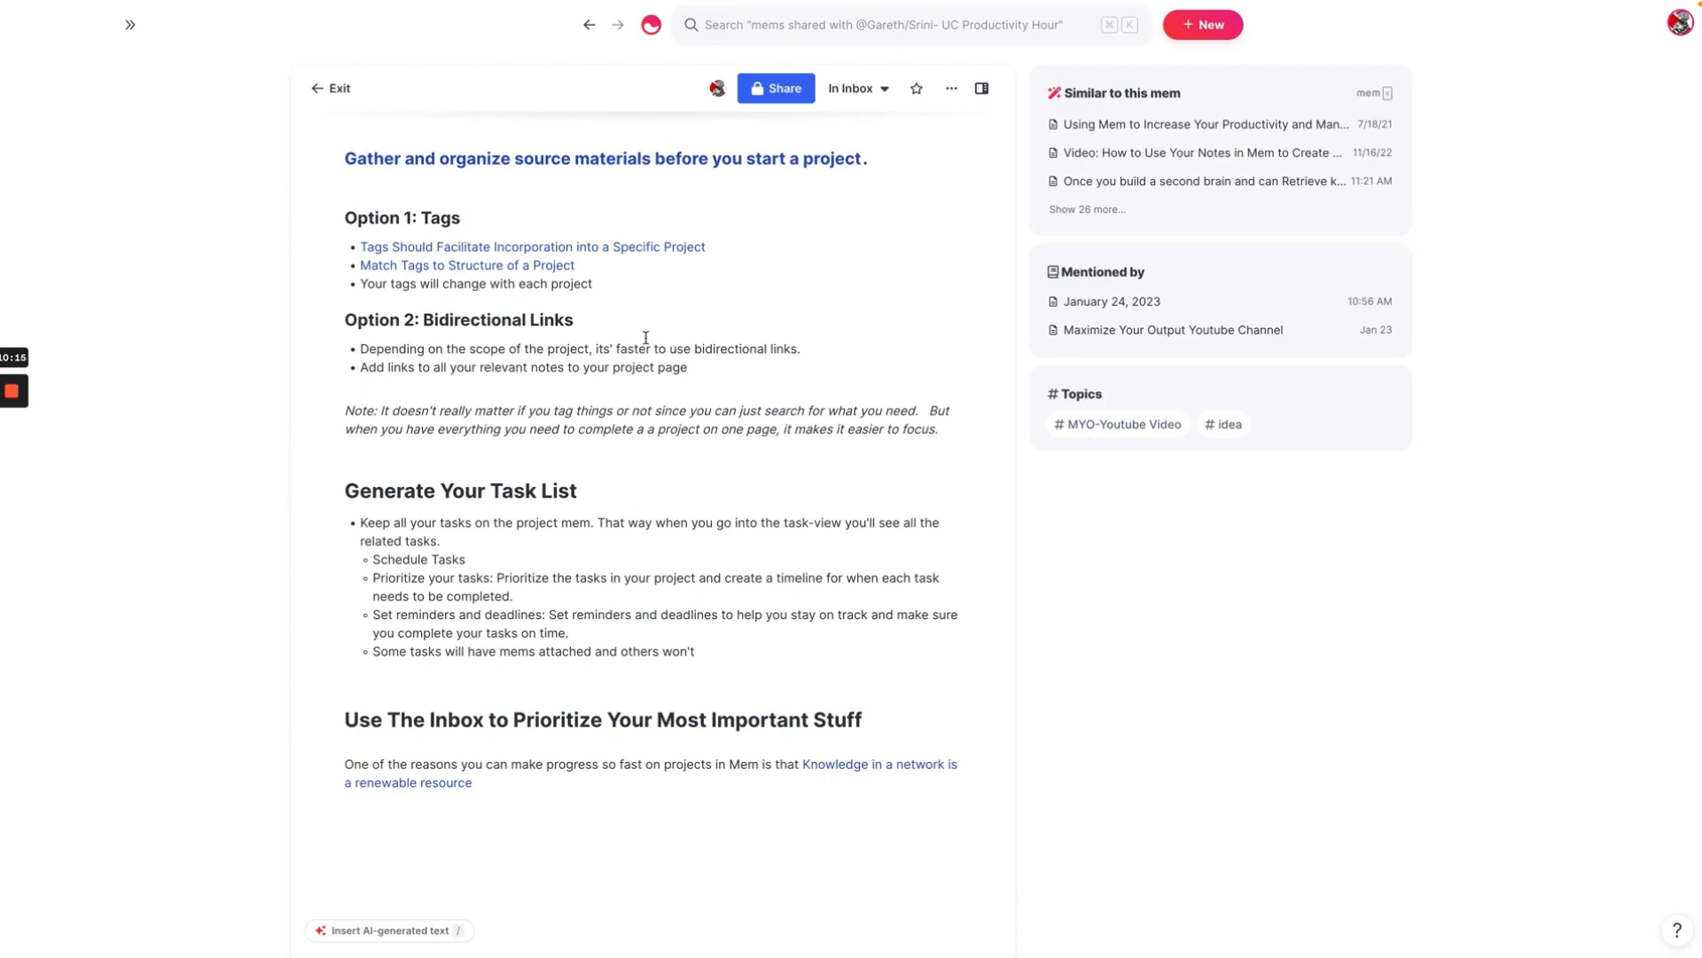
{"action": "mouse_move", "coordinate": [695, 463]}
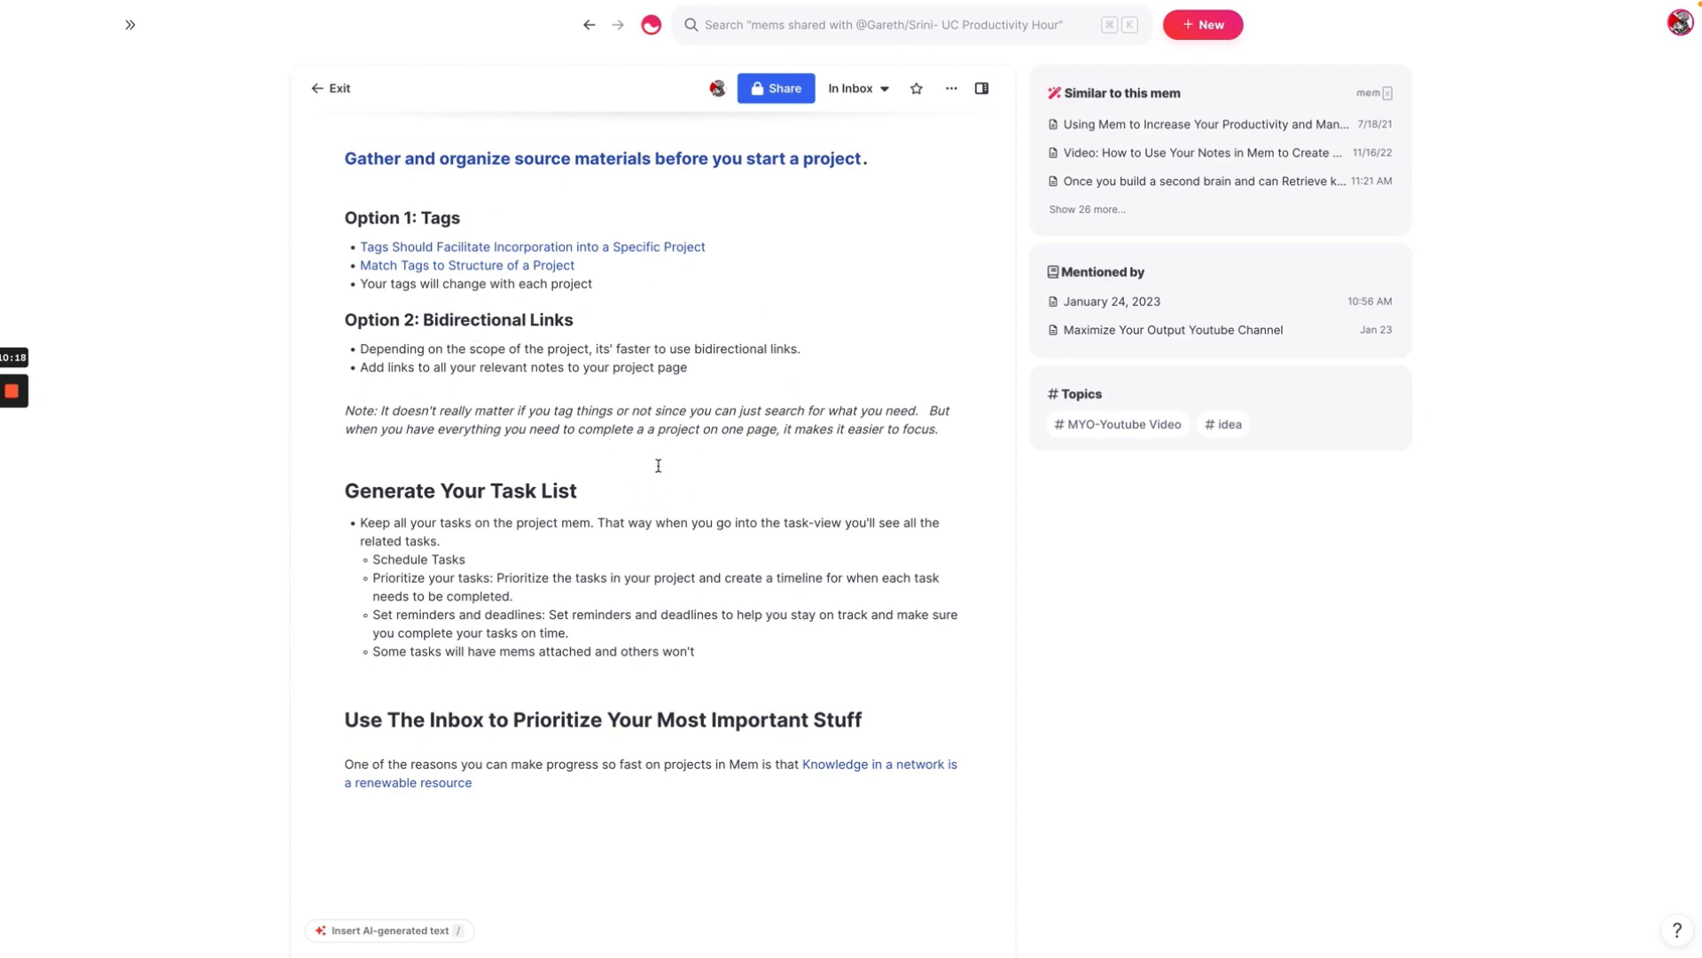
{"action": "mouse_move", "coordinate": [216, 350]}
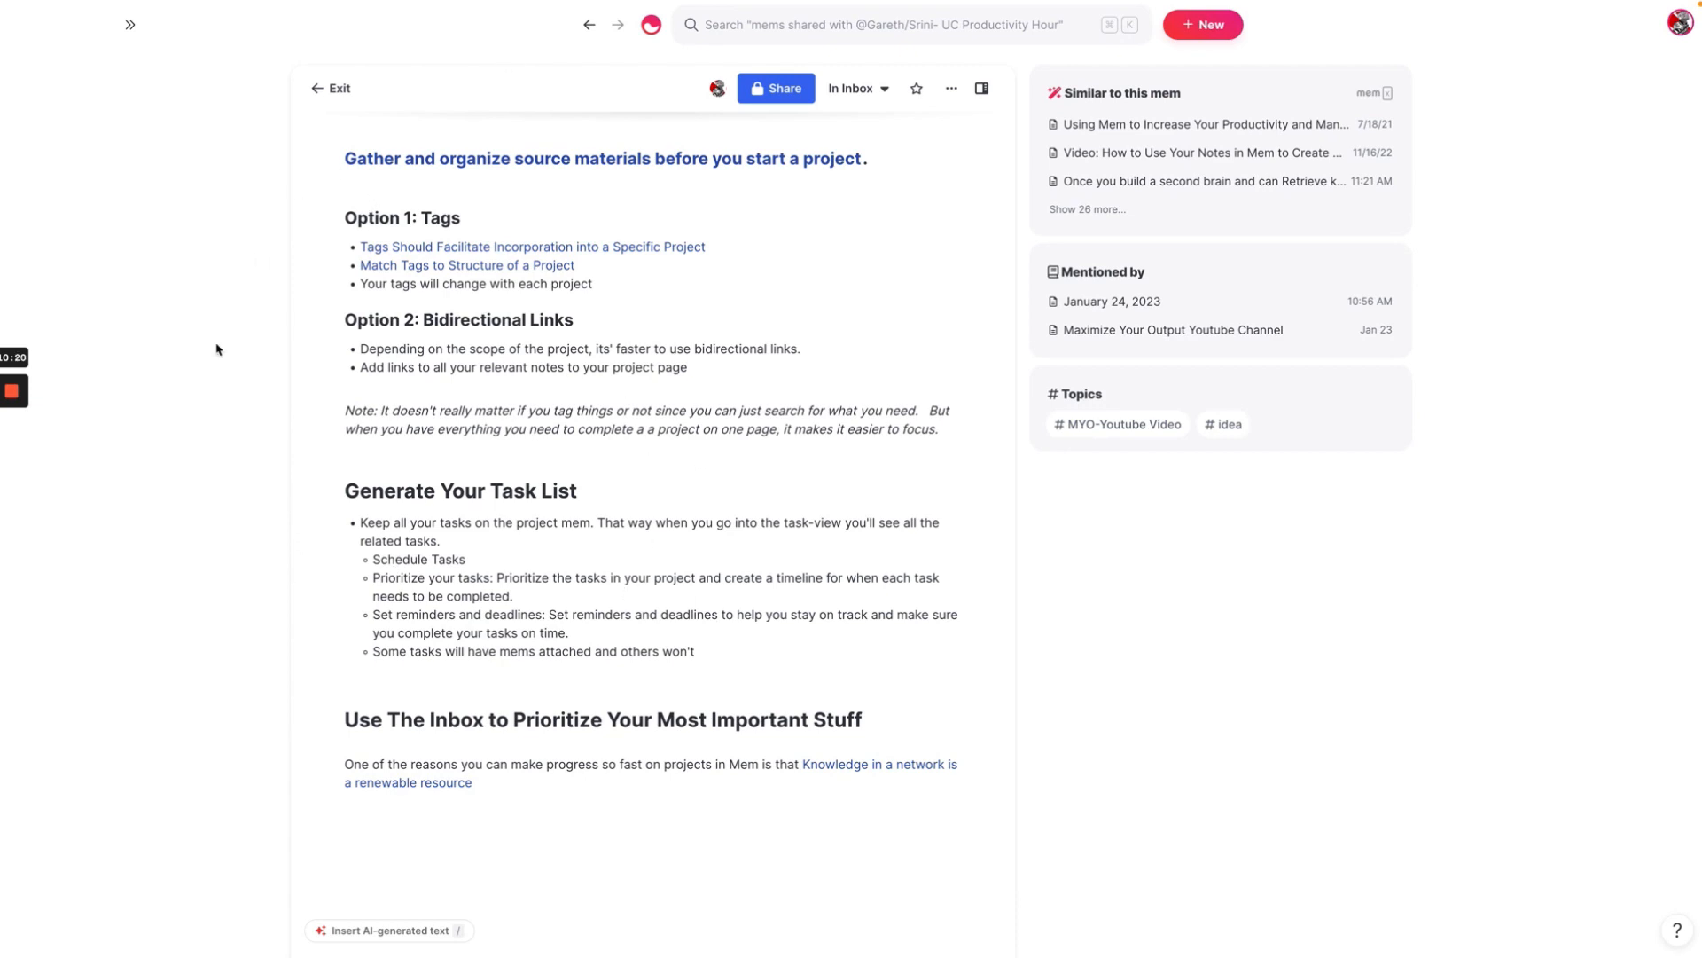
{"action": "mouse_move", "coordinate": [503, 415]}
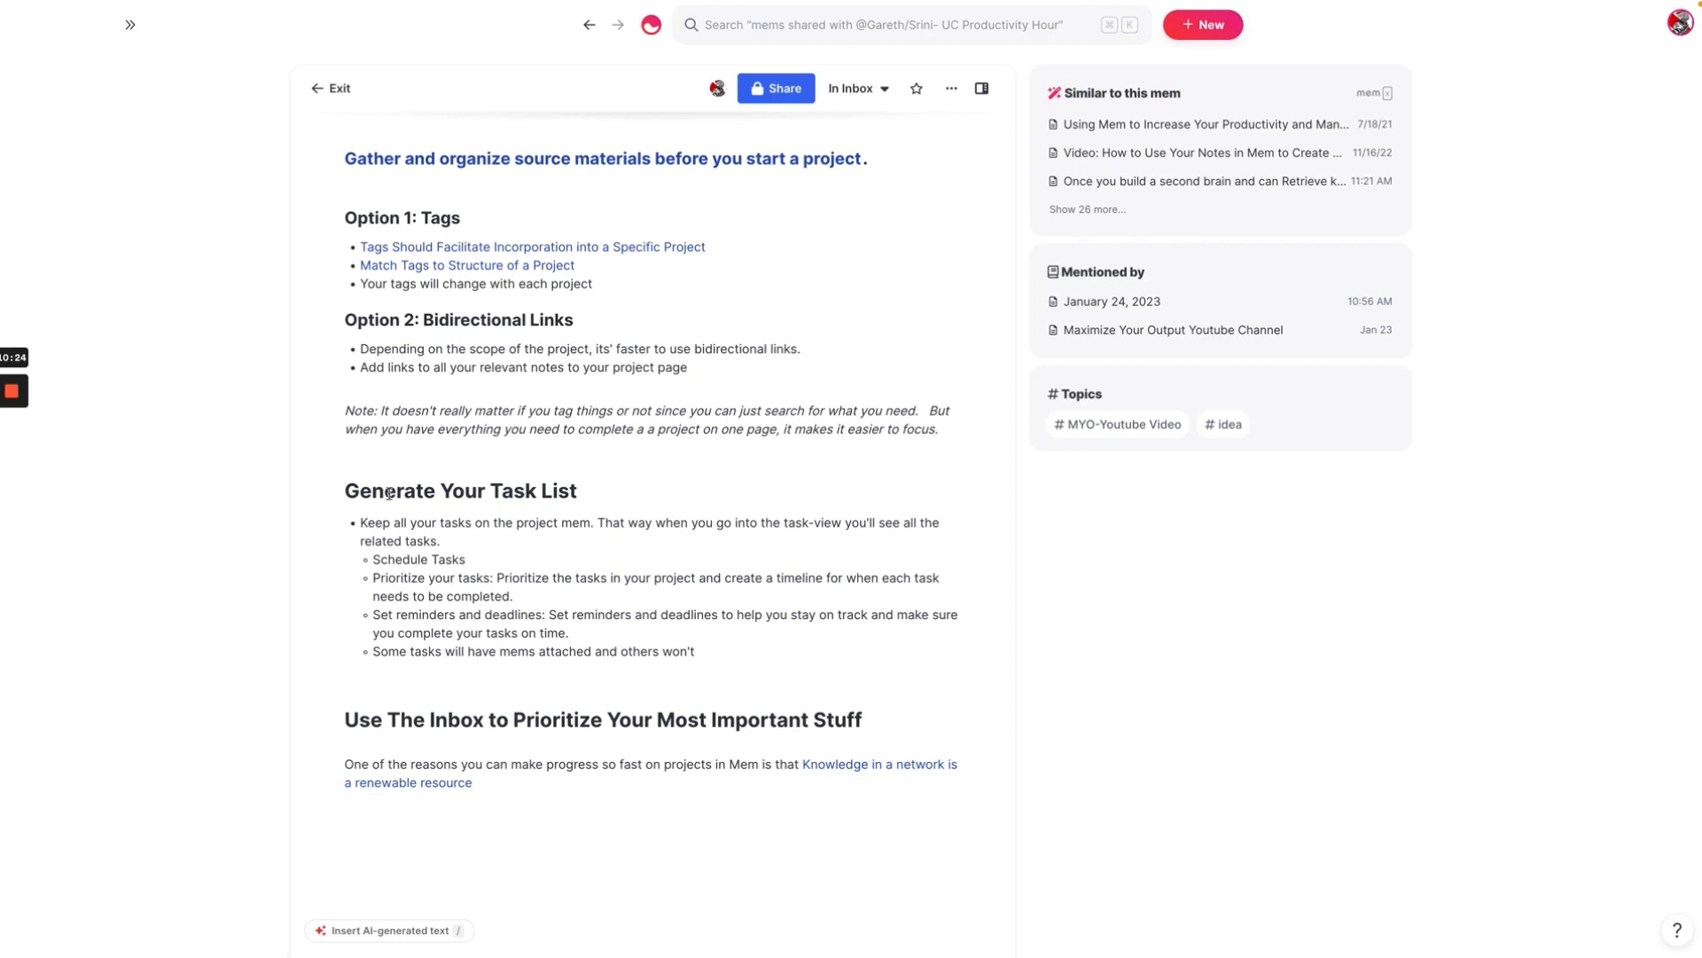
{"action": "mouse_move", "coordinate": [591, 564]}
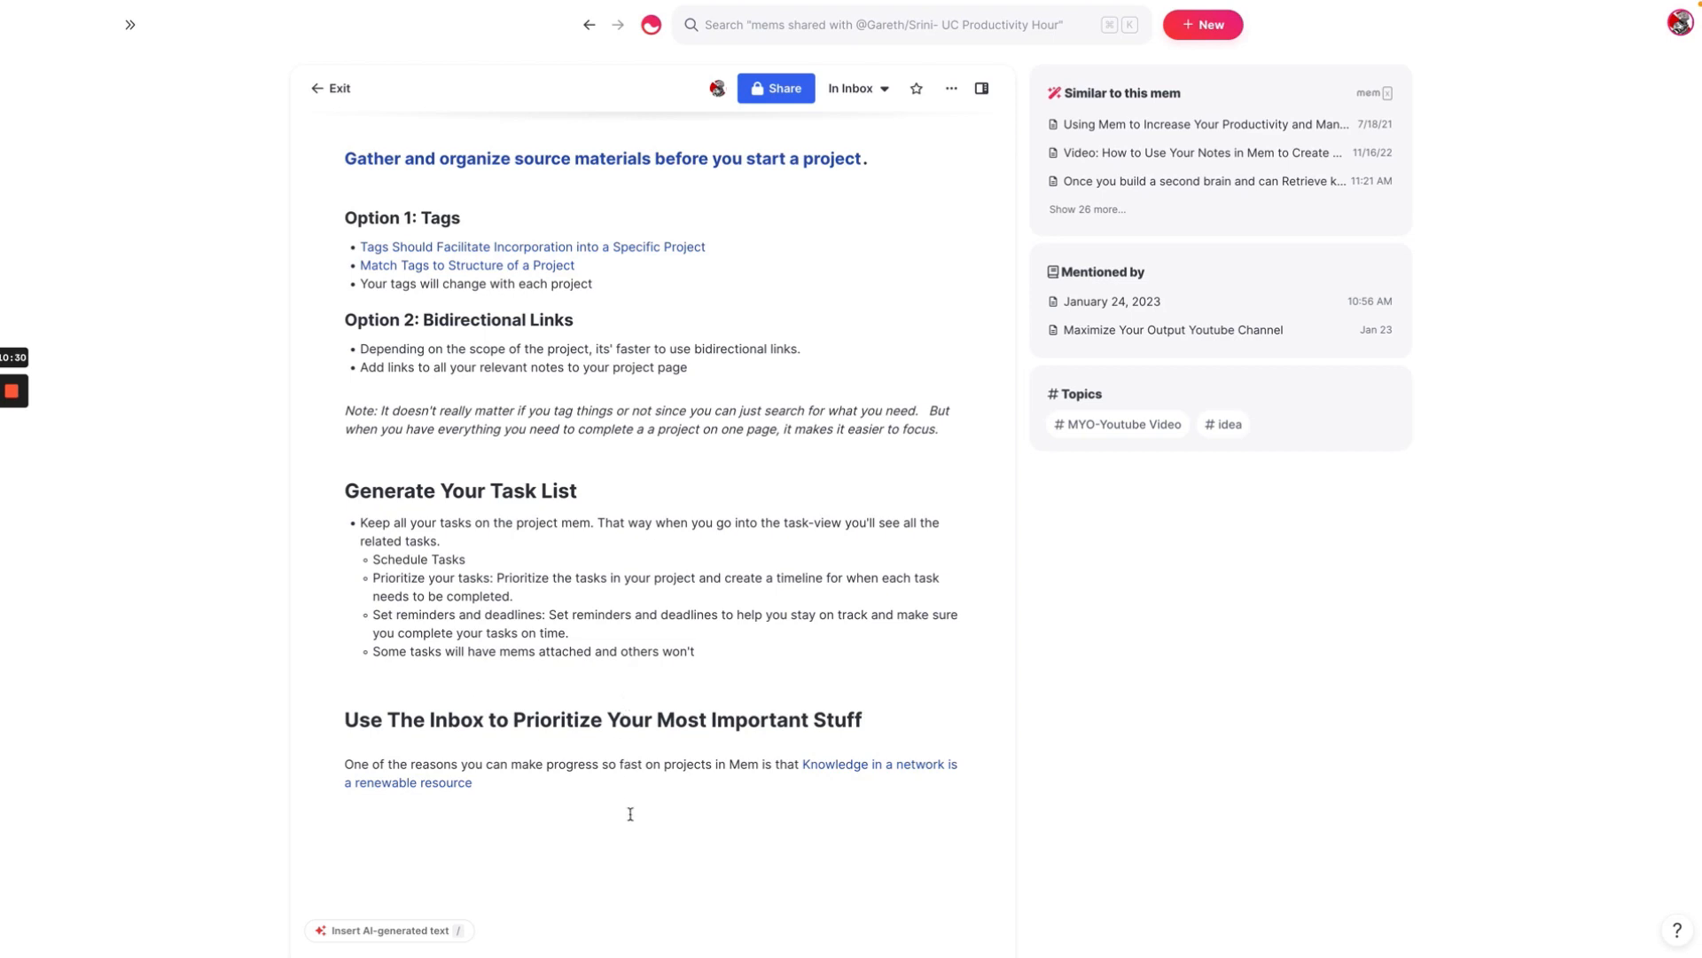
{"action": "scroll", "scroll_direction": "up", "scroll_amount": 3}
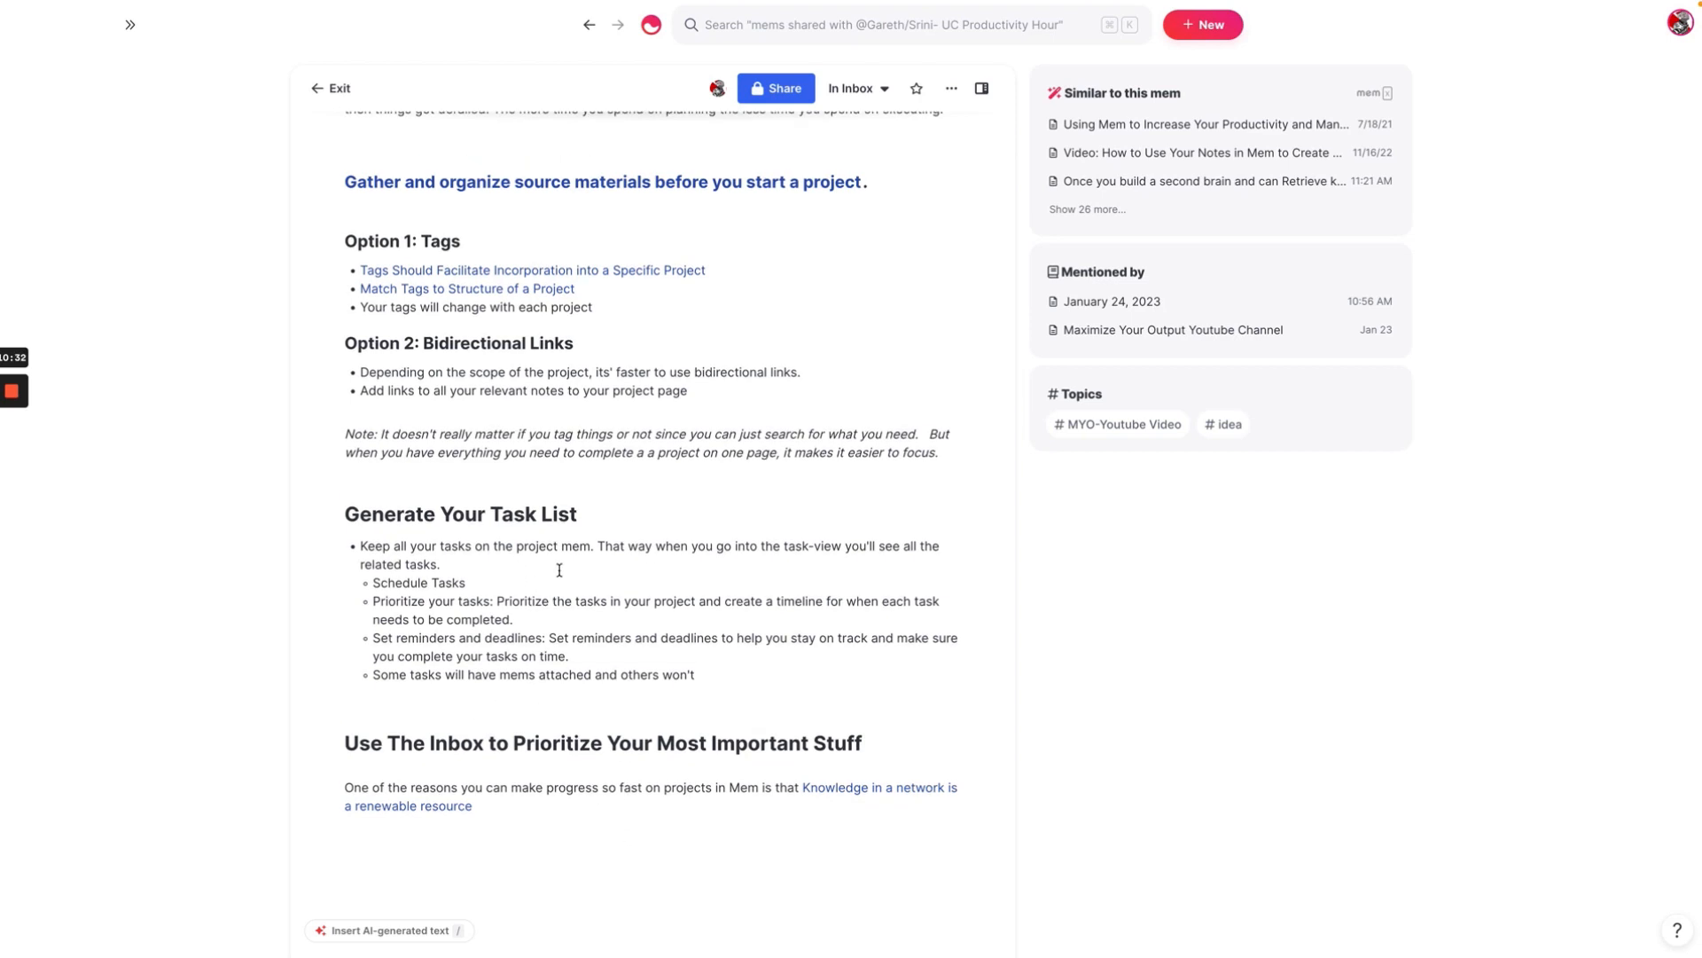
{"action": "scroll", "scroll_direction": "up", "scroll_amount": 3}
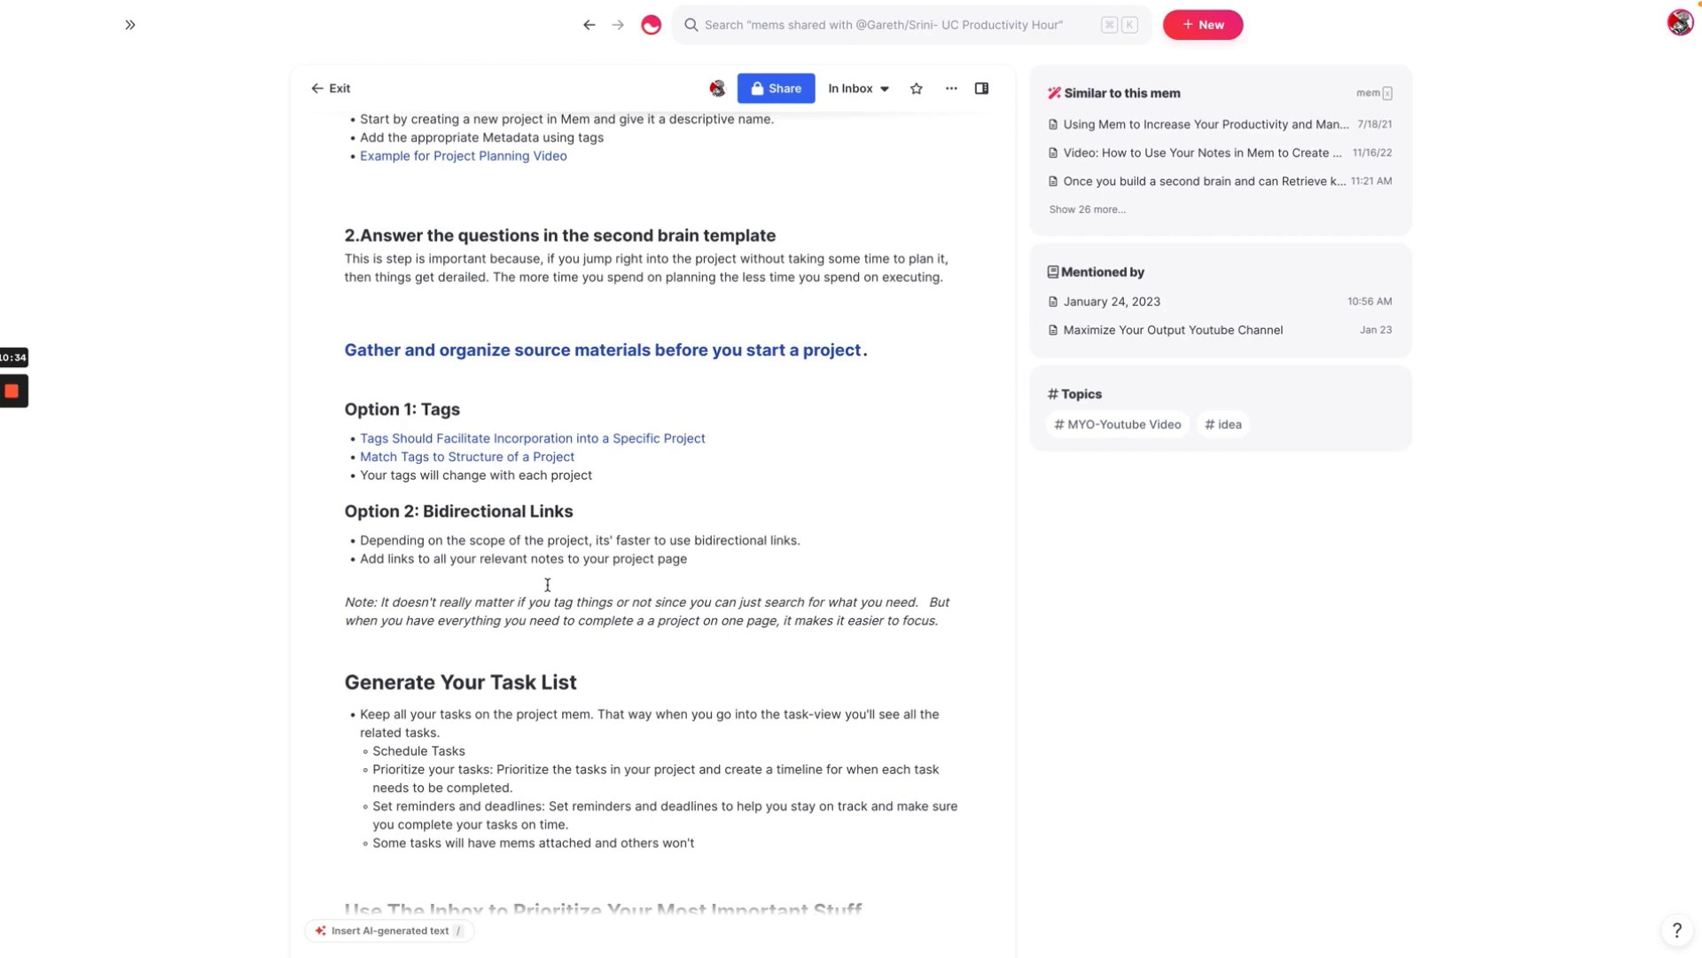
{"action": "scroll", "scroll_direction": "down", "scroll_amount": 3}
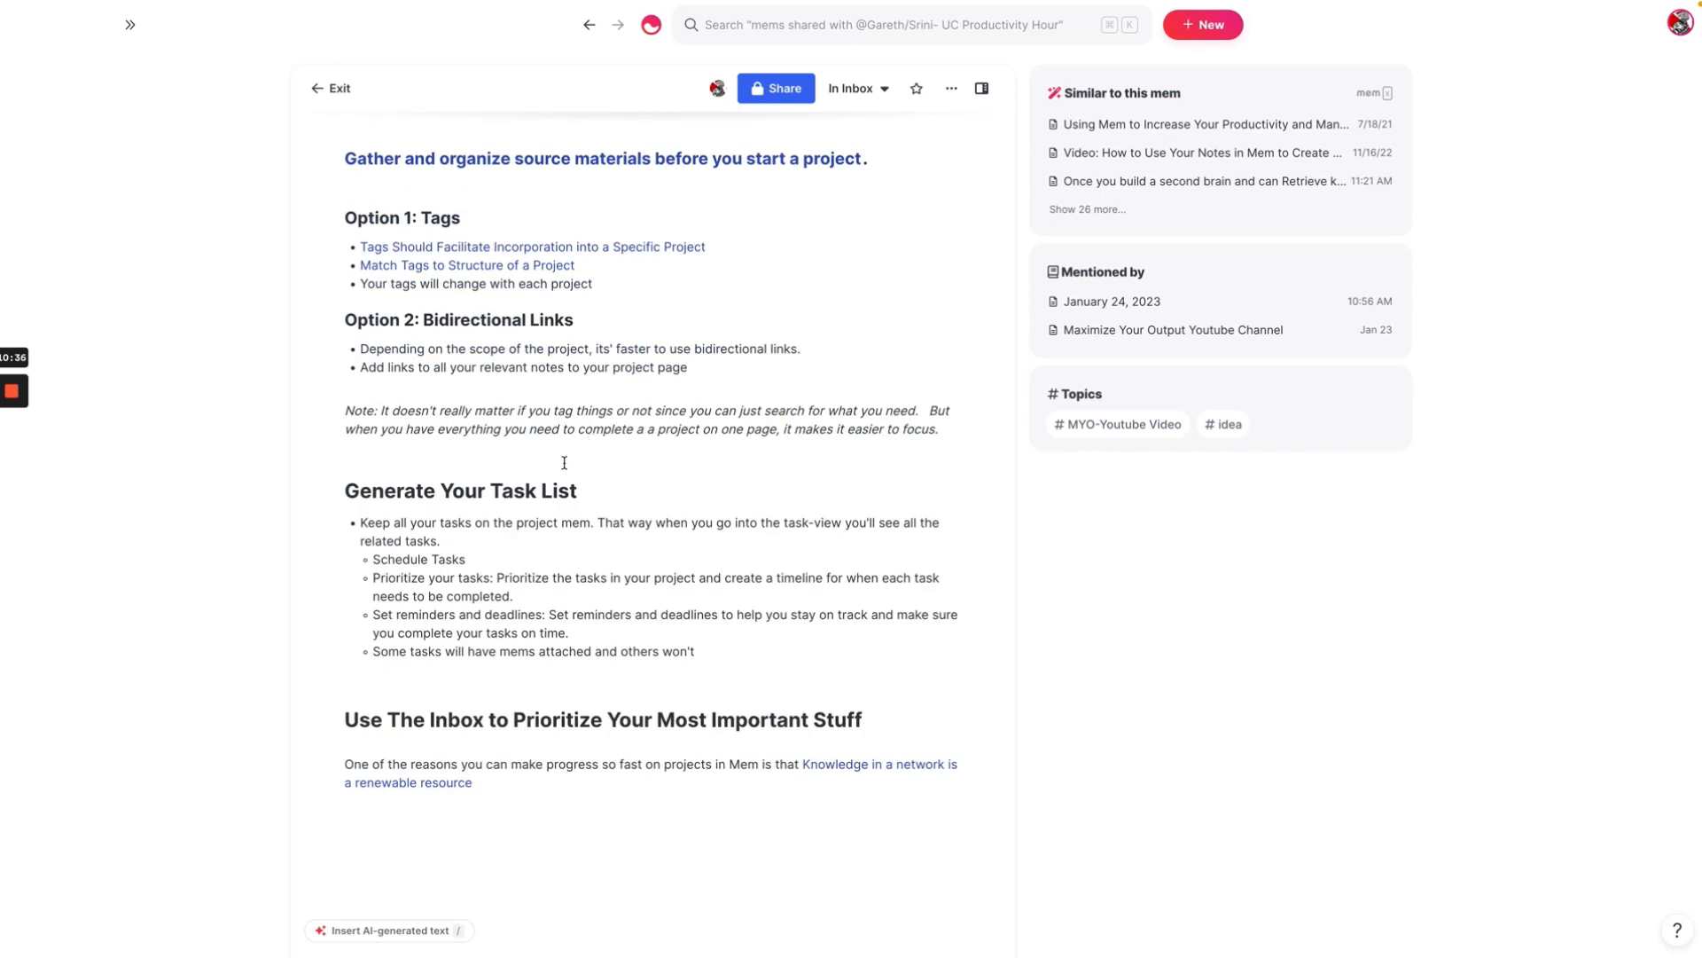
{"action": "mouse_move", "coordinate": [573, 491]}
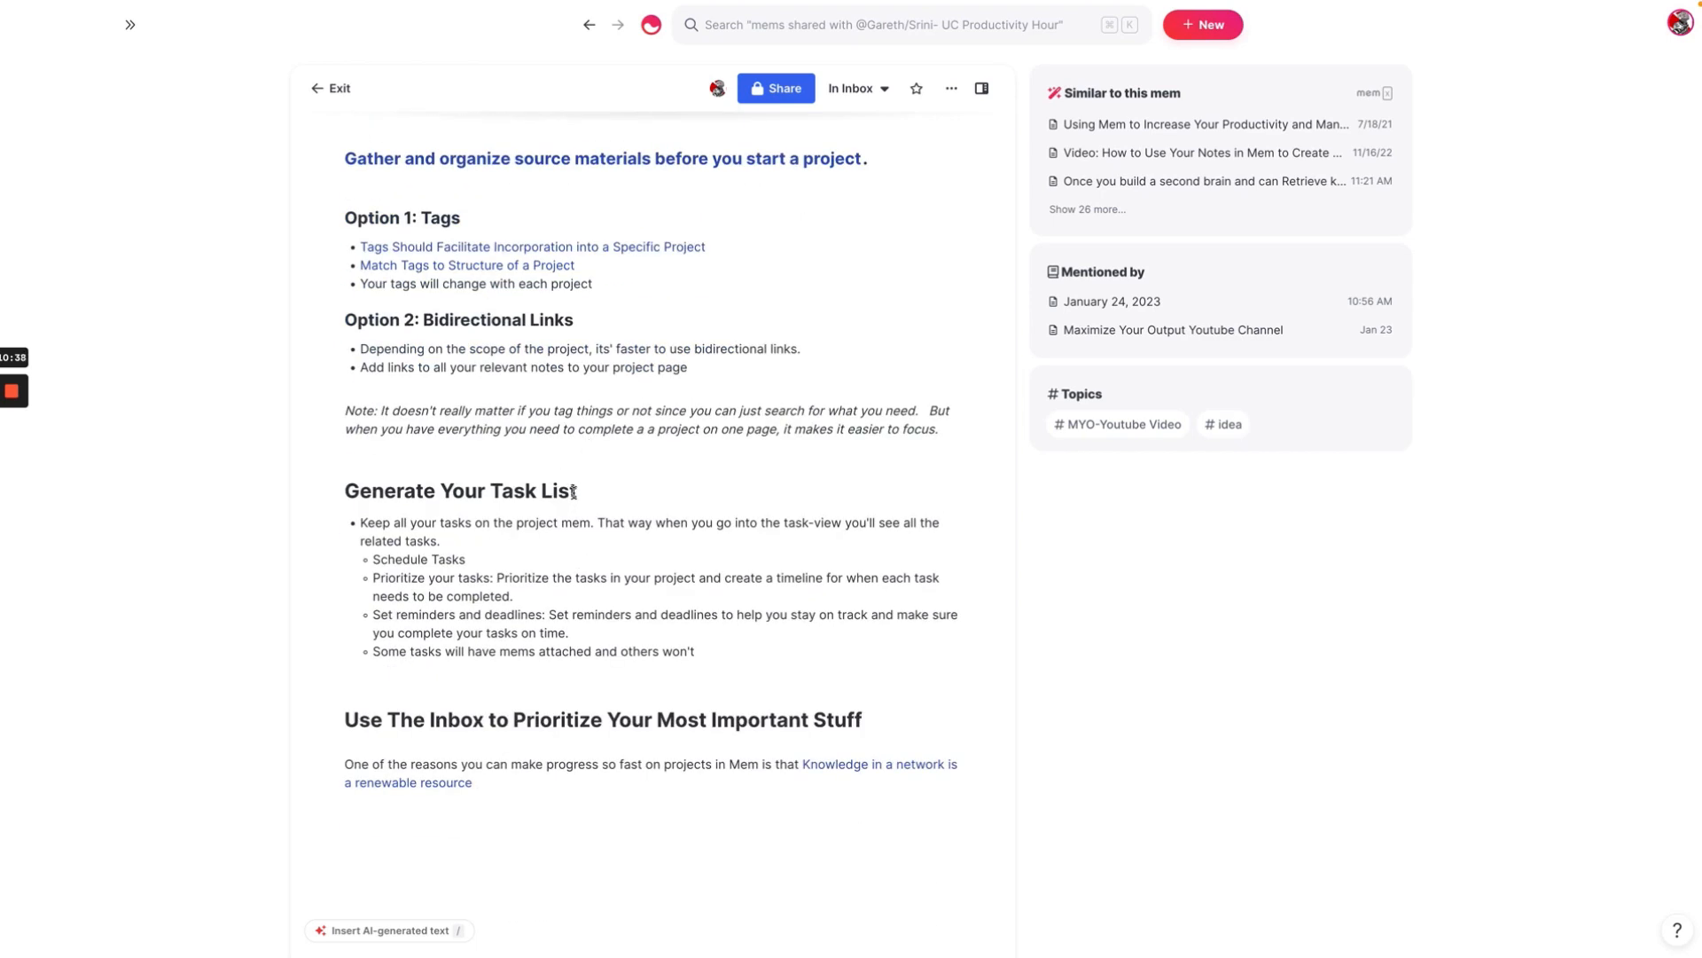